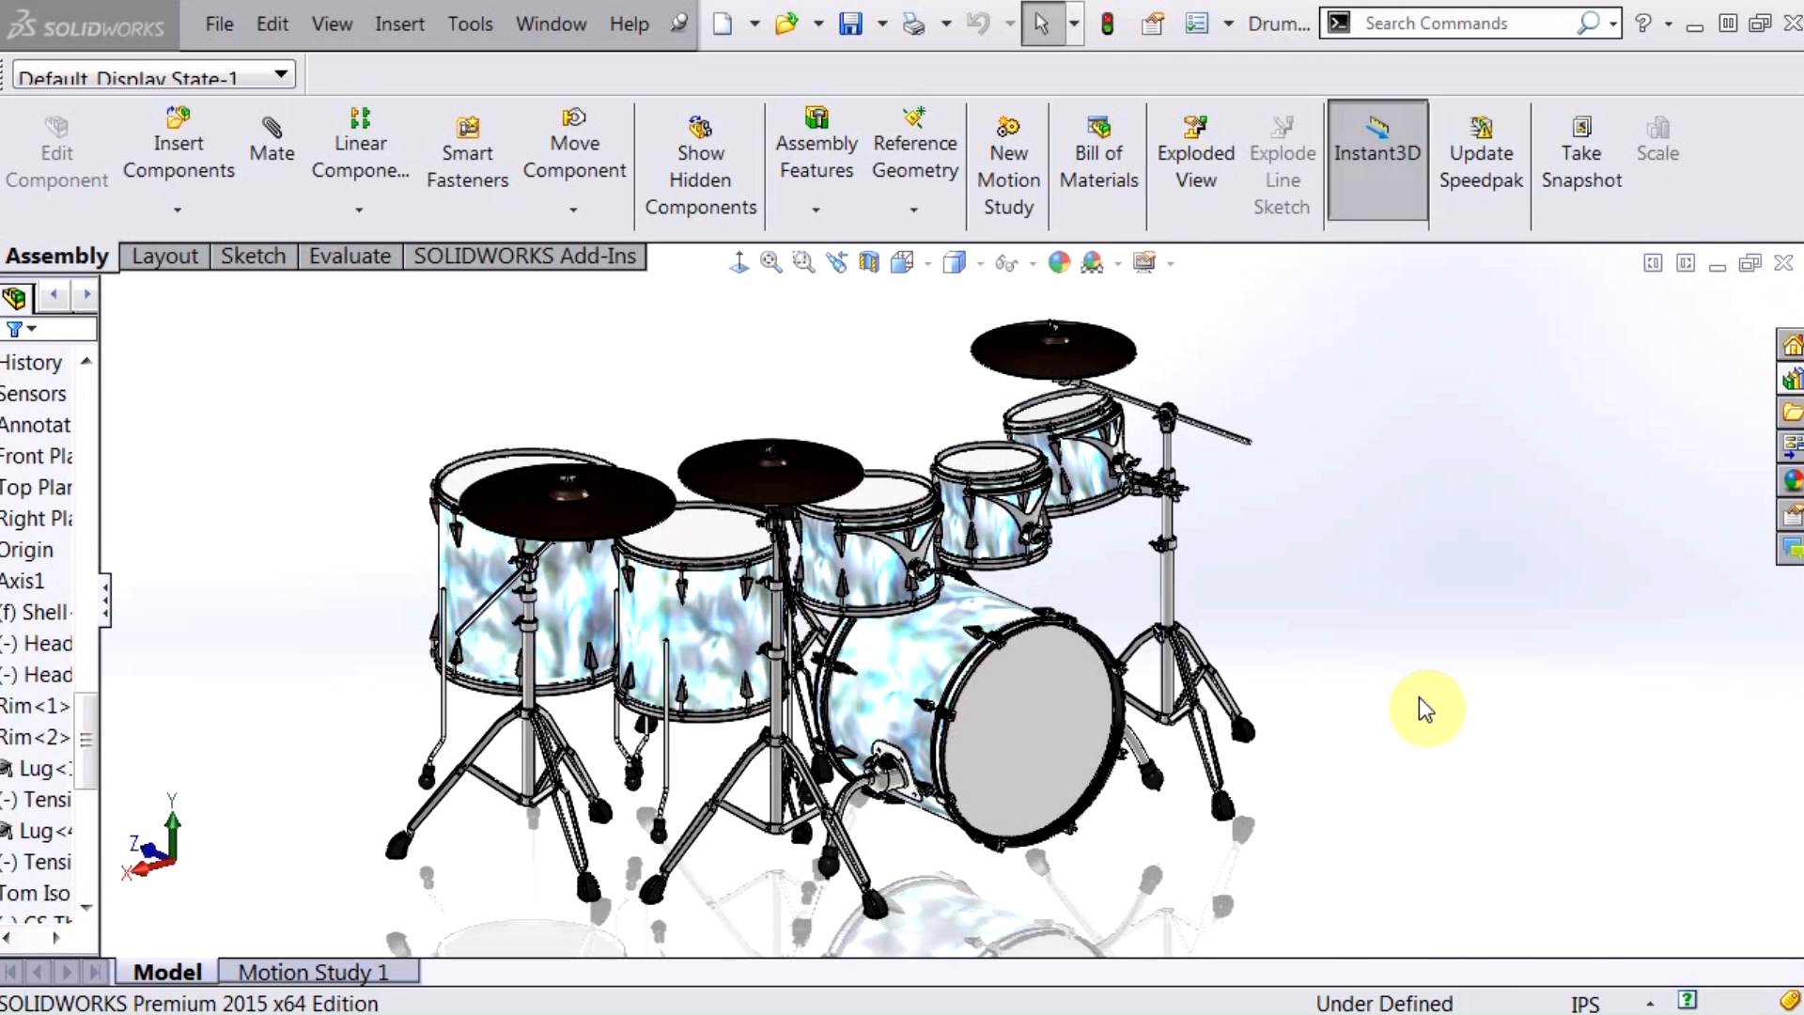
mouse_move(1334, 831)
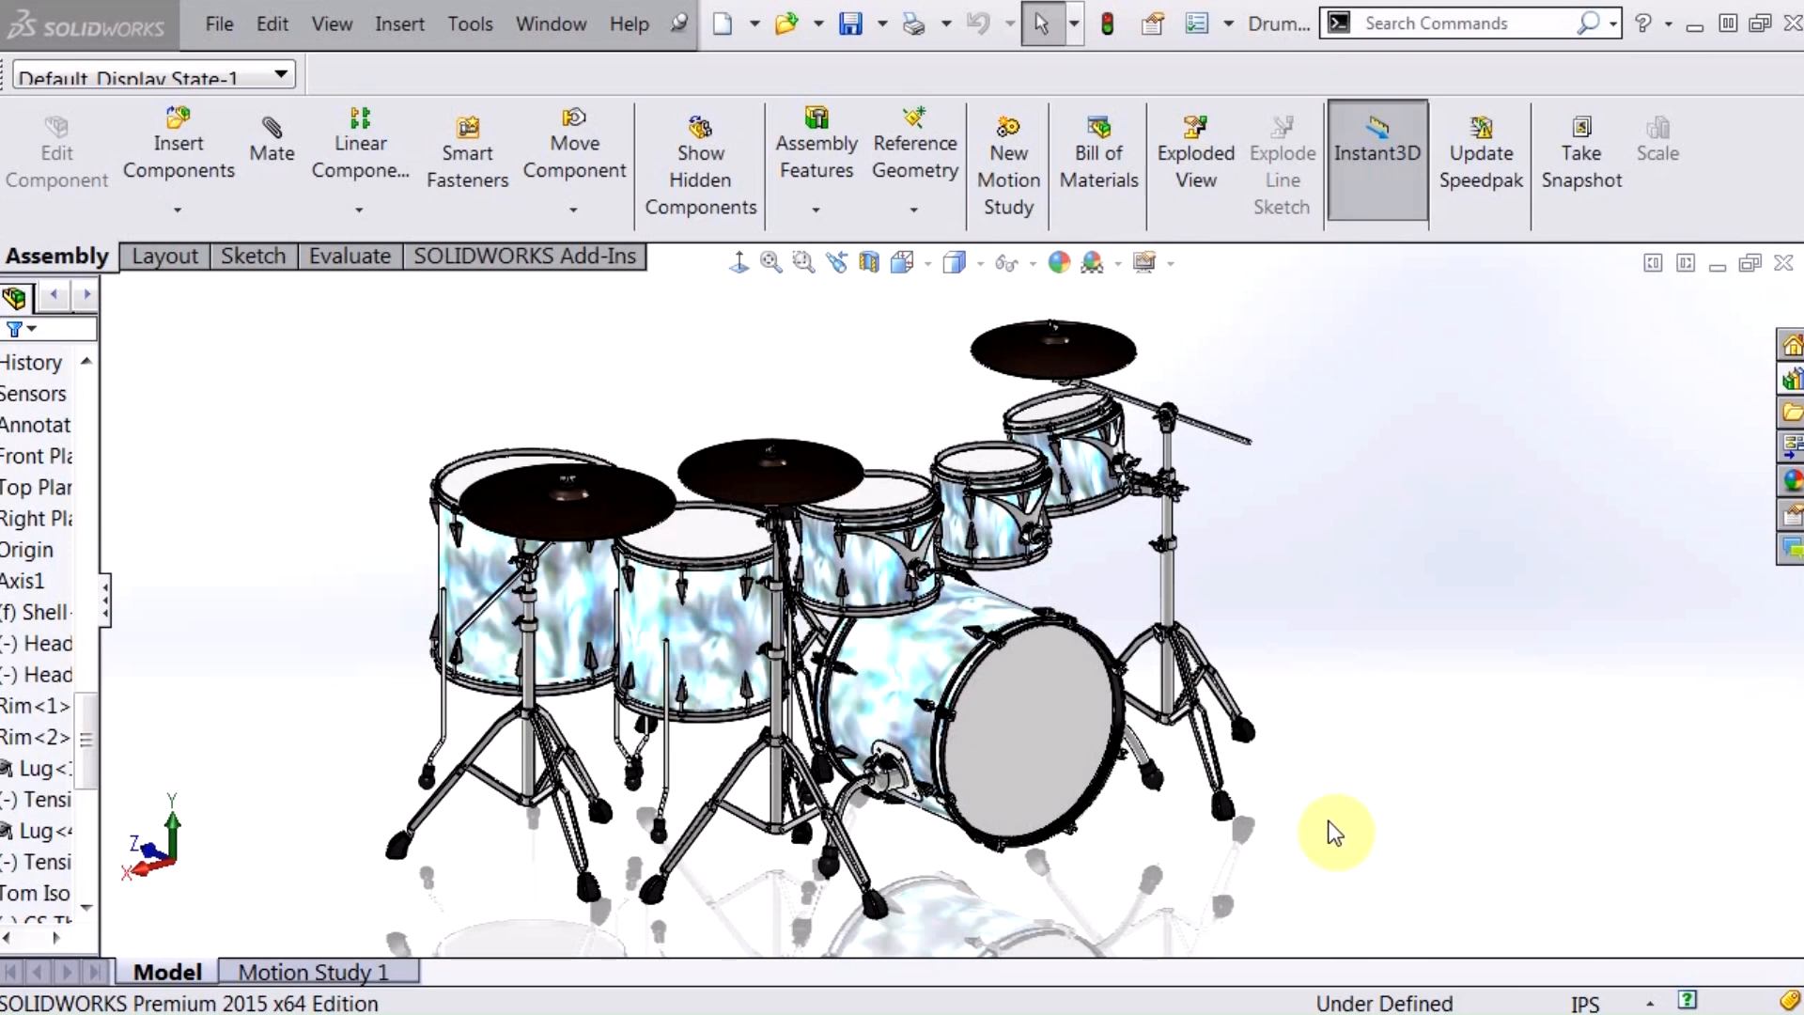
- Bring up the Single Tom Mount Assembly and activate its .875 then 1.125 configurations
left_click(868, 661)
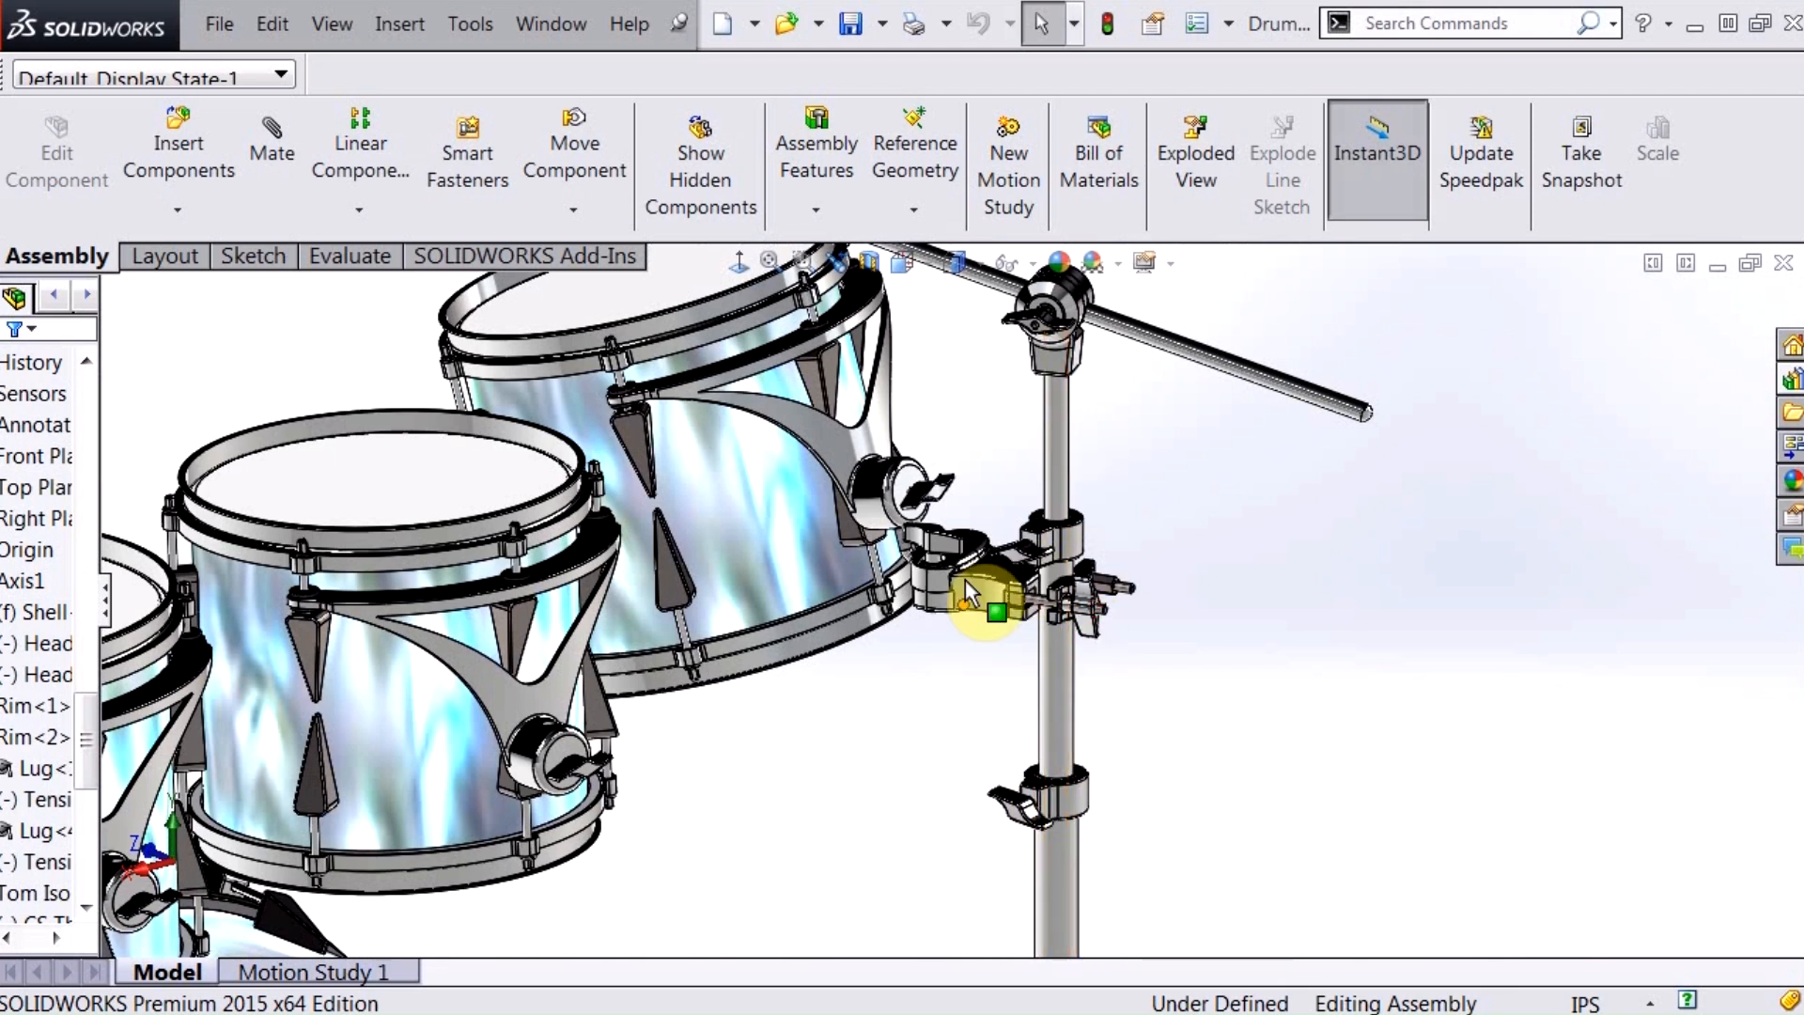
scroll("up", 3)
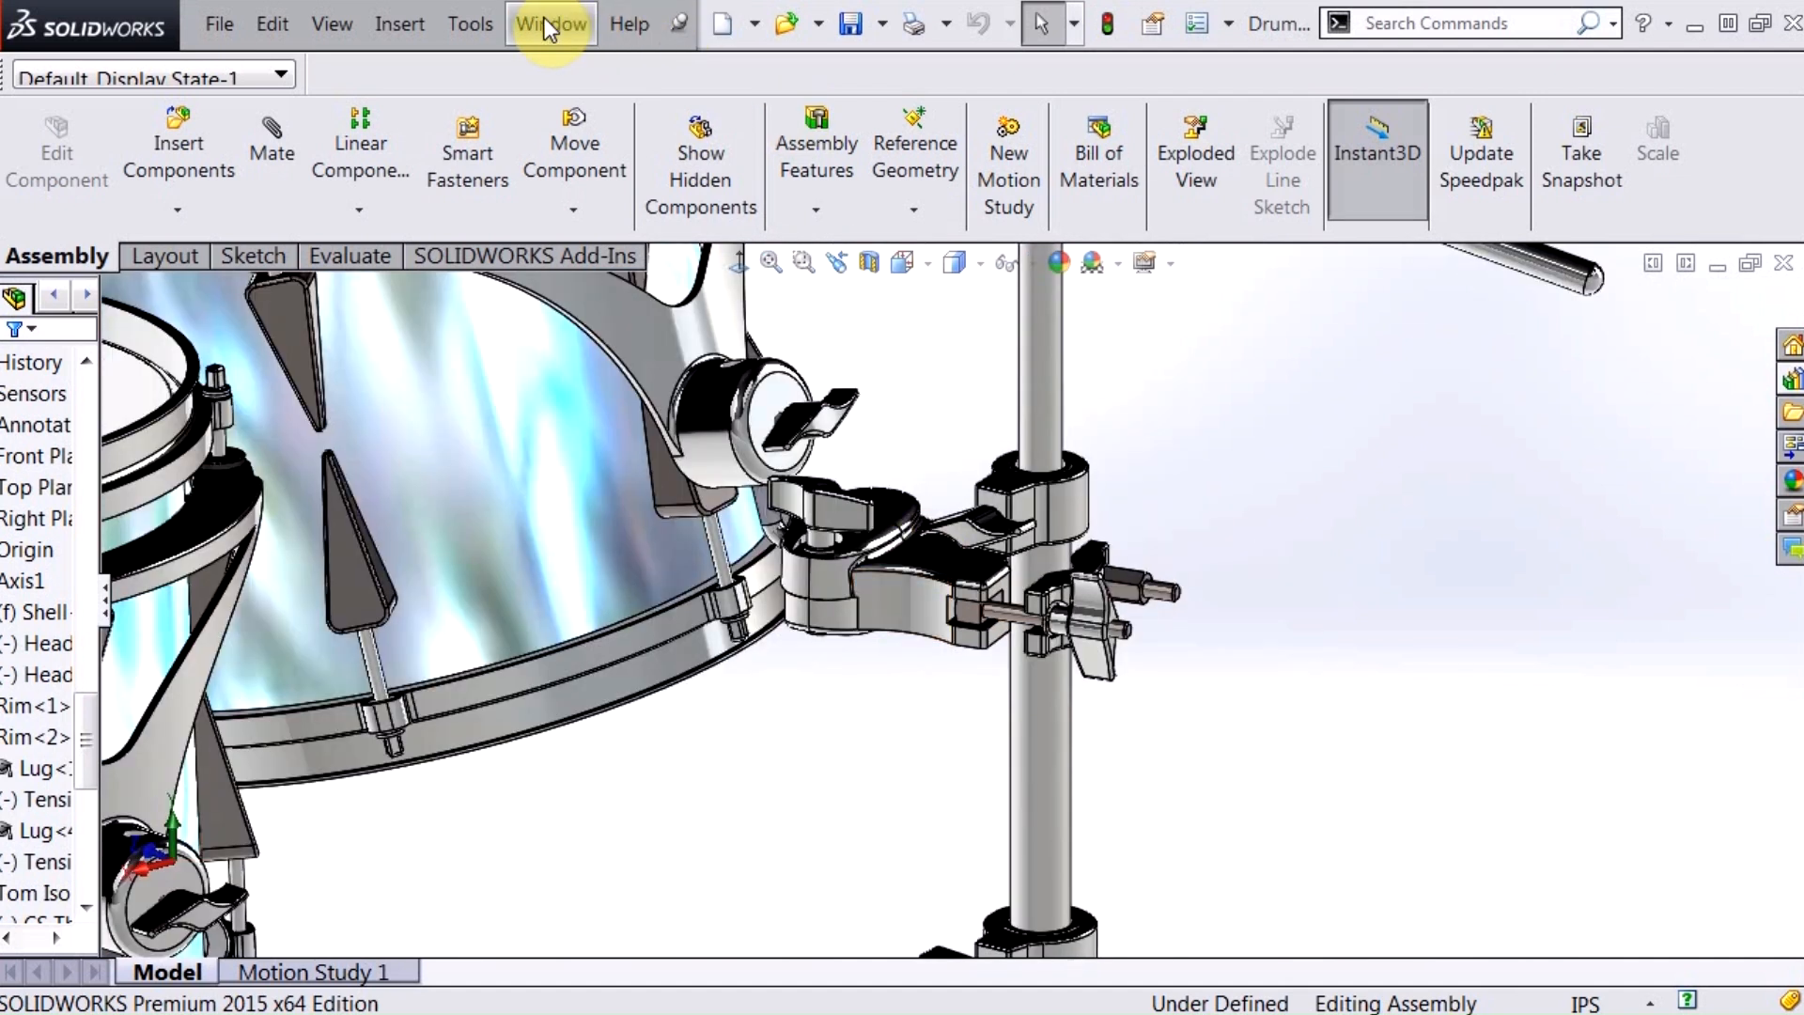
left_click(551, 23)
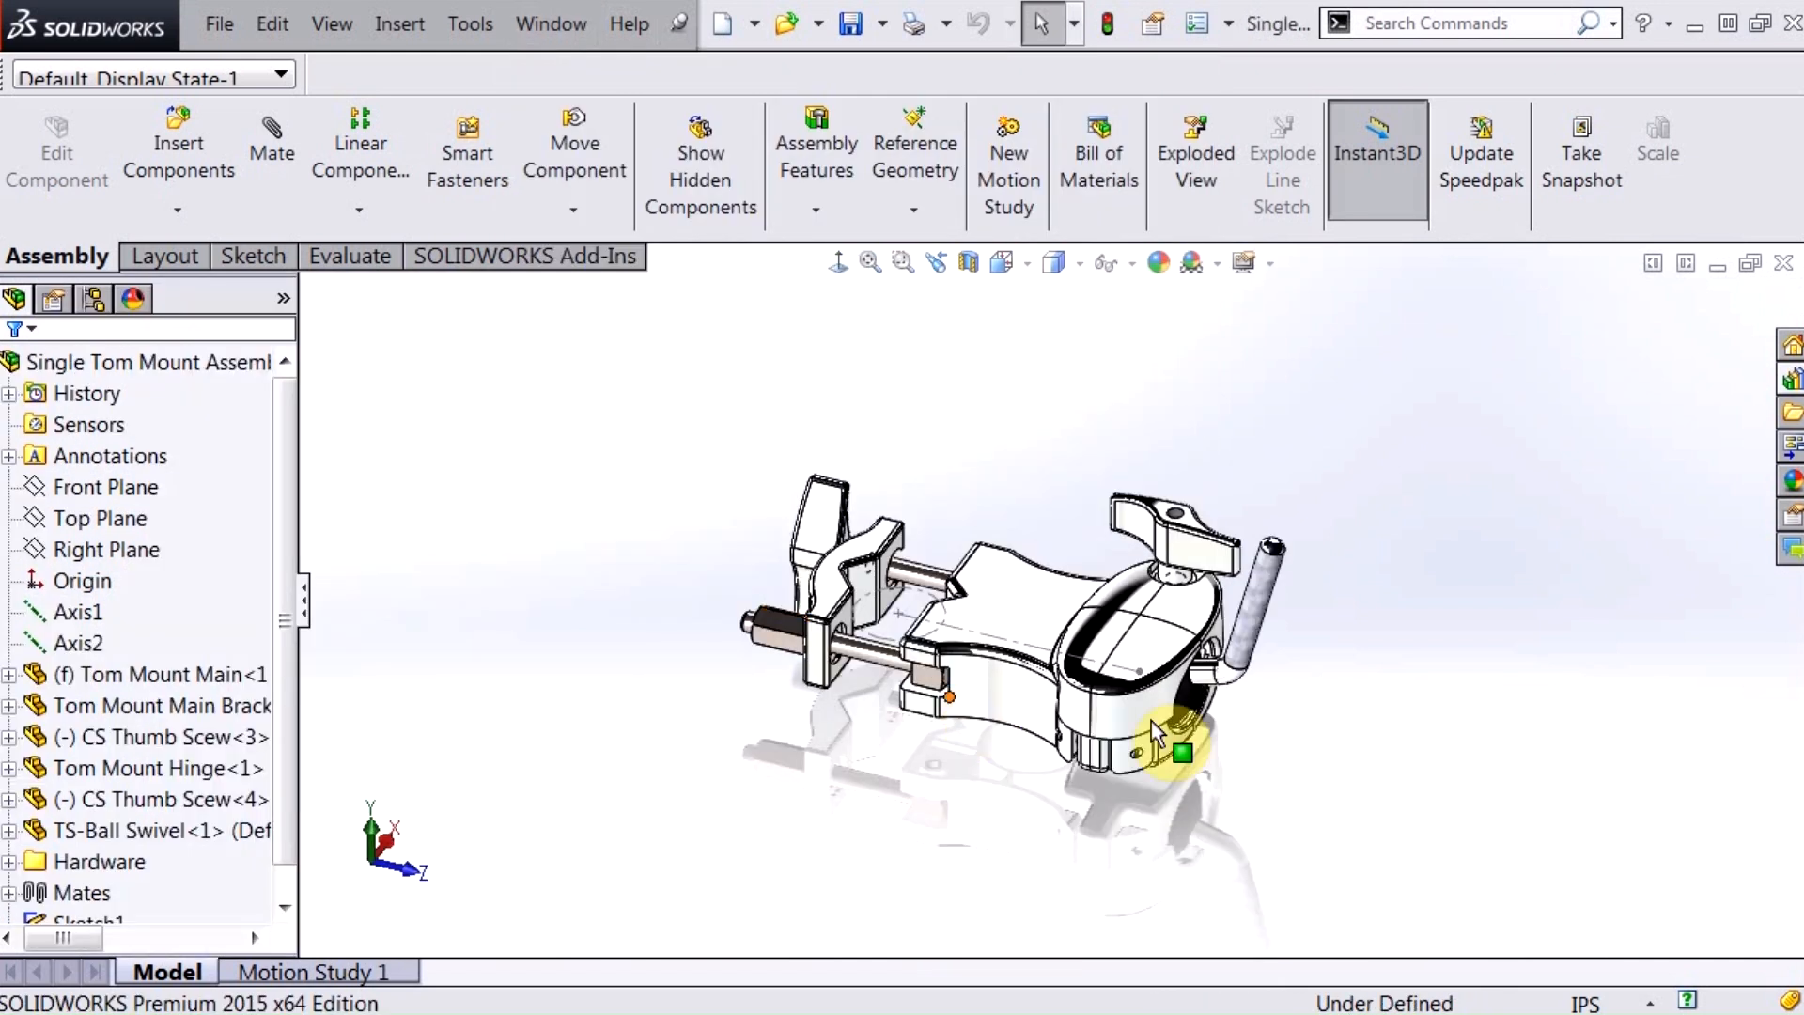
left_click(1246, 263)
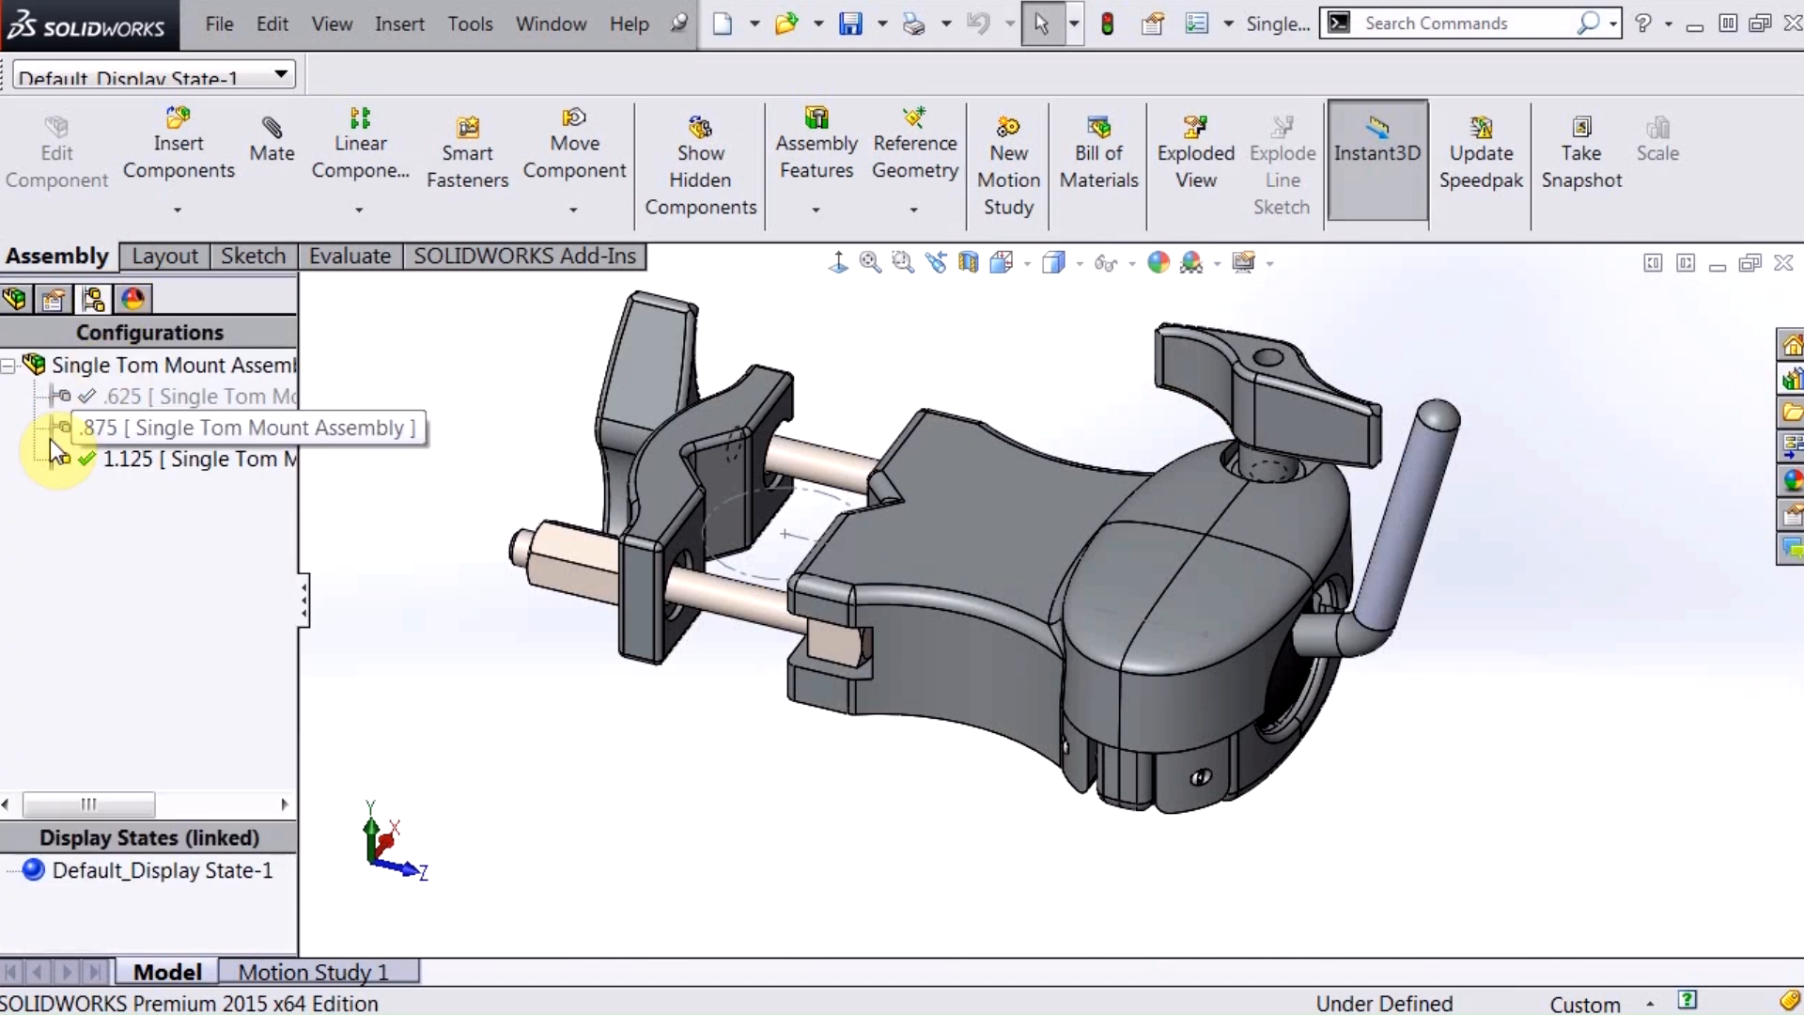
double_click(120, 429)
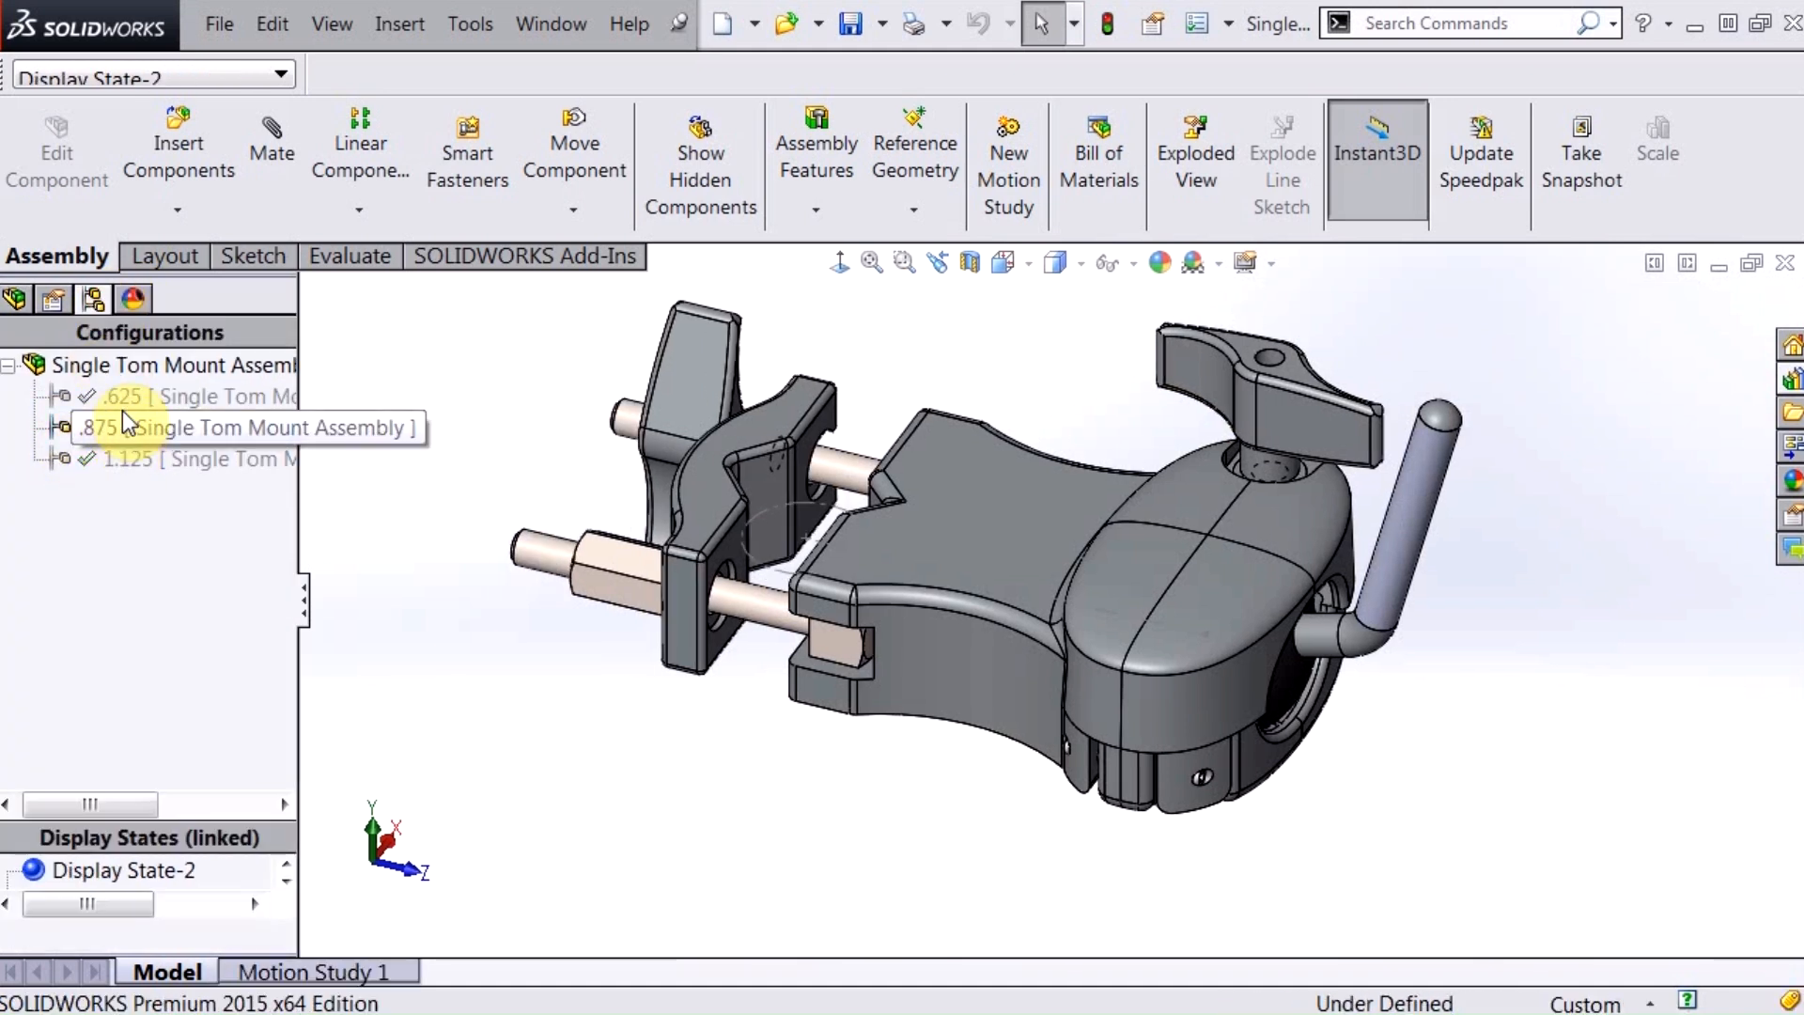
double_click(161, 458)
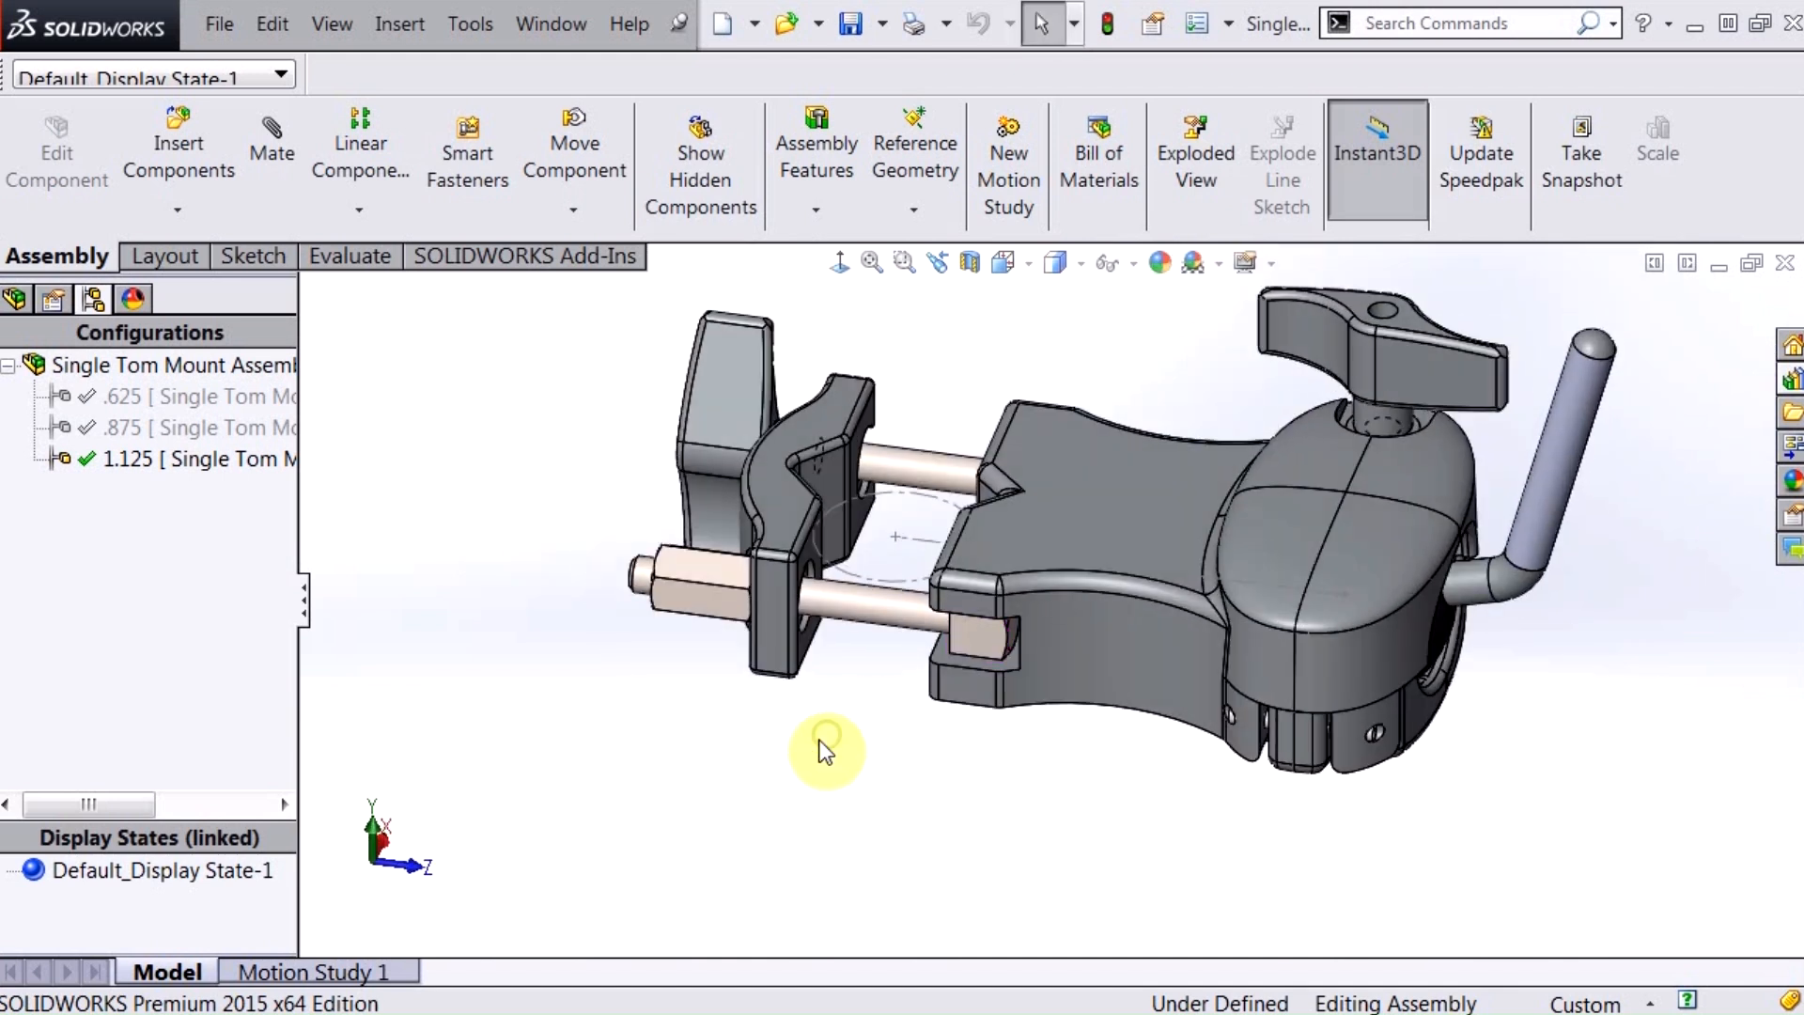
mouse_move(412, 418)
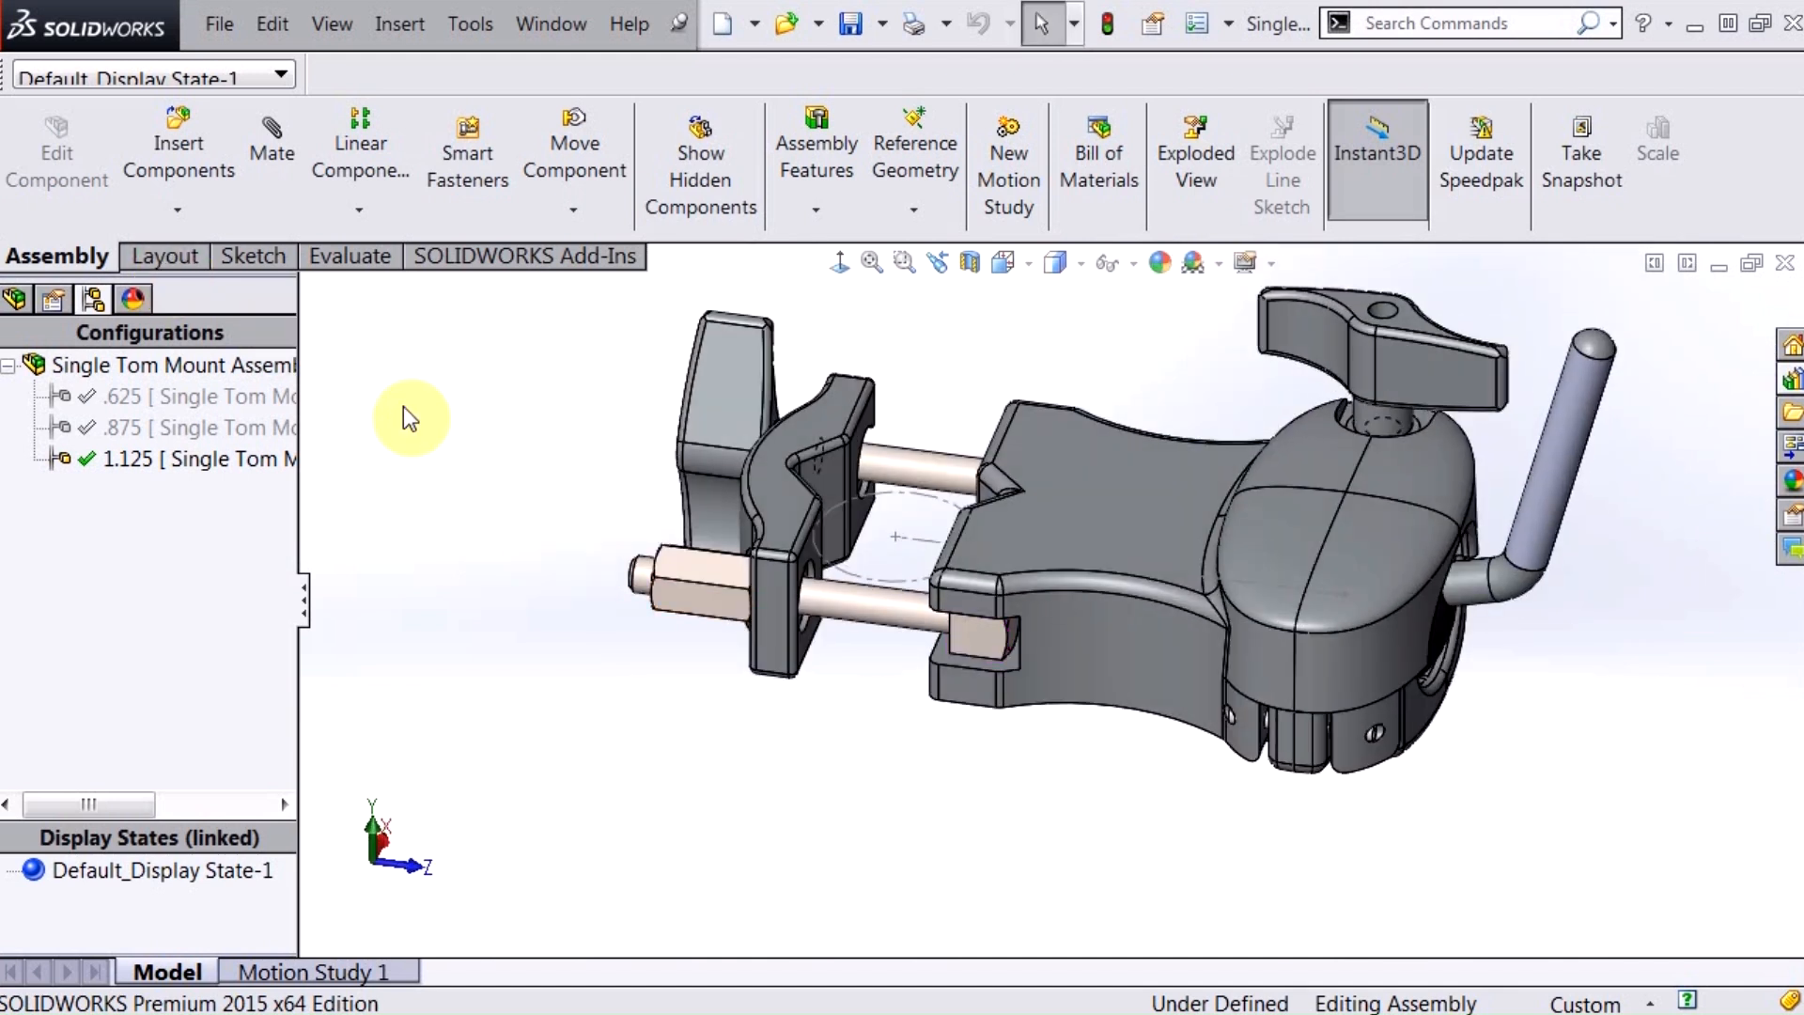
- Place a 1.091 in reference dimension across the clamp gap in an assembly sketch
left_click(248, 256)
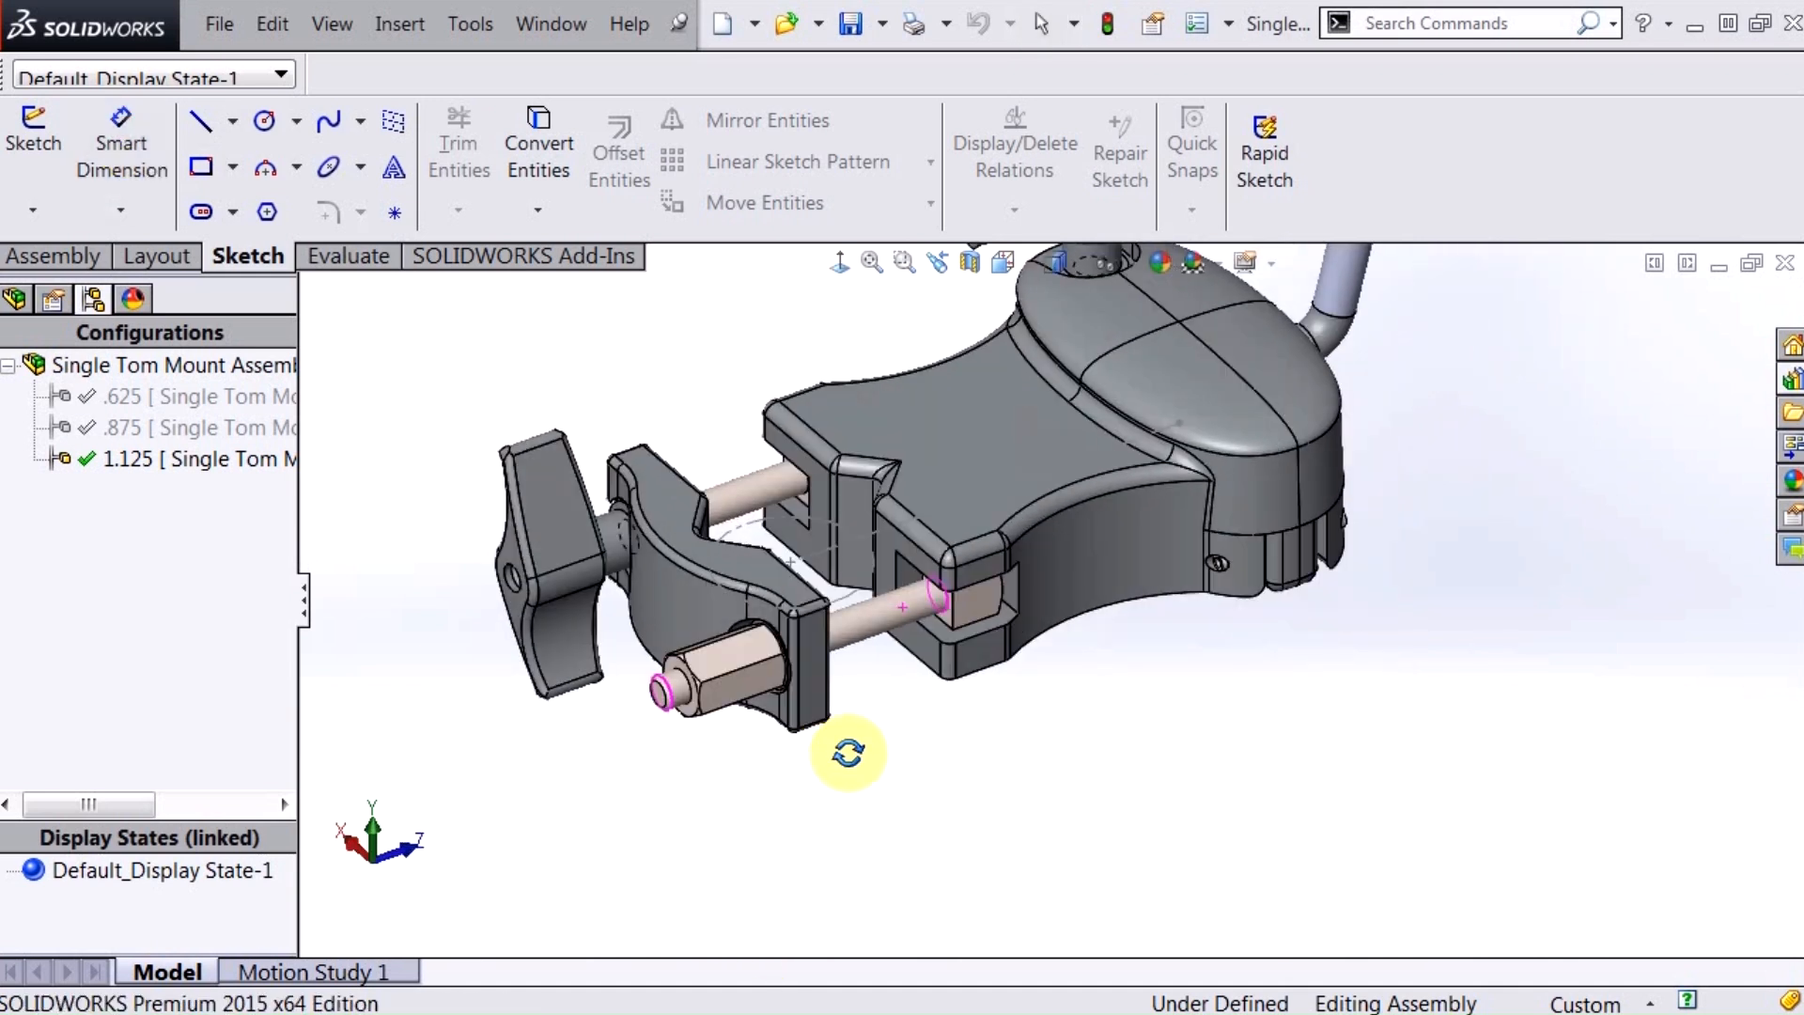
left_click(120, 141)
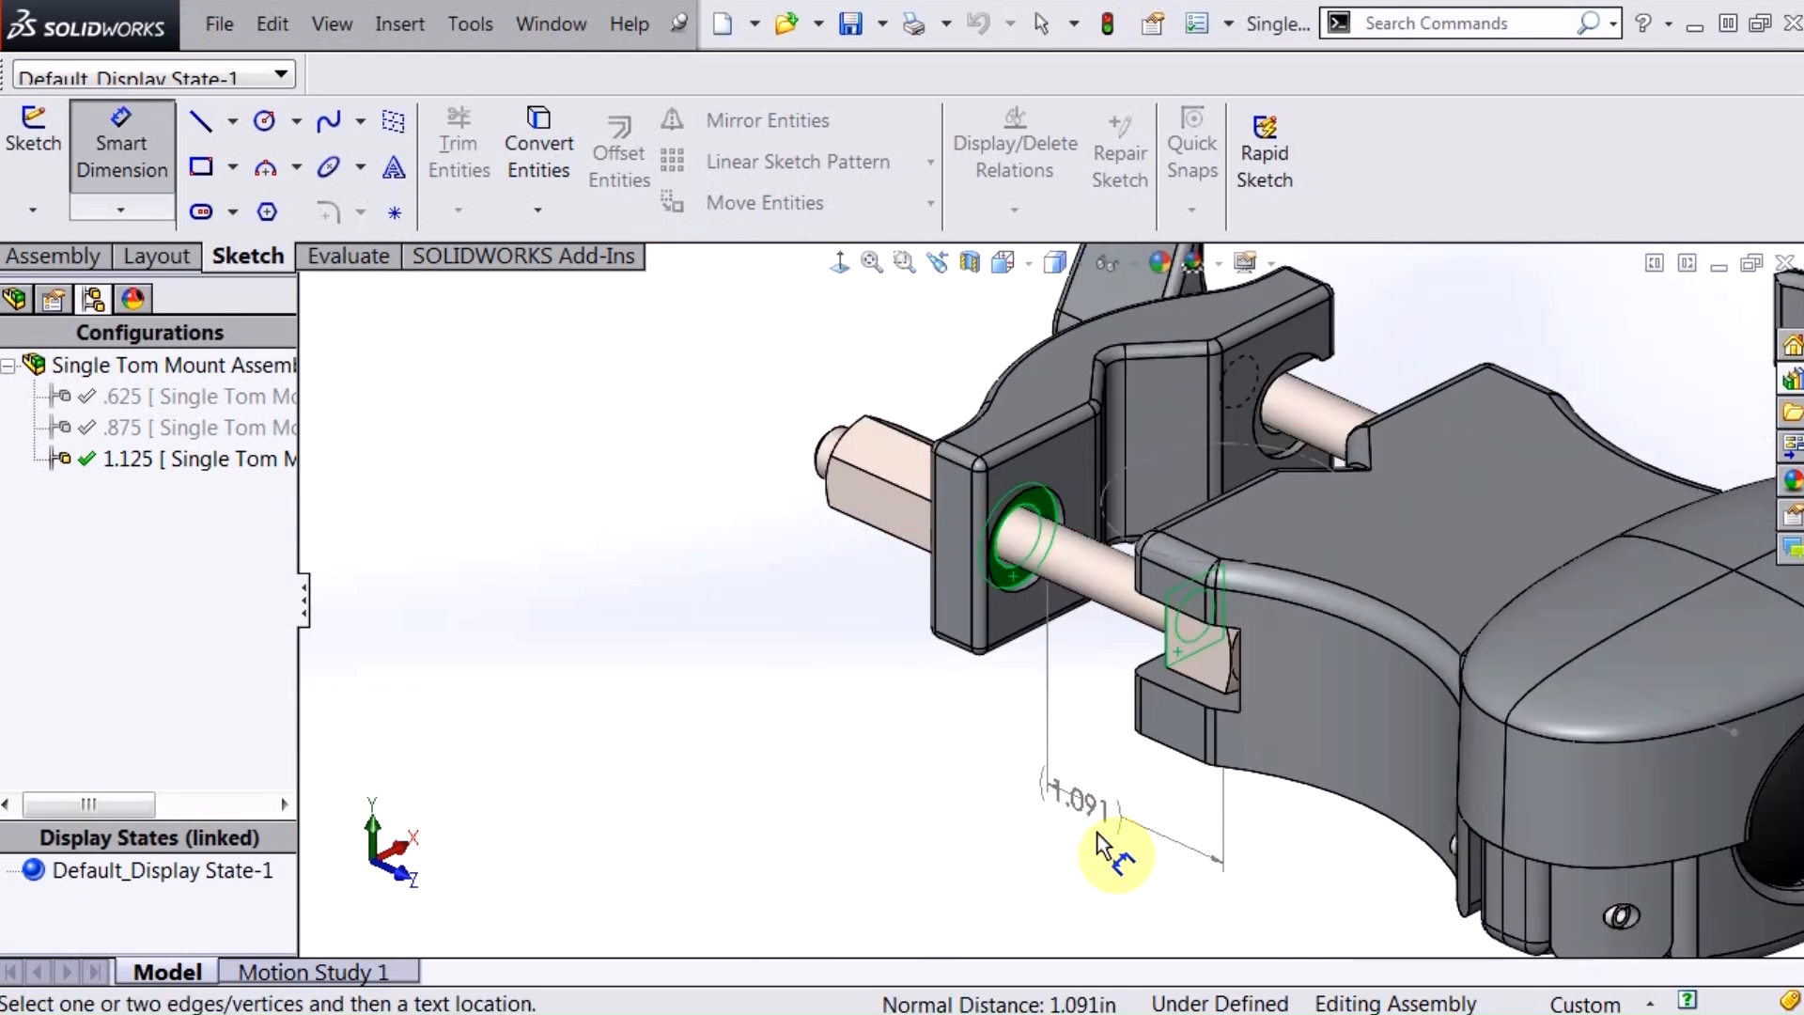
left_click(1116, 858)
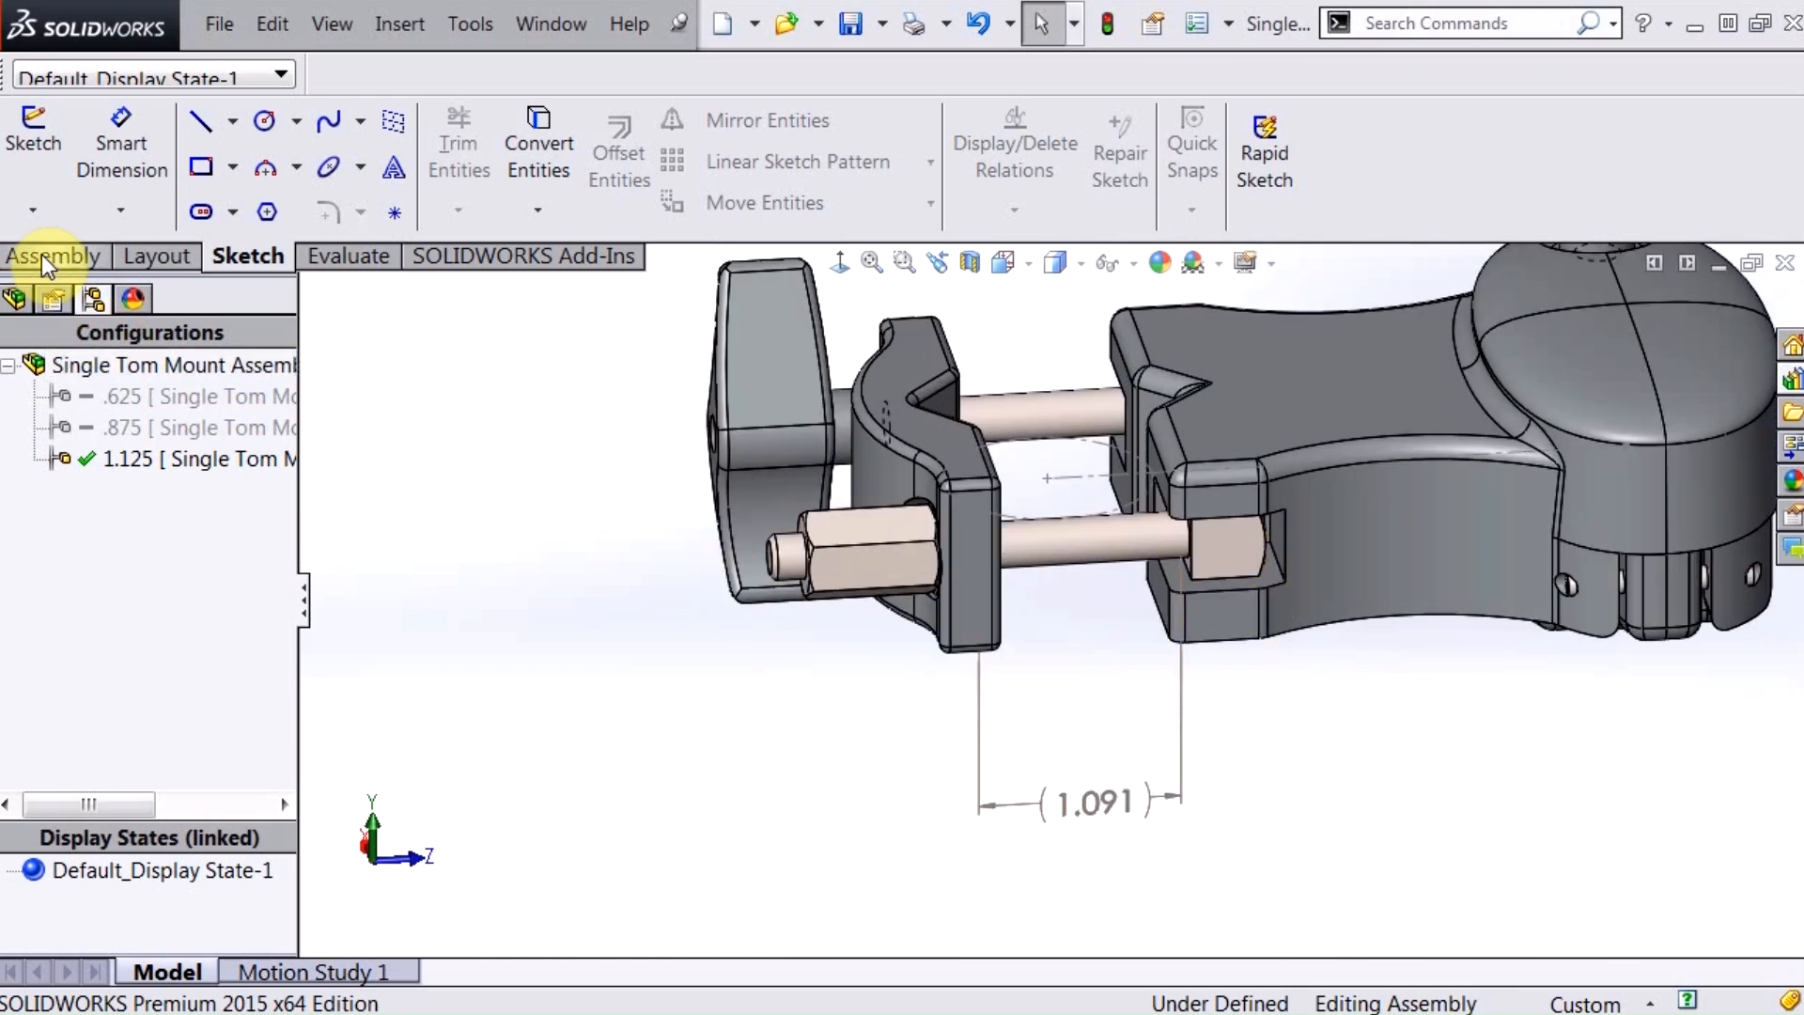
- Insert a new part into the assembly from a part template and begin editing it in context
left_click(53, 256)
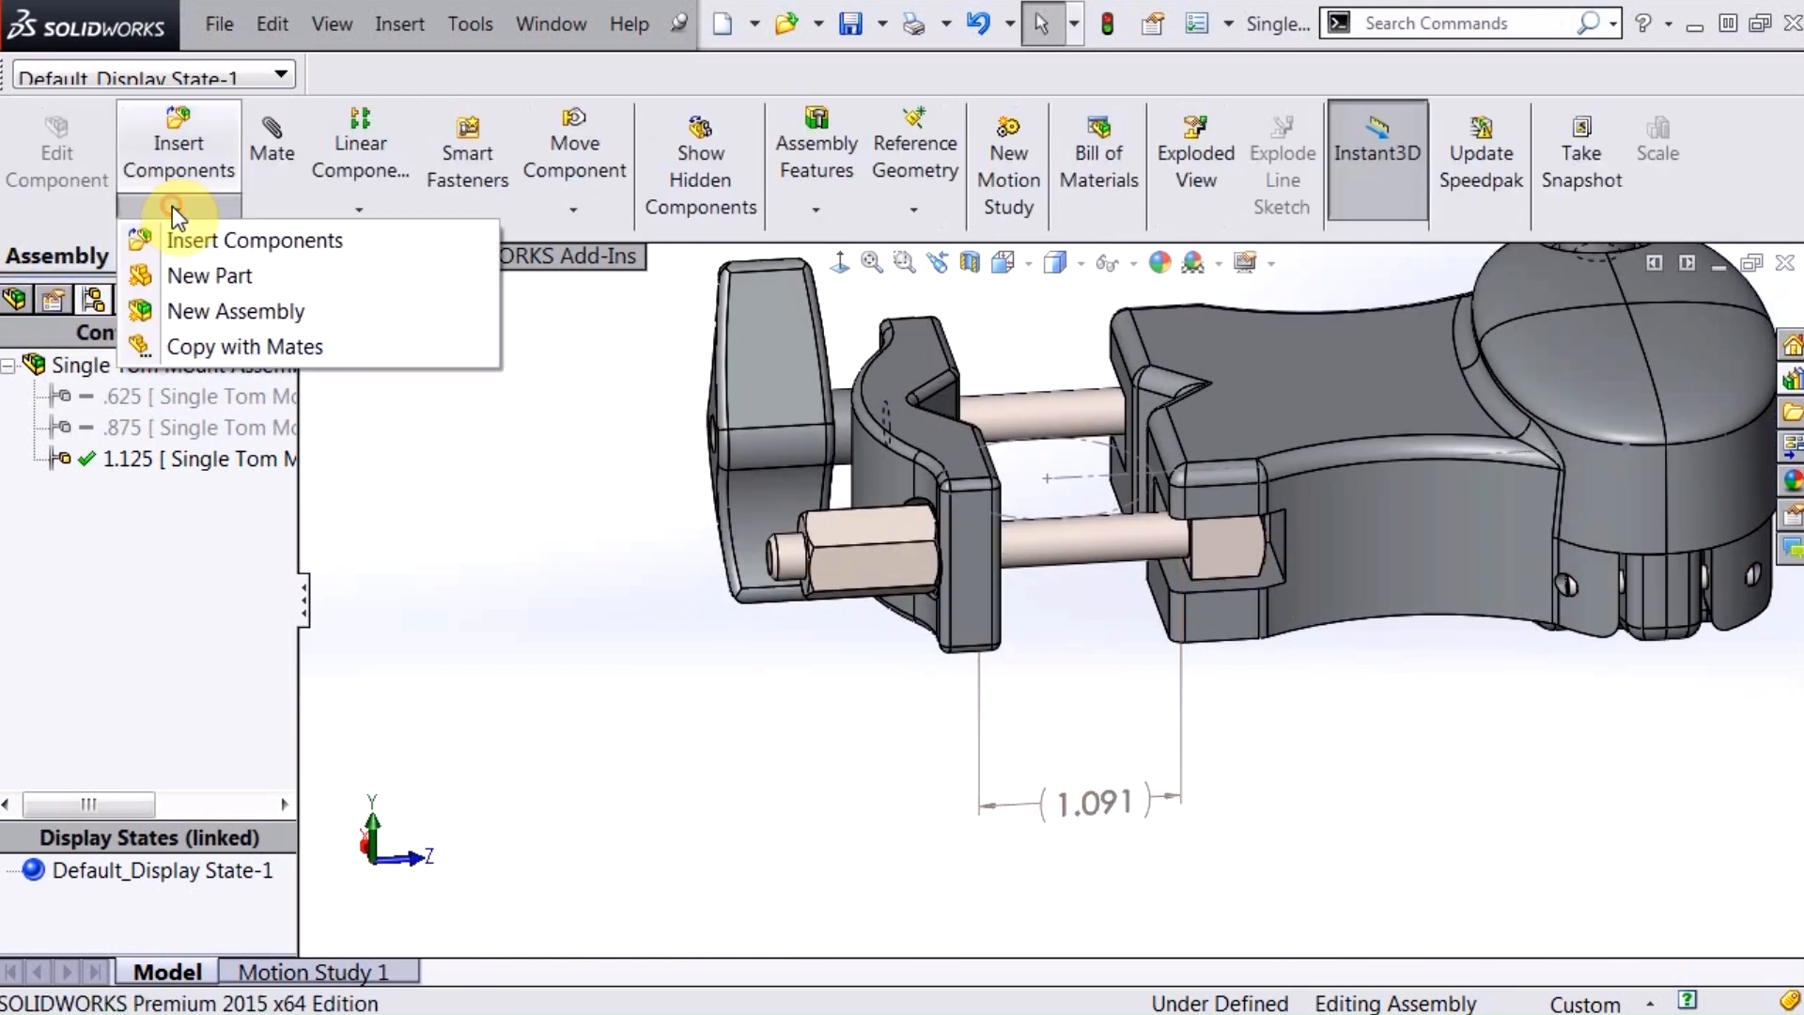
left_click(209, 274)
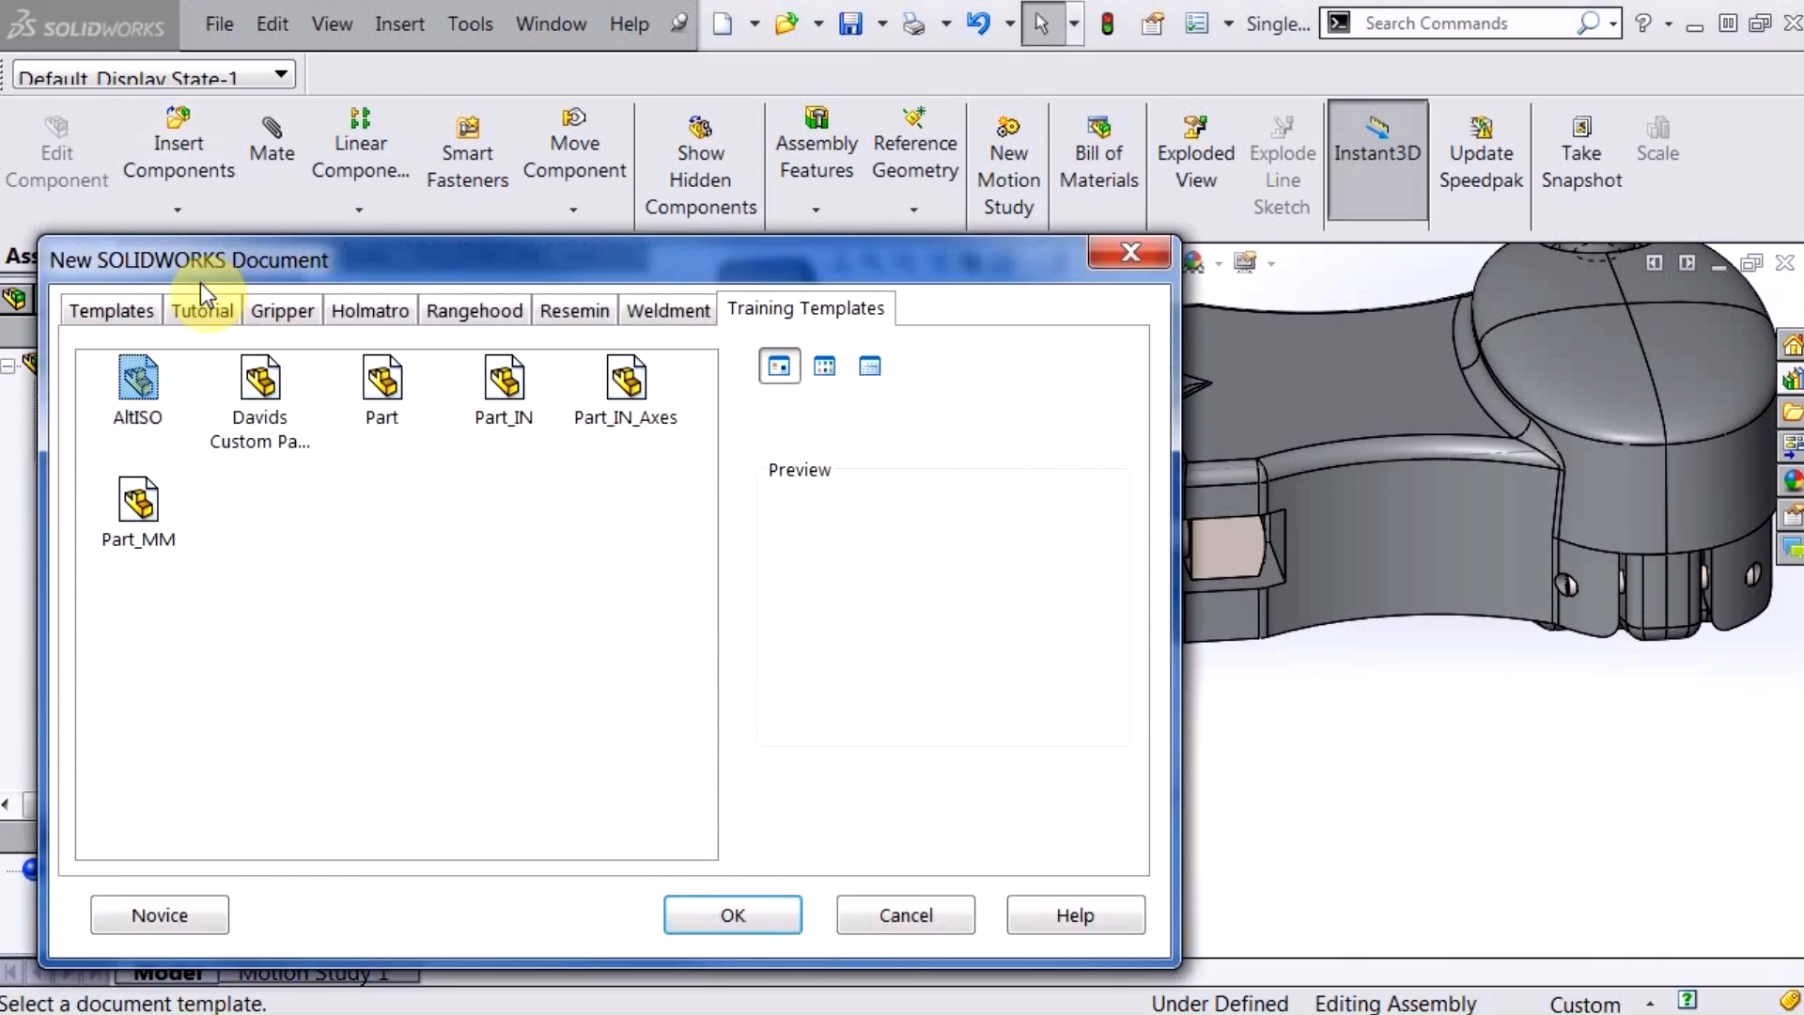
left_click(731, 915)
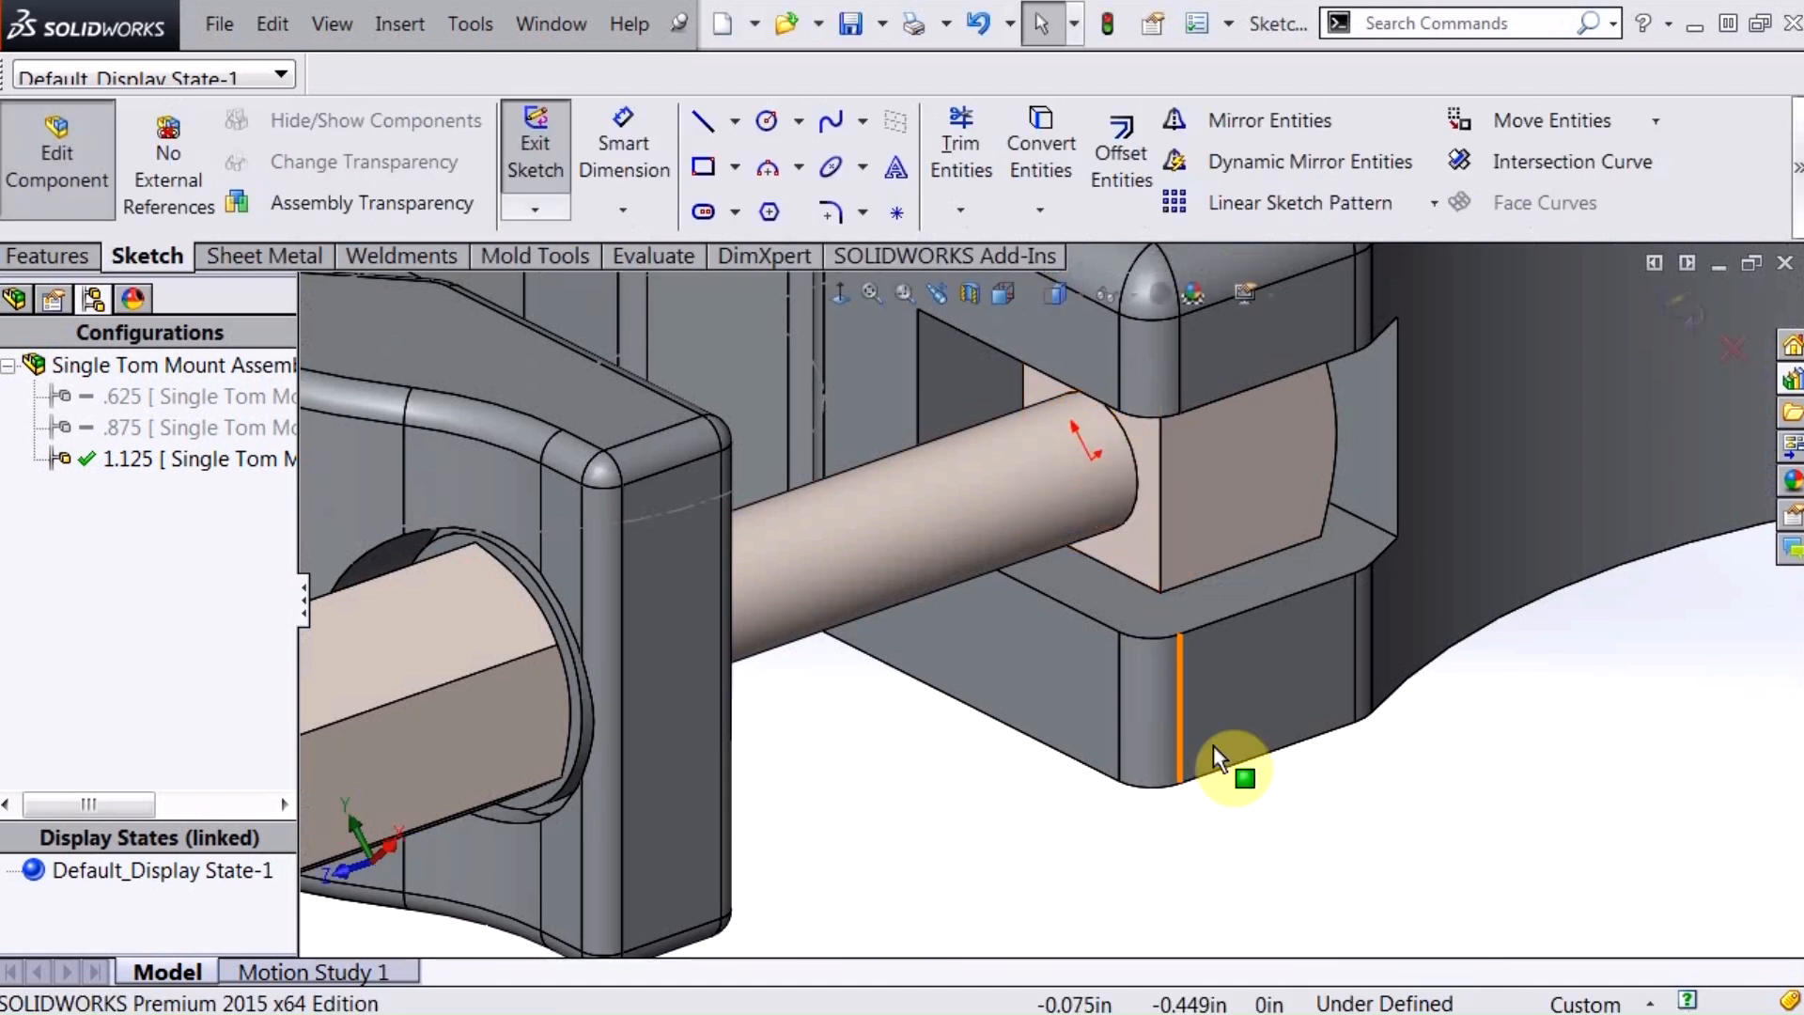
- Sketch a circle centred on the rod and dimension it to 0.300 in diameter
left_click(767, 120)
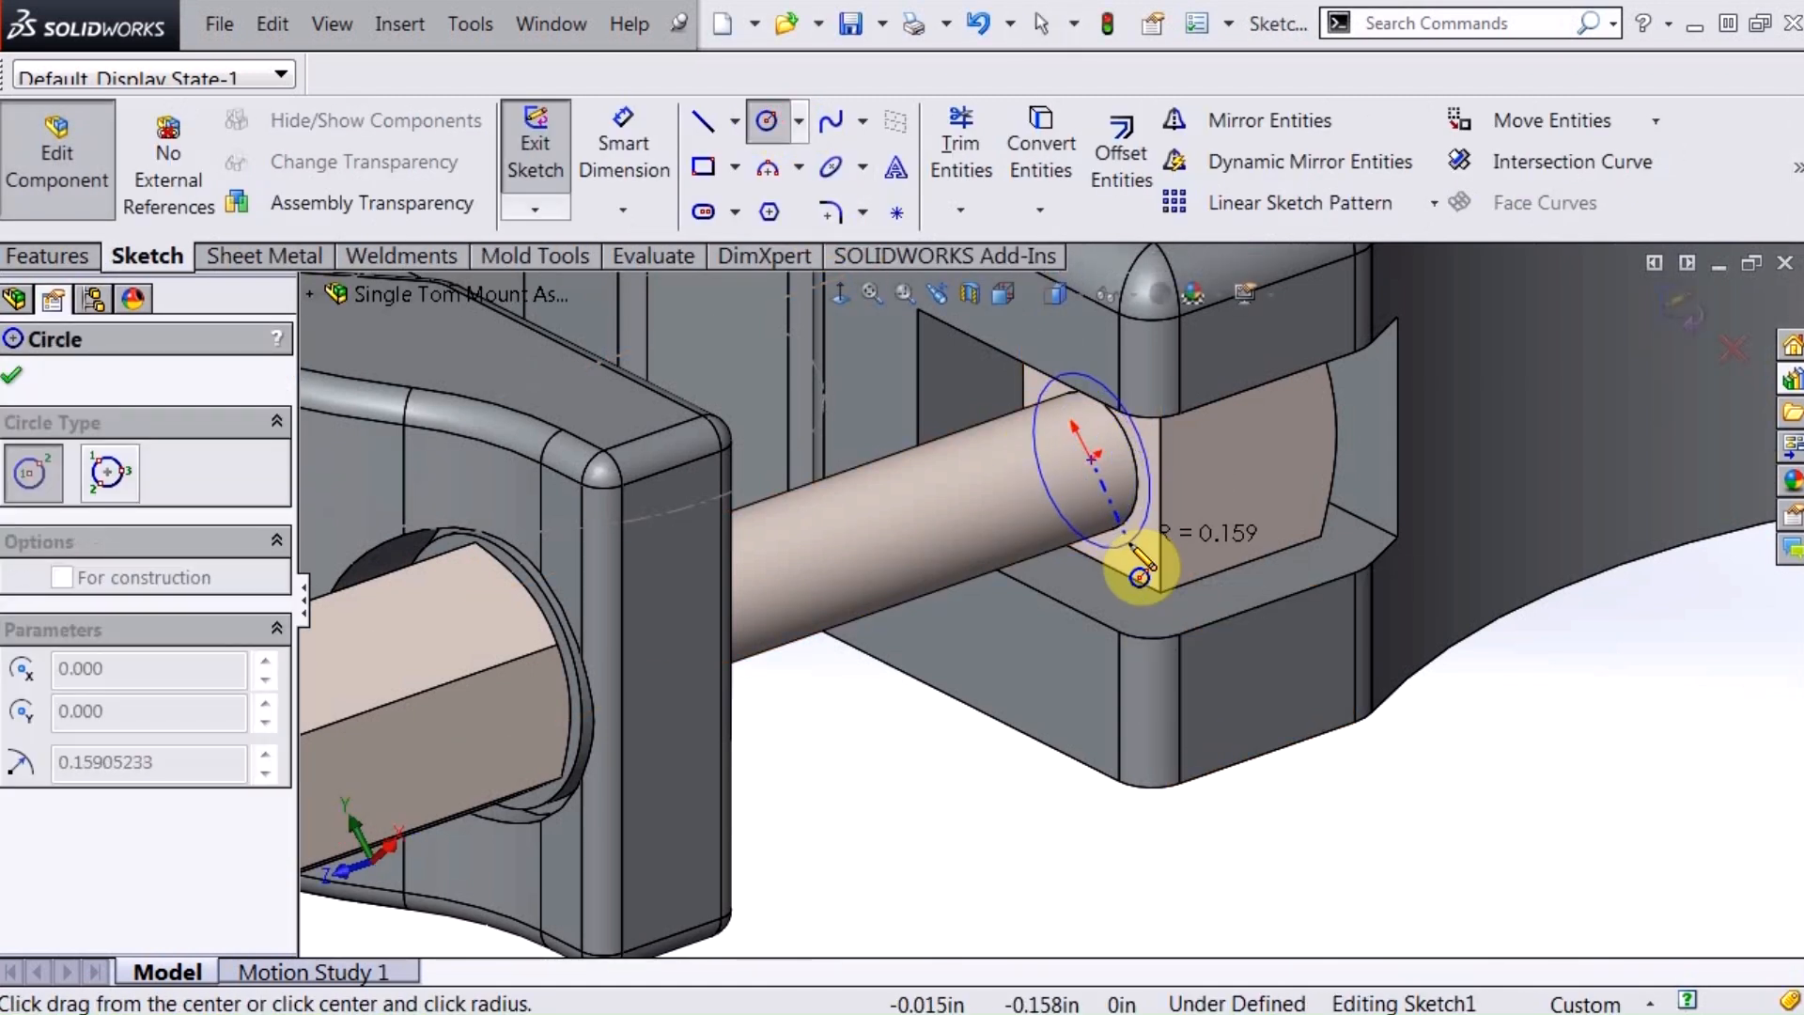
left_click(1139, 575)
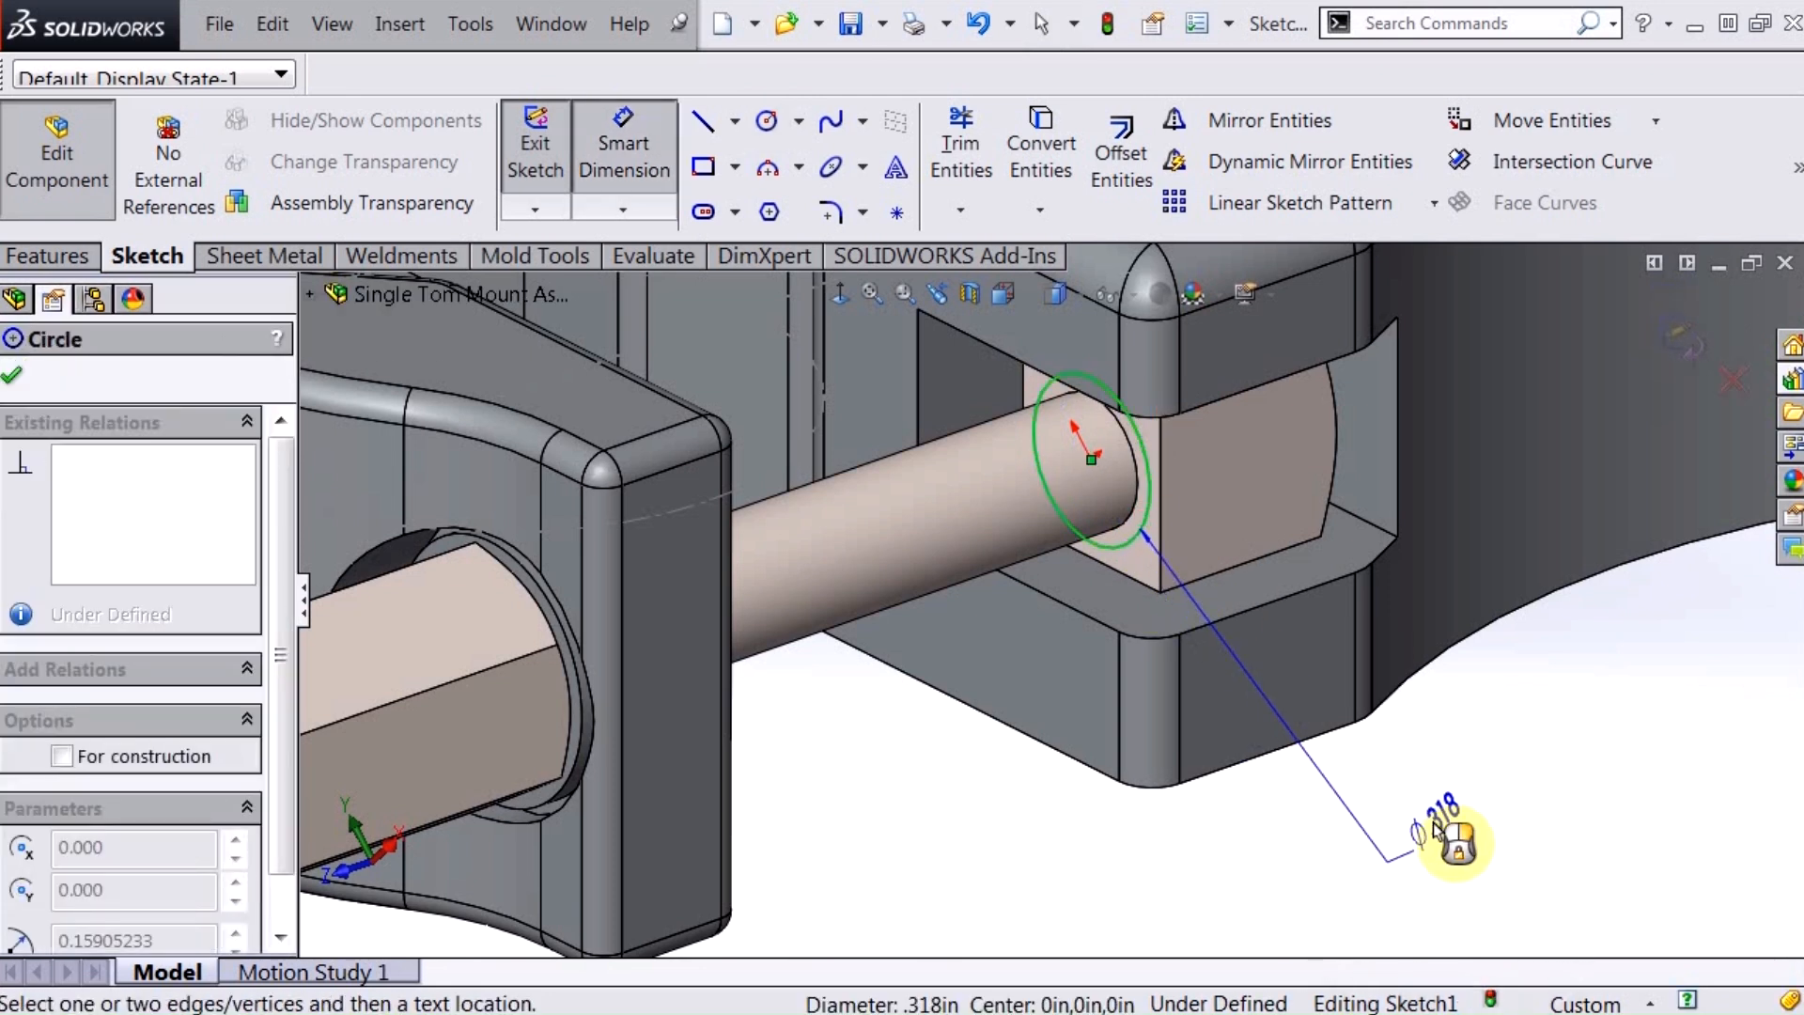
left_click(1455, 846)
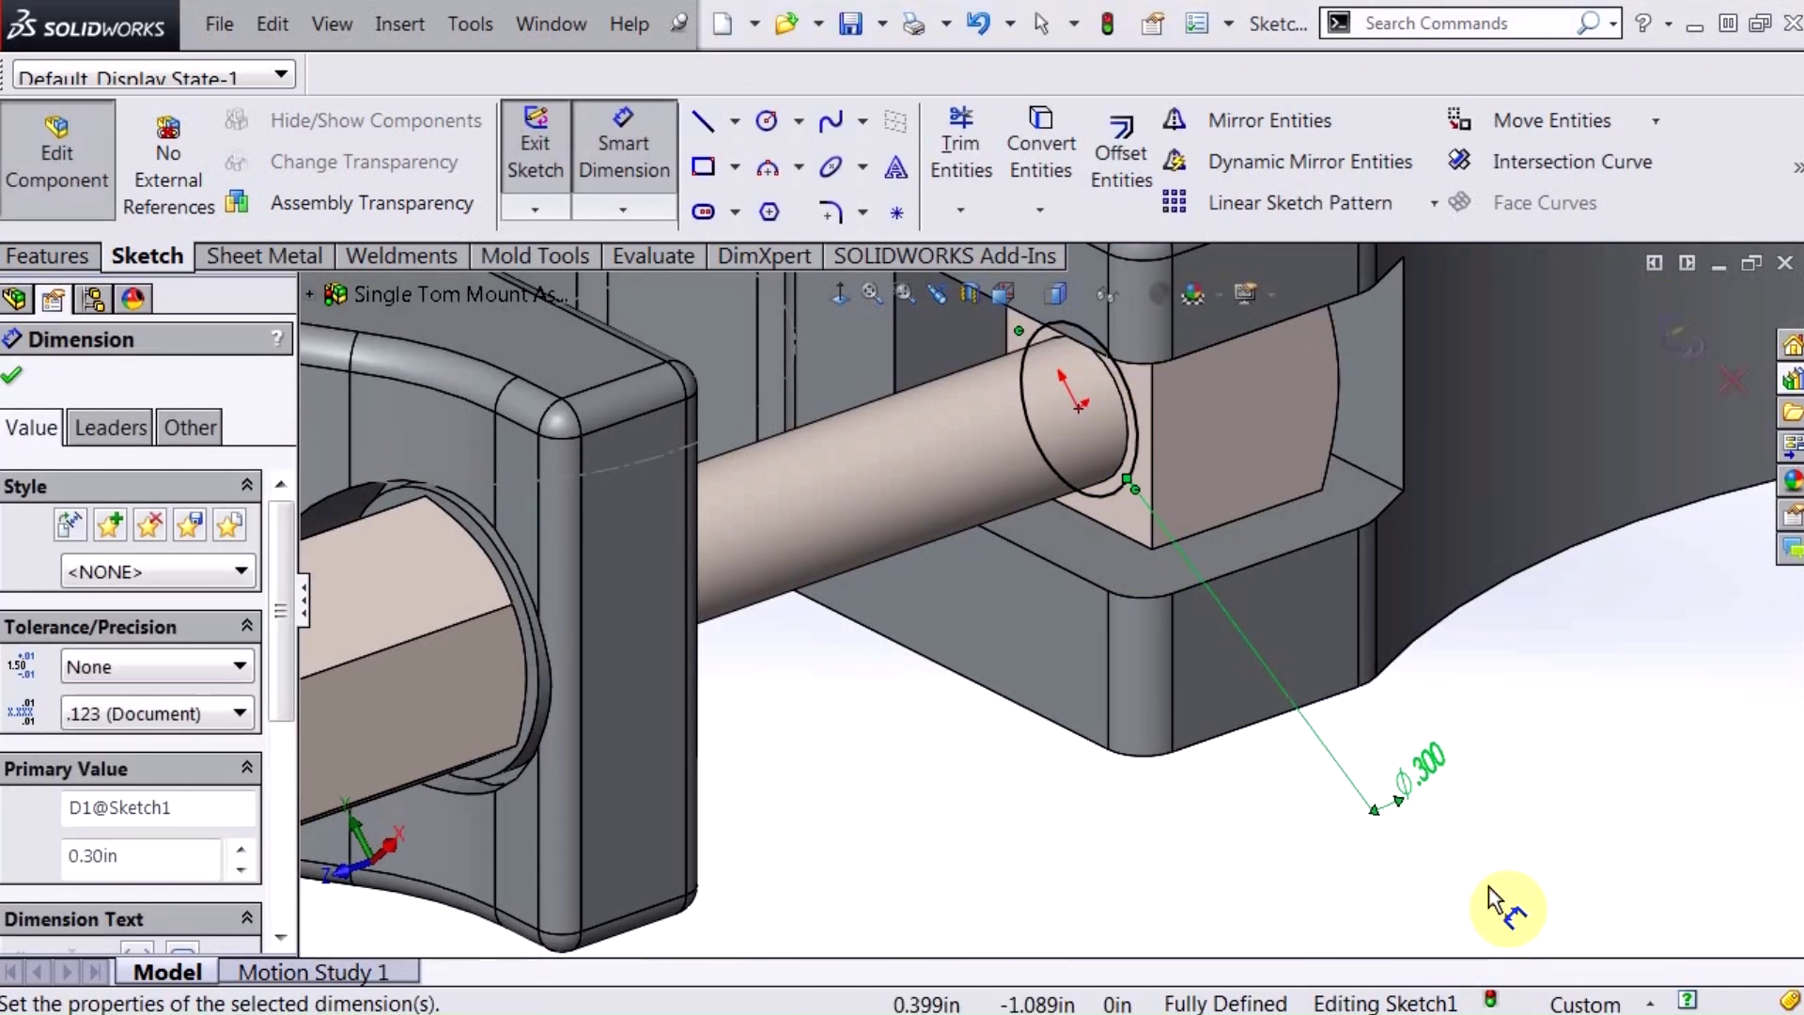
mouse_move(69, 256)
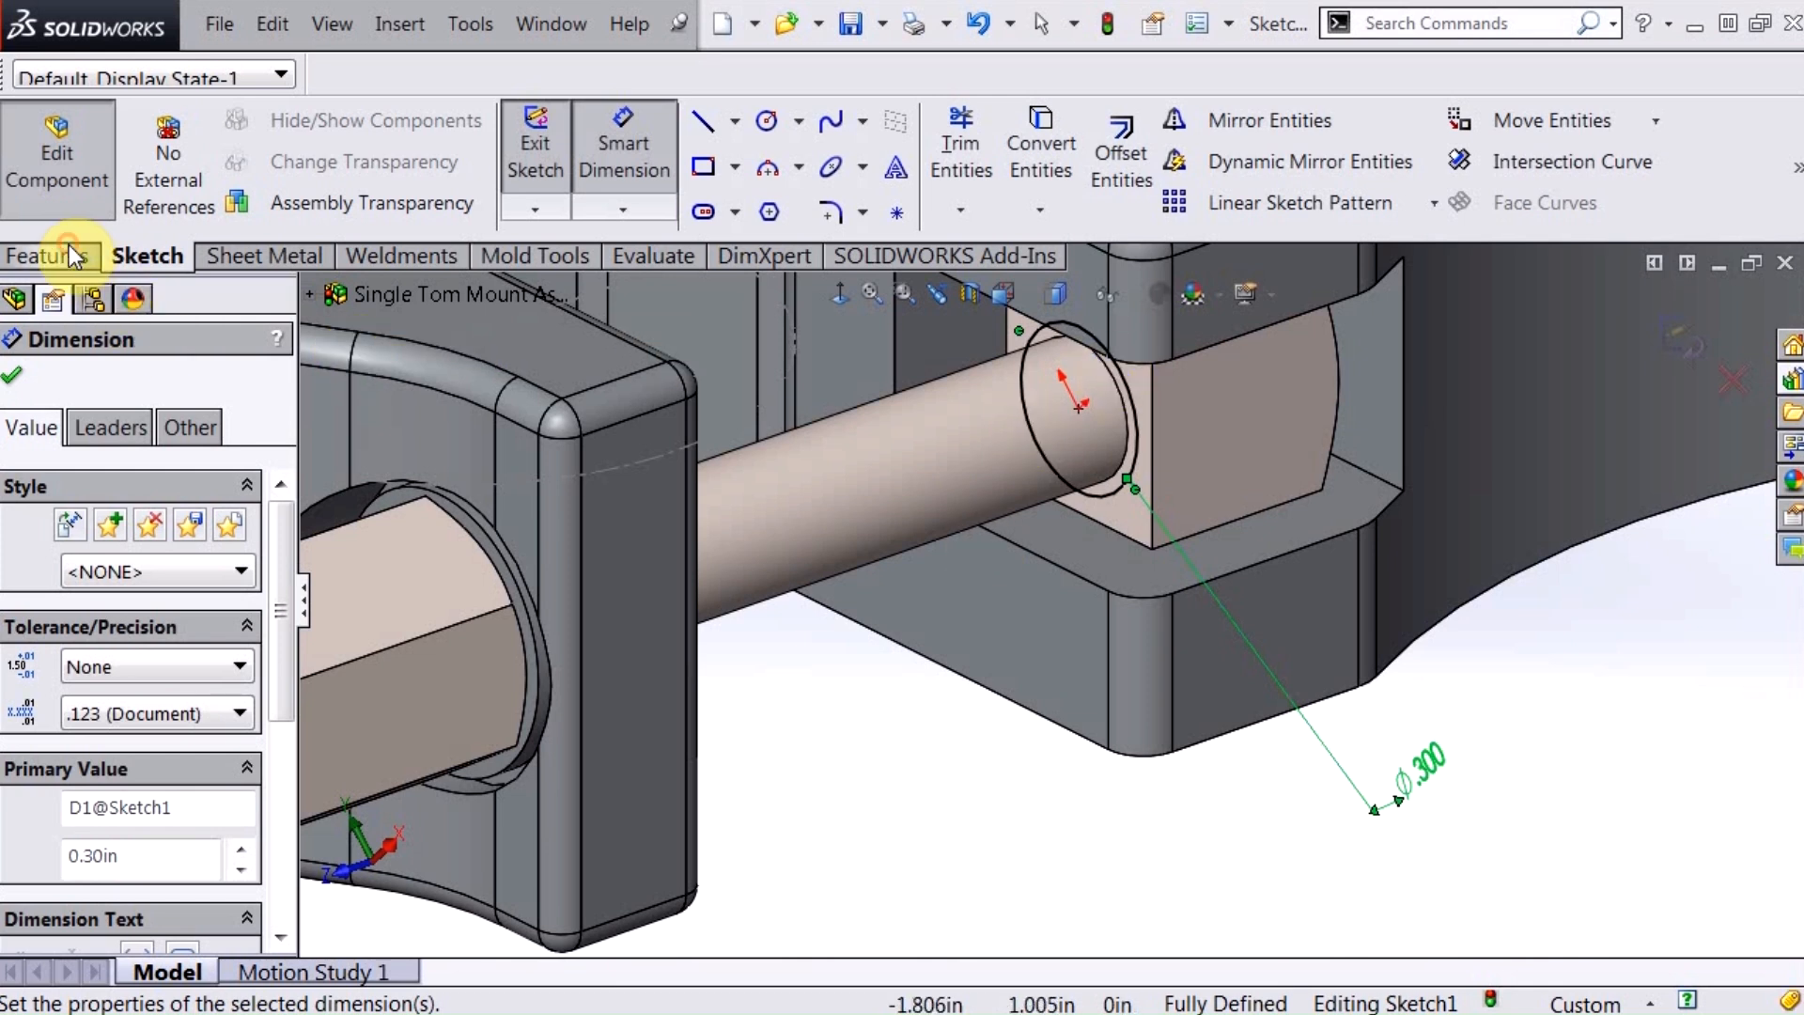
- Create a helix from the circle defined by height and pitch, 0.1 in pitch
left_click(49, 256)
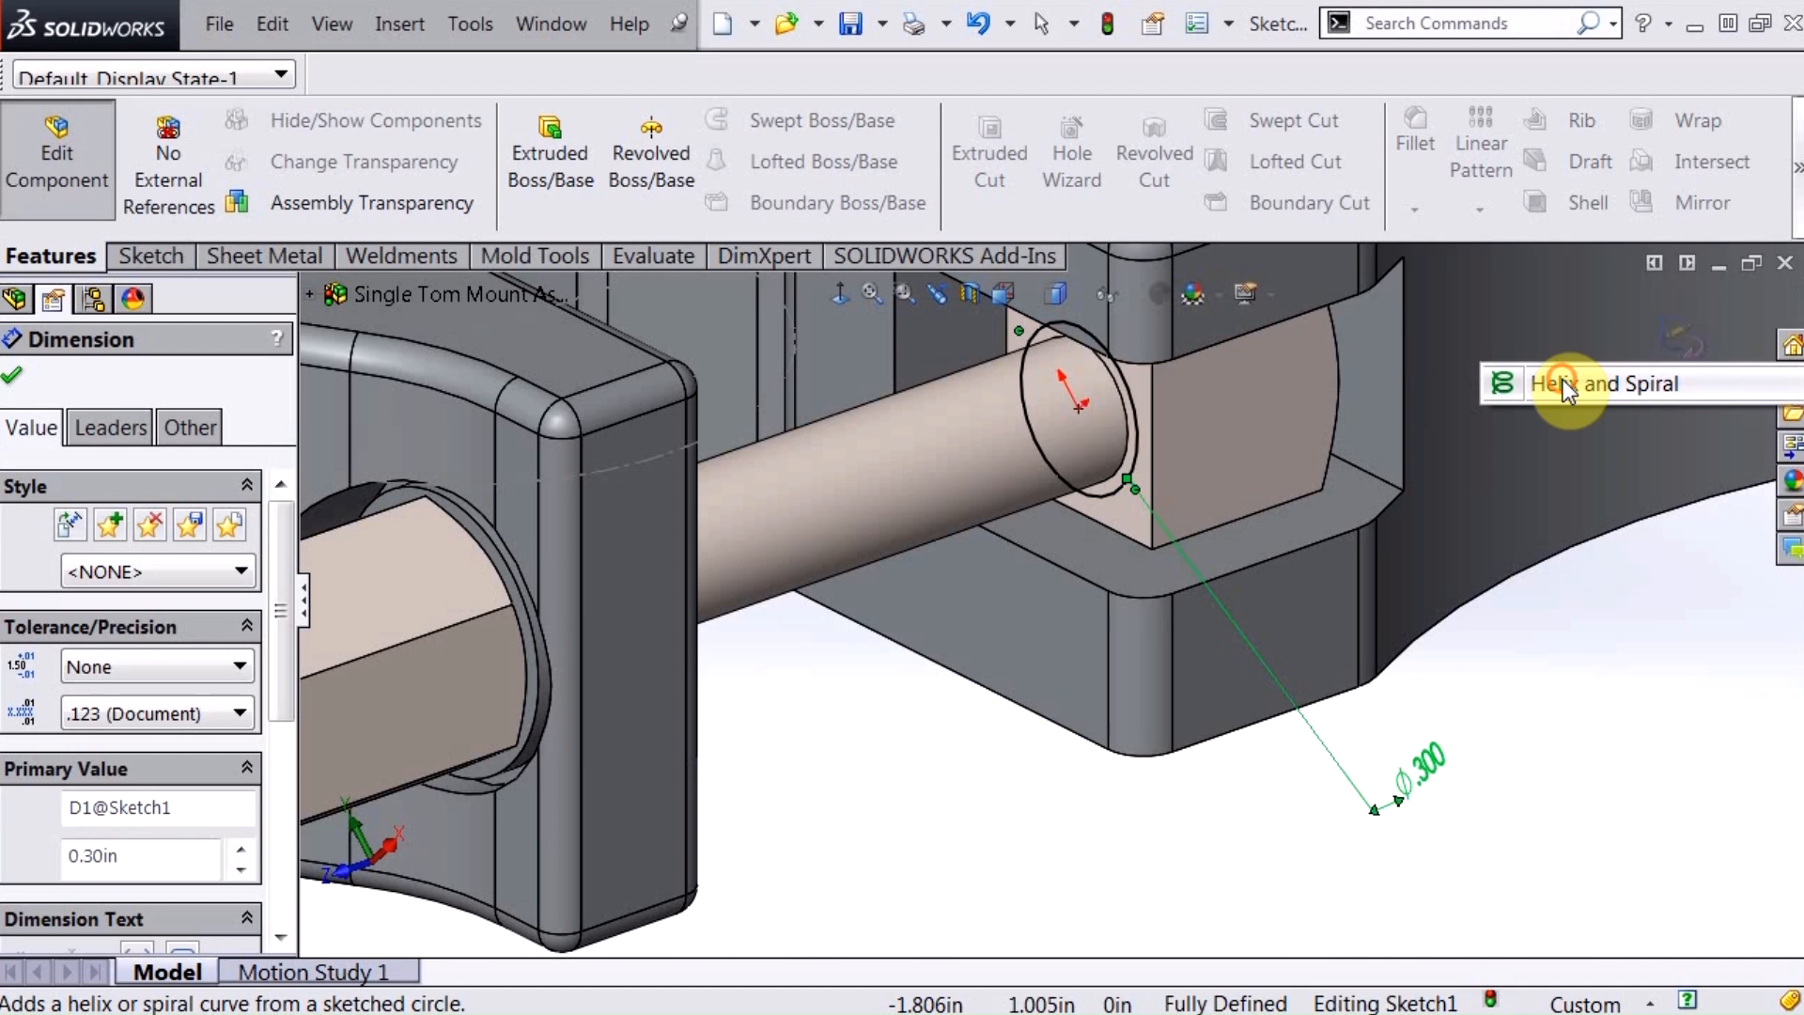
left_click(1605, 384)
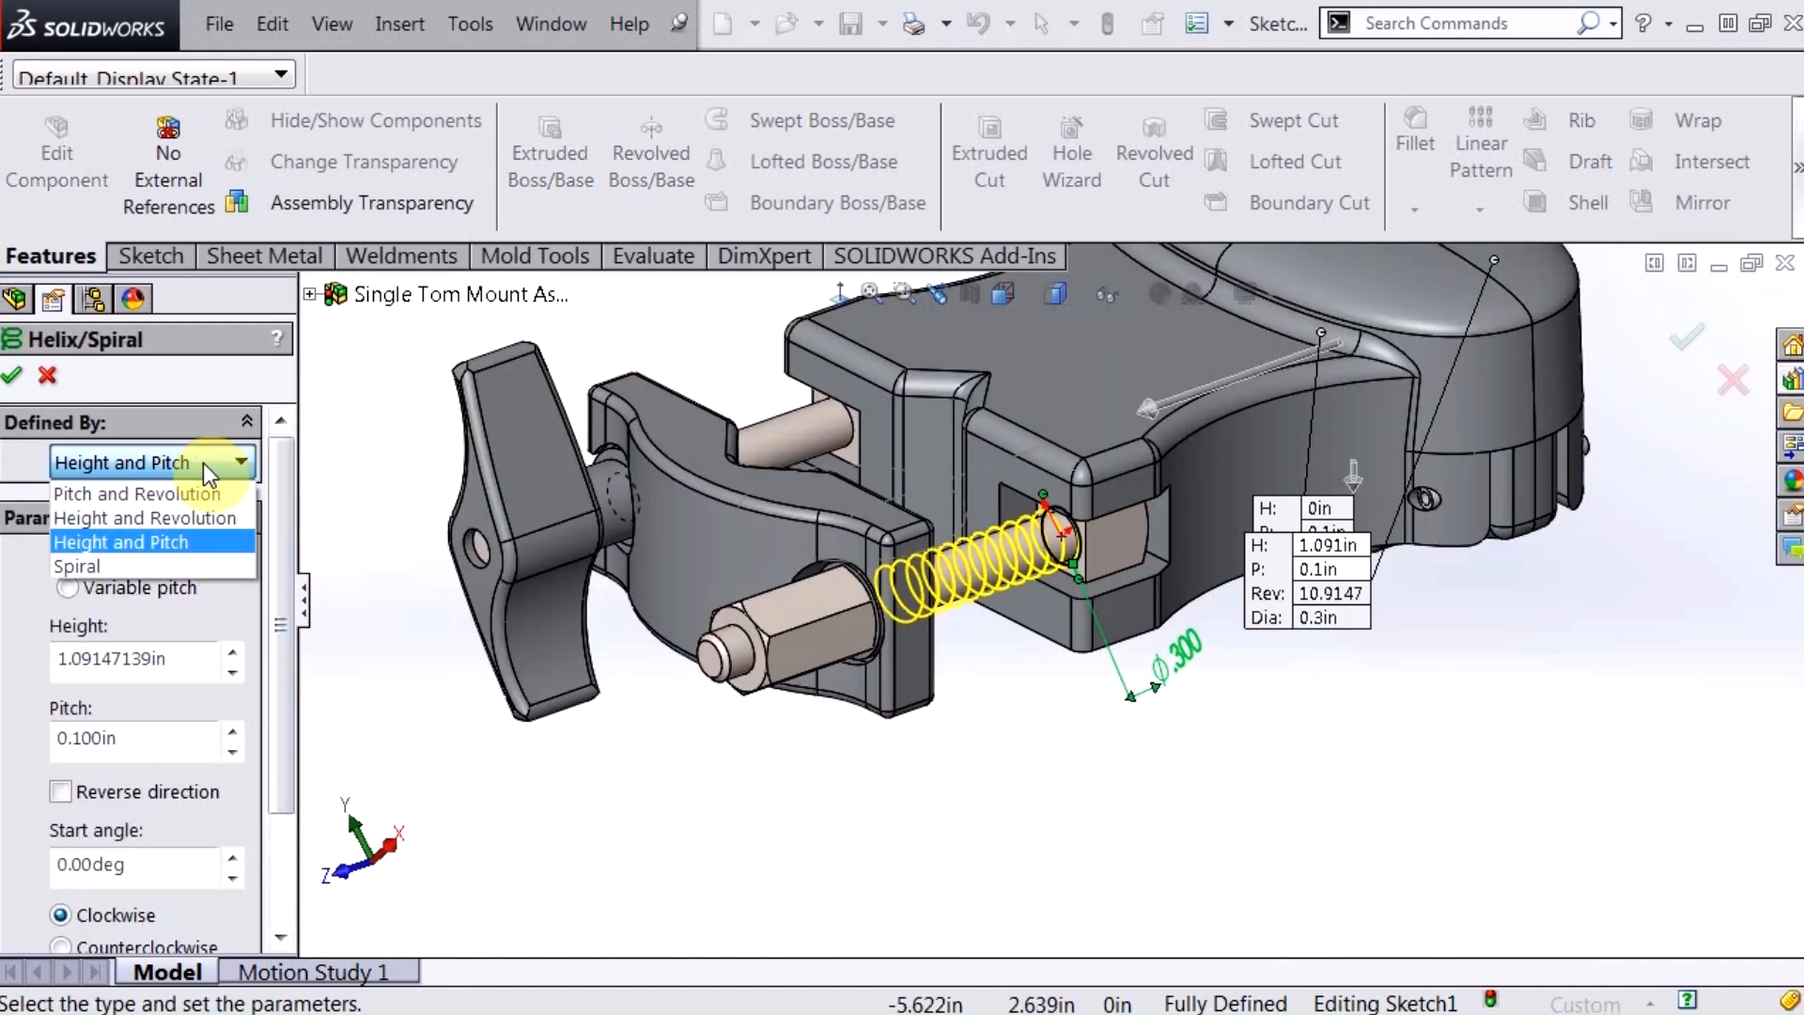
left_click(120, 542)
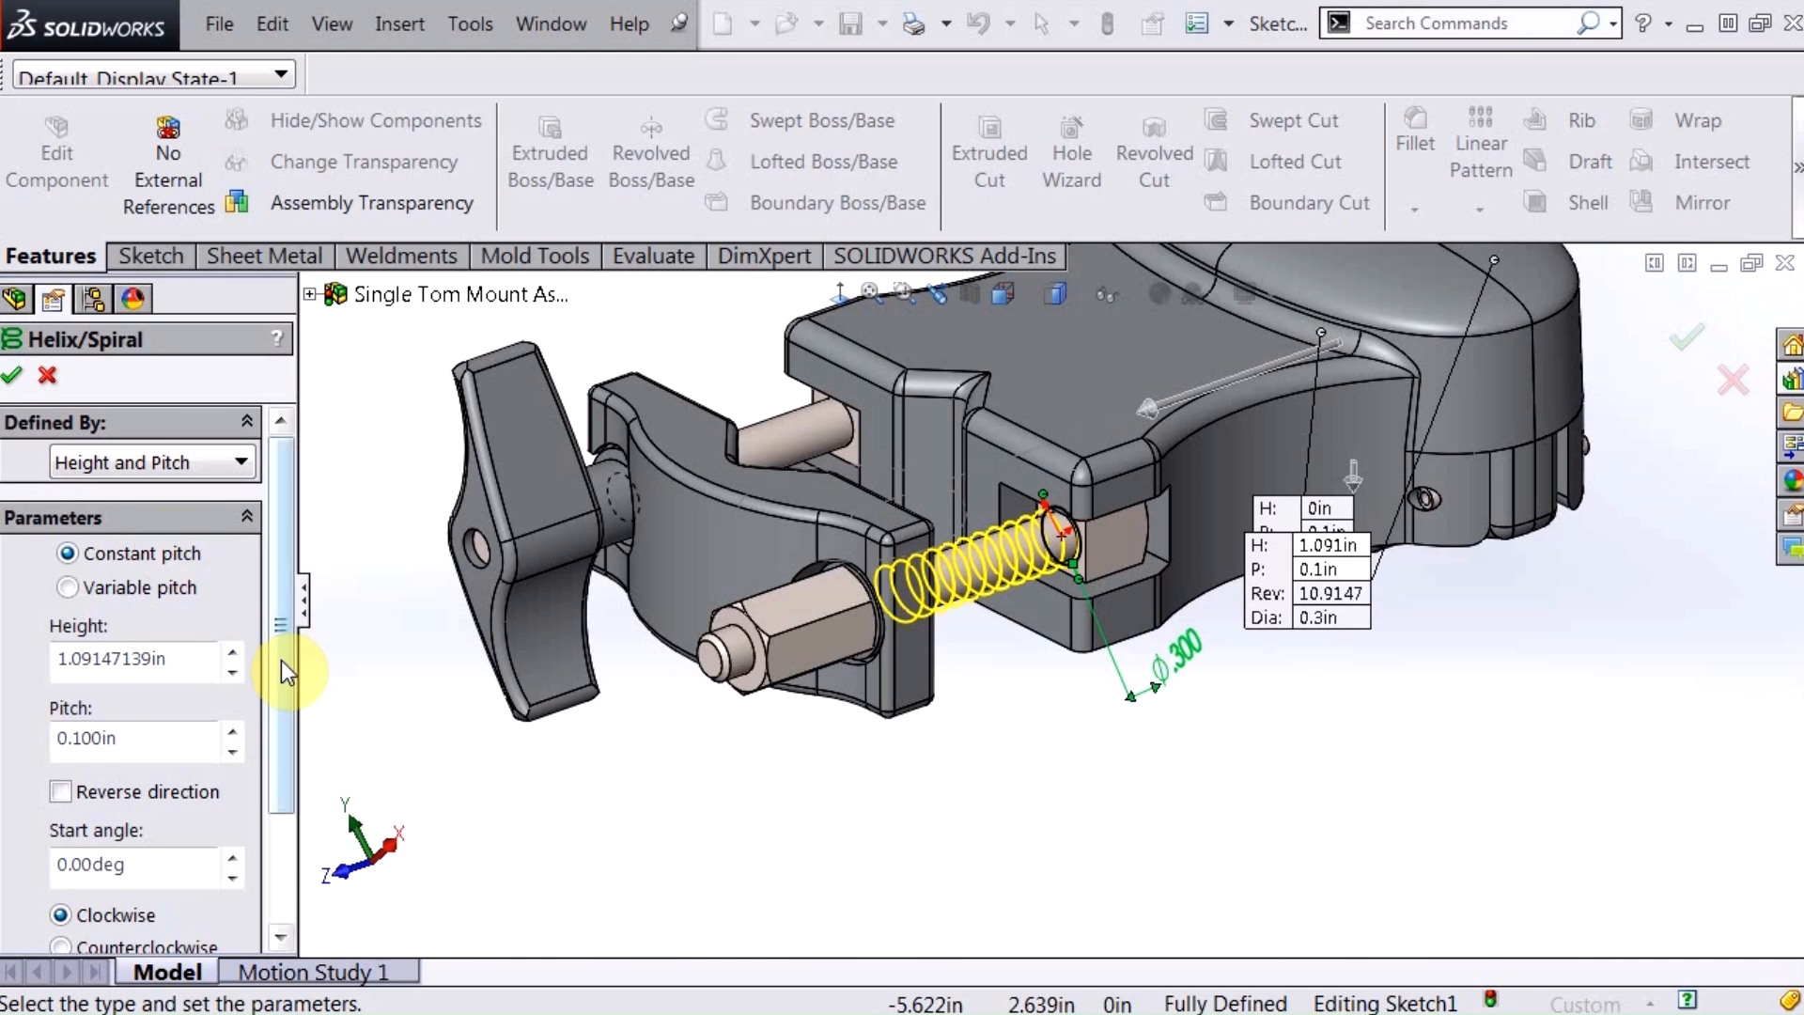
mouse_move(17, 380)
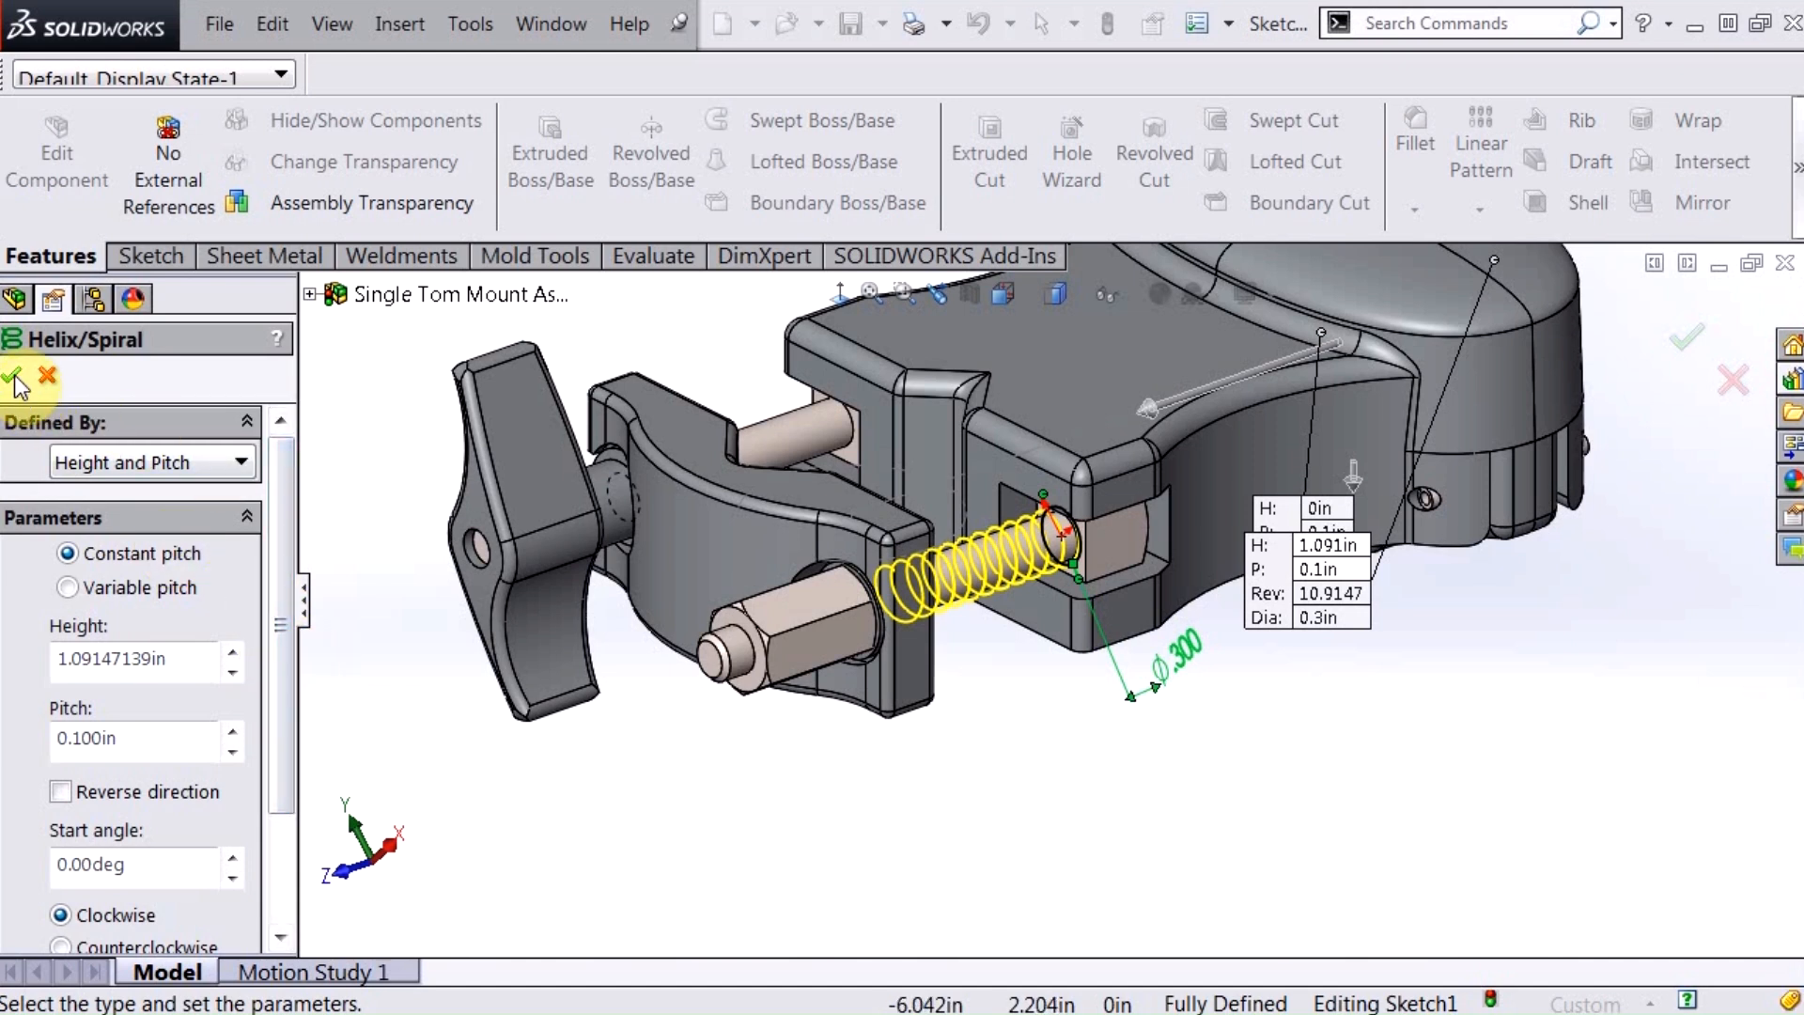
left_click(17, 378)
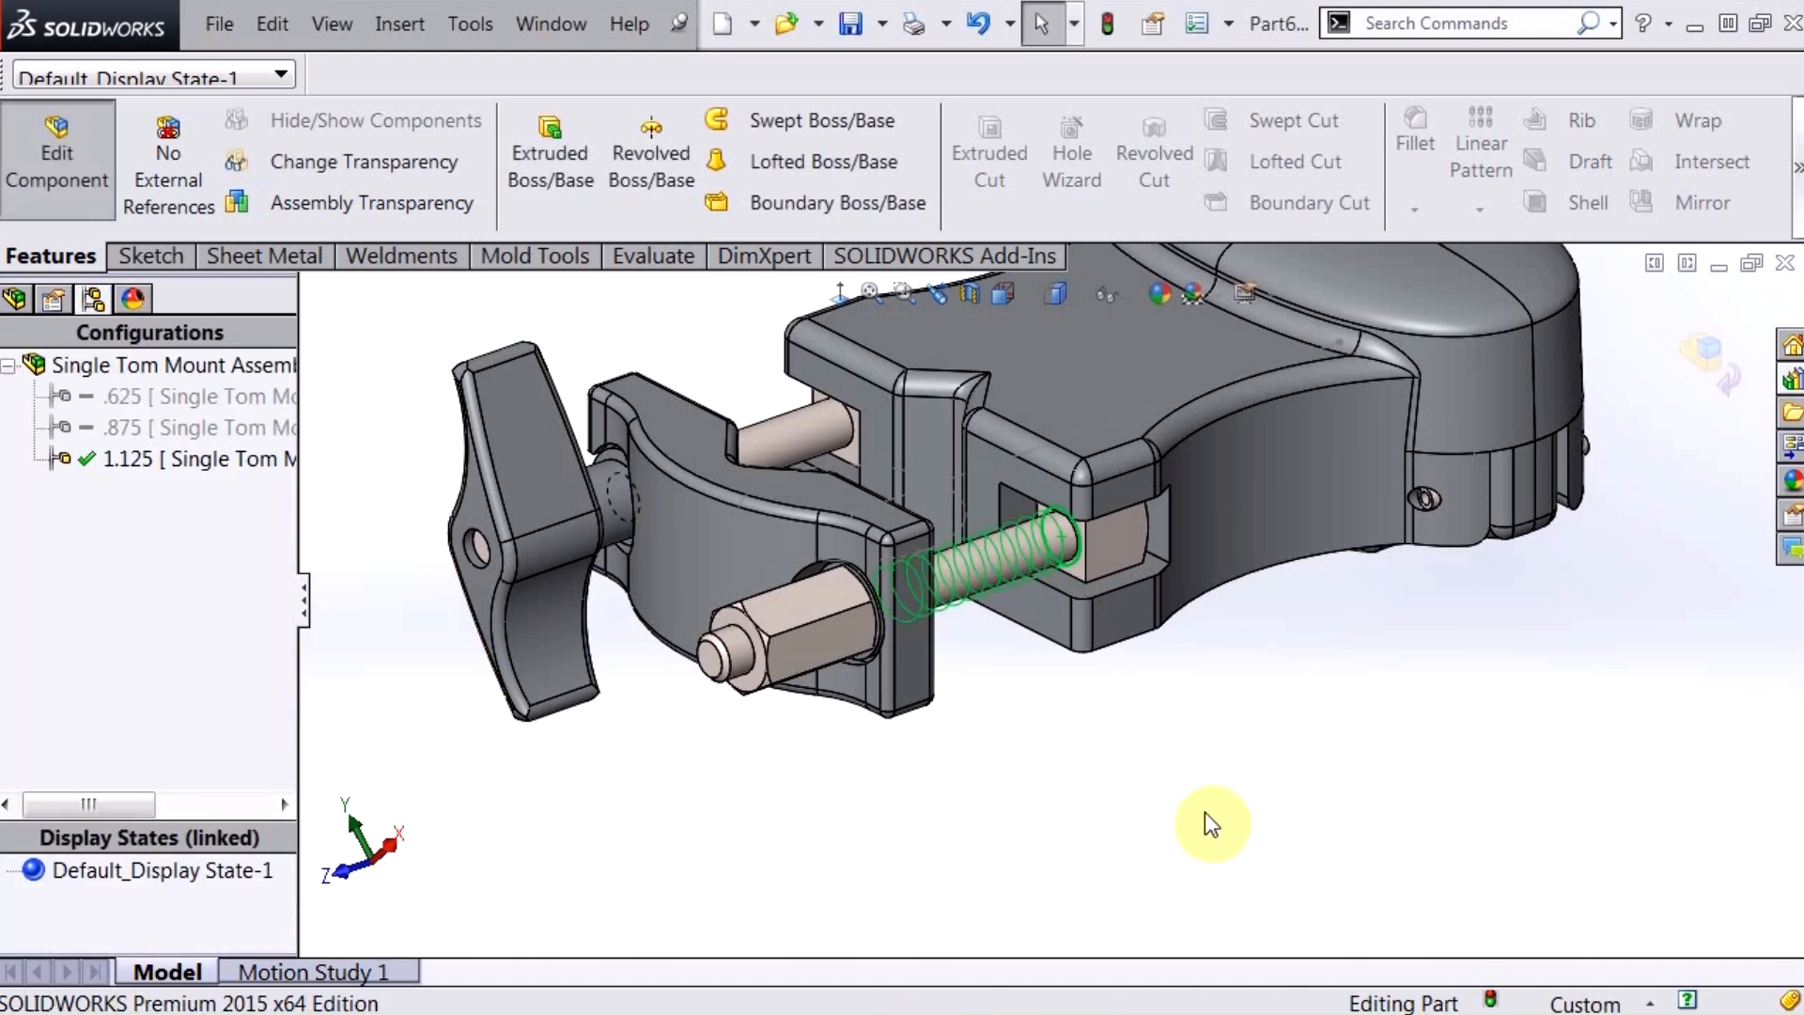
mouse_move(1100, 726)
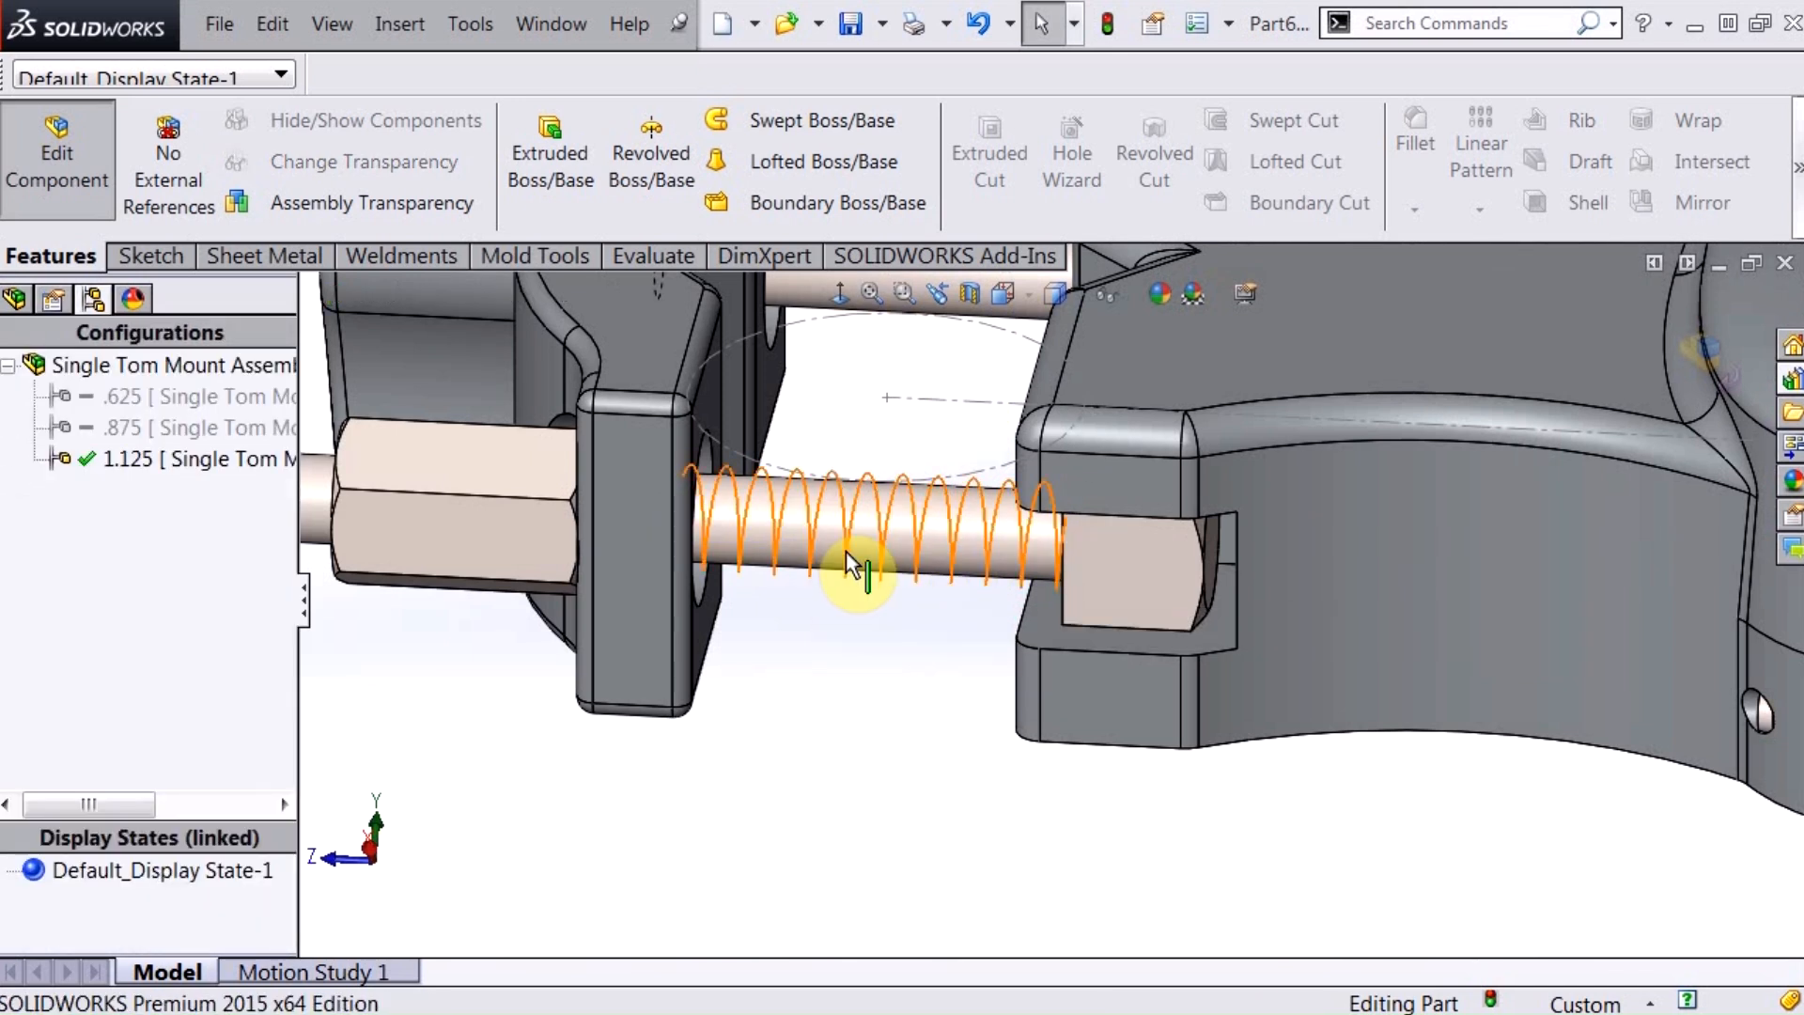
- Accept the D3@Helix/Spiral1 height of about 1.091 in and list the assembly configurations
double_click(857, 564)
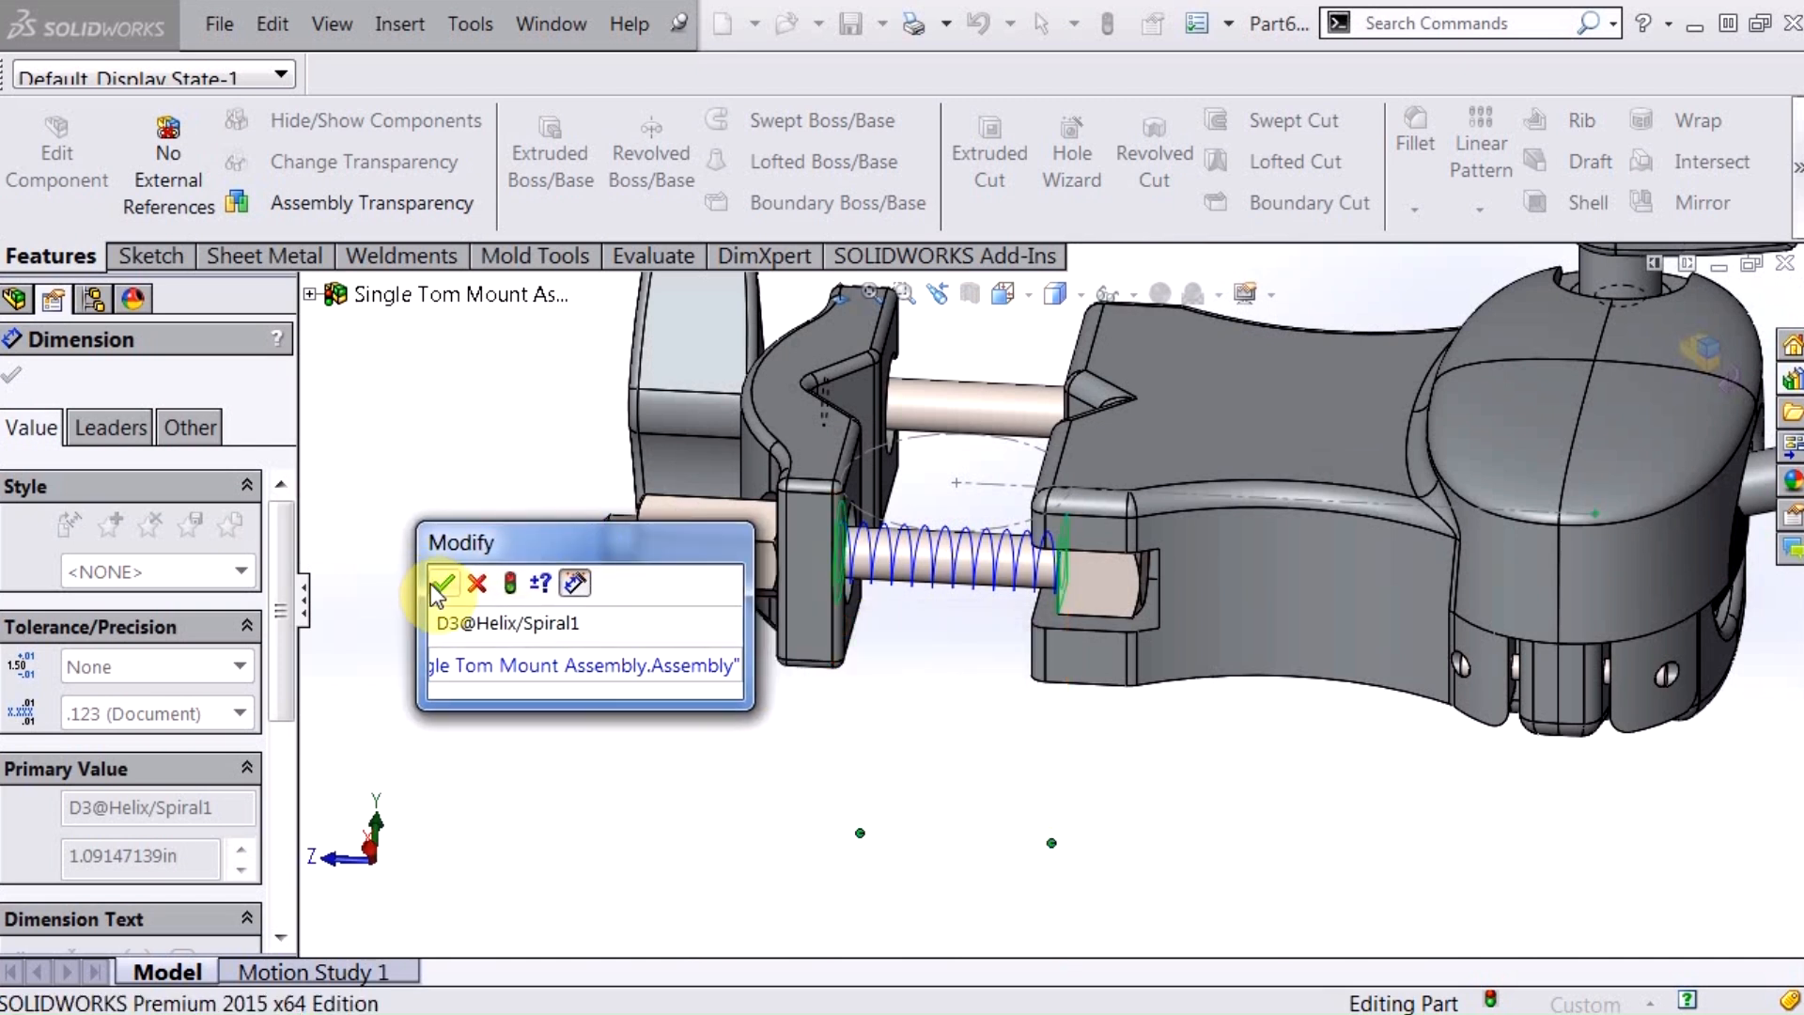
left_click(444, 582)
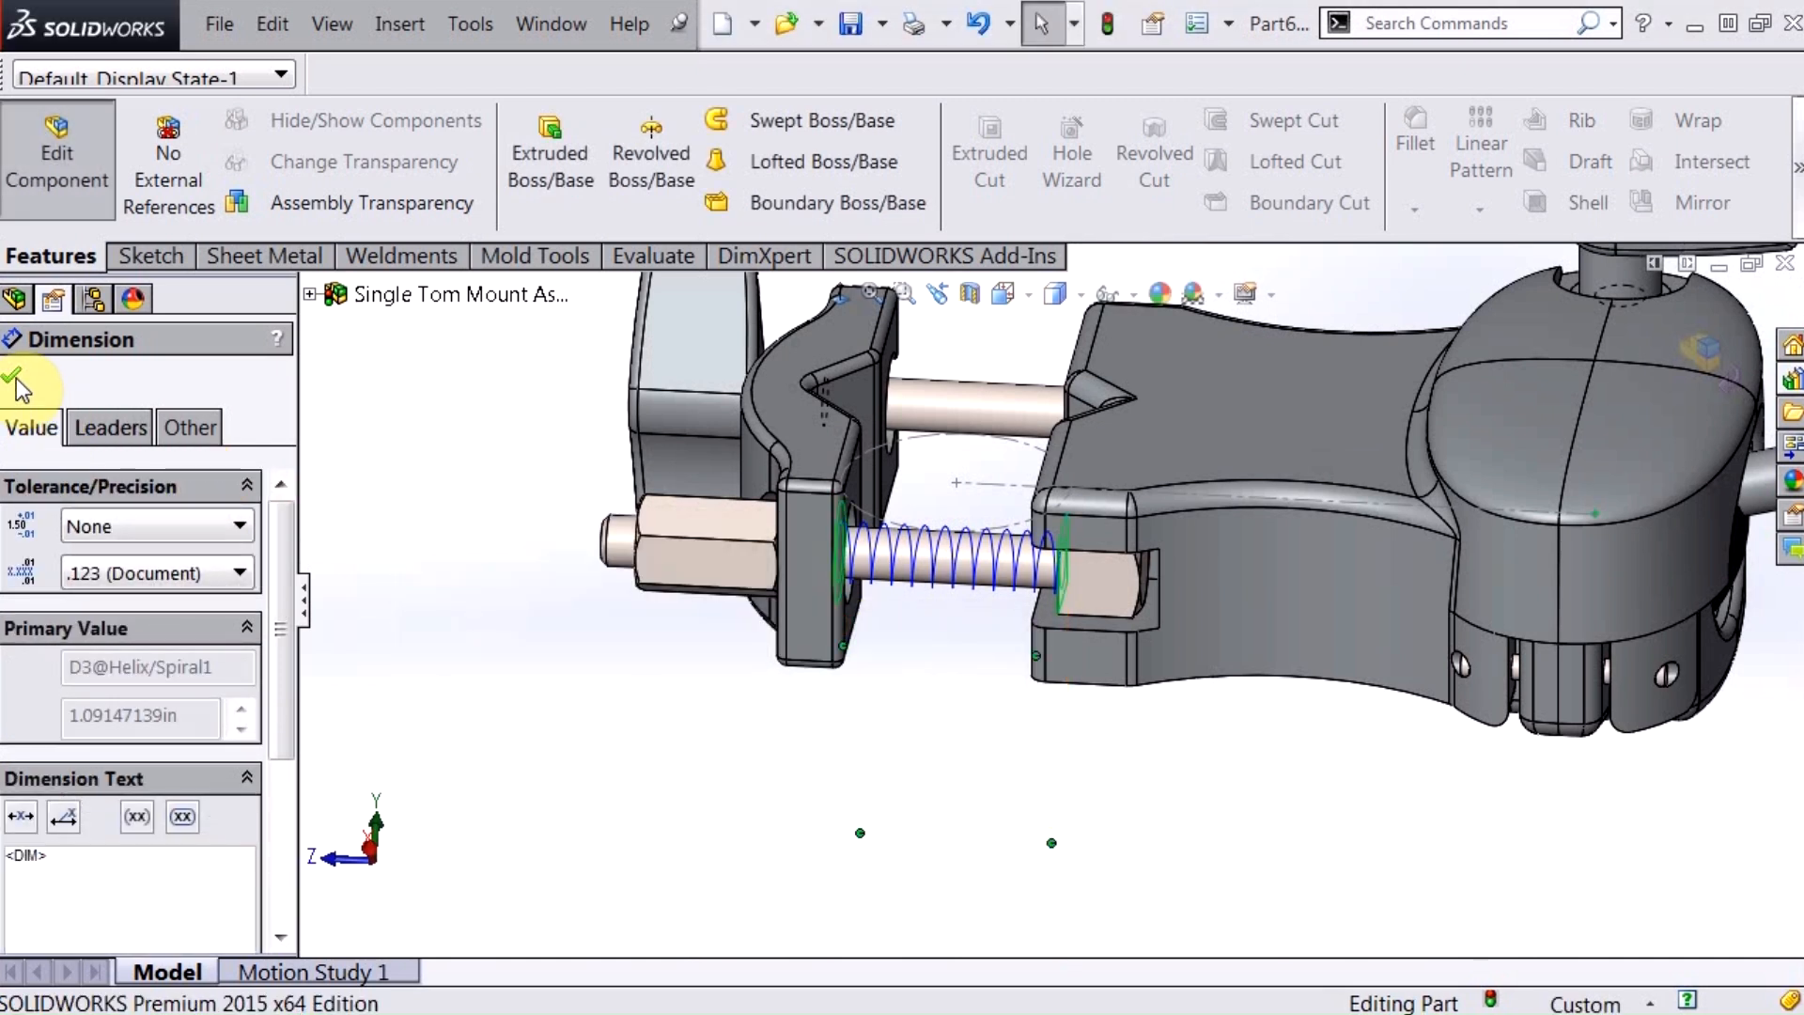
left_click(17, 385)
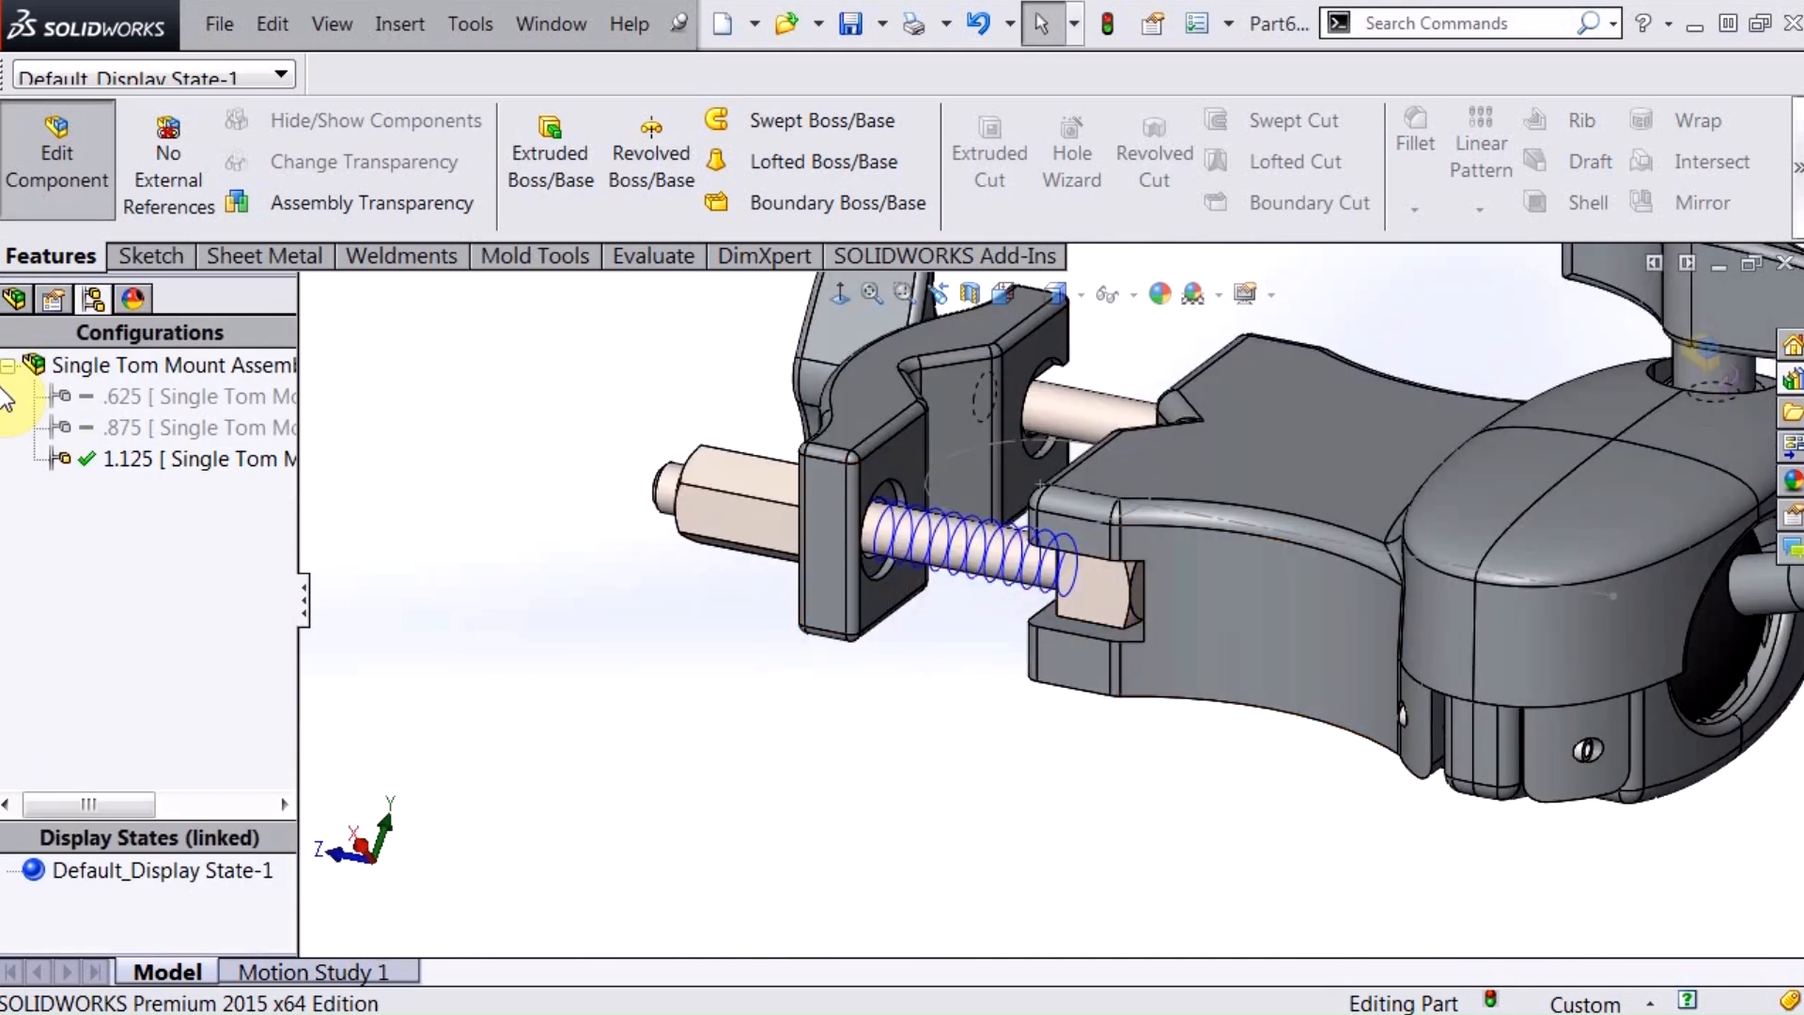
mouse_move(129, 448)
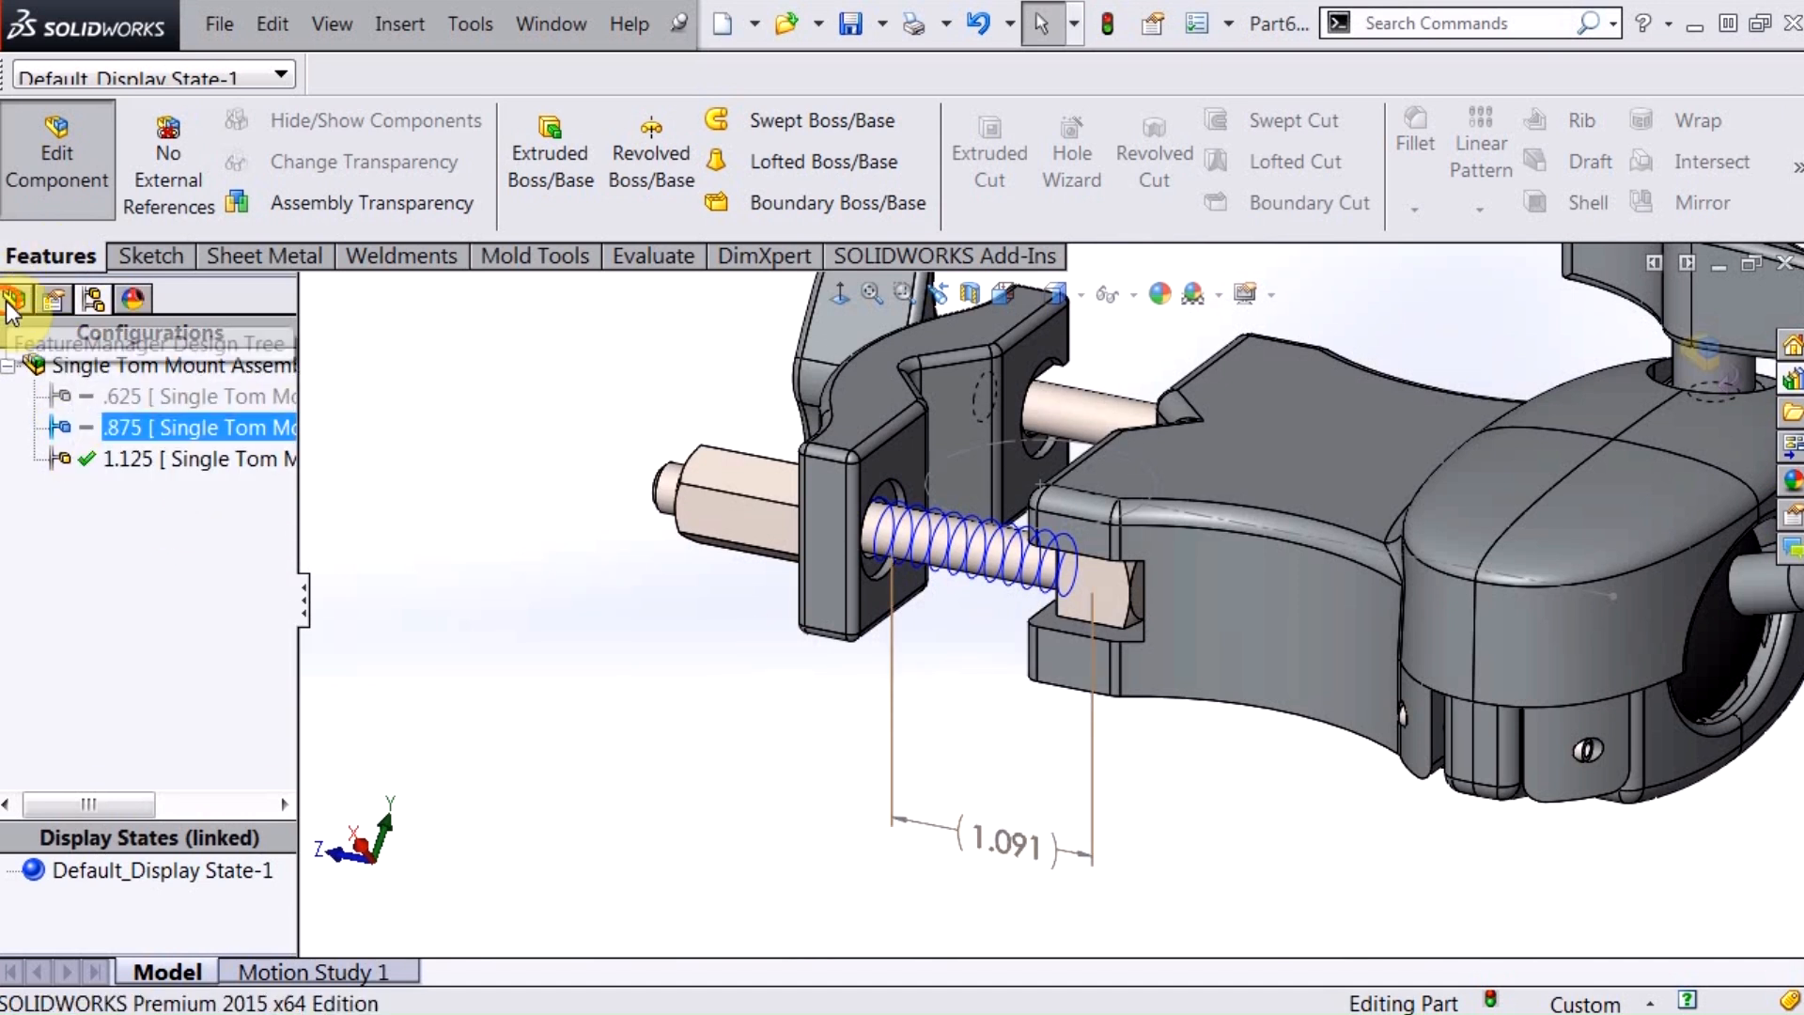
- Exit in-context editing and rename the virtual Part6 component to Spring
left_click(17, 299)
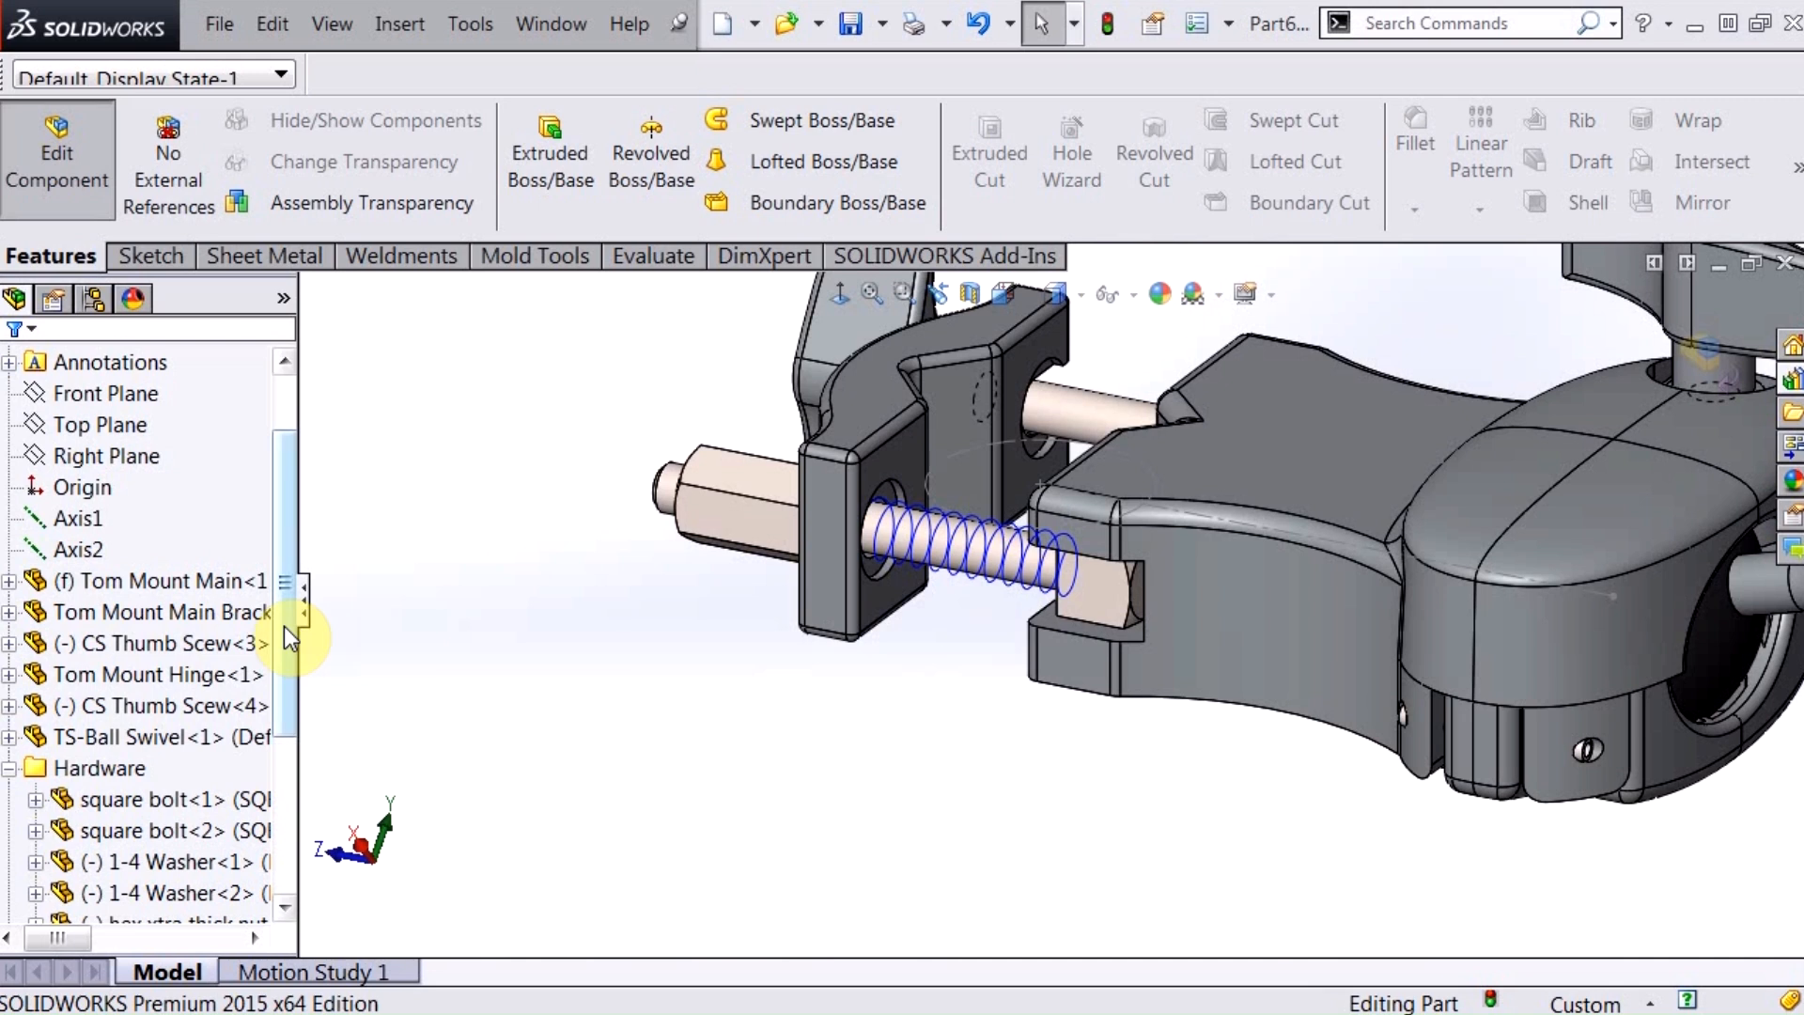
scroll("down", 3)
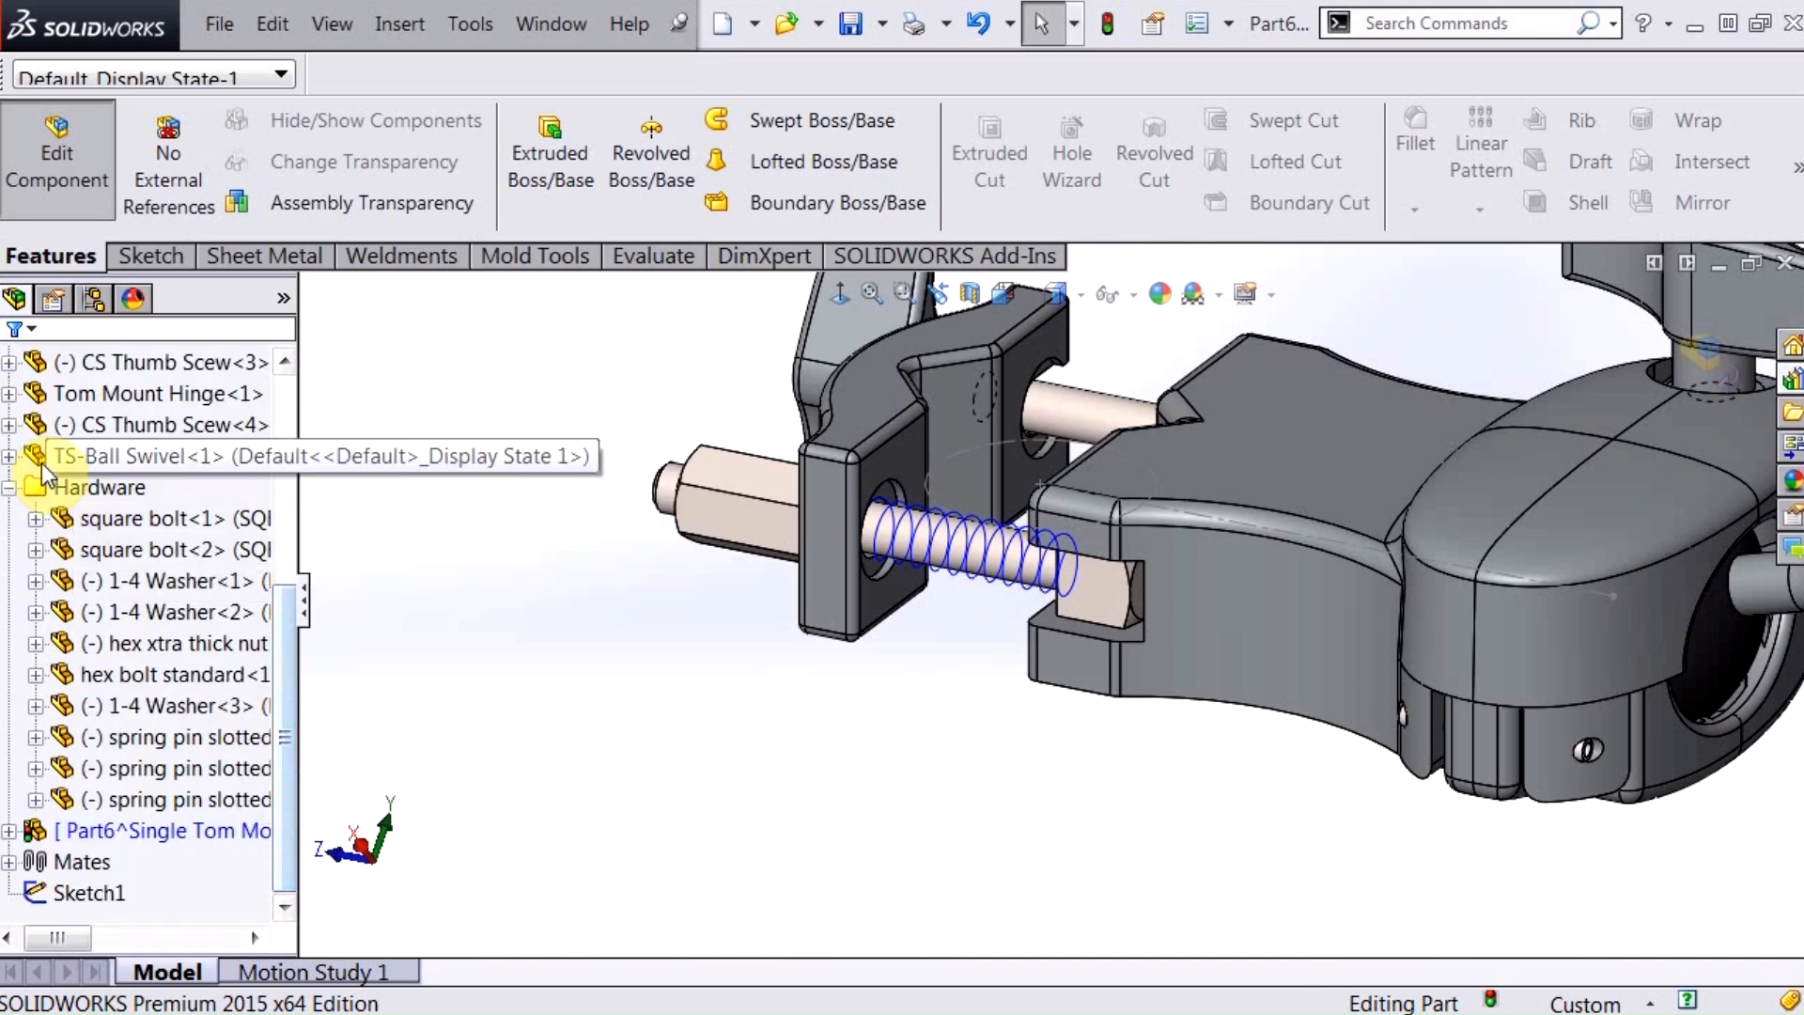
scroll("up", 3)
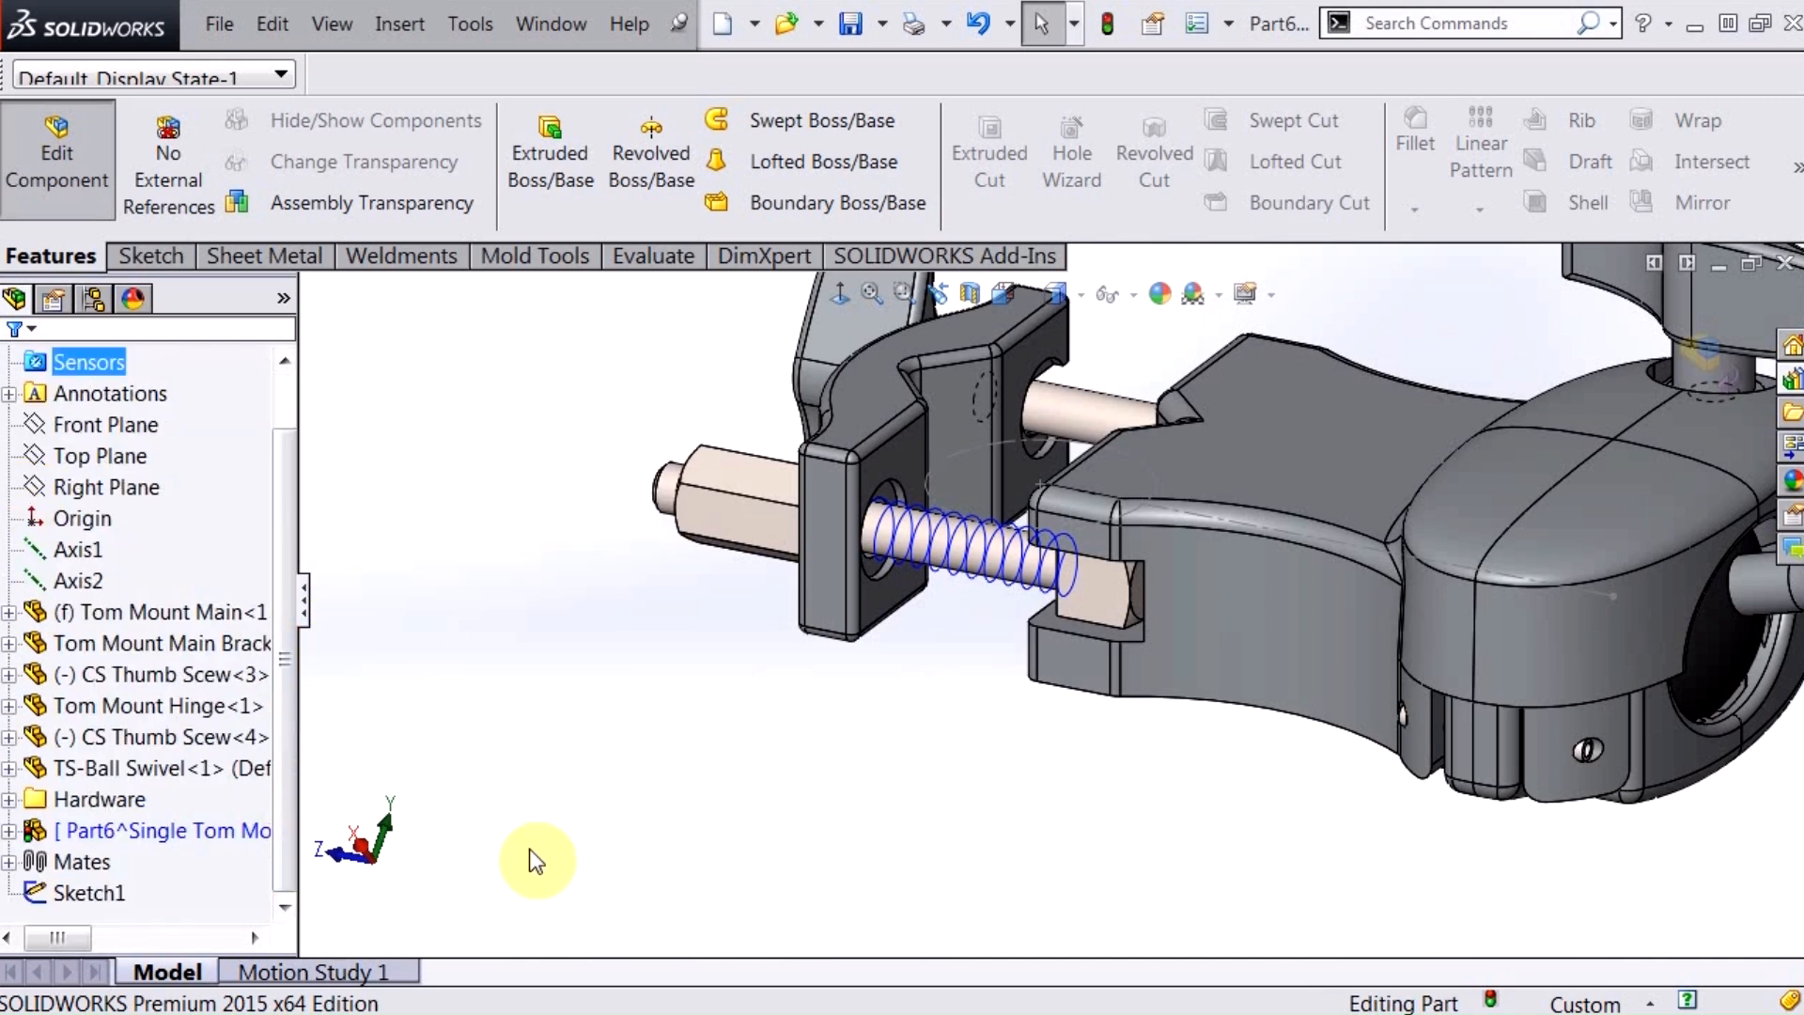
mouse_move(802, 772)
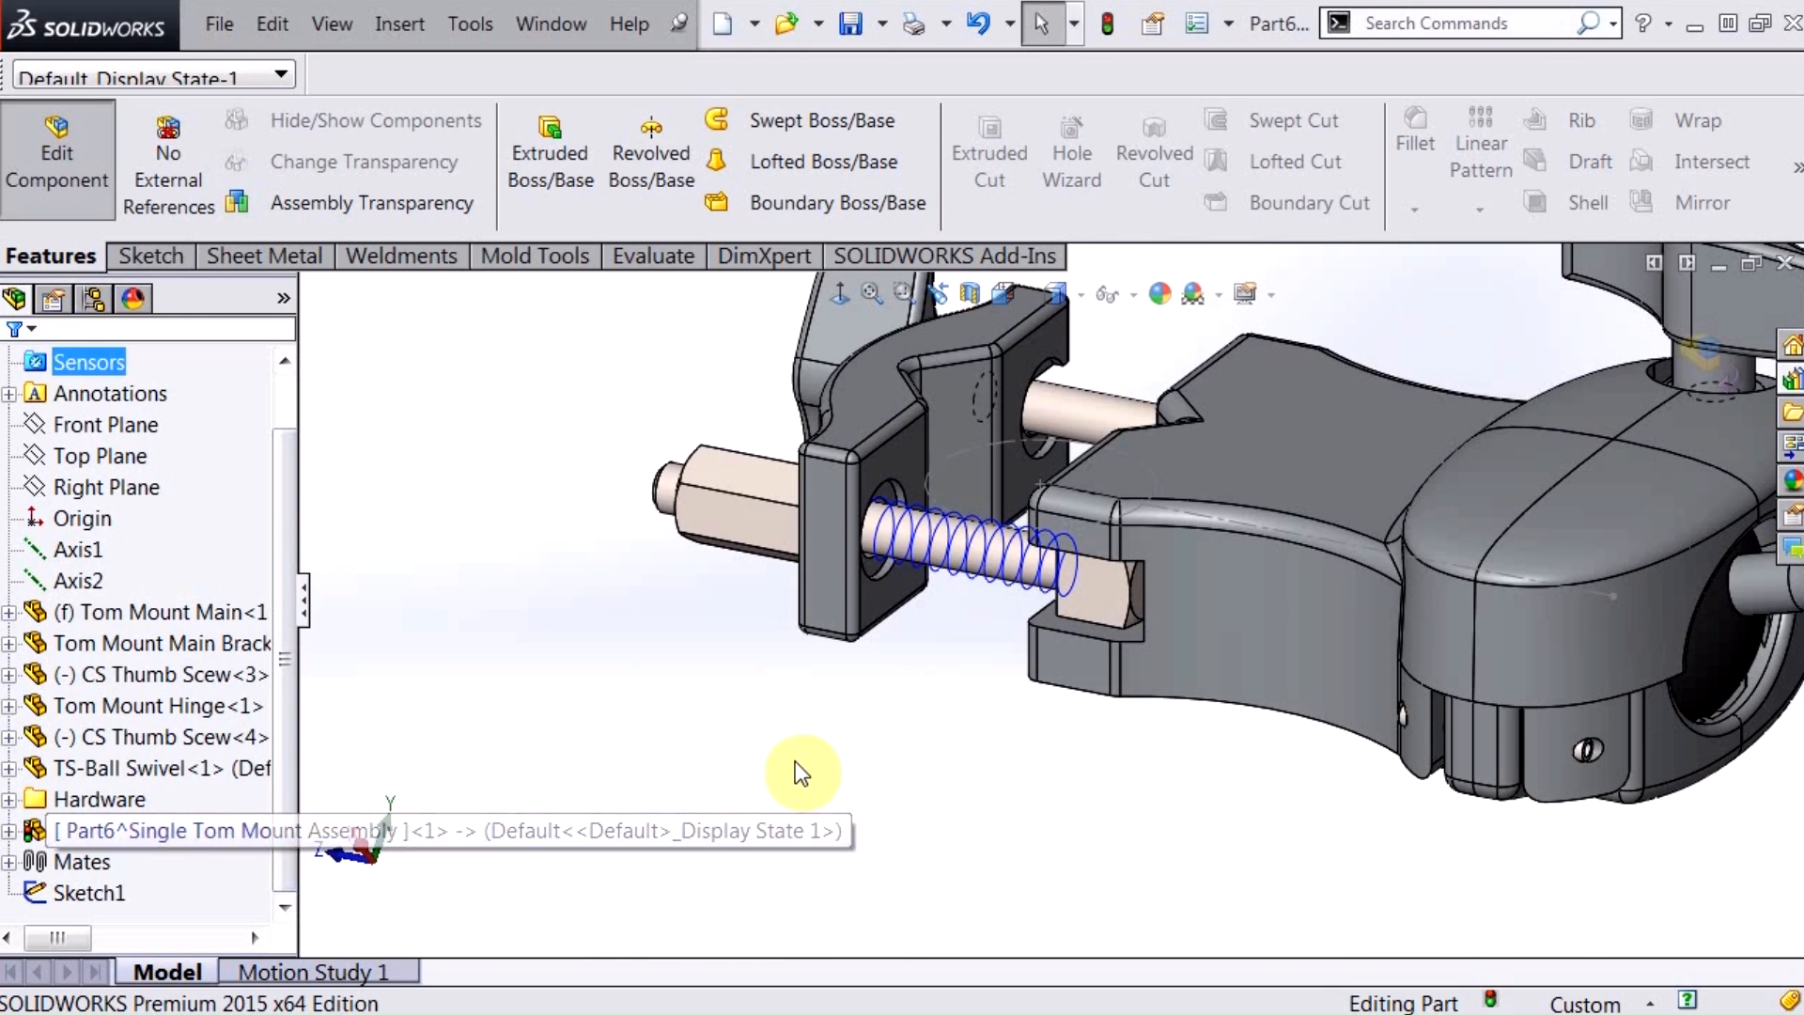
left_click(1329, 608)
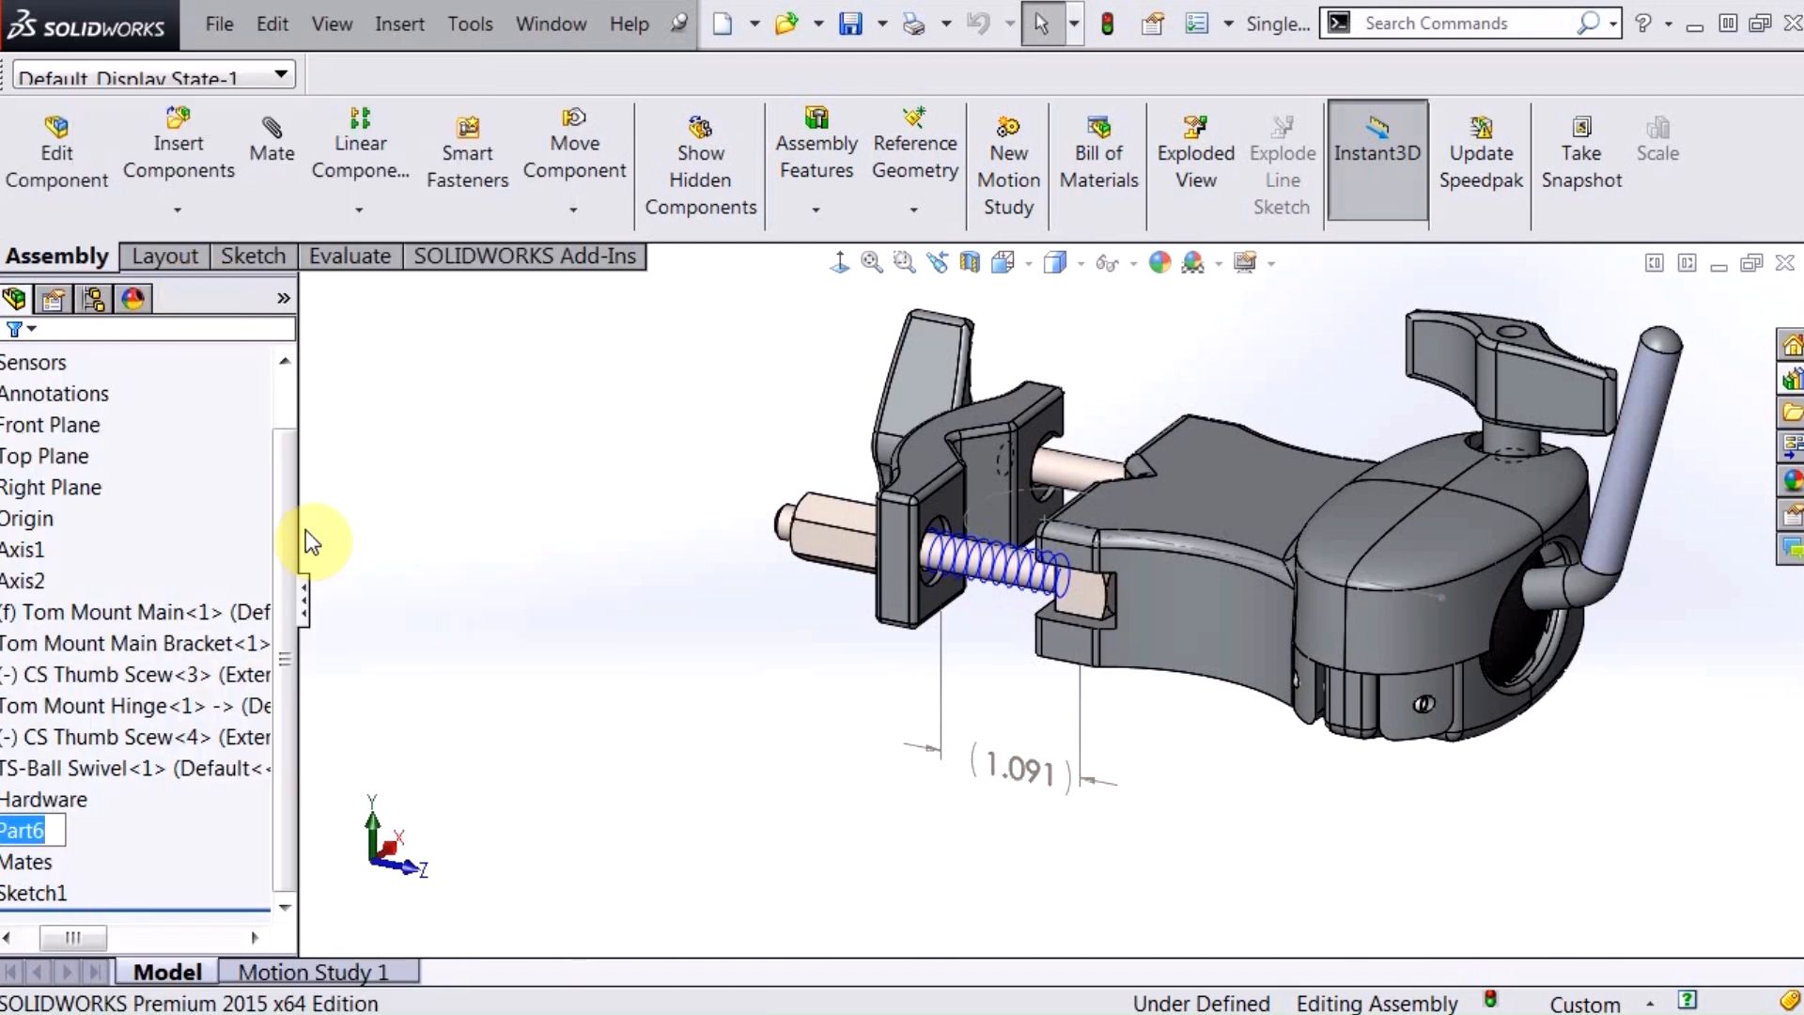
type("Spring^Single Tom Mount A")
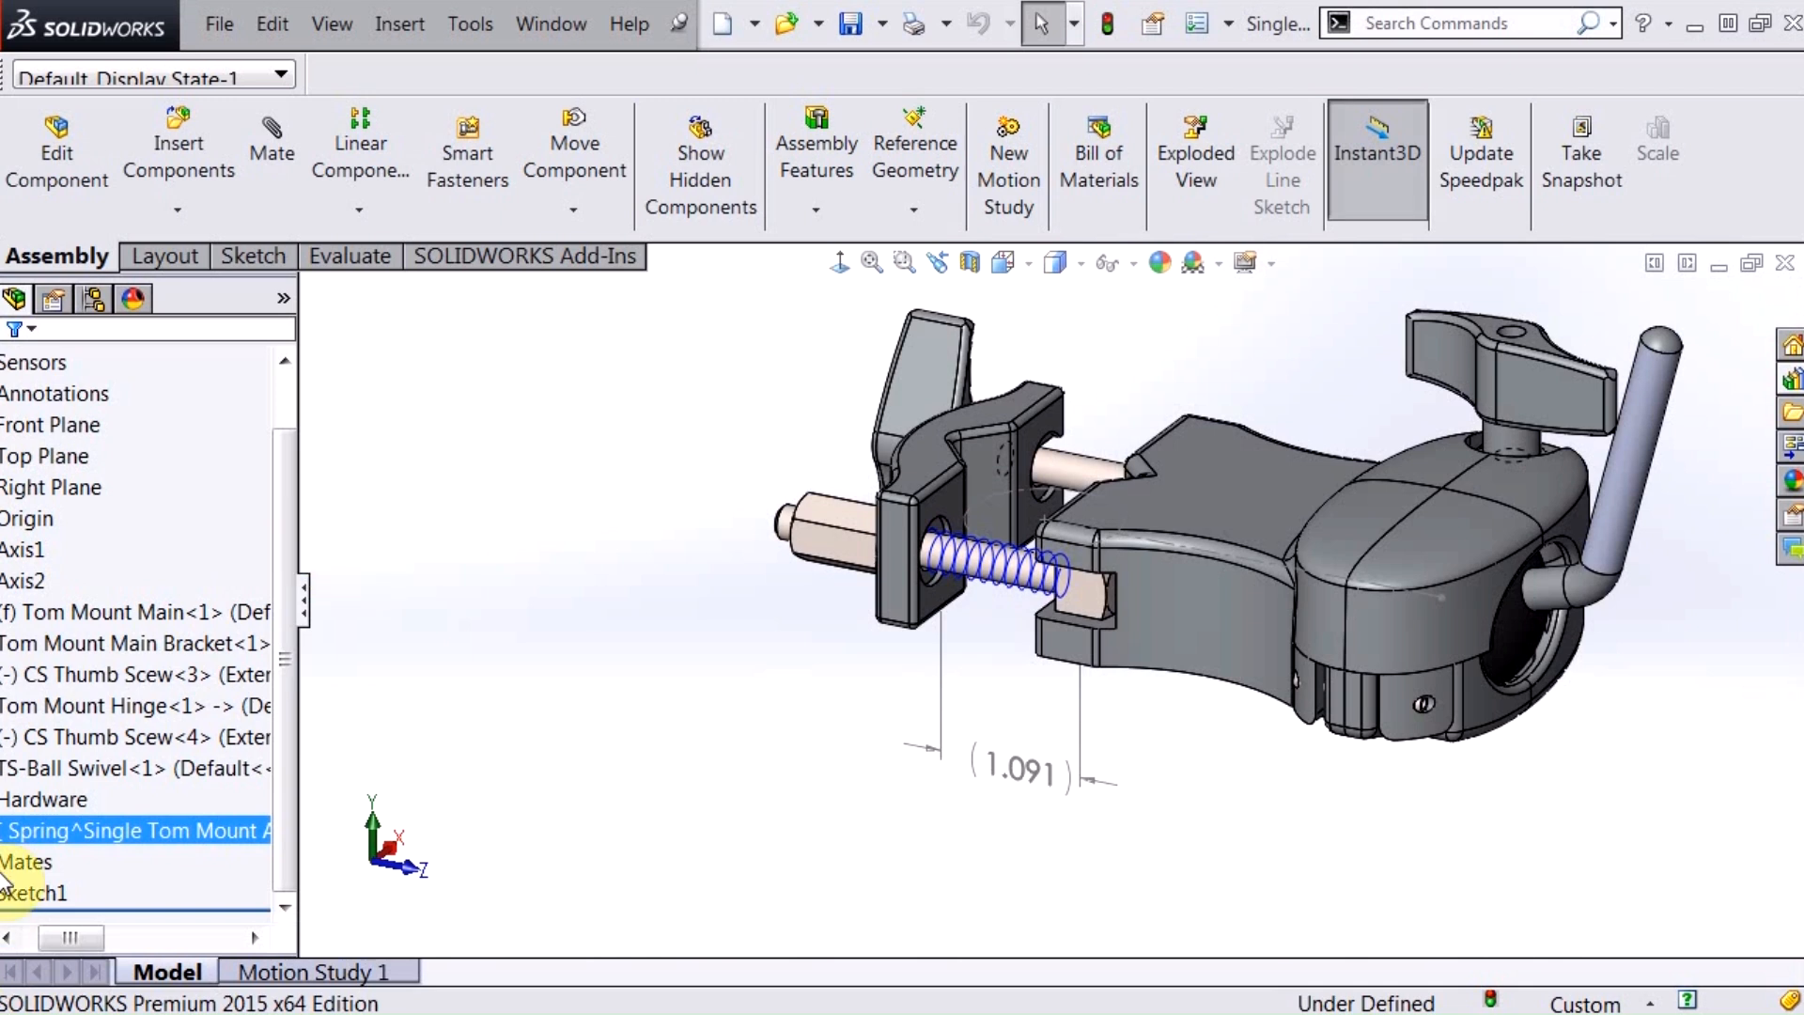
- Save Spring to an external part file and open it in its own window
right_click(135, 829)
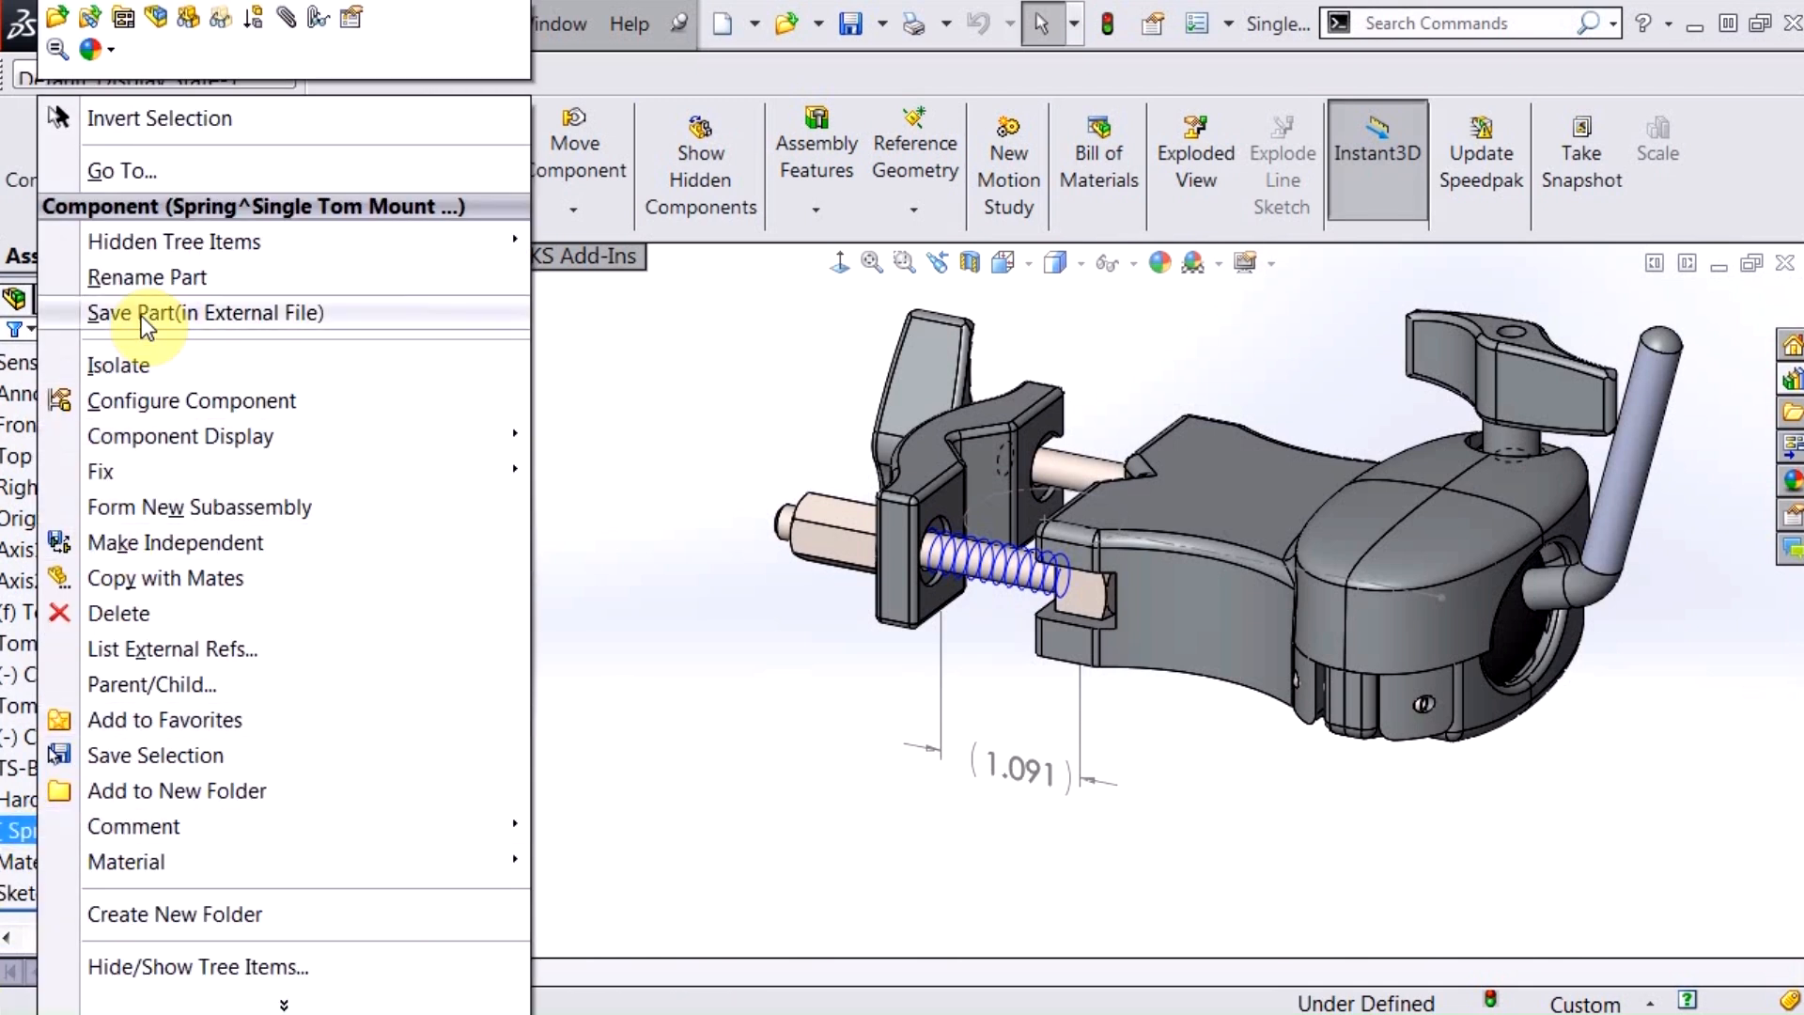
left_click(207, 314)
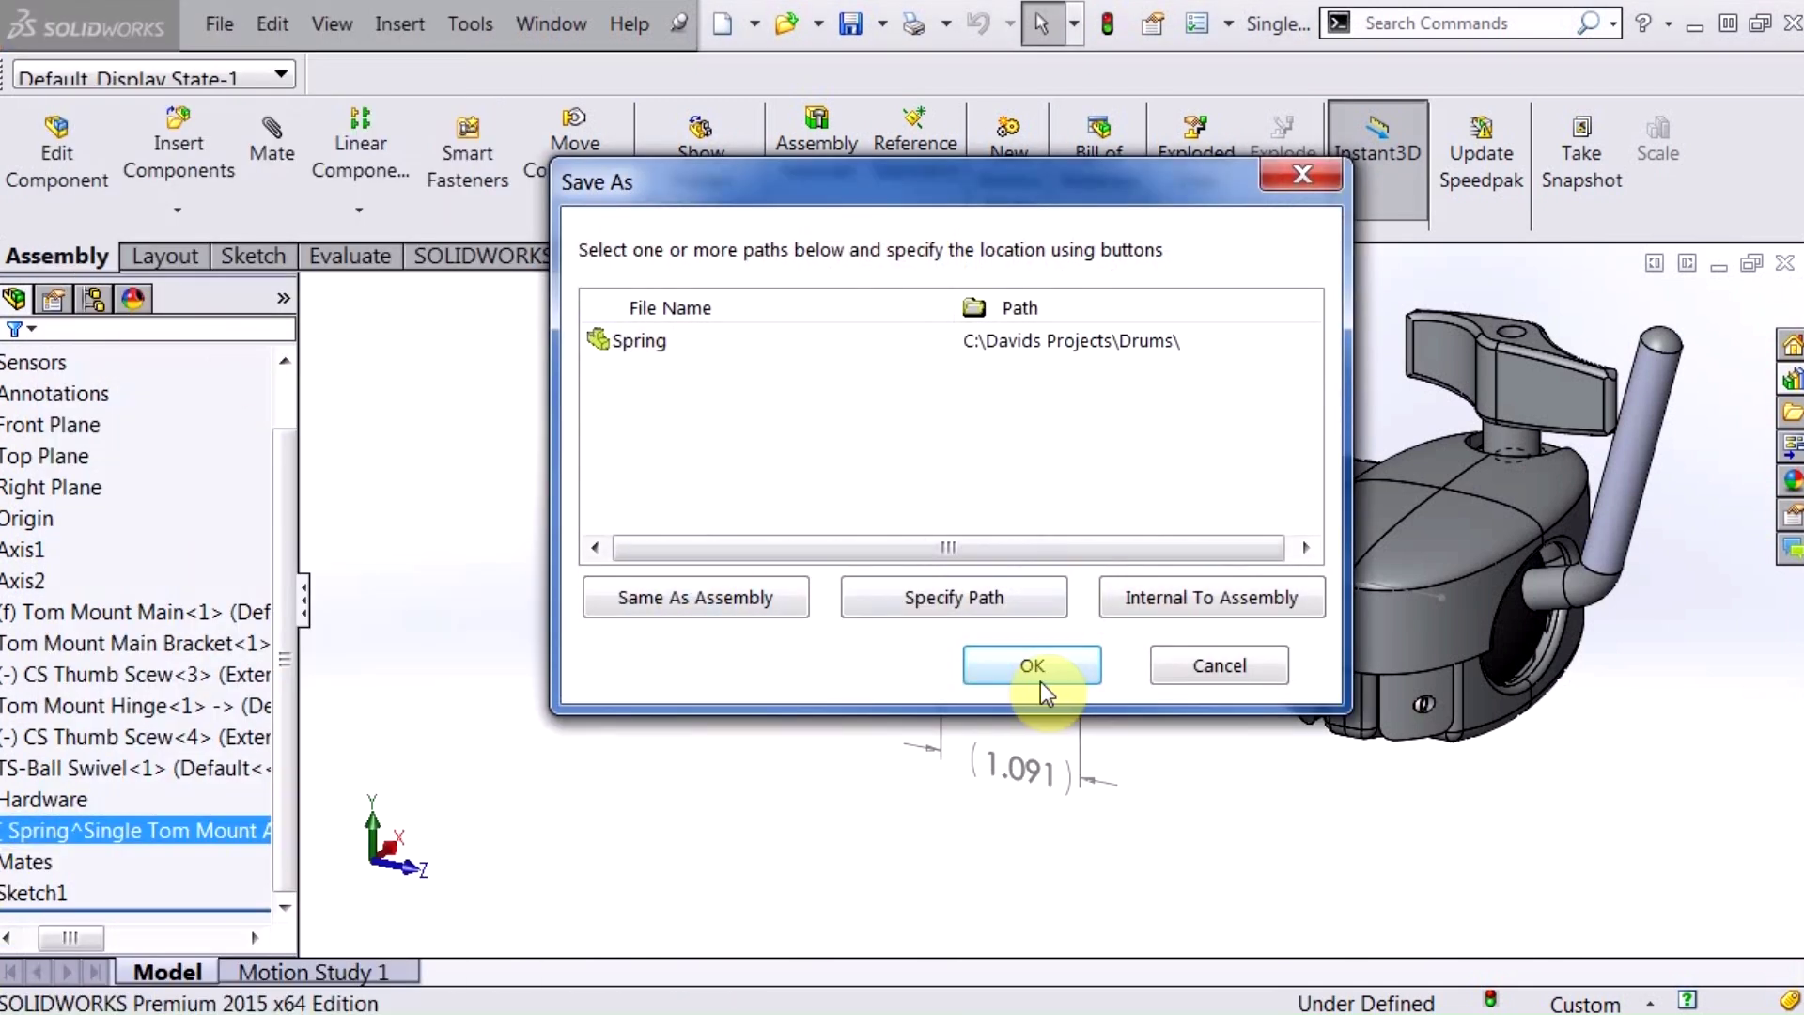
left_click(1032, 665)
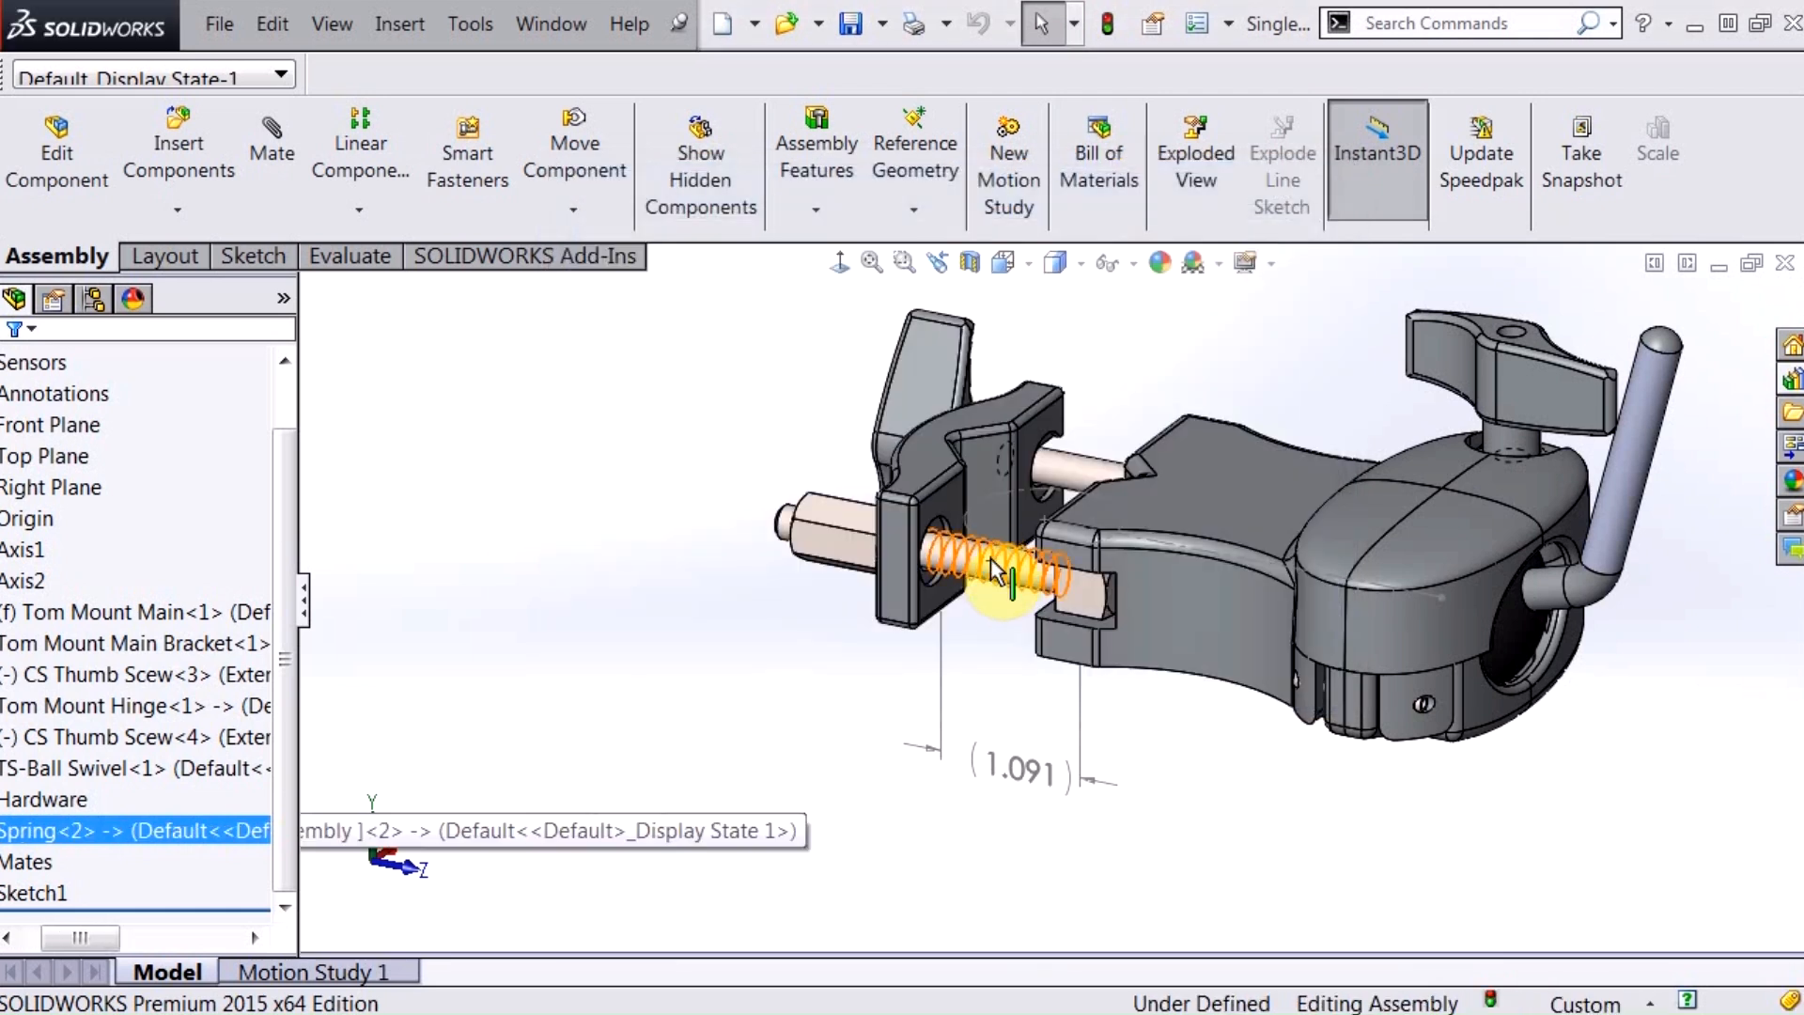
left_click(996, 572)
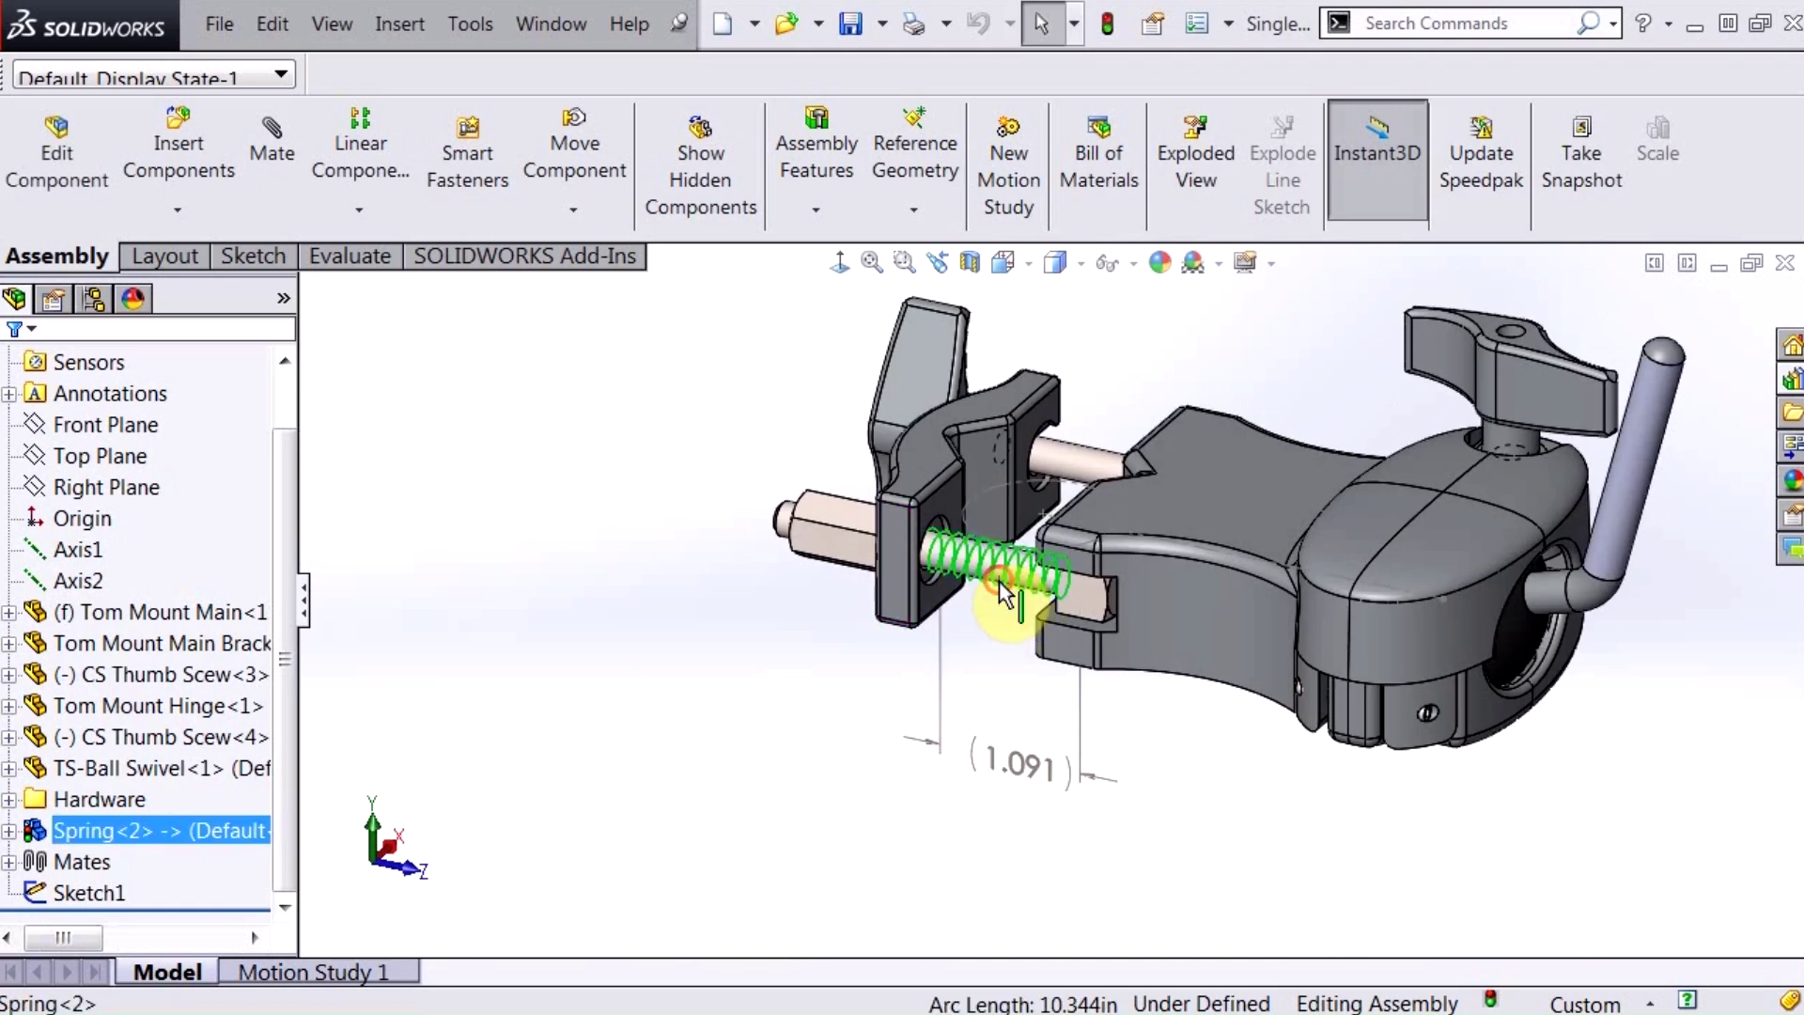
left_click(11, 519)
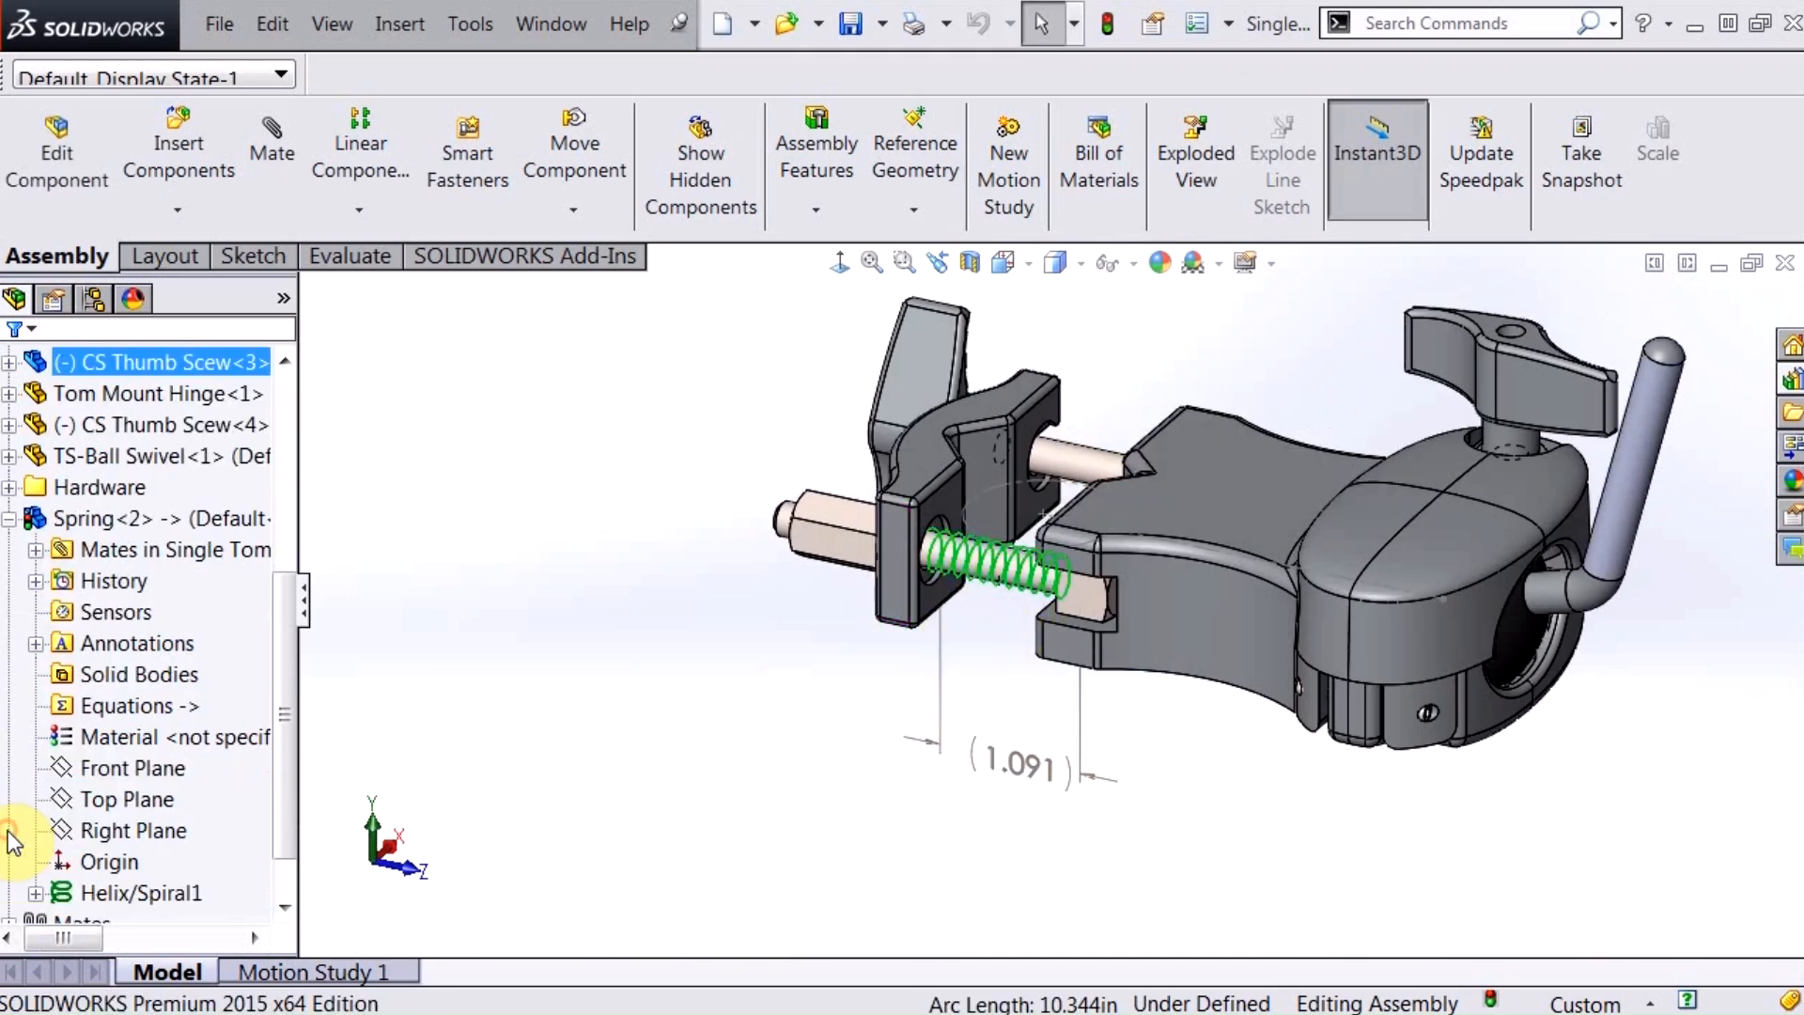
left_click(125, 518)
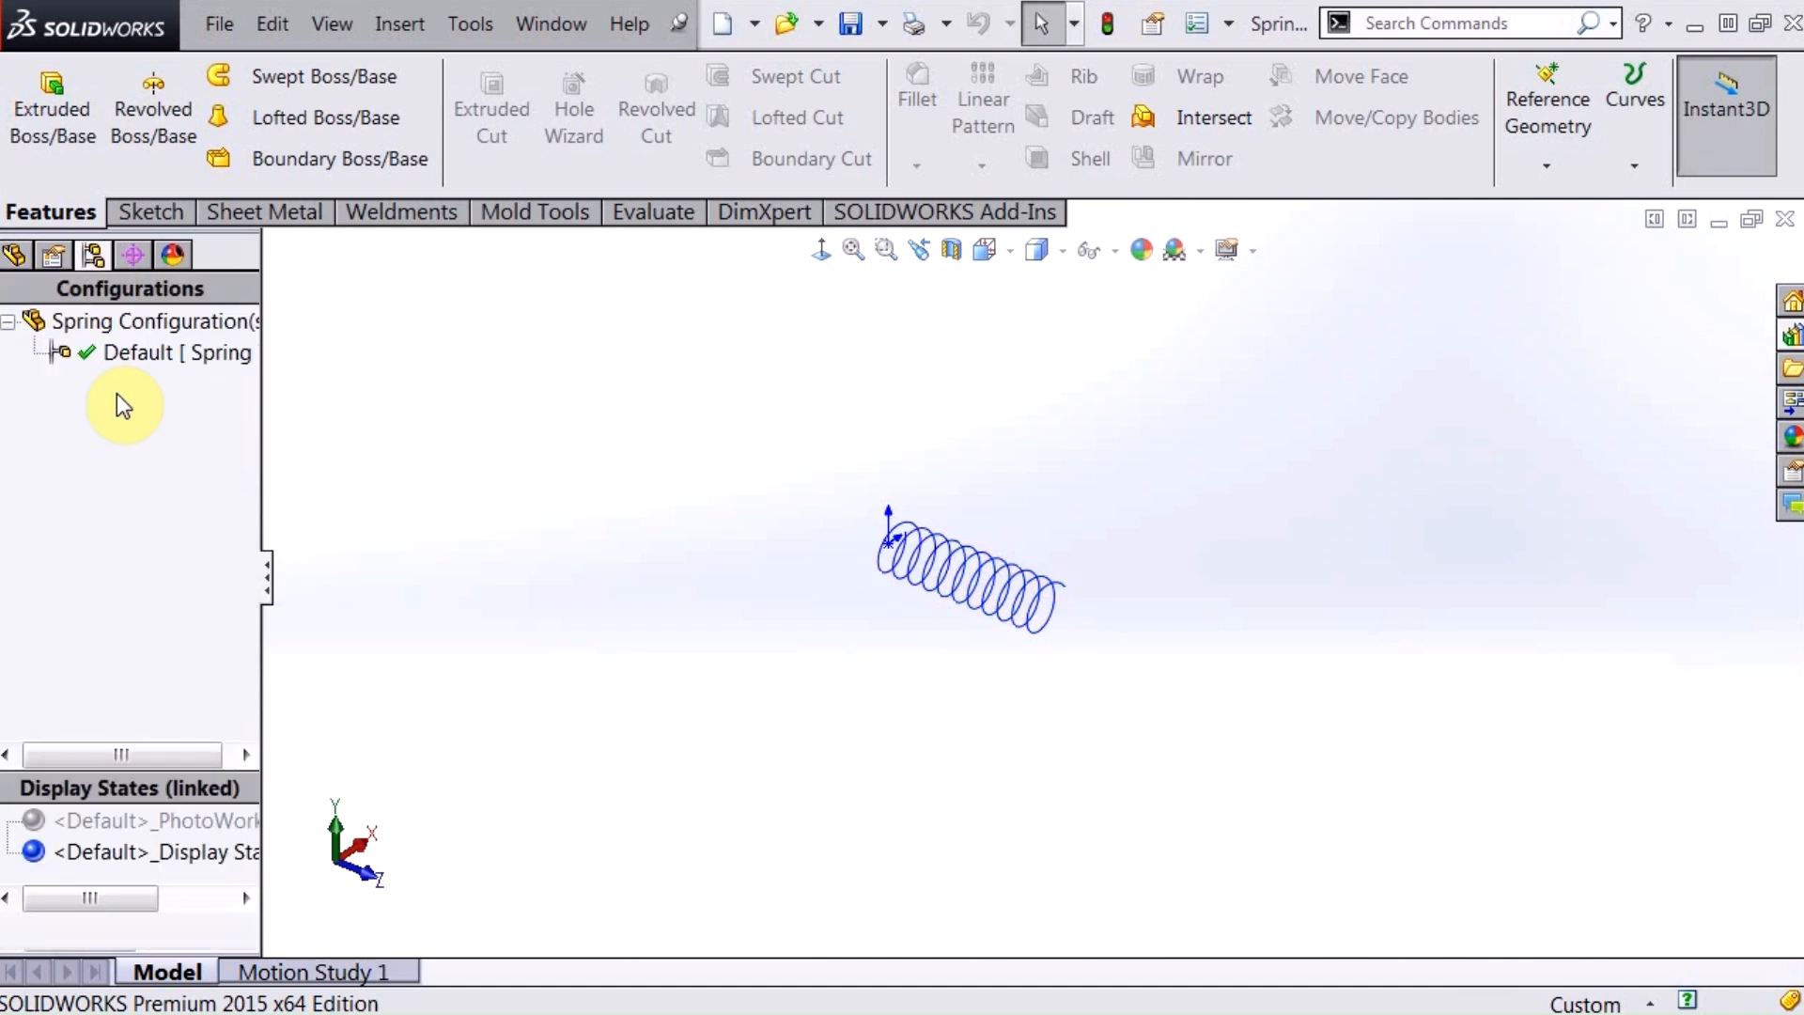
- Rename Default to 1.125 and add .875 and .625 configurations to the Spring part
left_click(173, 351)
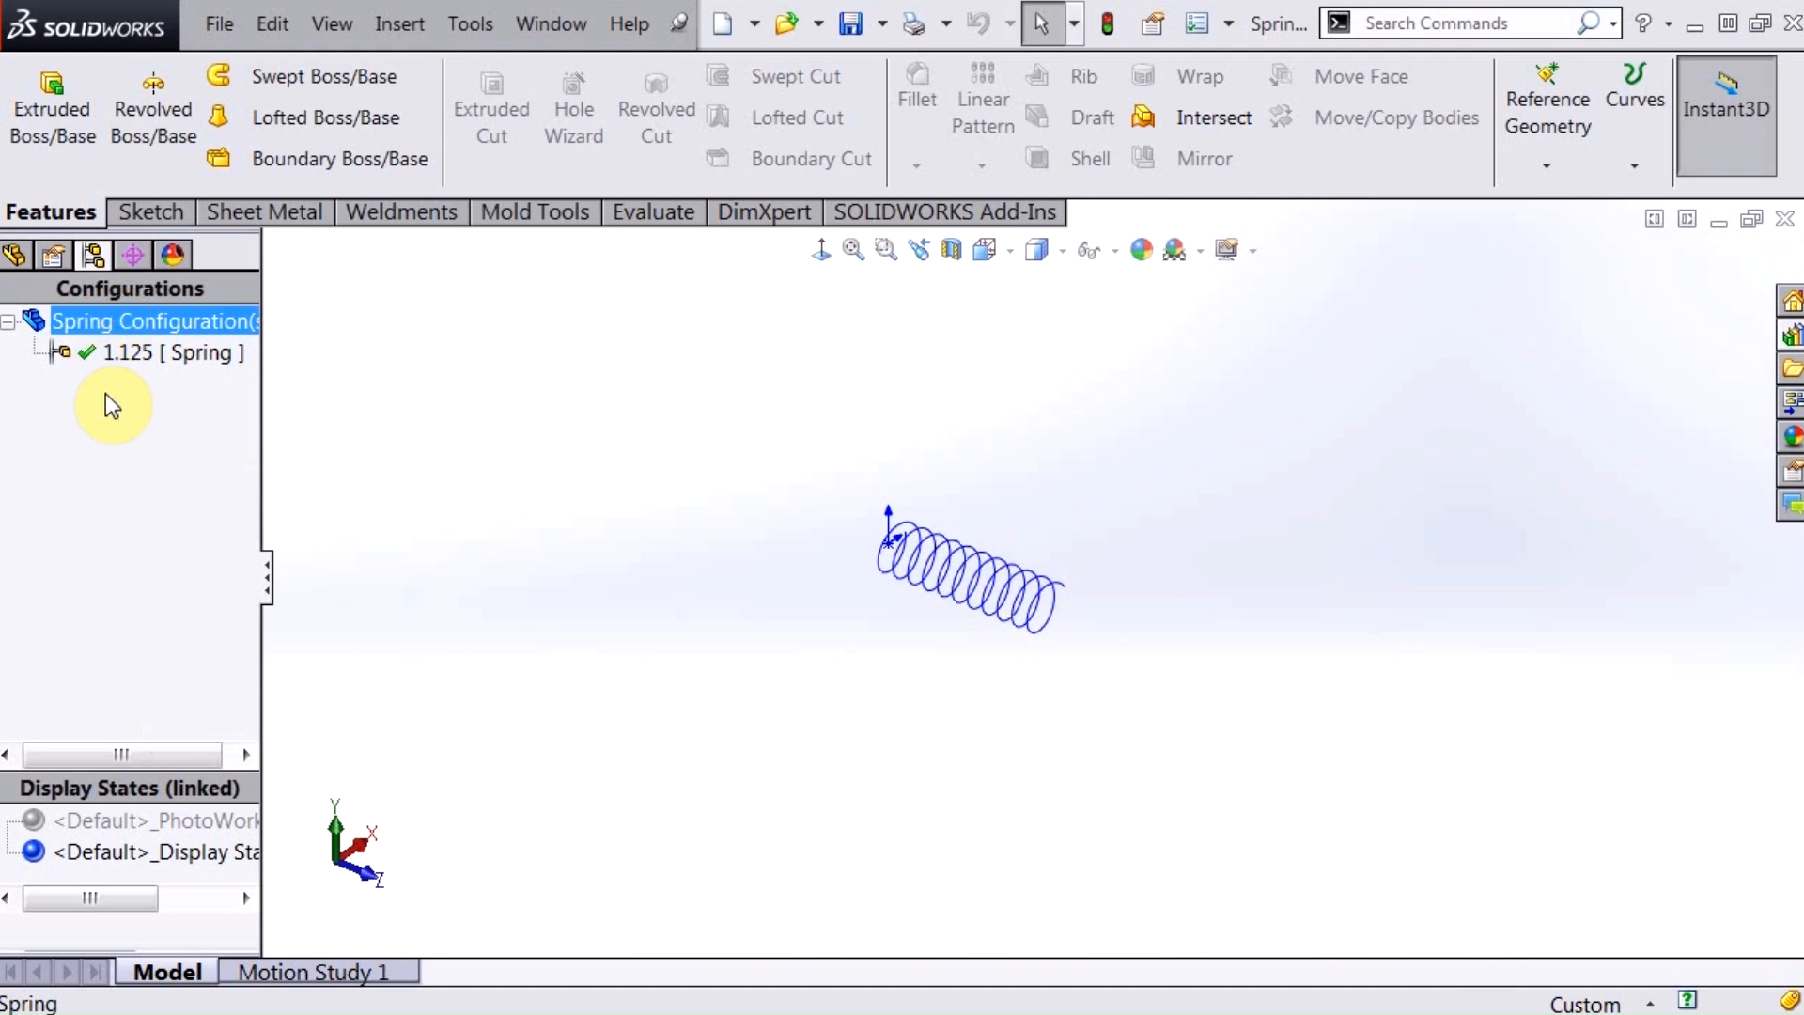
mouse_move(294, 527)
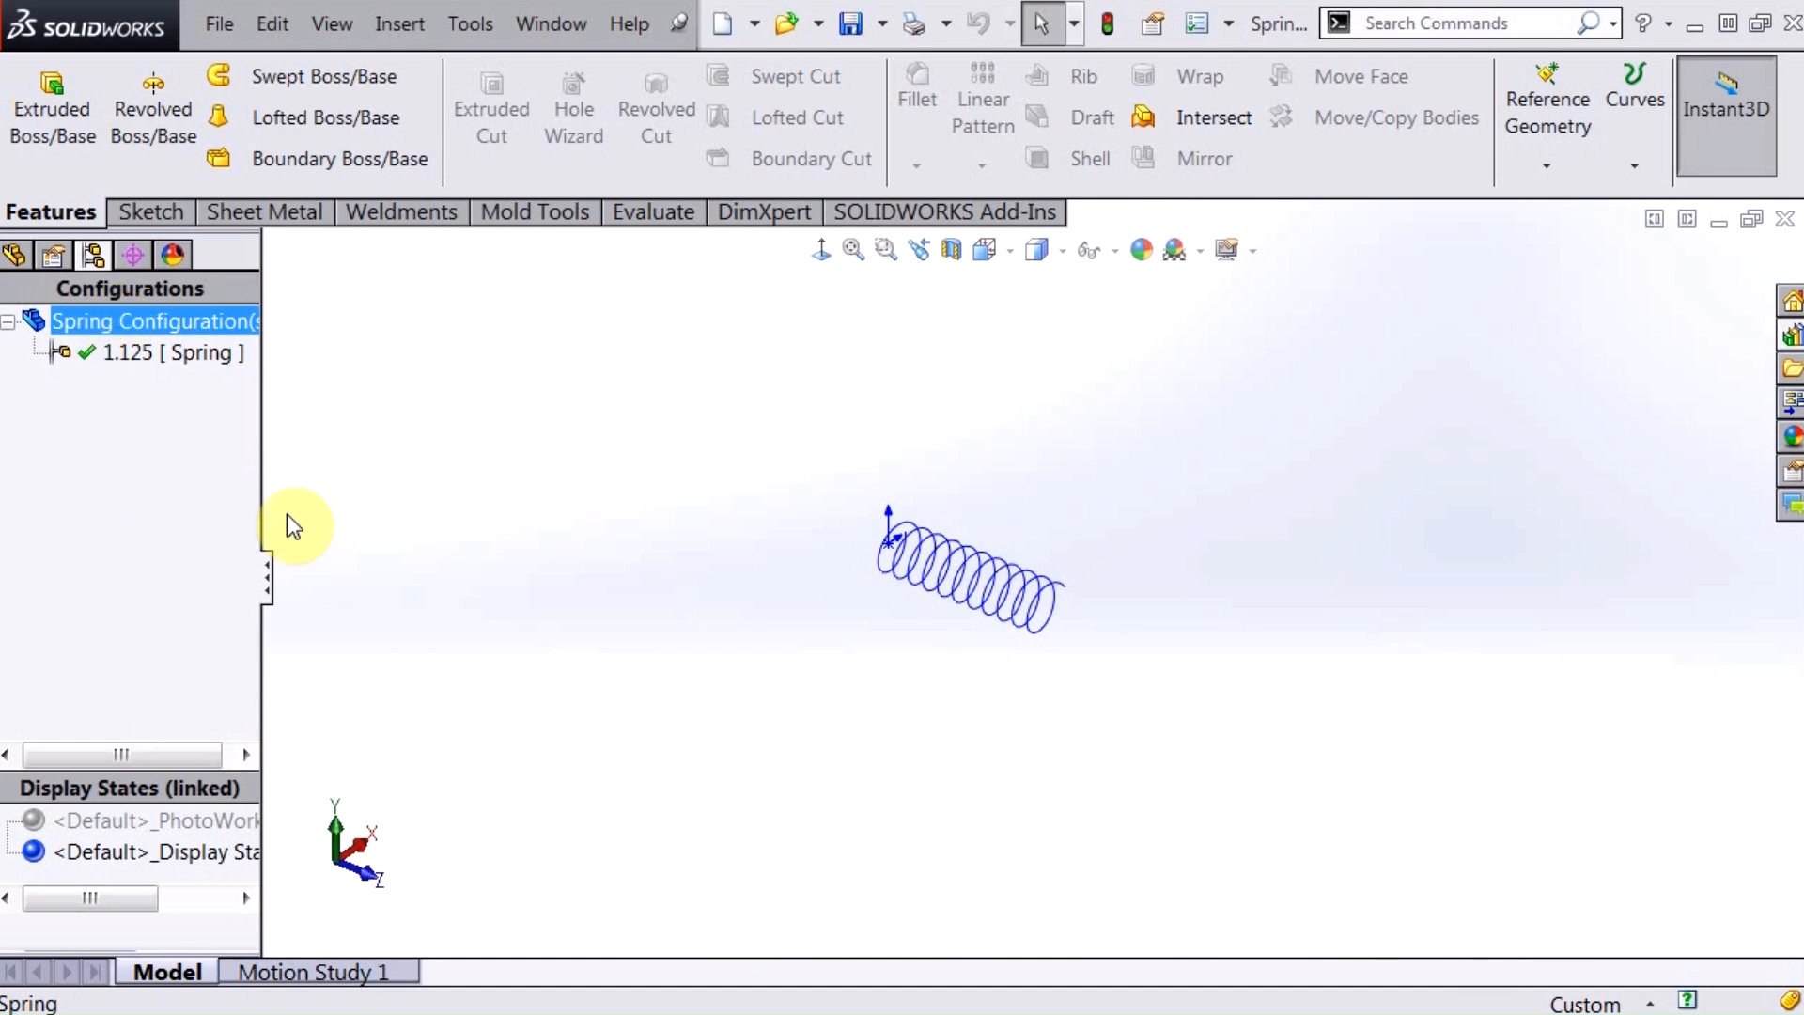
right_click(156, 322)
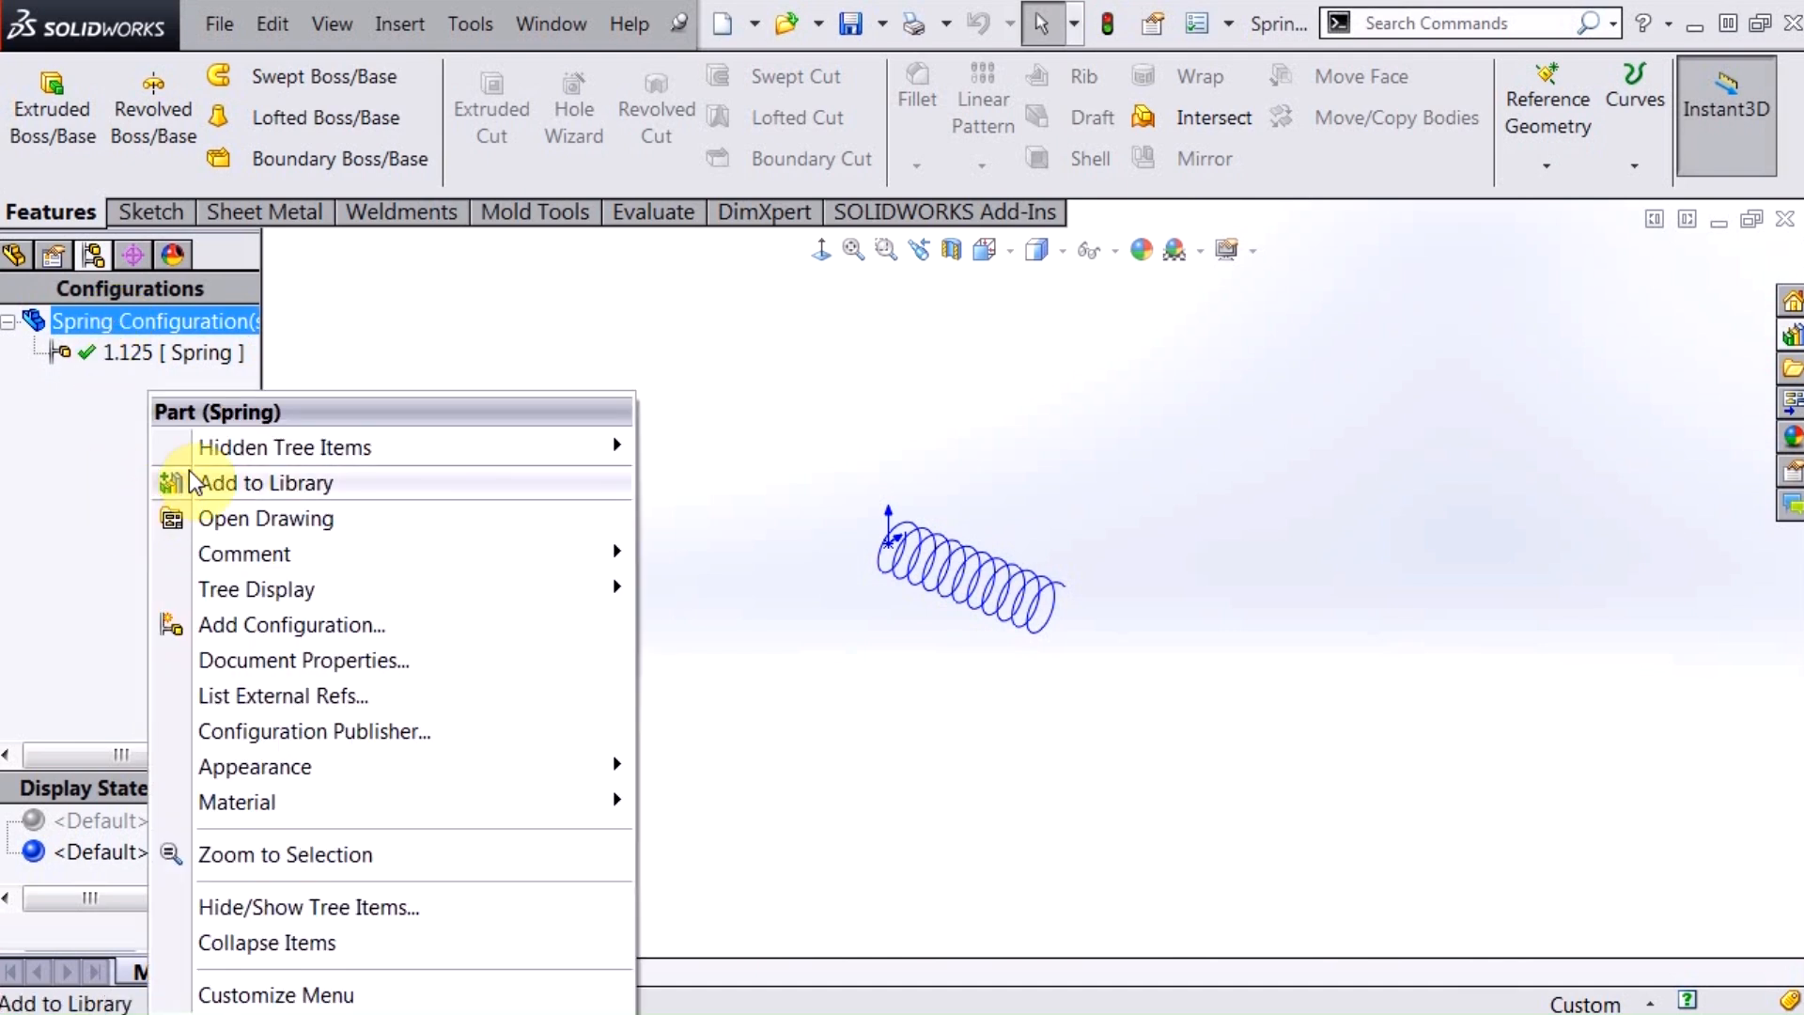
left_click(291, 624)
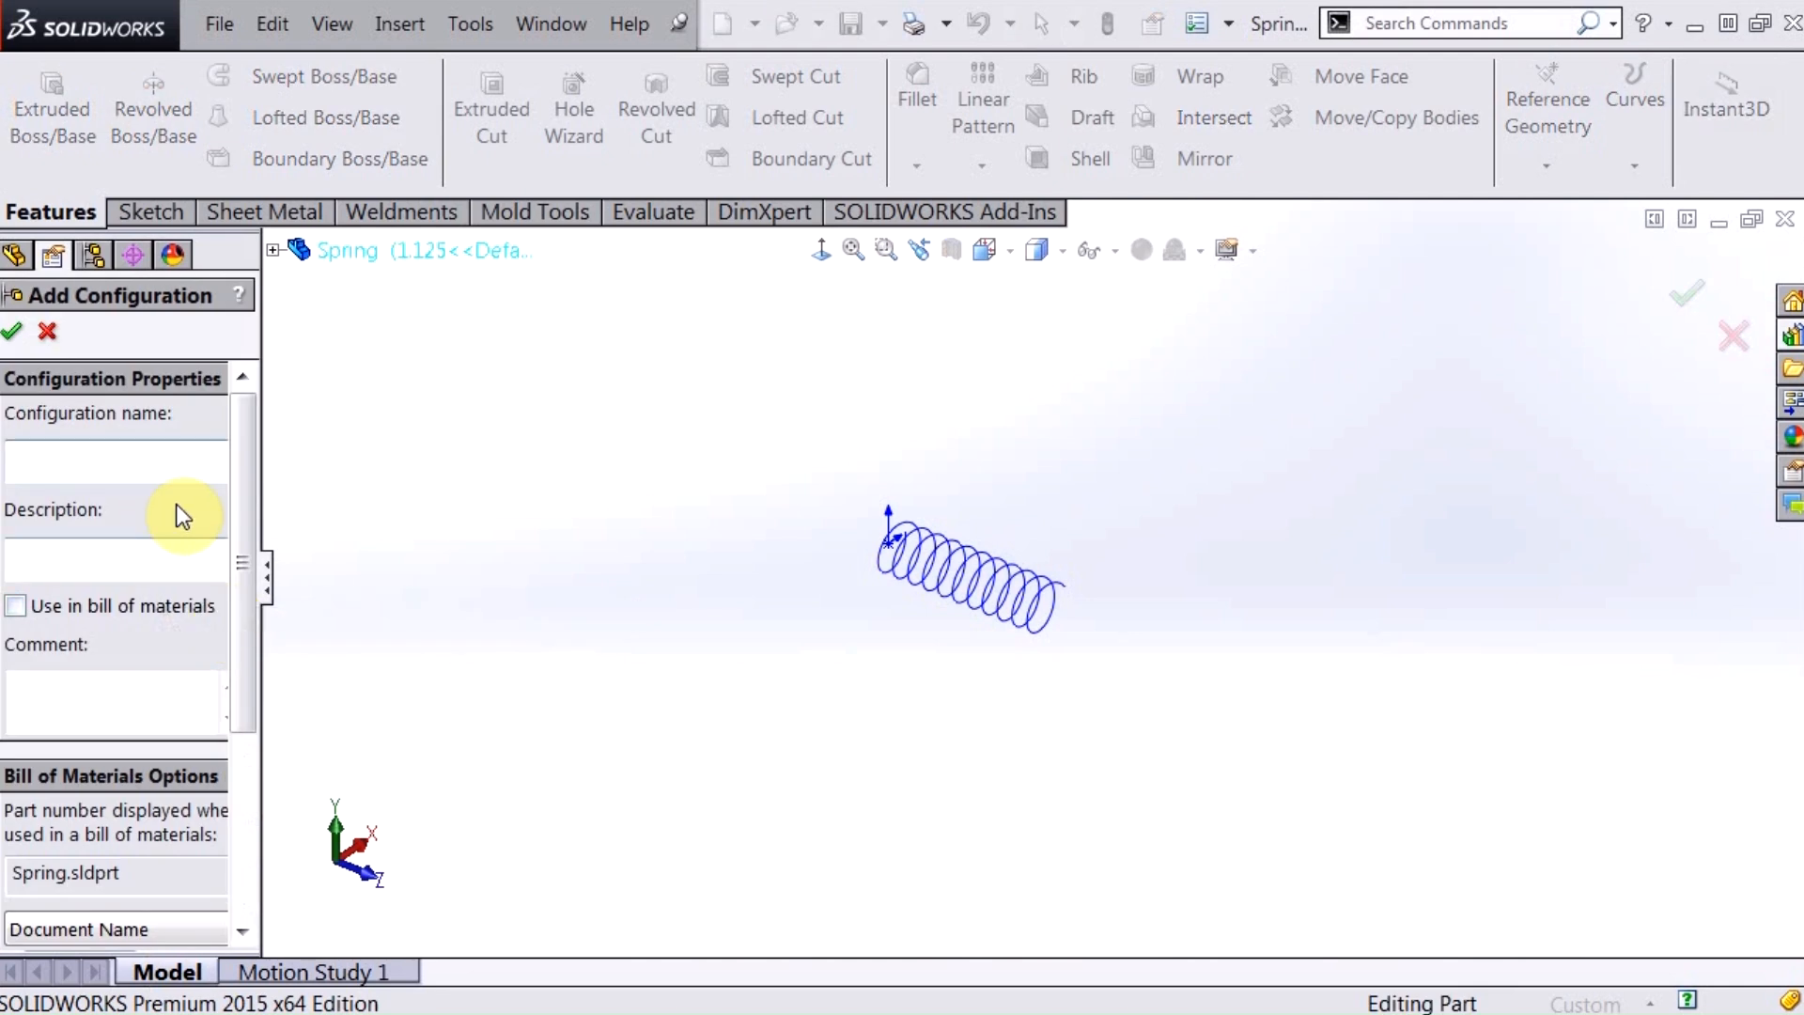
type(".875")
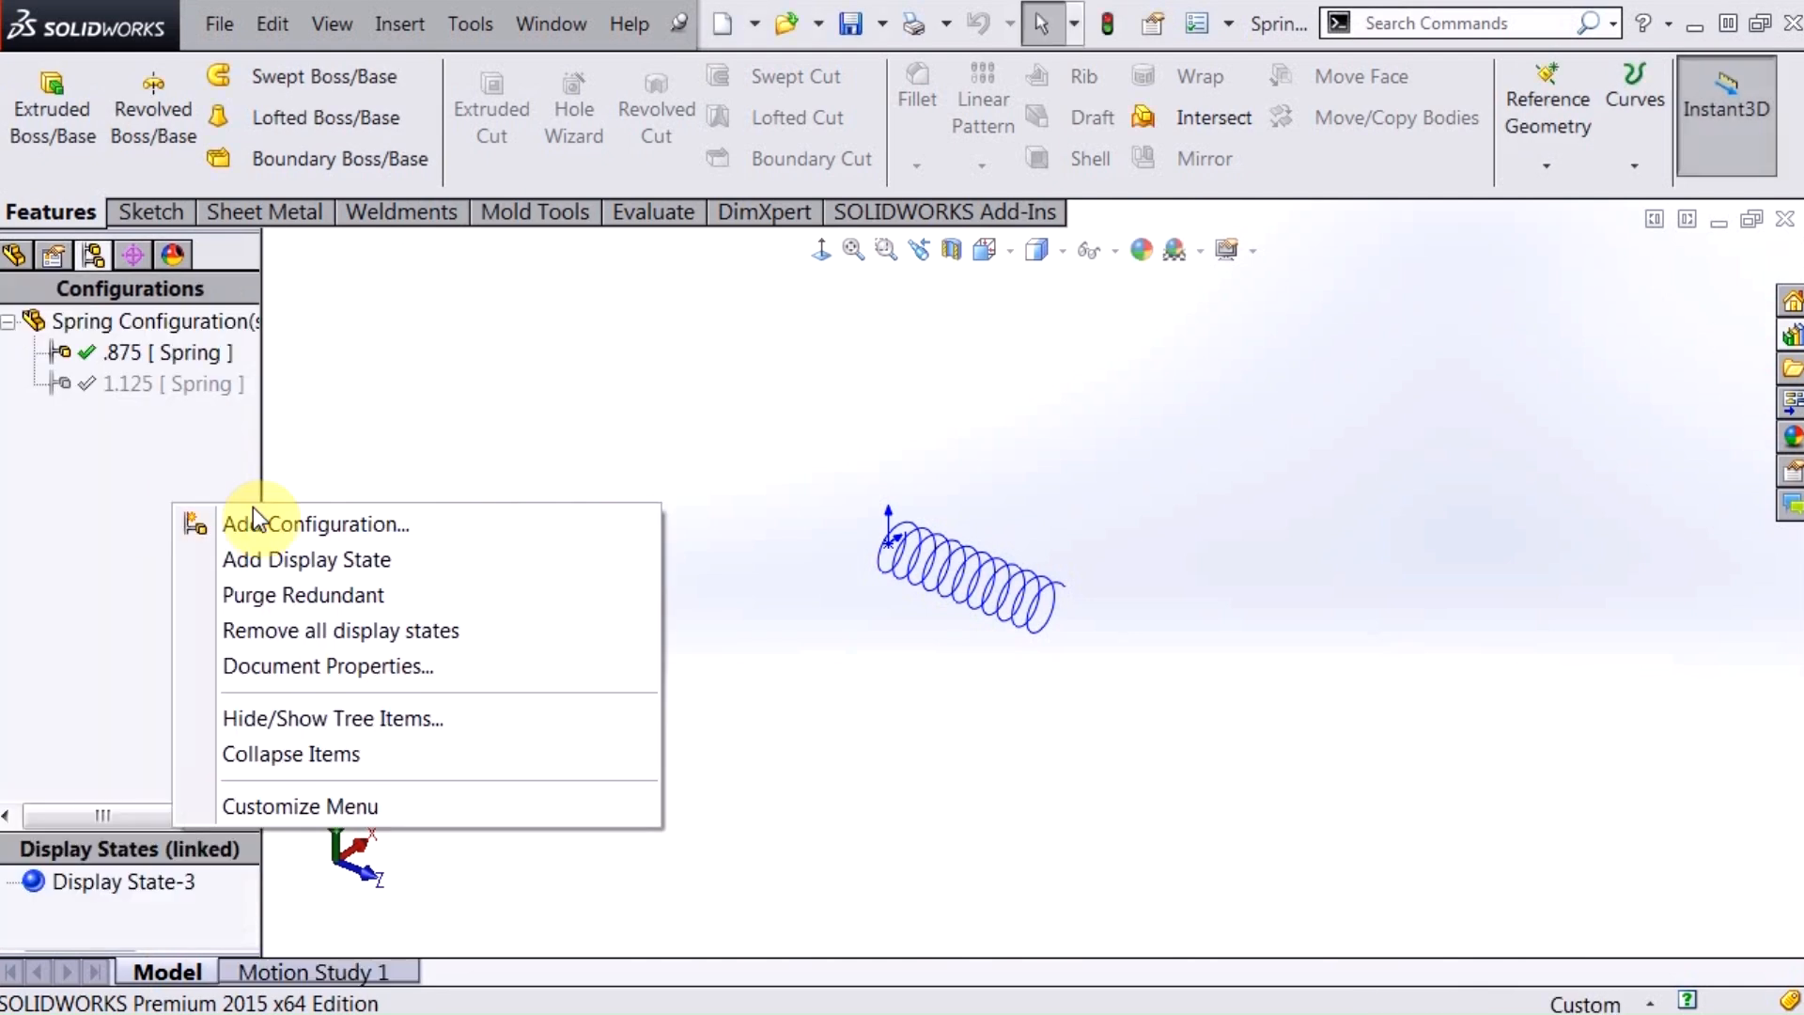
left_click(316, 524)
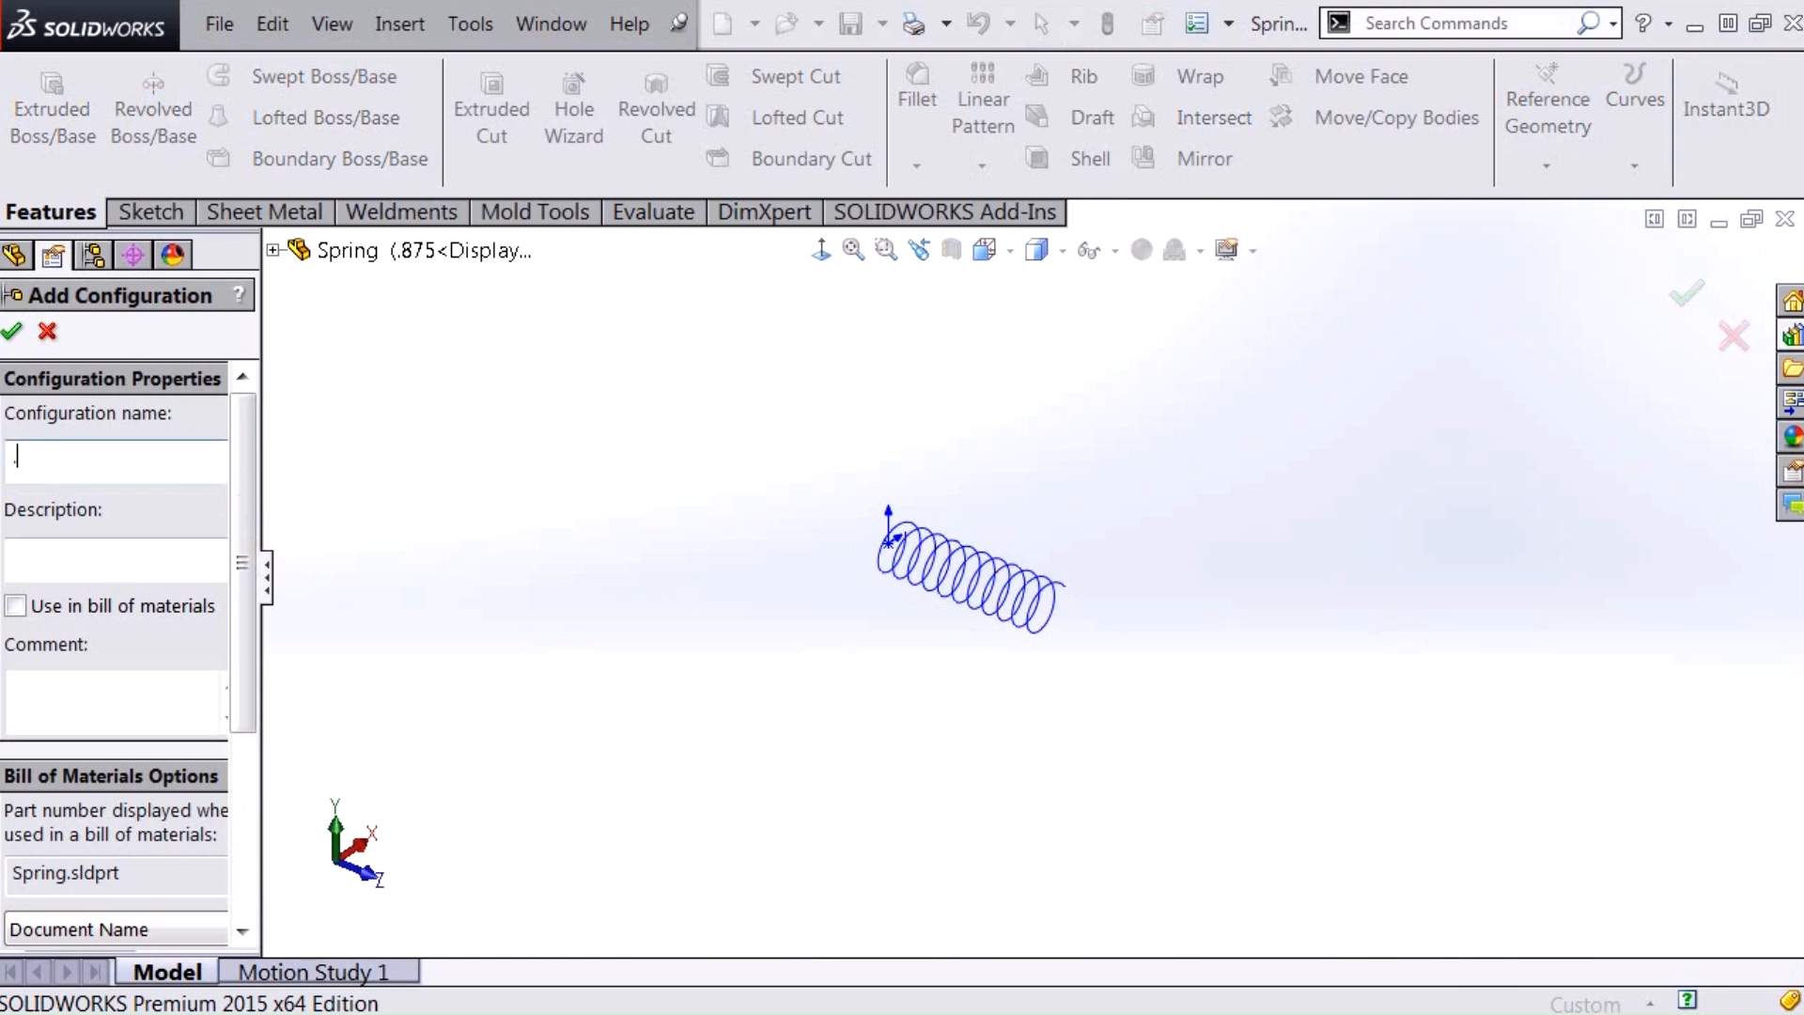
left_click(11, 333)
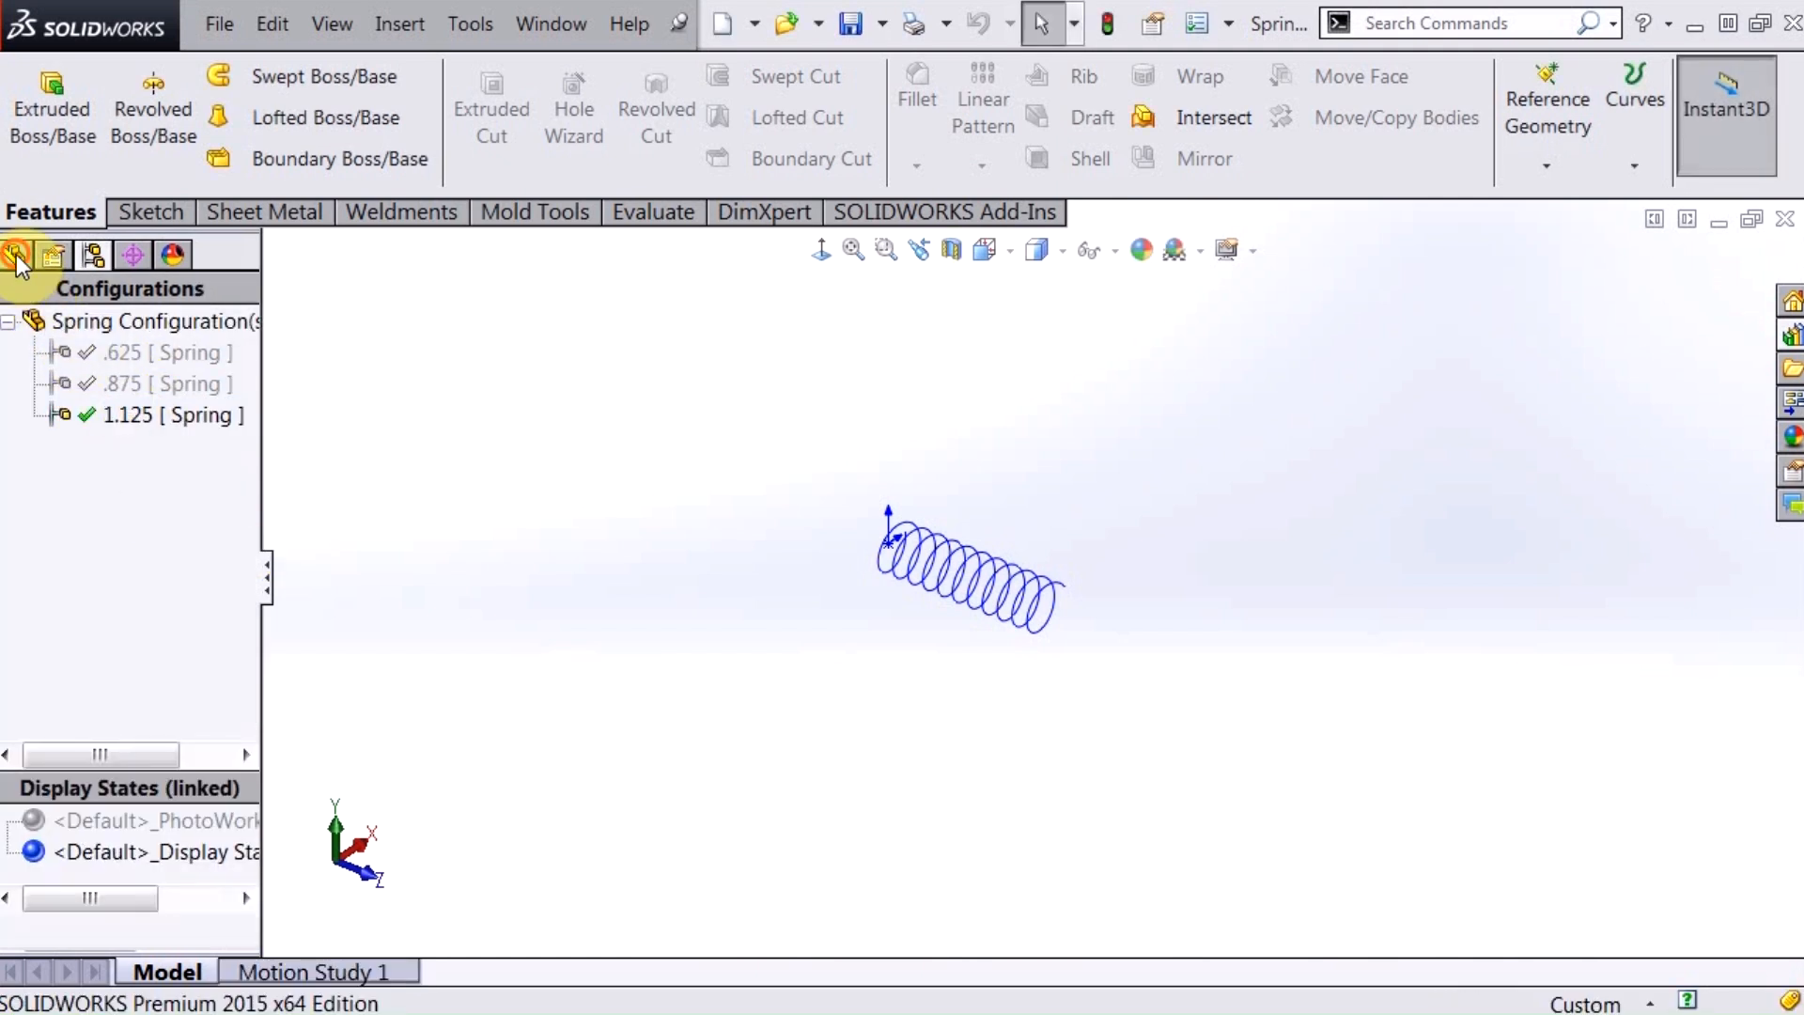
left_click(17, 253)
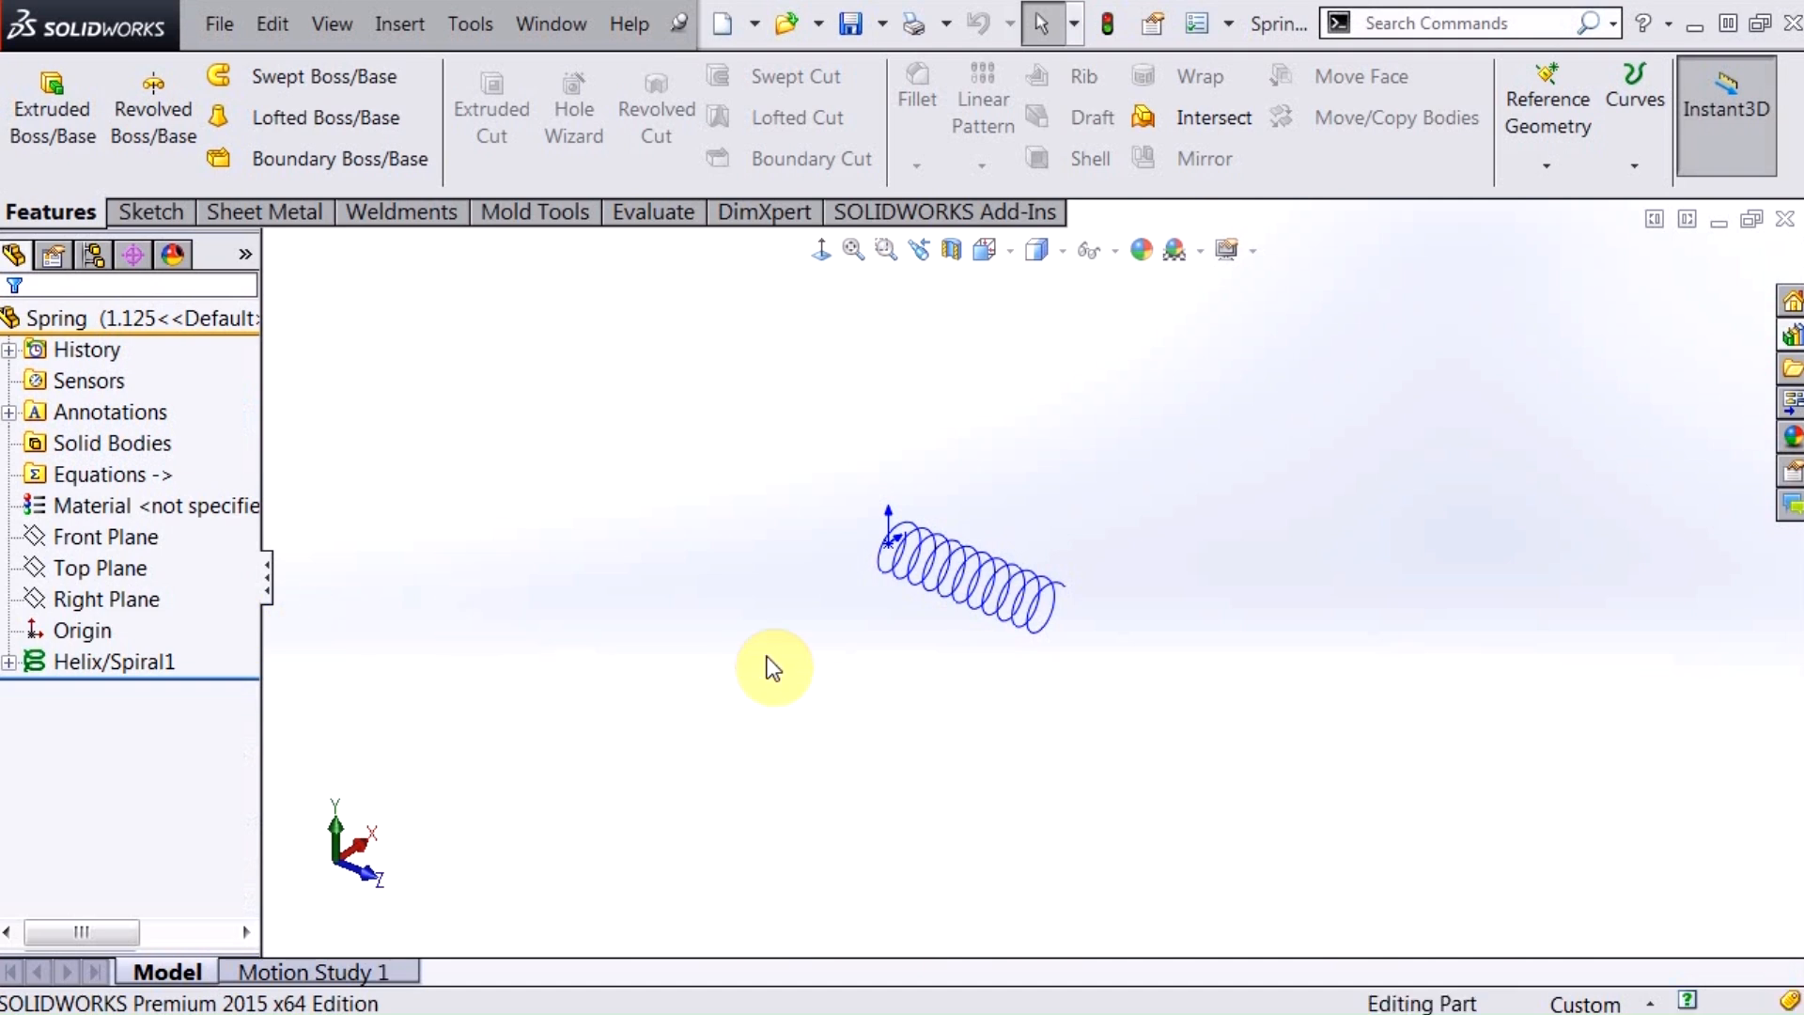
- Set the helix pitch D4 to the equation ="D3@Helix/Spiral1"/10
left_click(966, 597)
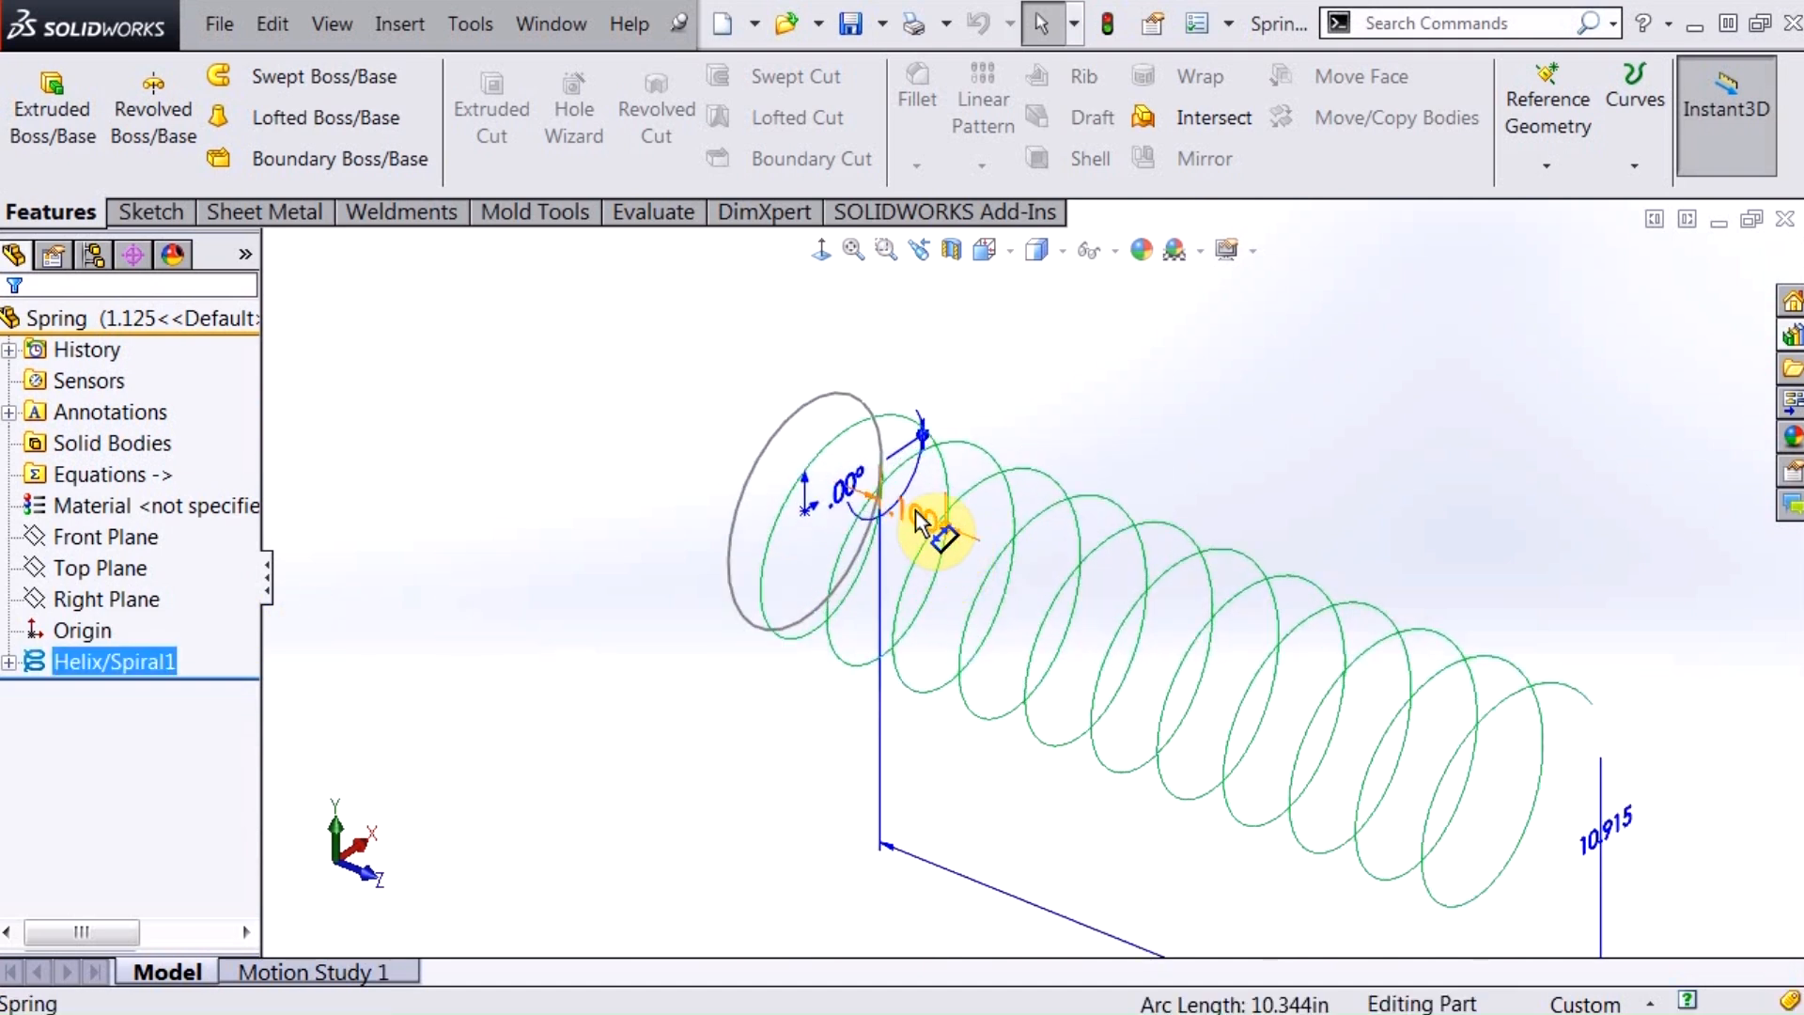
mouse_move(932, 524)
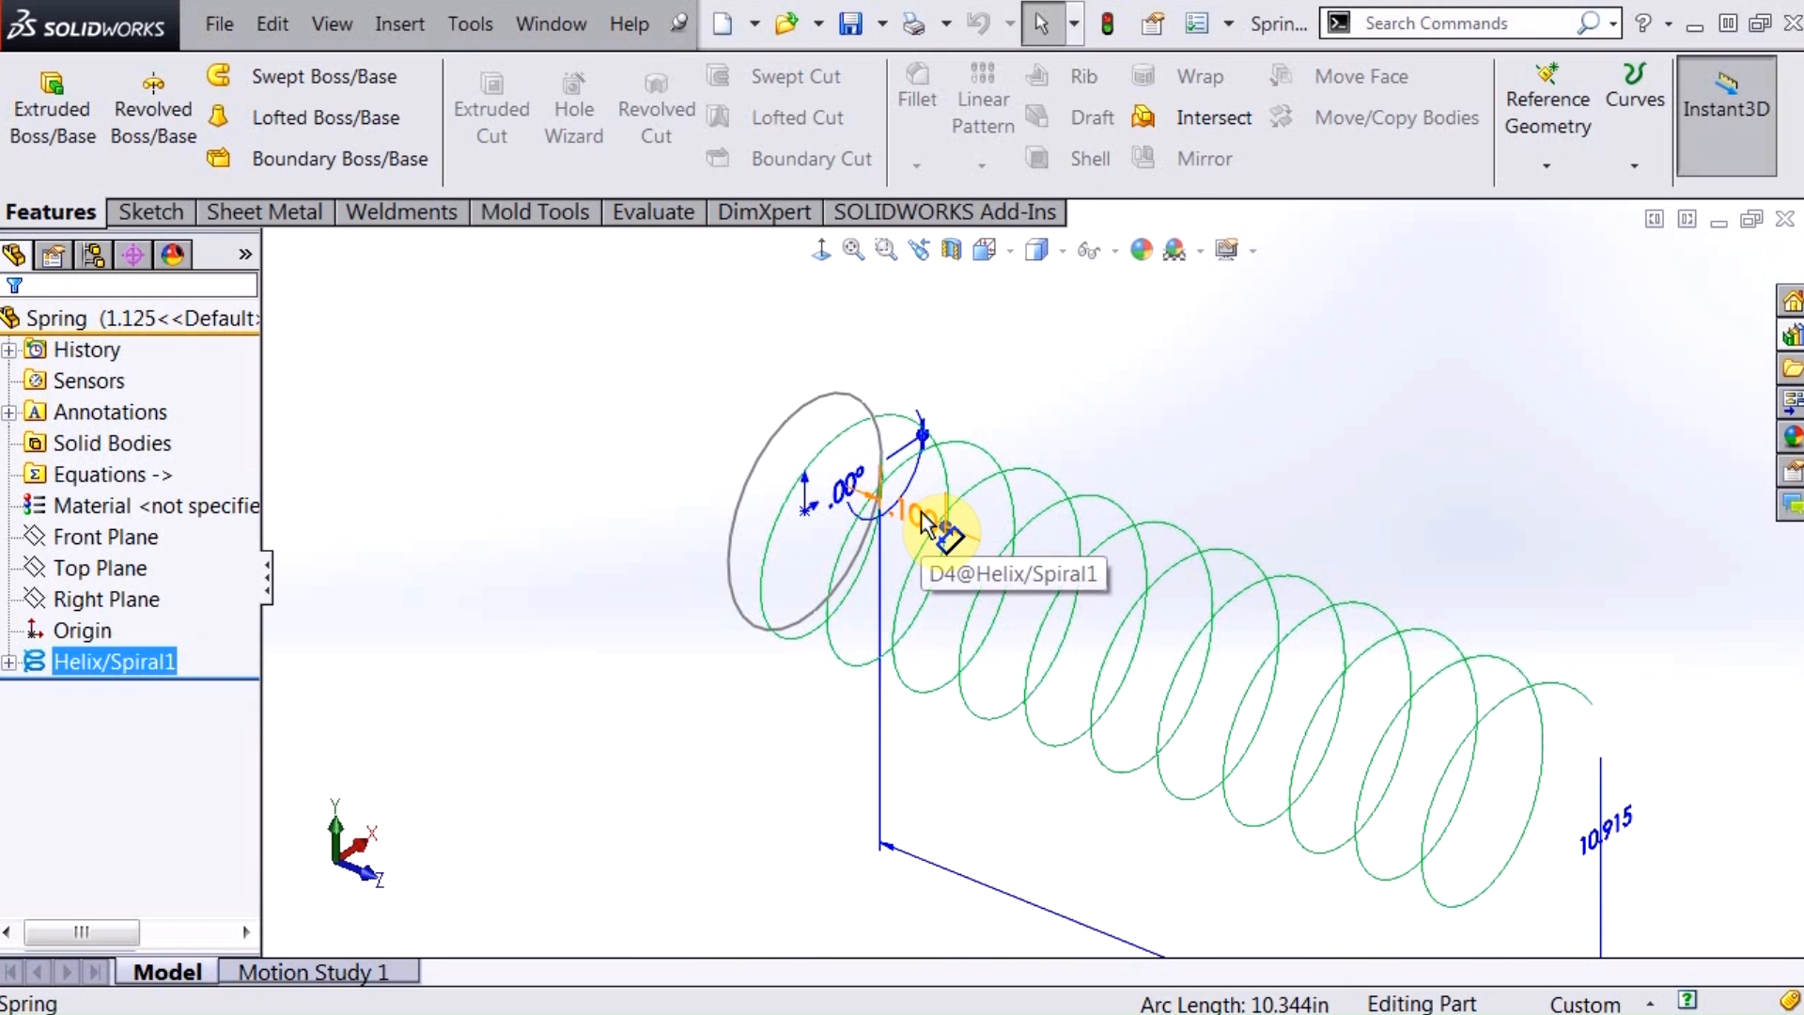
left_click(1105, 385)
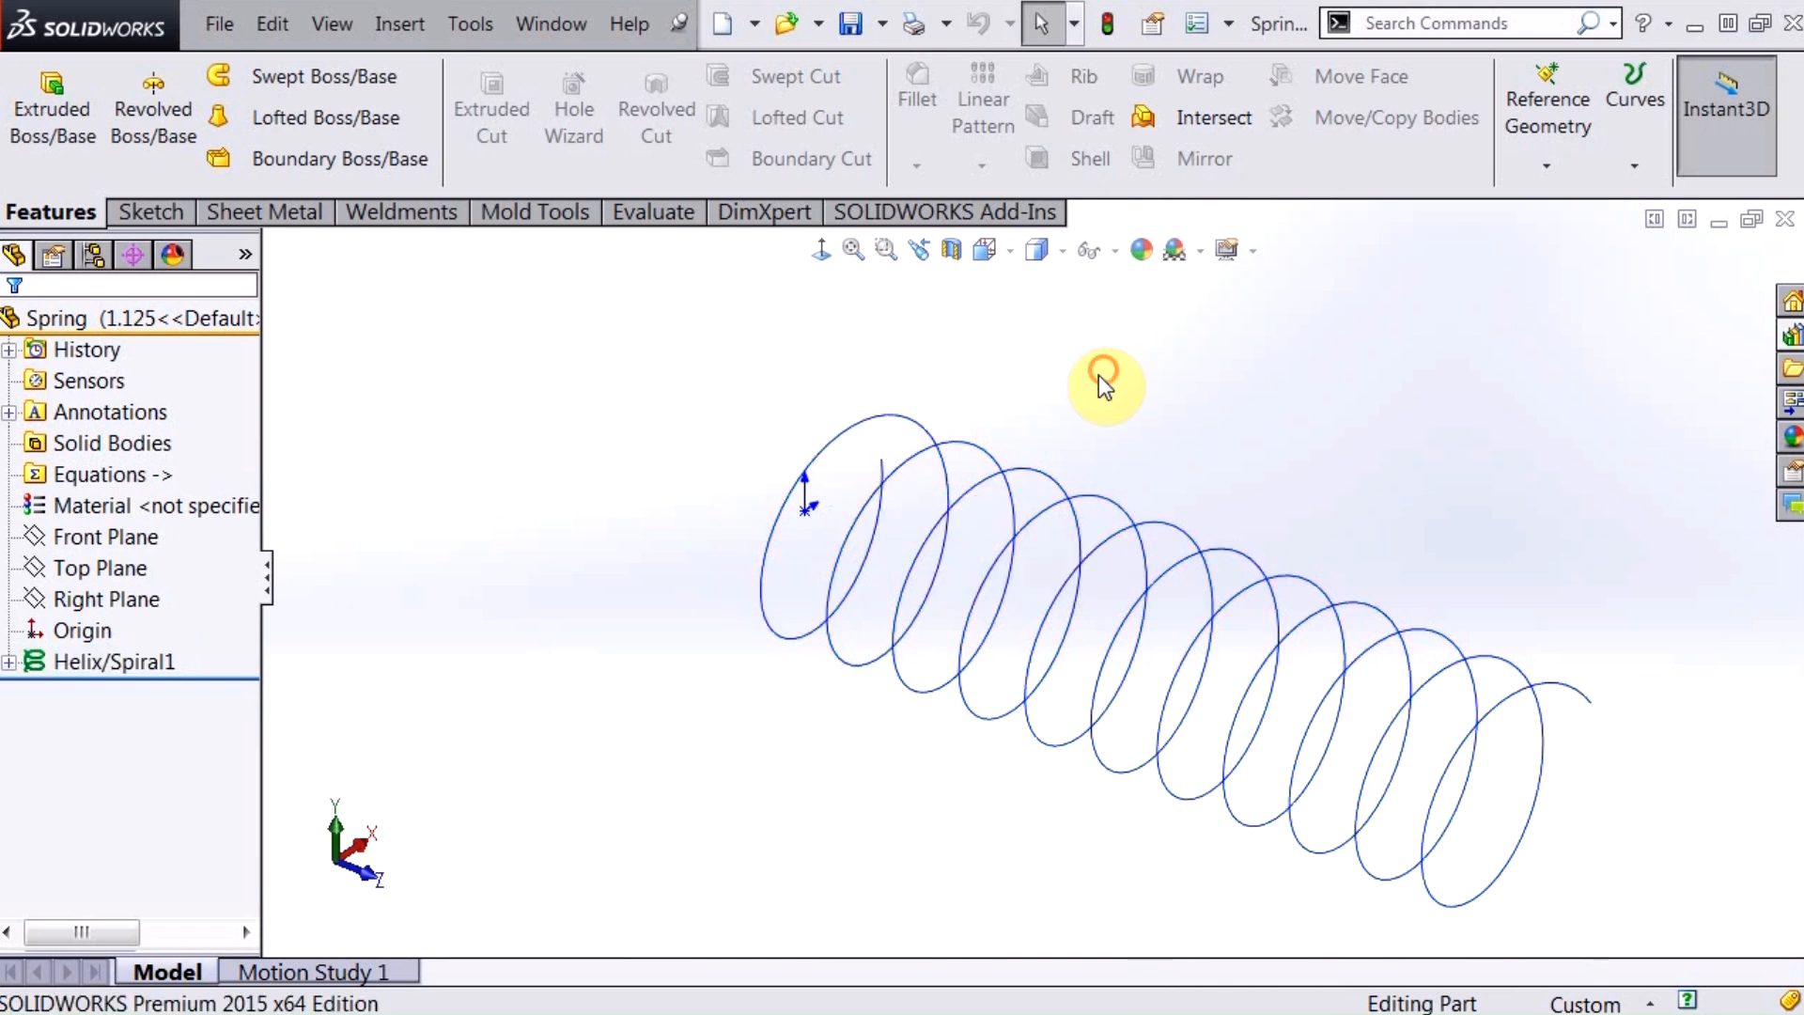
double_click(113, 660)
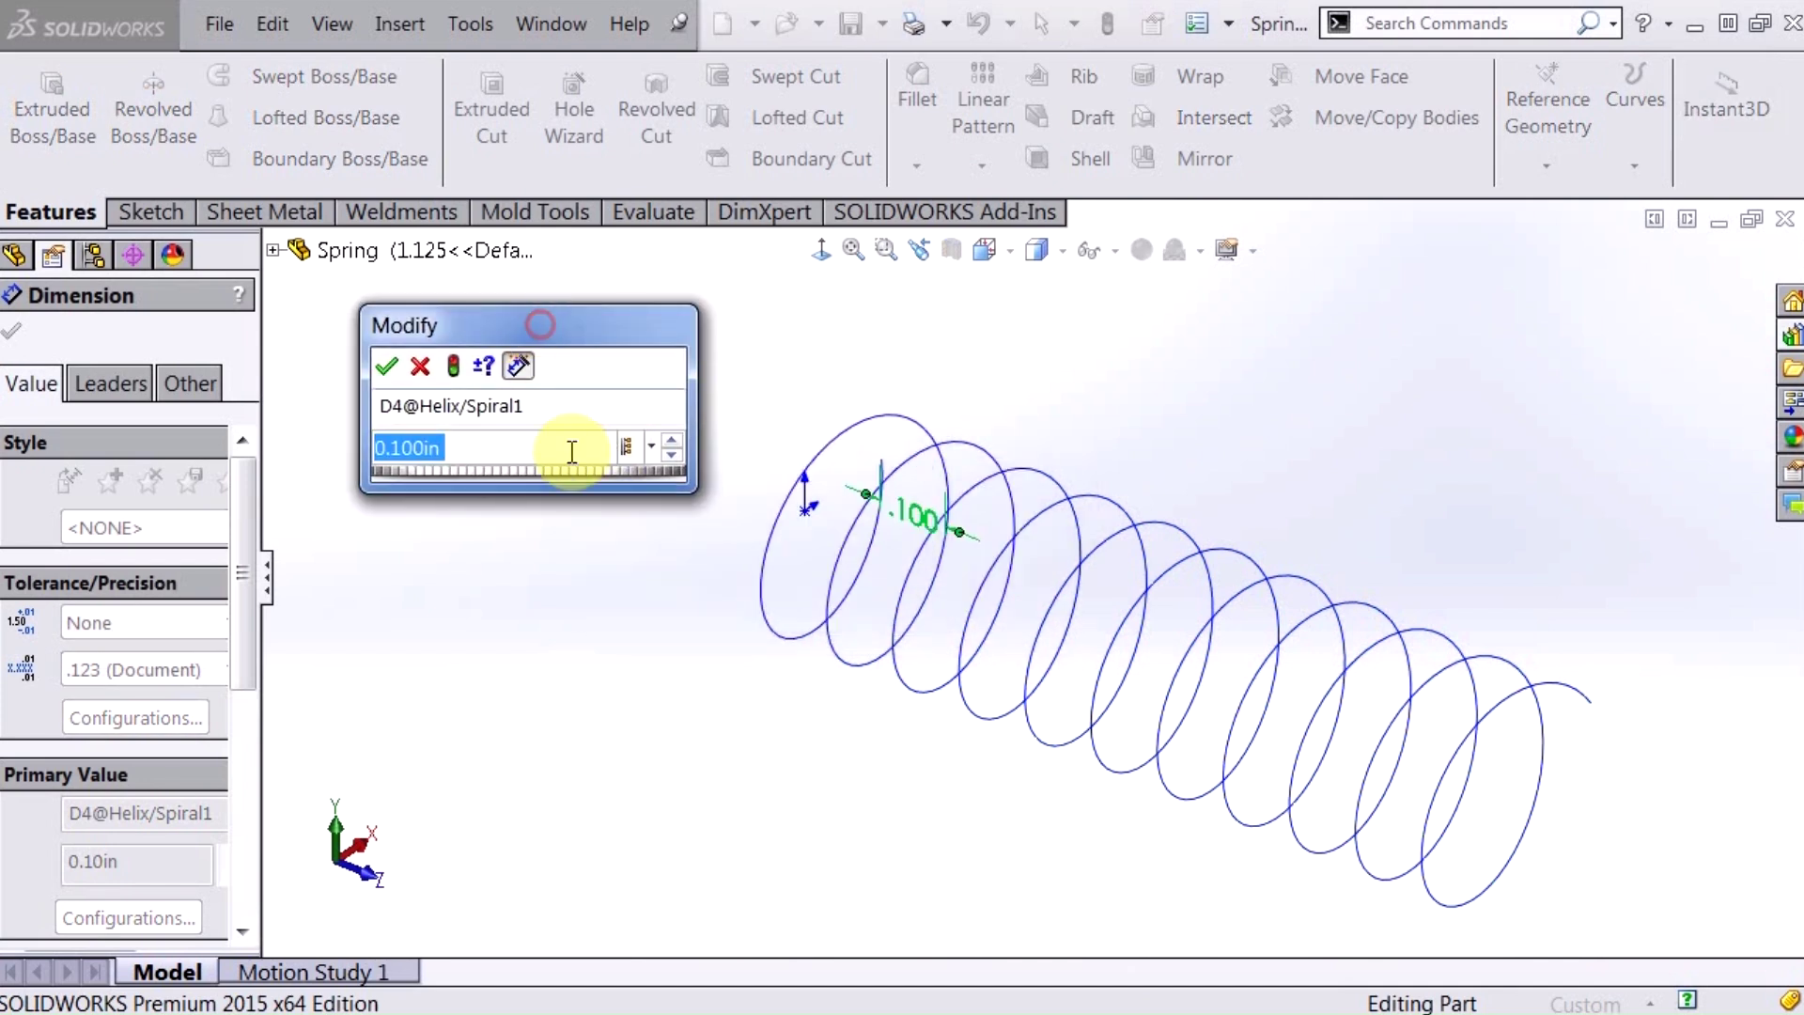
mouse_move(604, 575)
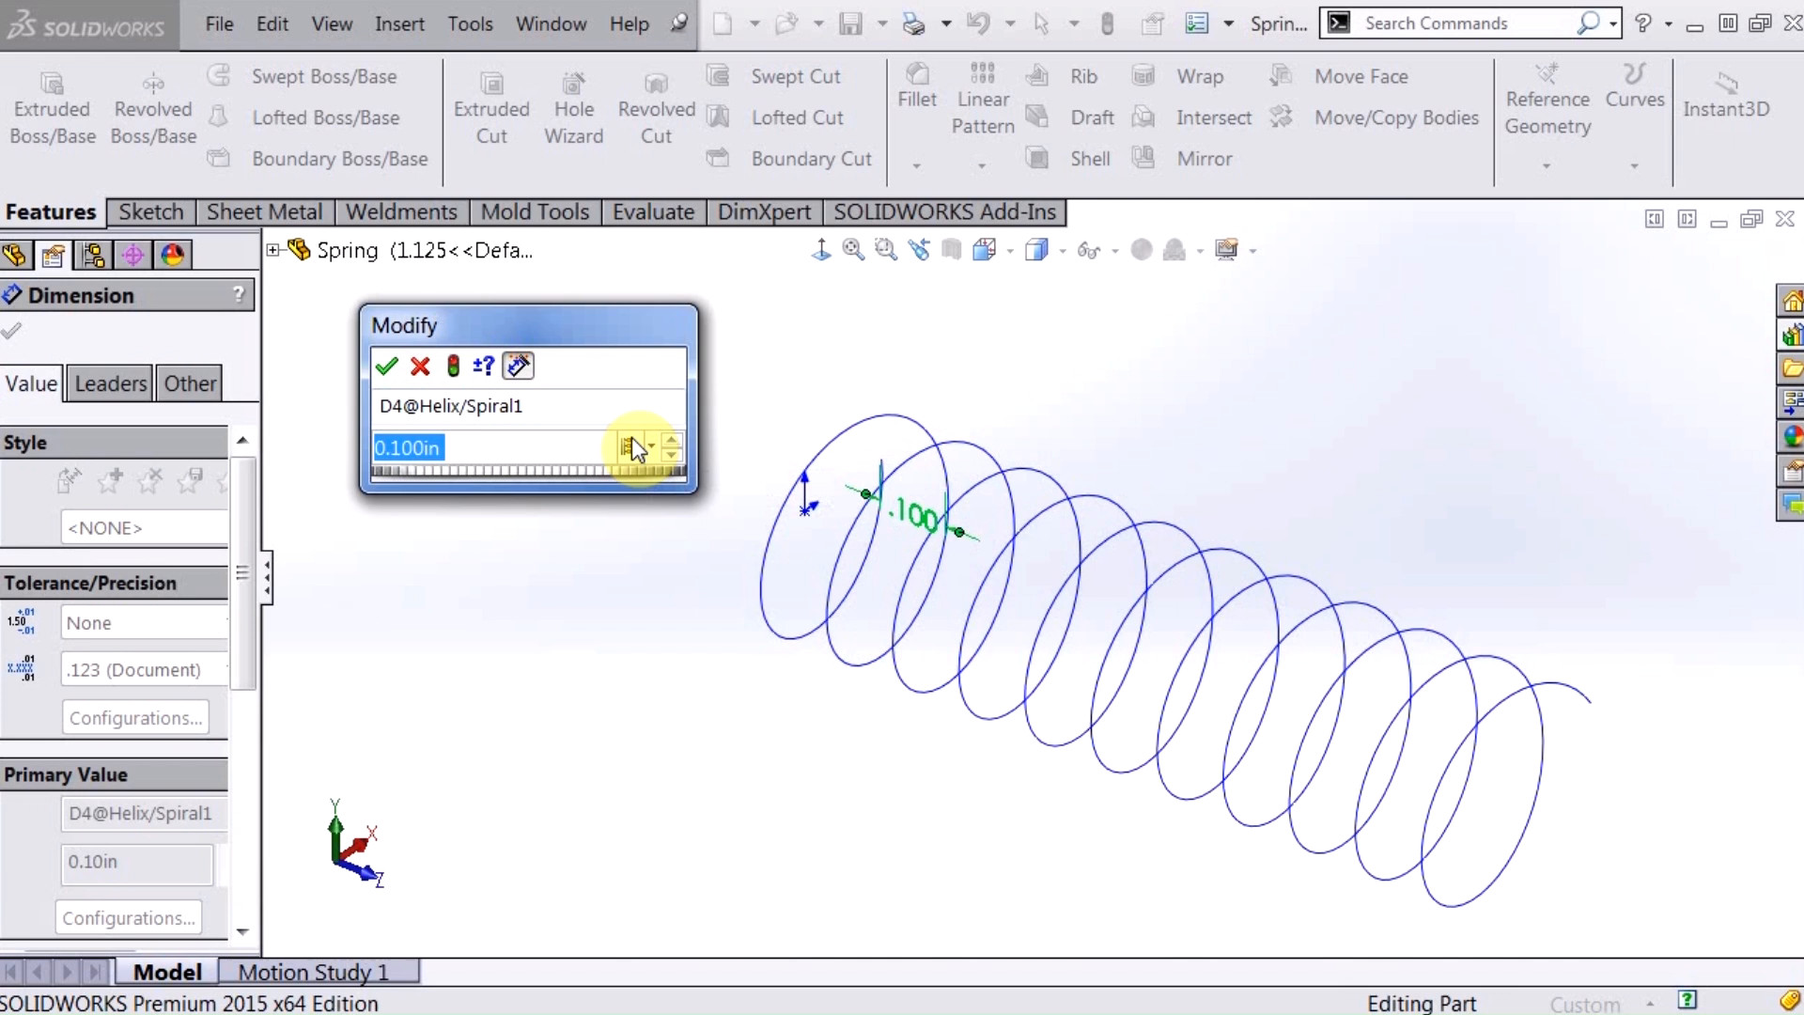
mouse_move(1055, 748)
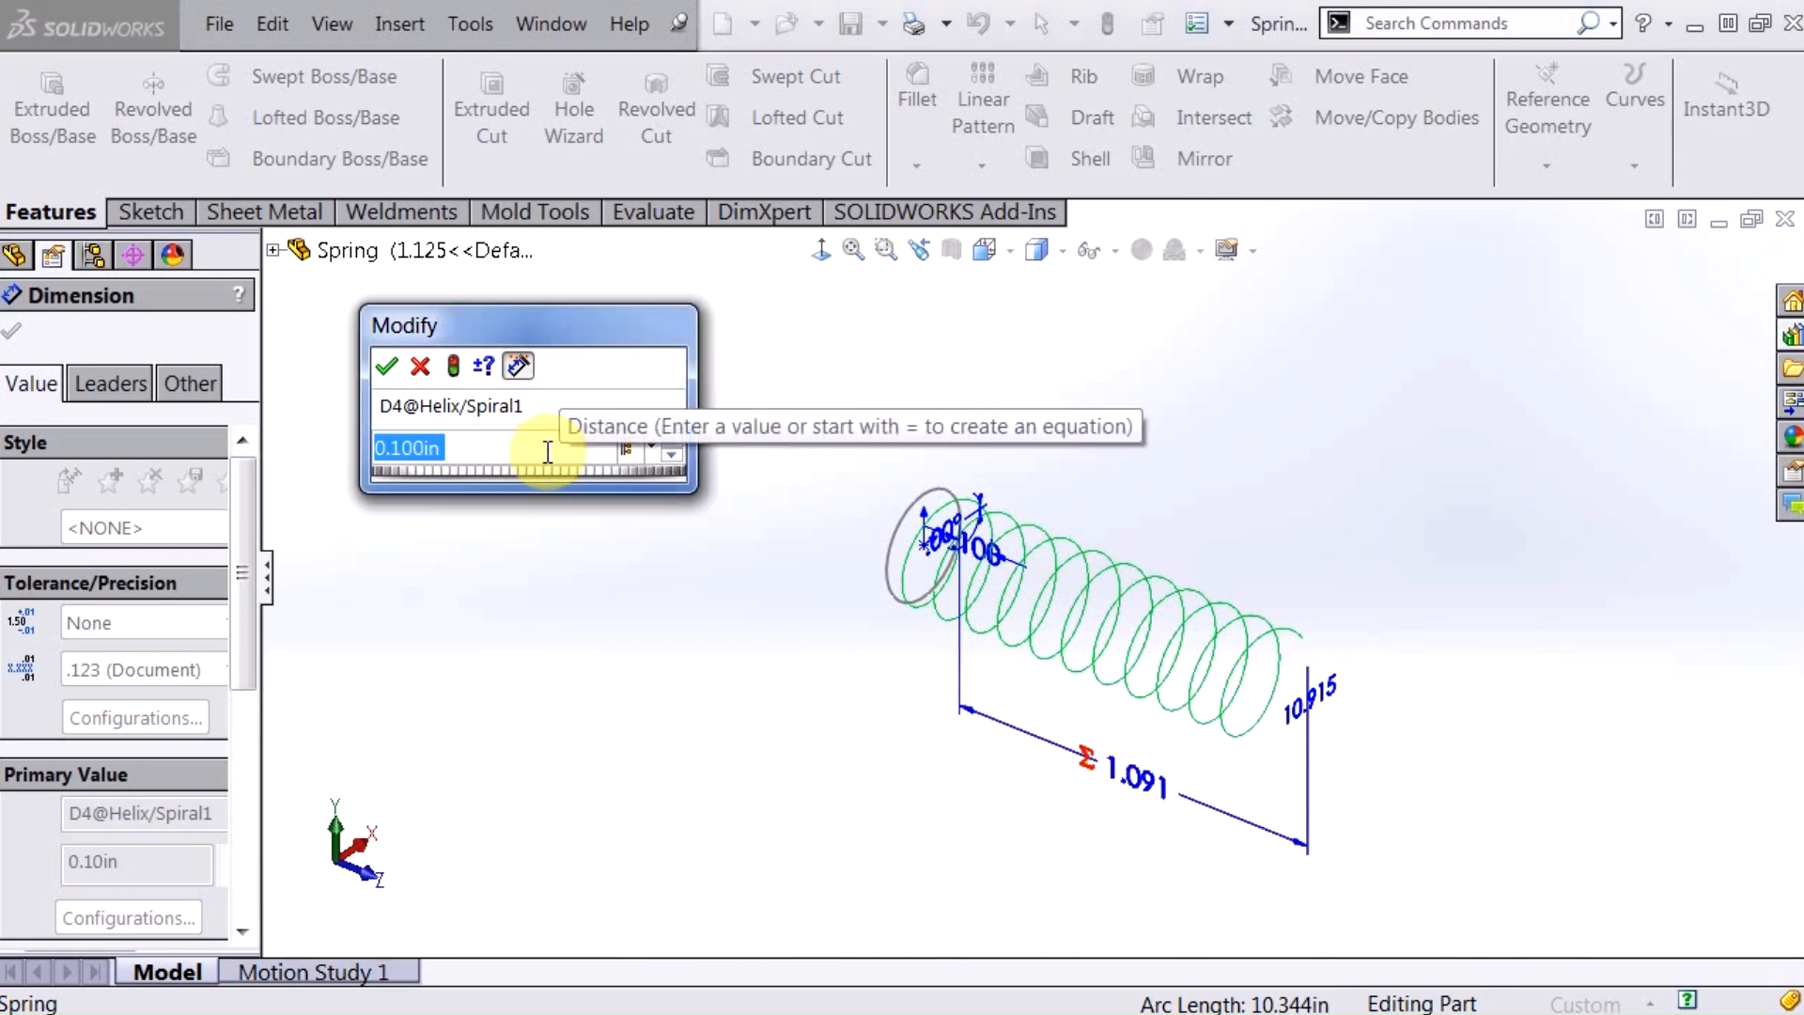
type("=\"D3@Helix/Spiral1")
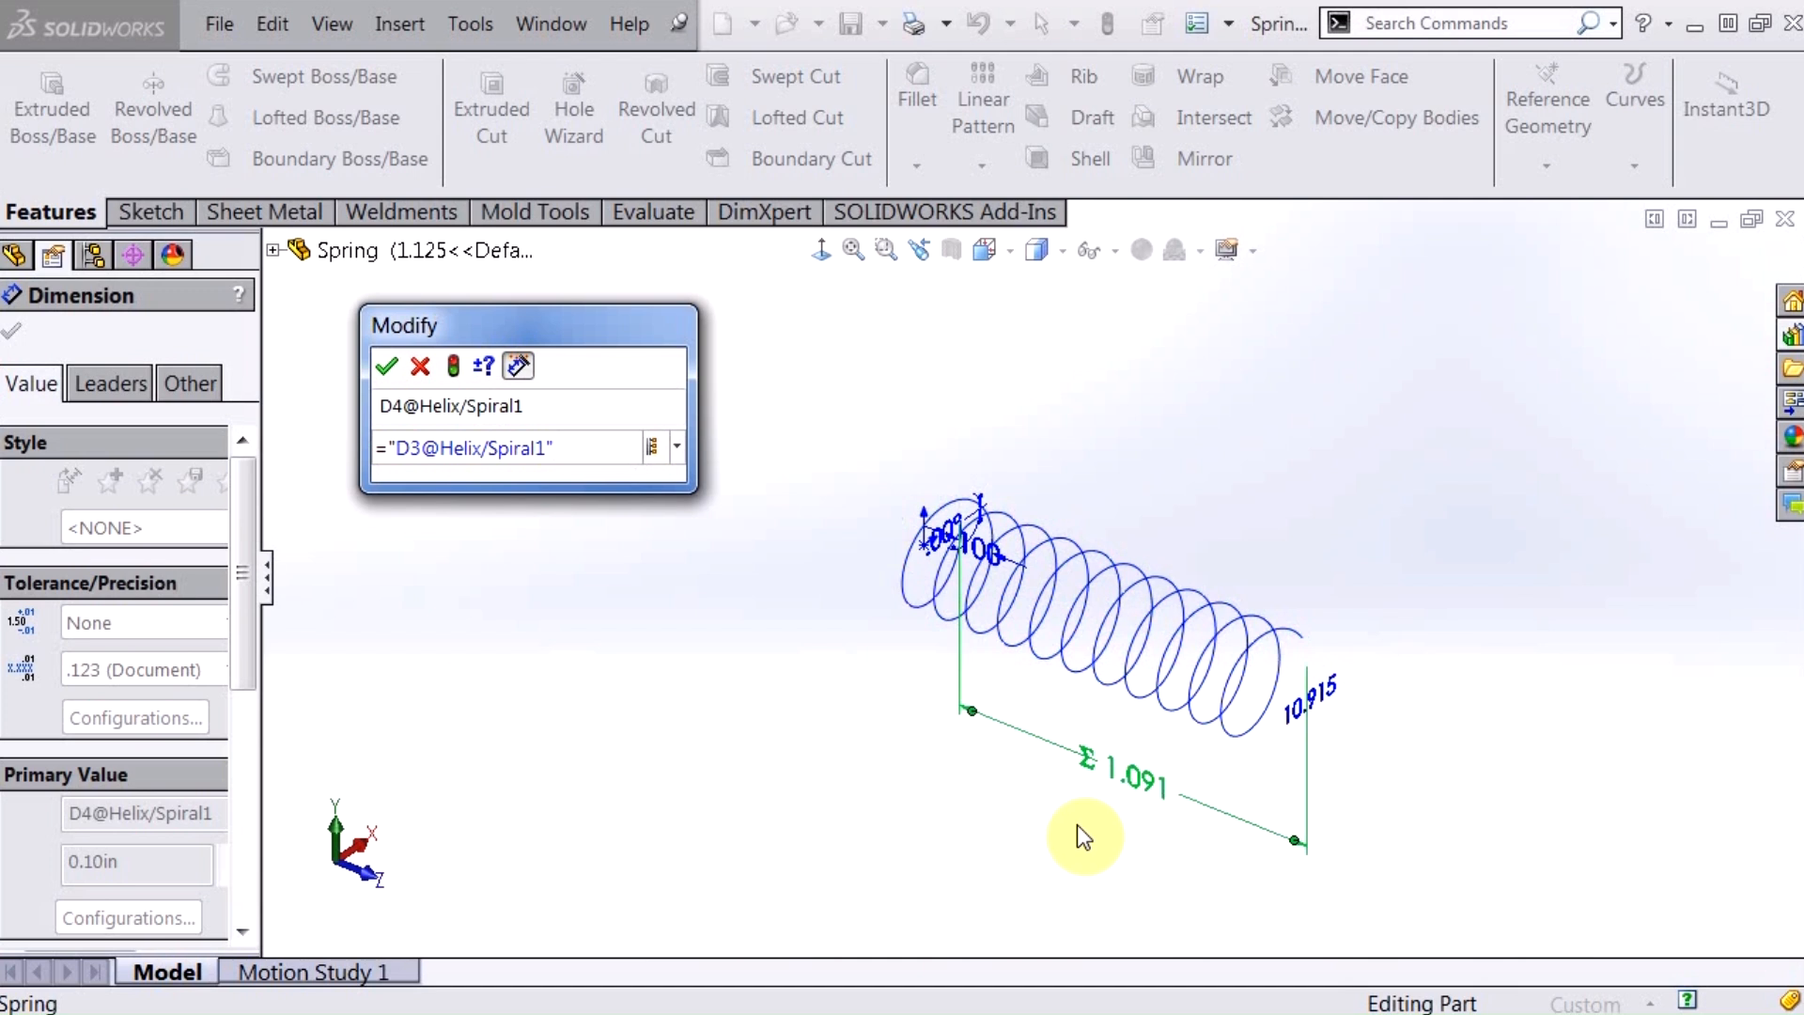
type("/10")
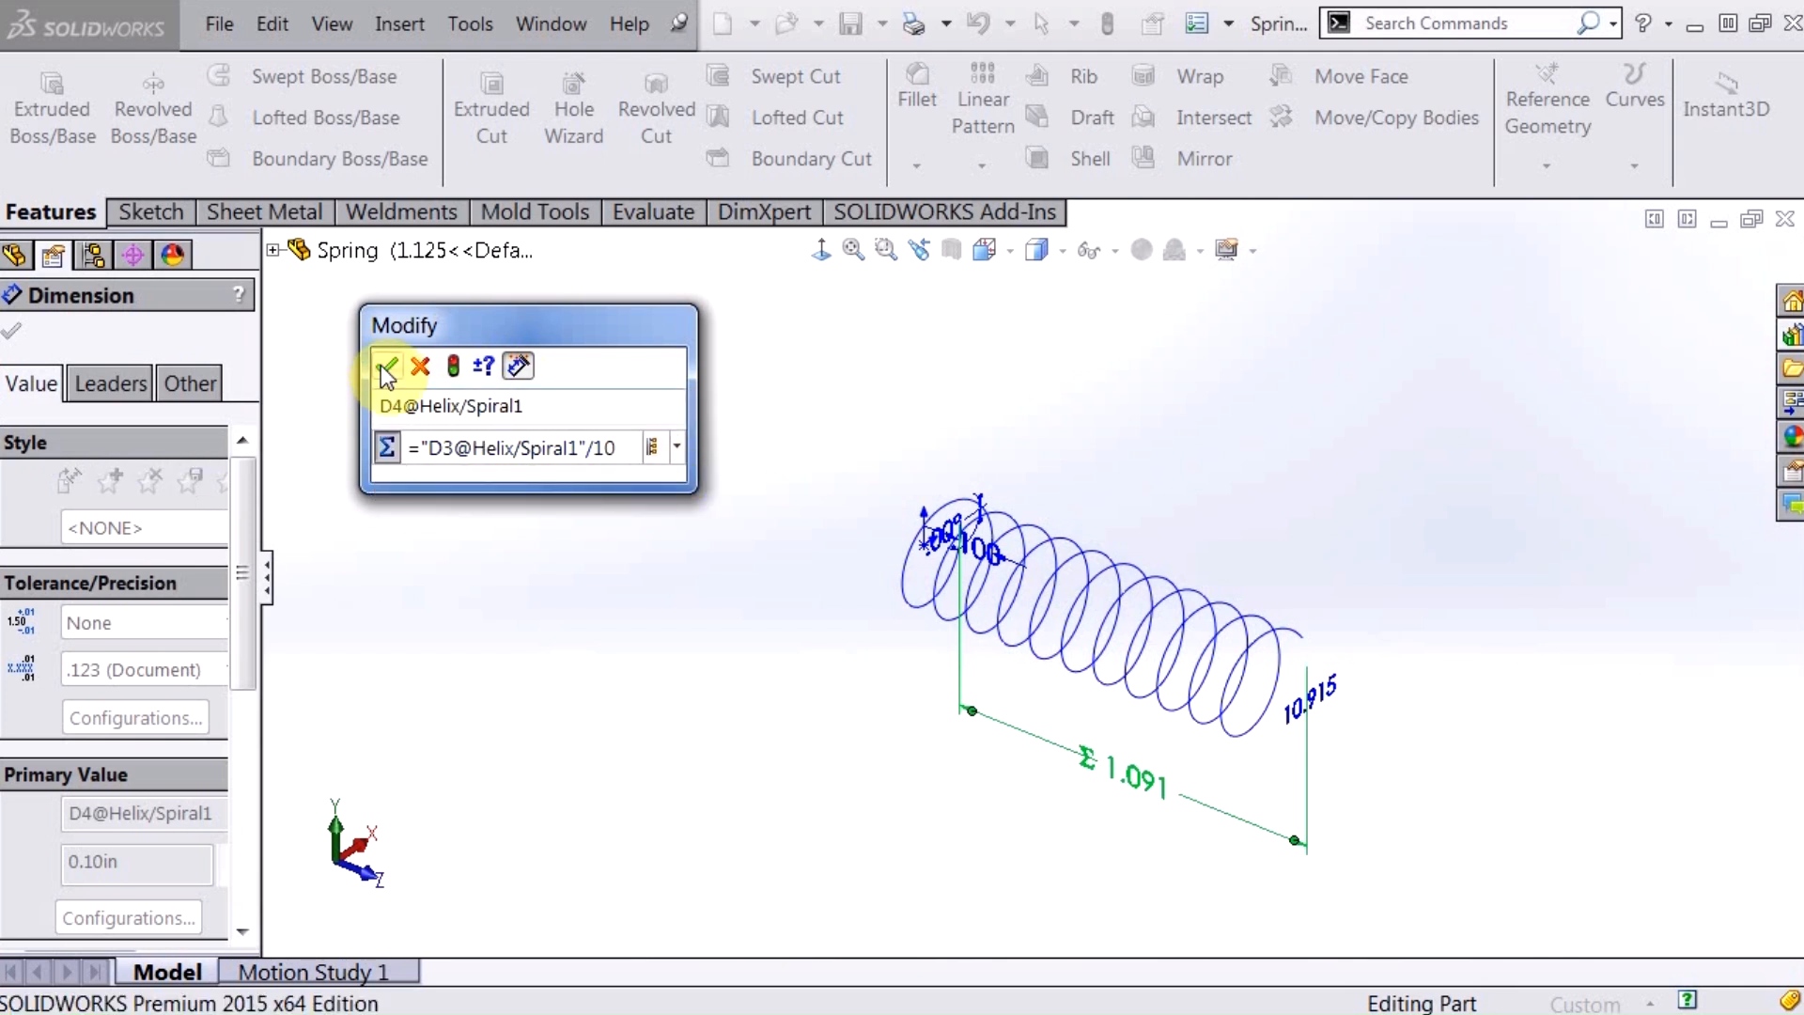
left_click(387, 367)
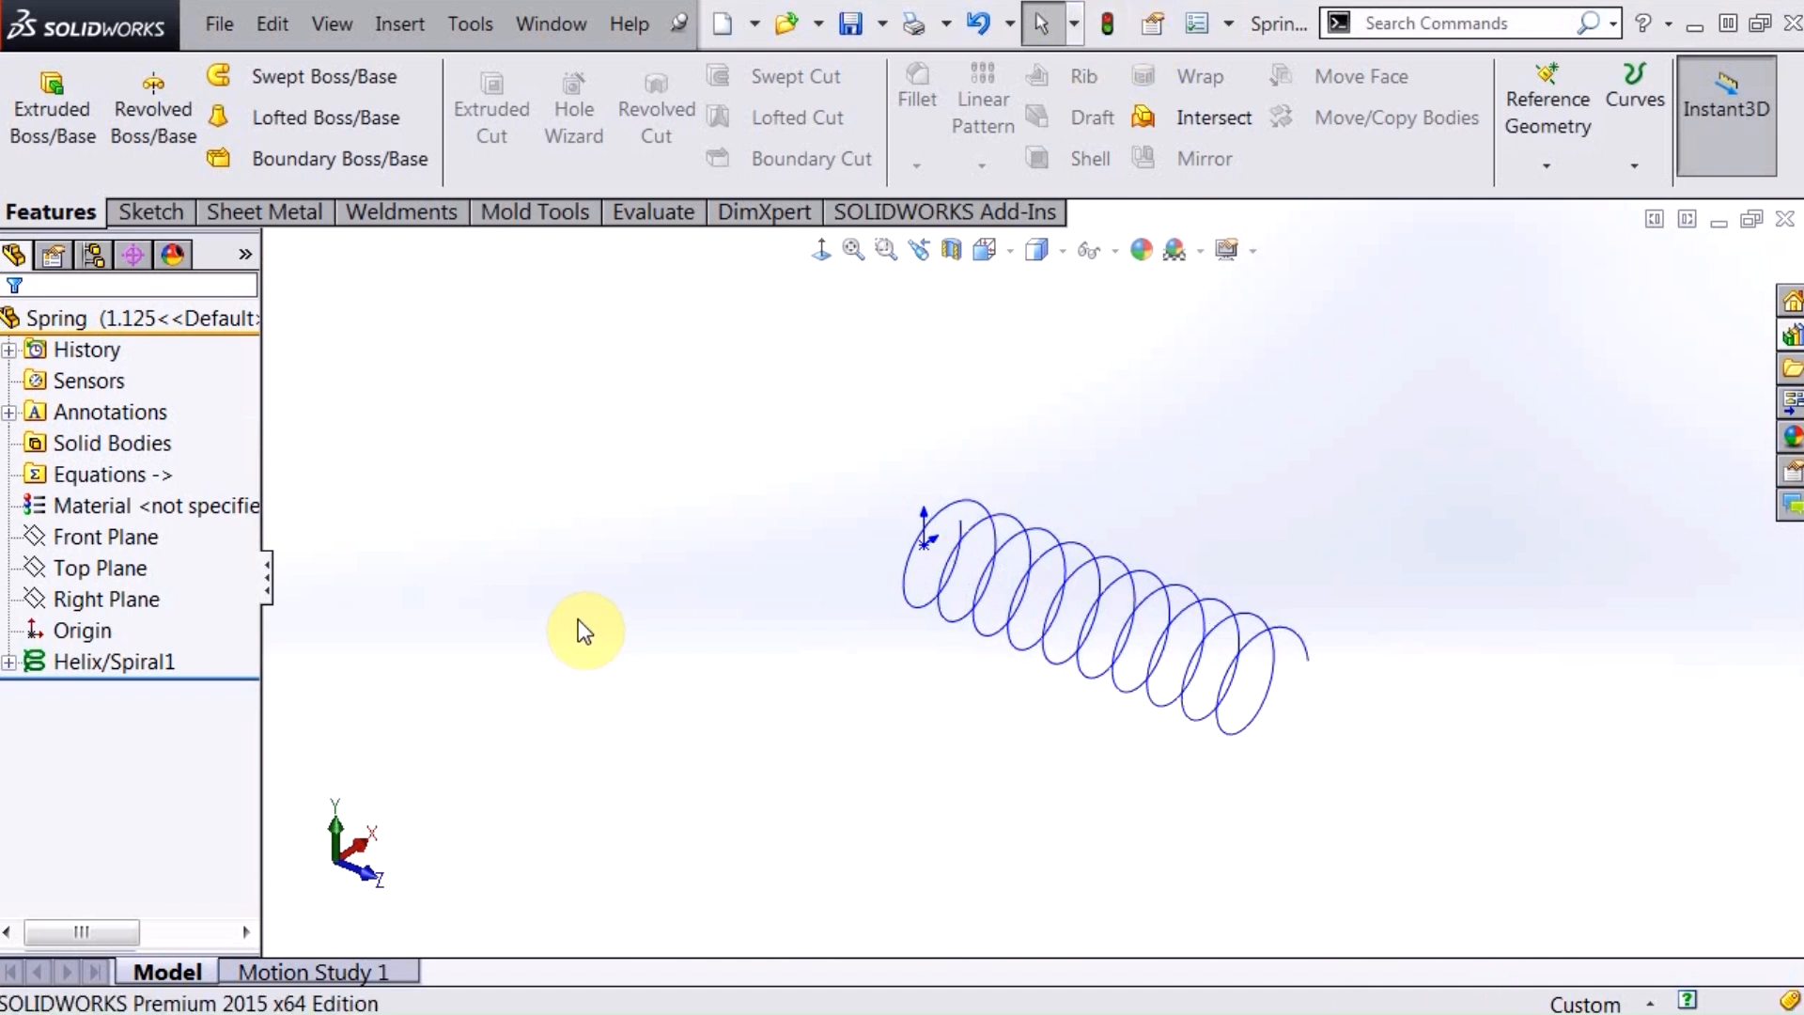
mouse_move(378, 687)
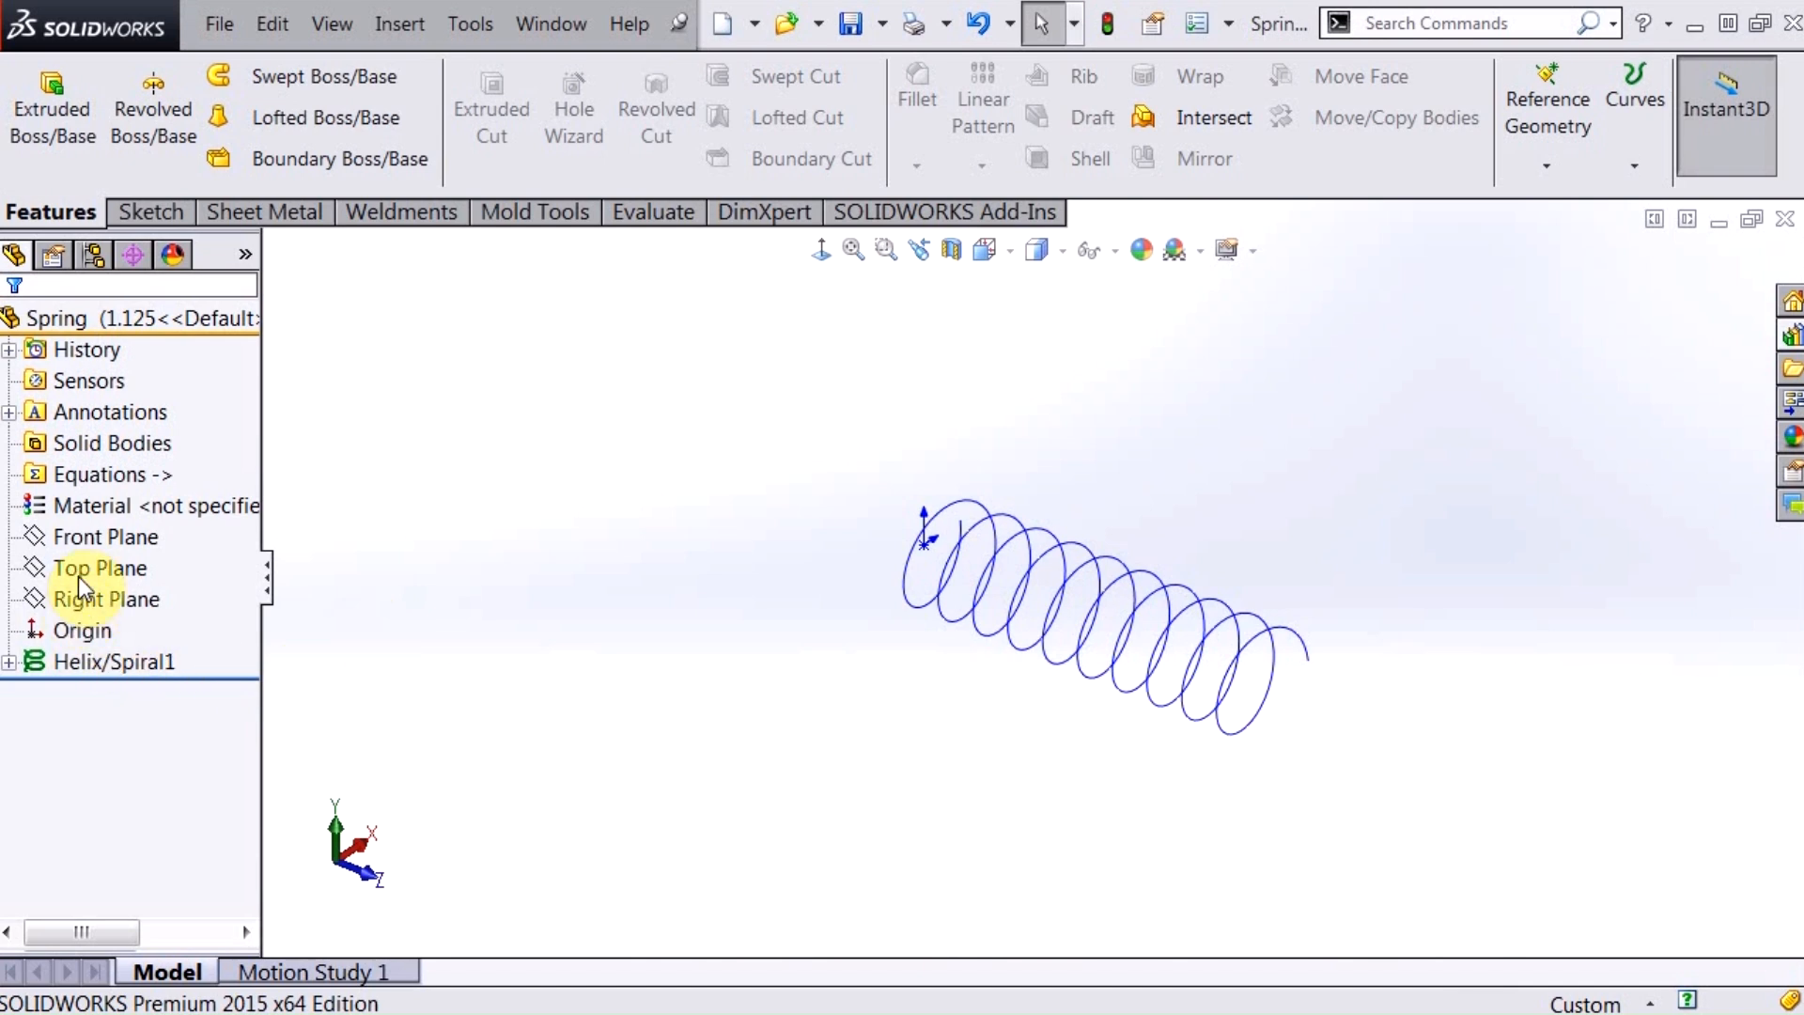
- Sketch a small circle on the Top Plane at the end of the helix
left_click(100, 567)
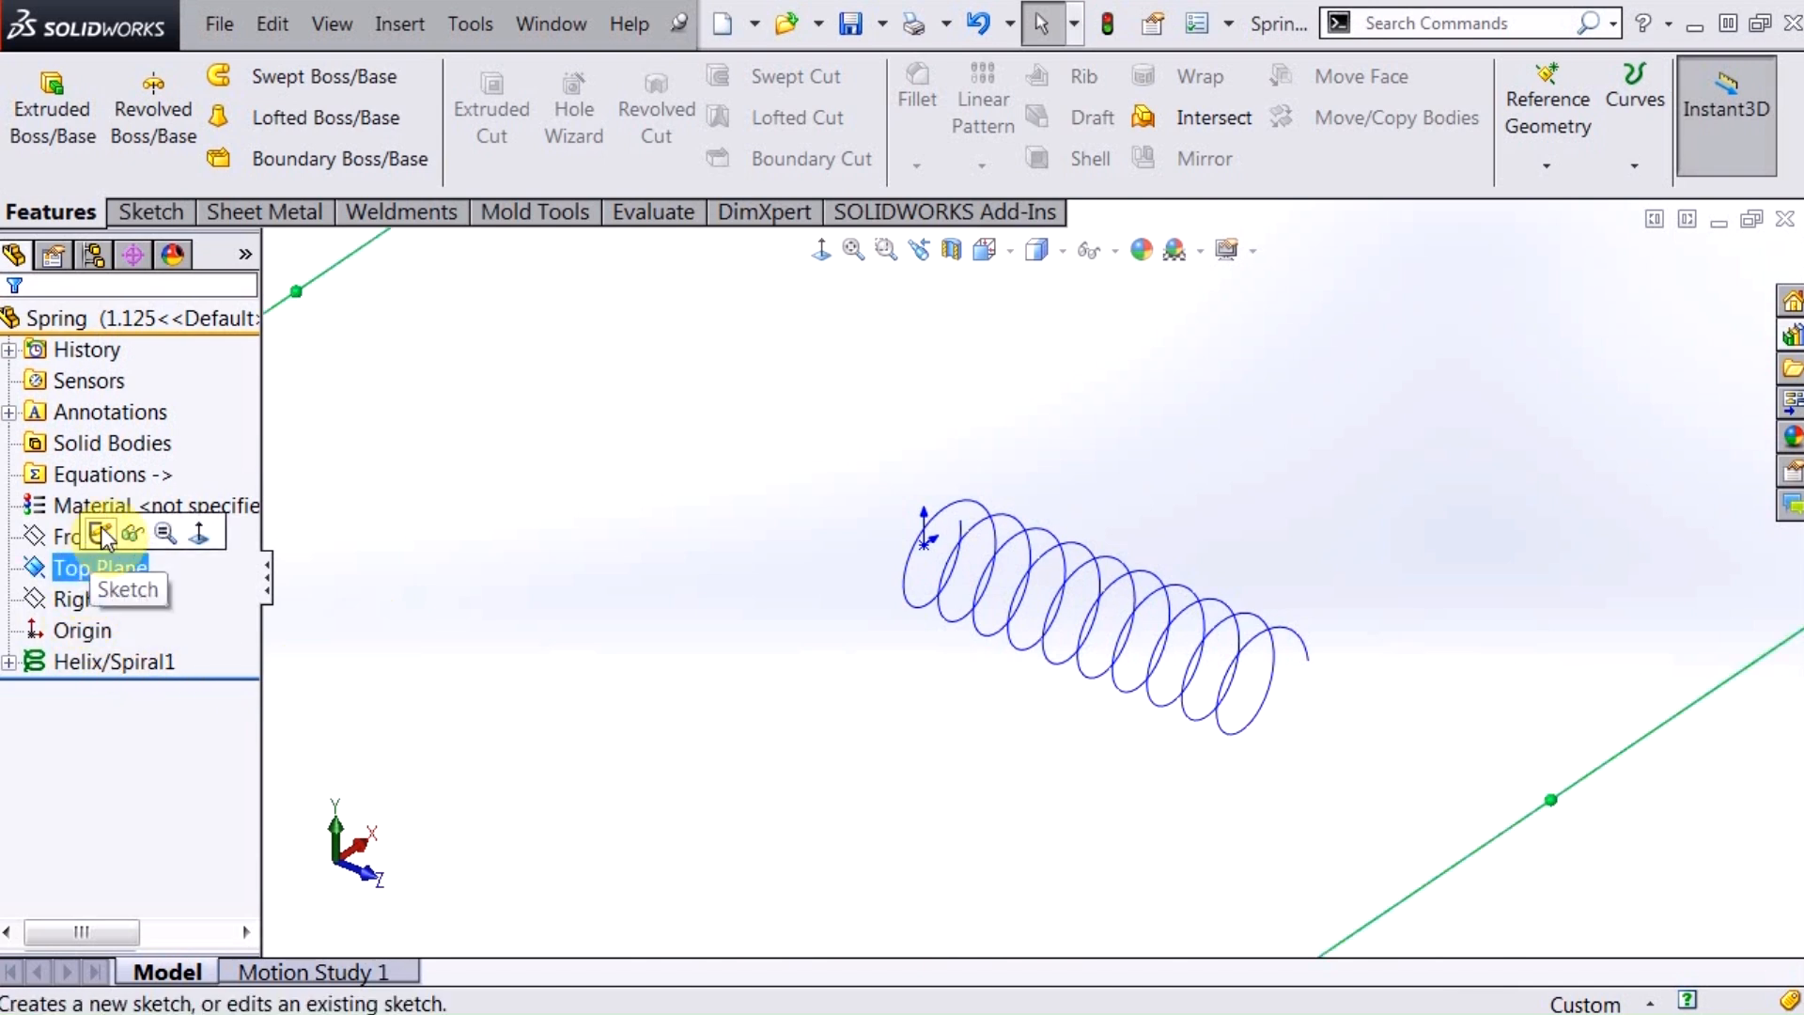
left_click(127, 588)
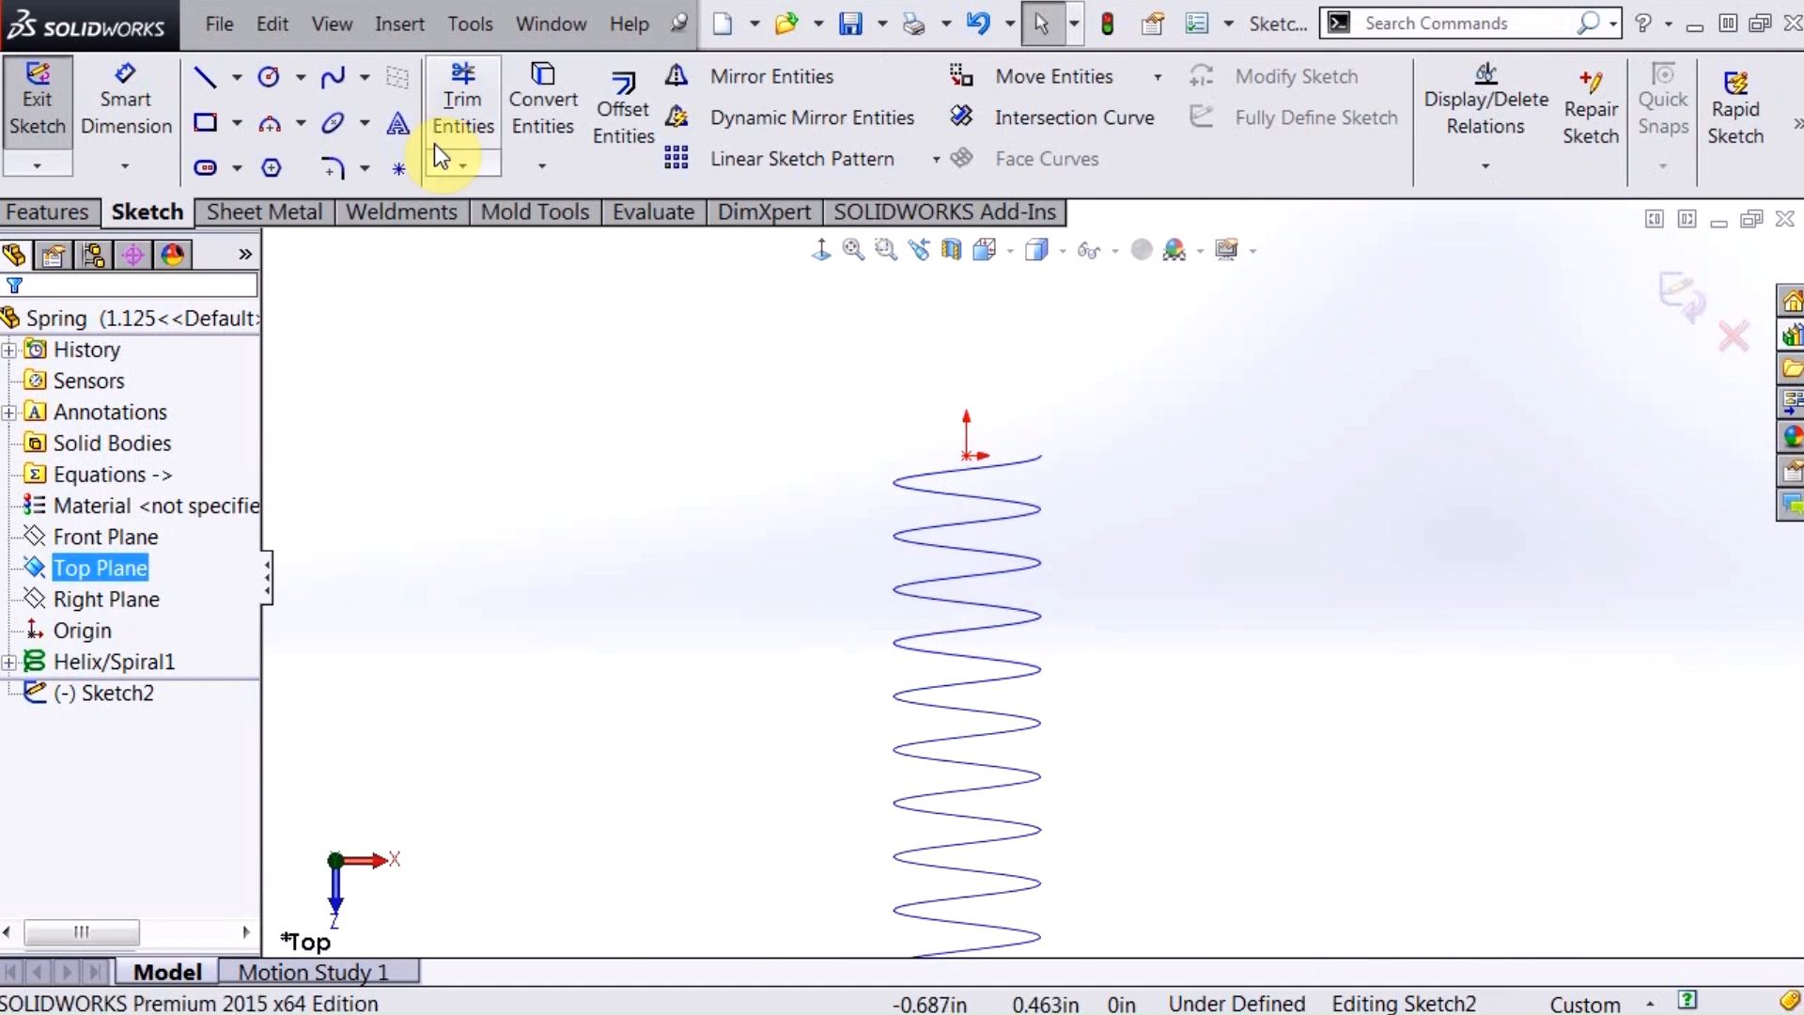
left_click(269, 75)
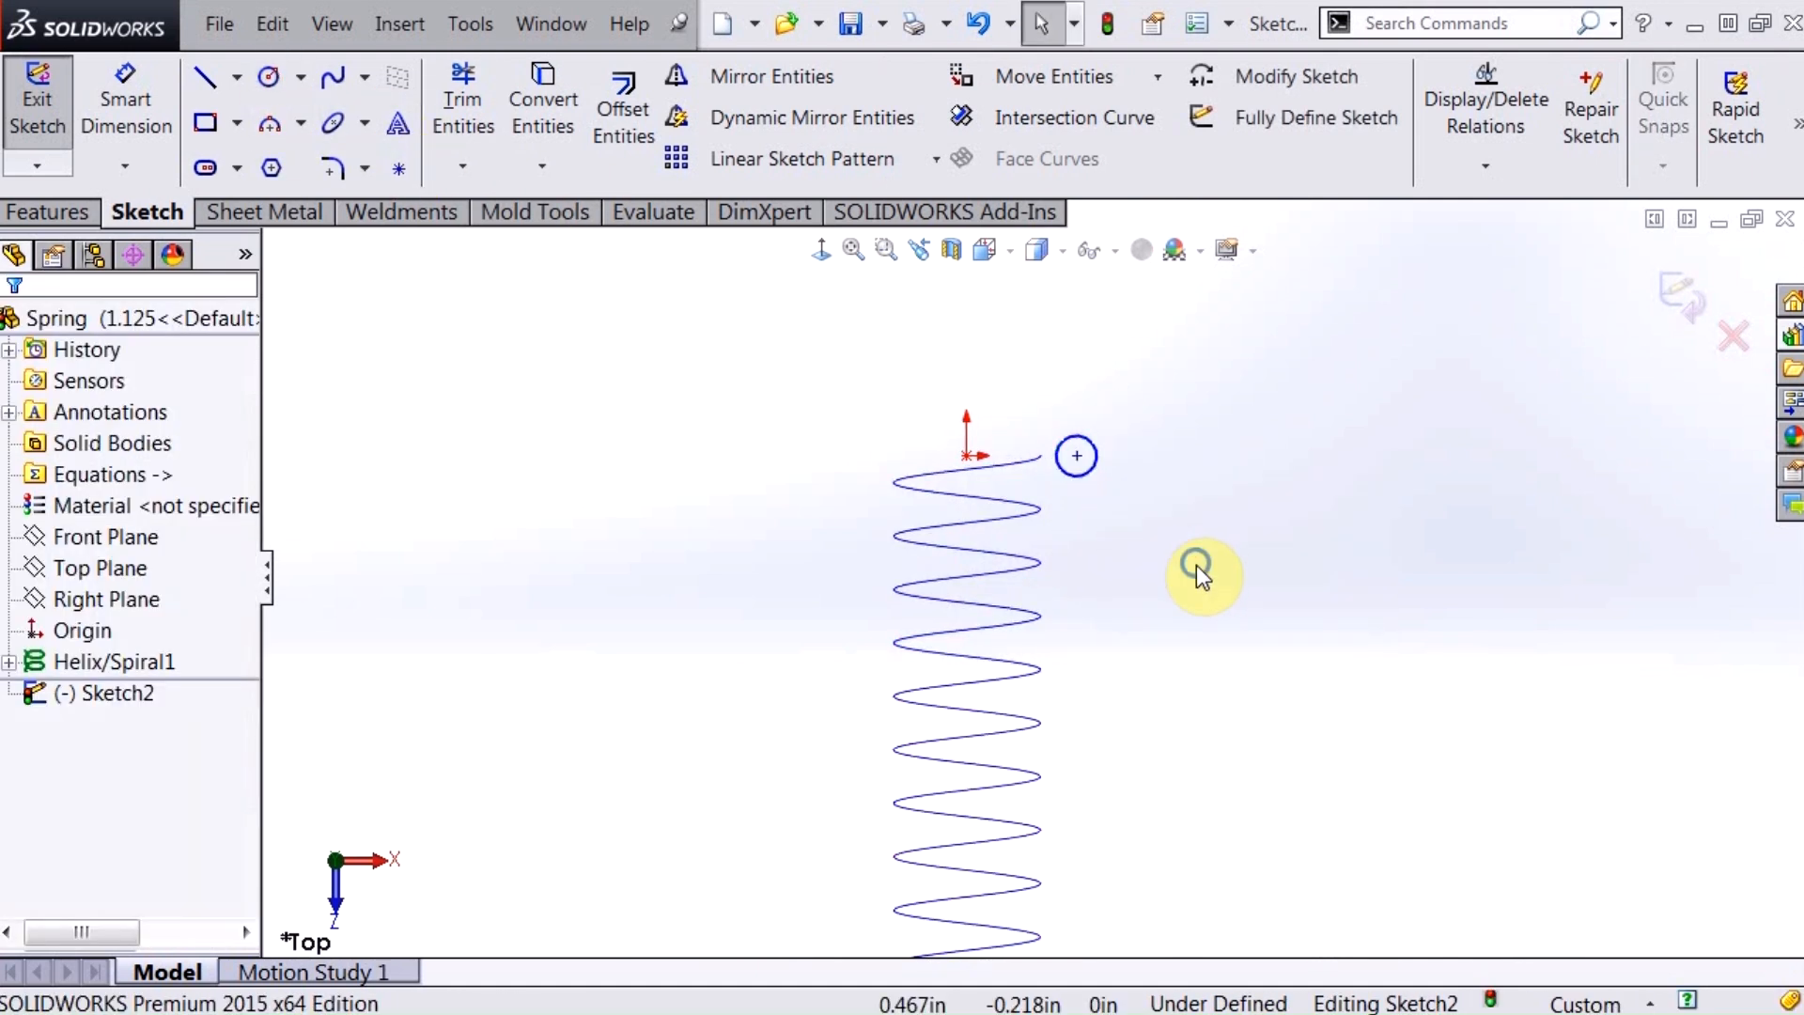
left_click(1075, 455)
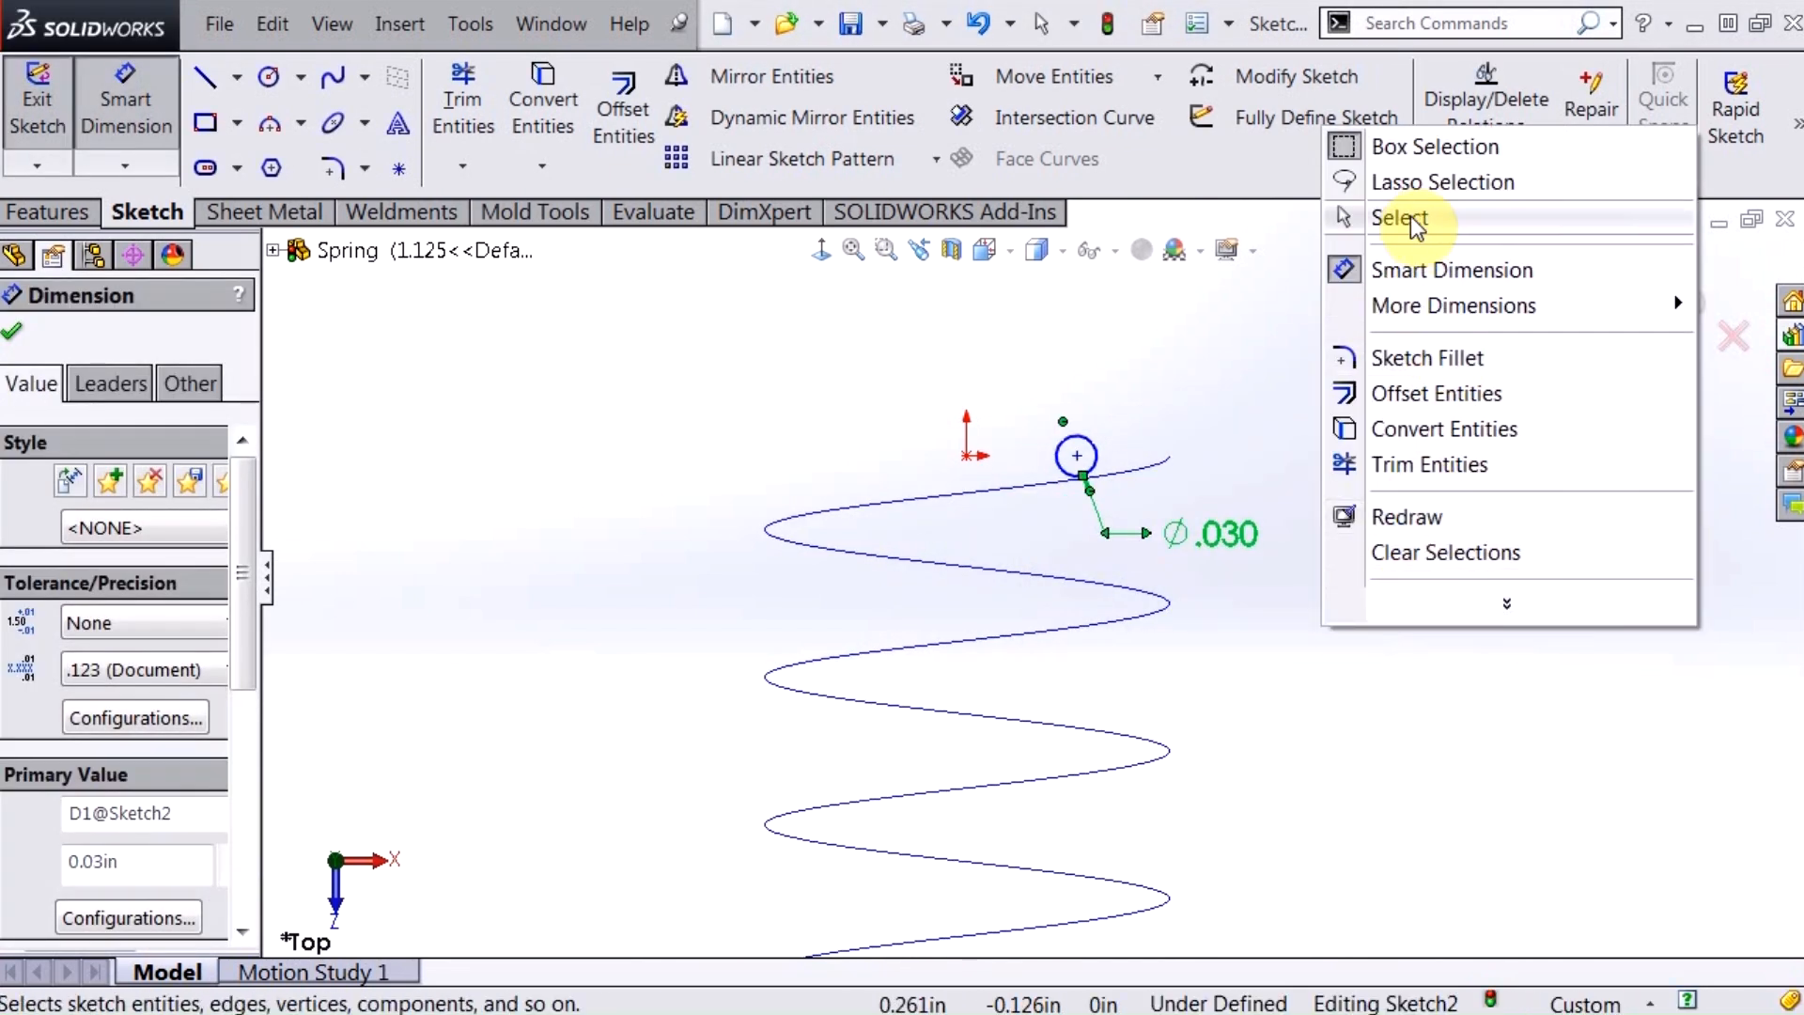
- Dimension the circle to .030, pierce its centre onto the helix, and exit the sketch
left_click(1400, 218)
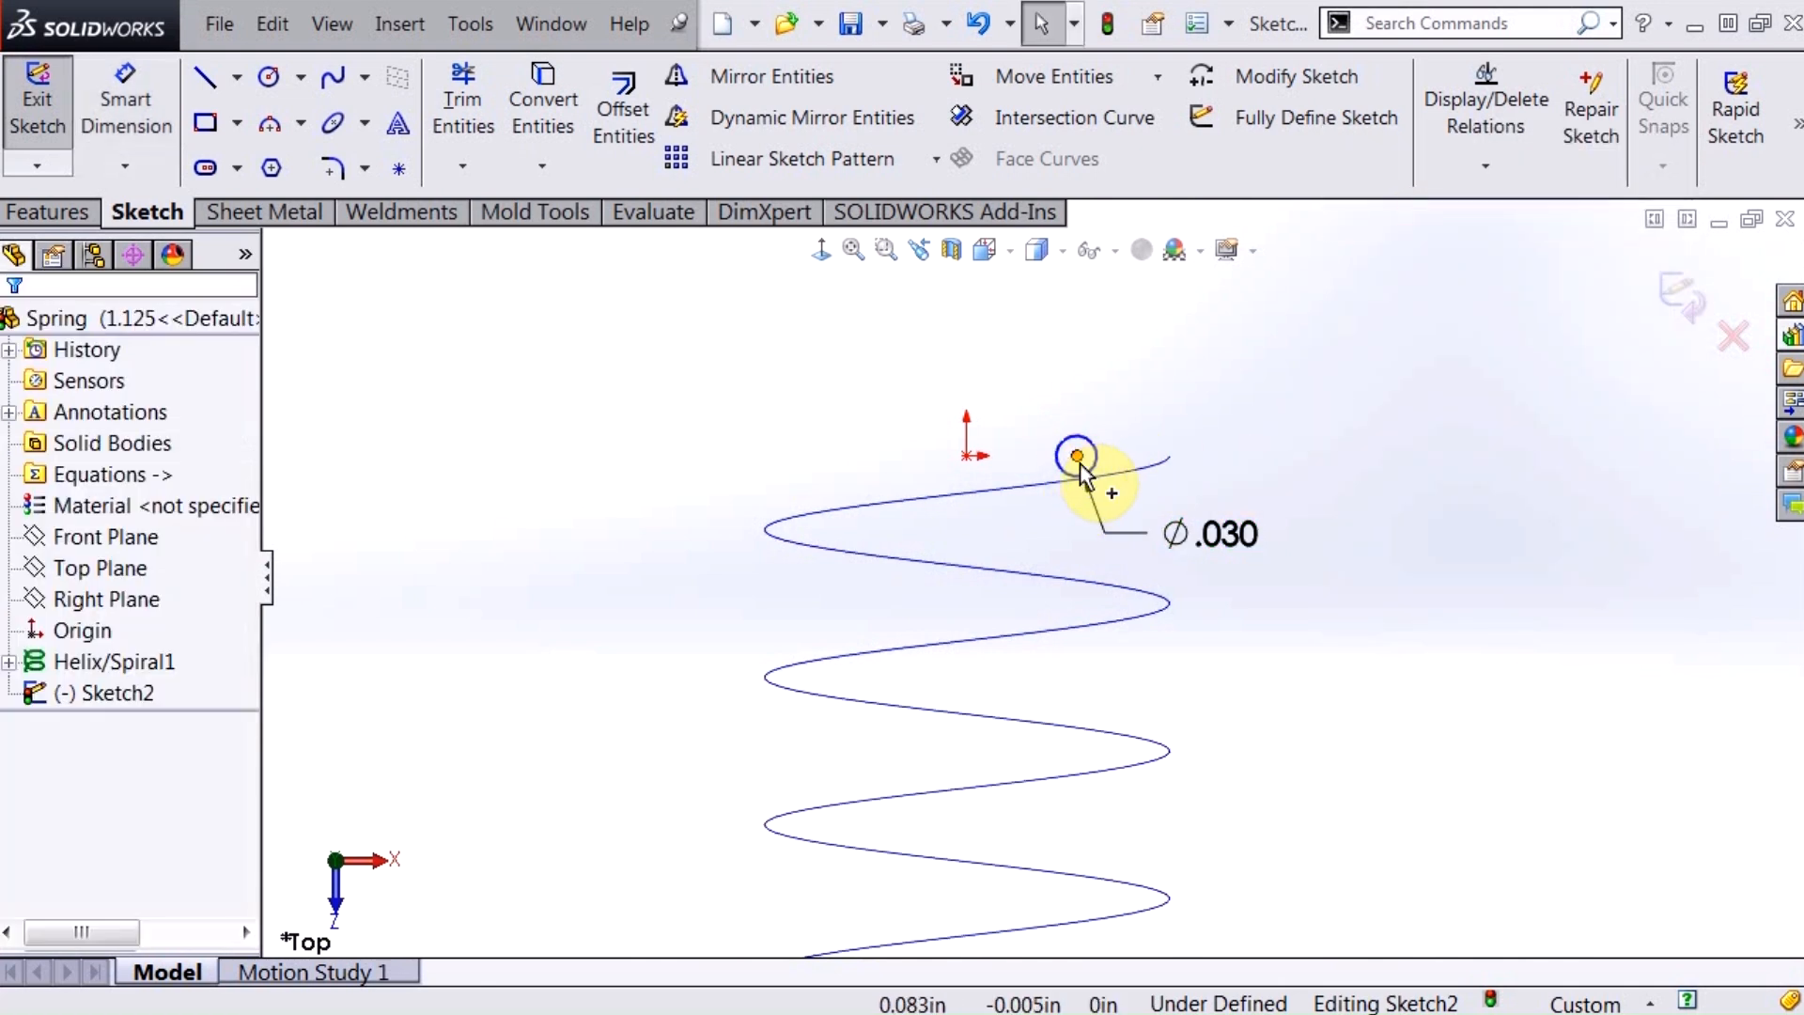
left_click(1075, 457)
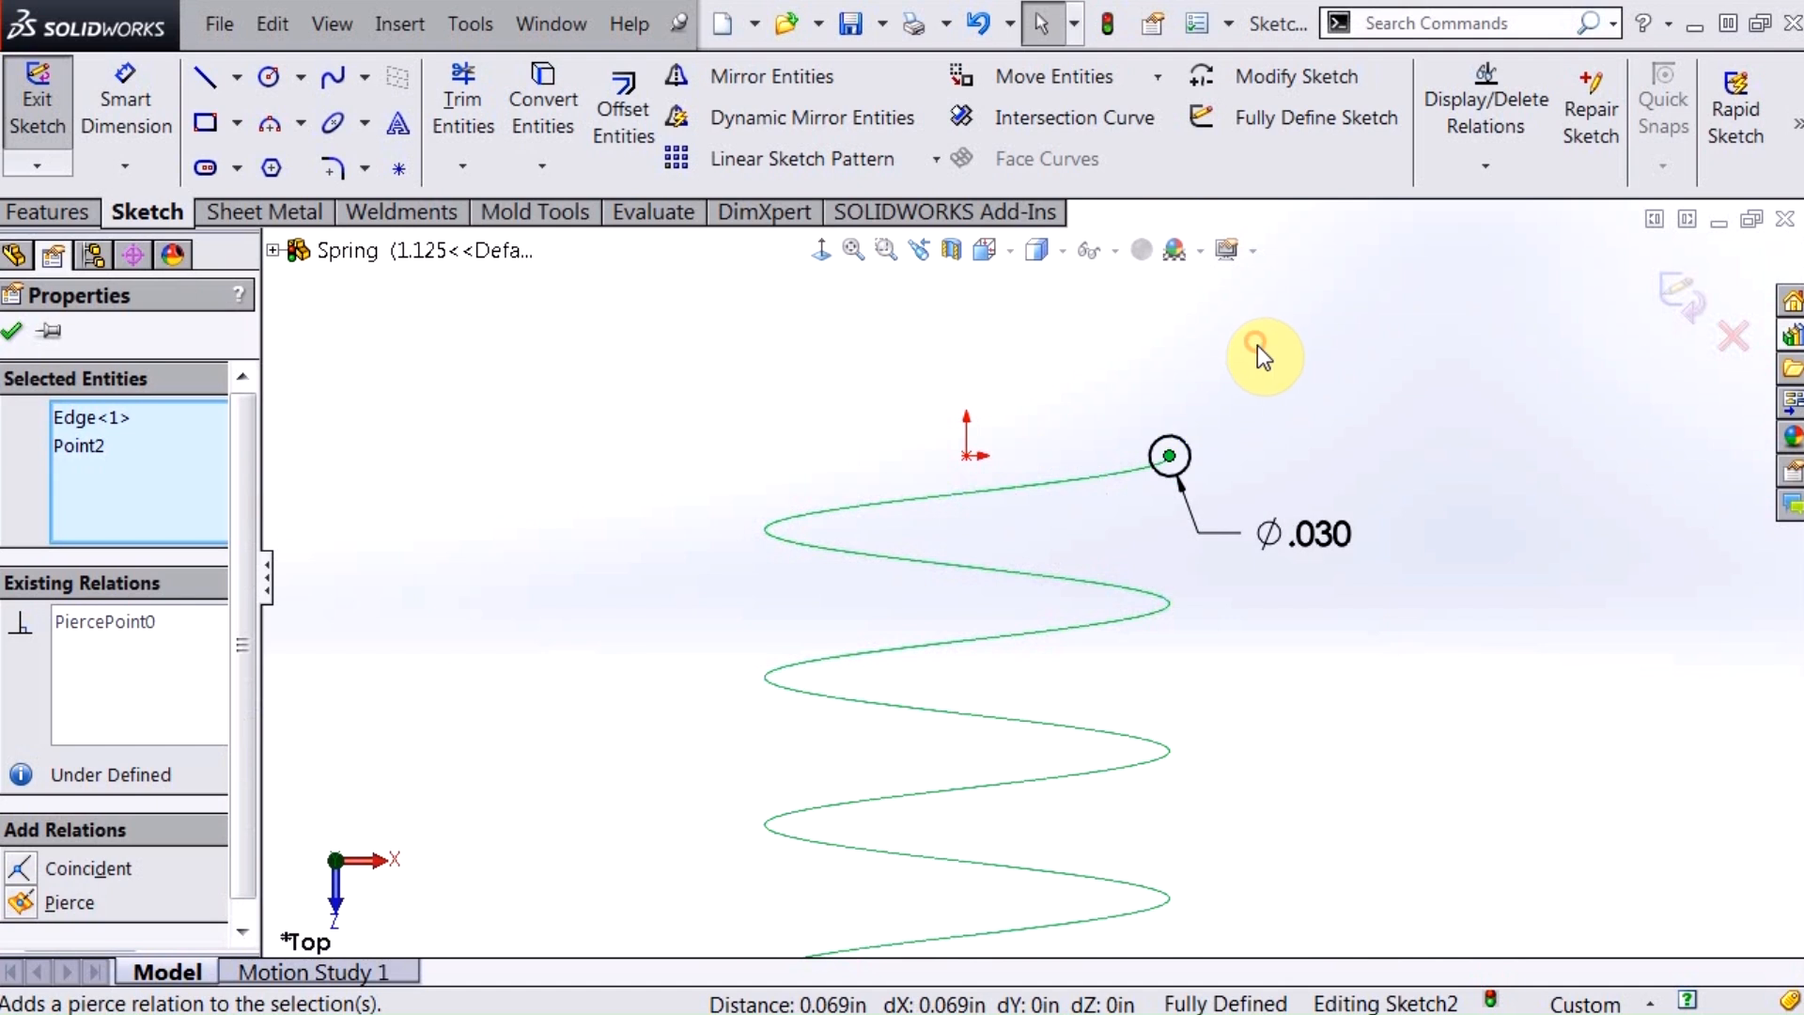
left_click(37, 101)
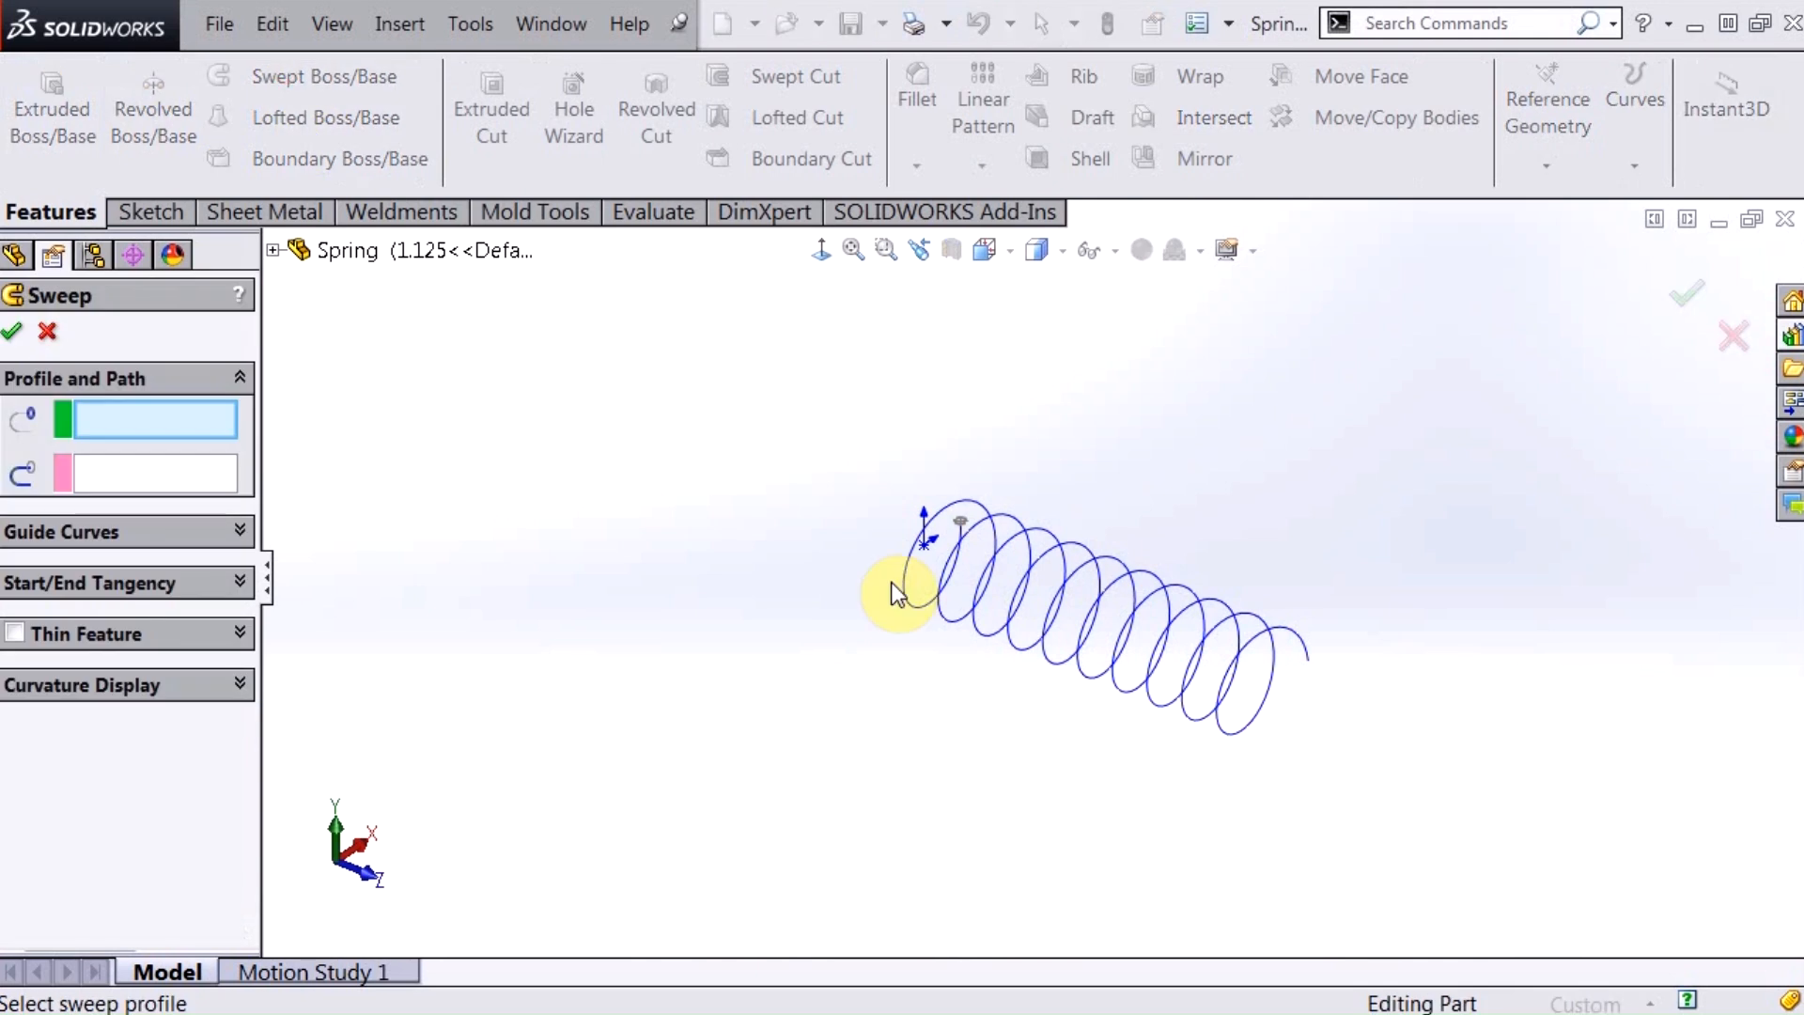
- Create Sweep1 using Sketch2 as profile and Helix/Spiral1 as path to form the coil
scroll("up", 3)
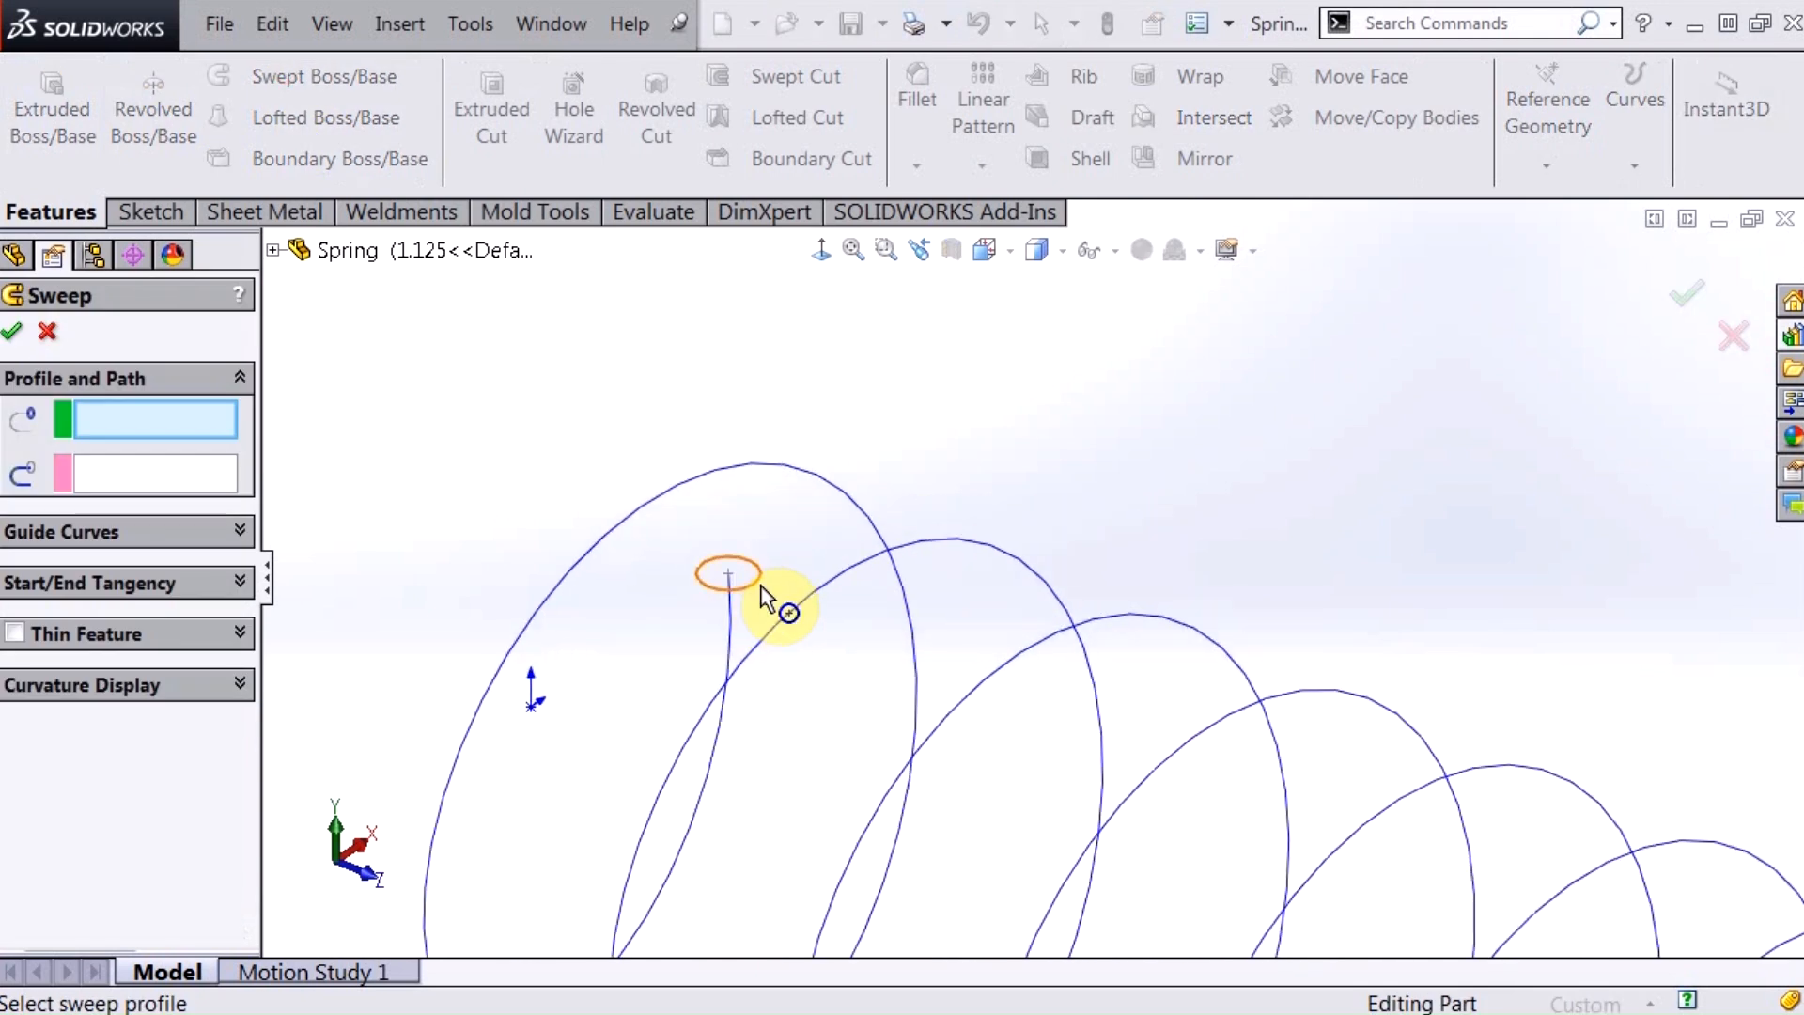
left_click(727, 573)
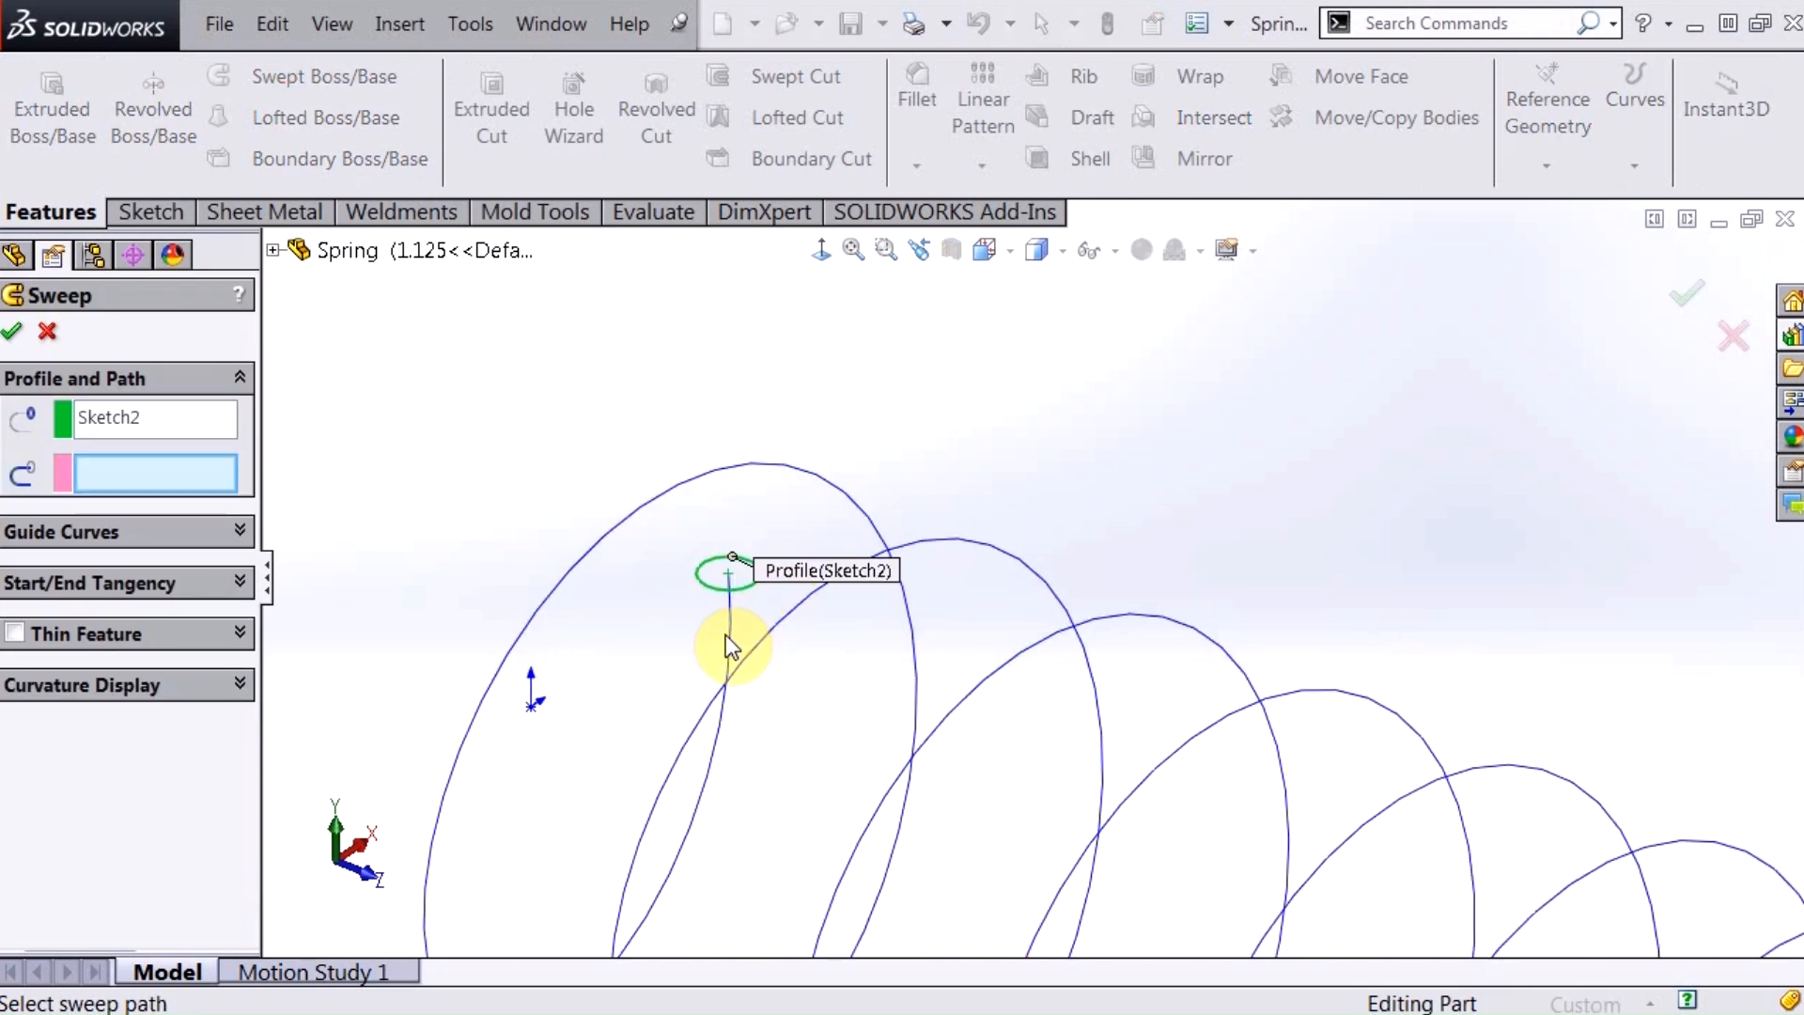
left_click(743, 639)
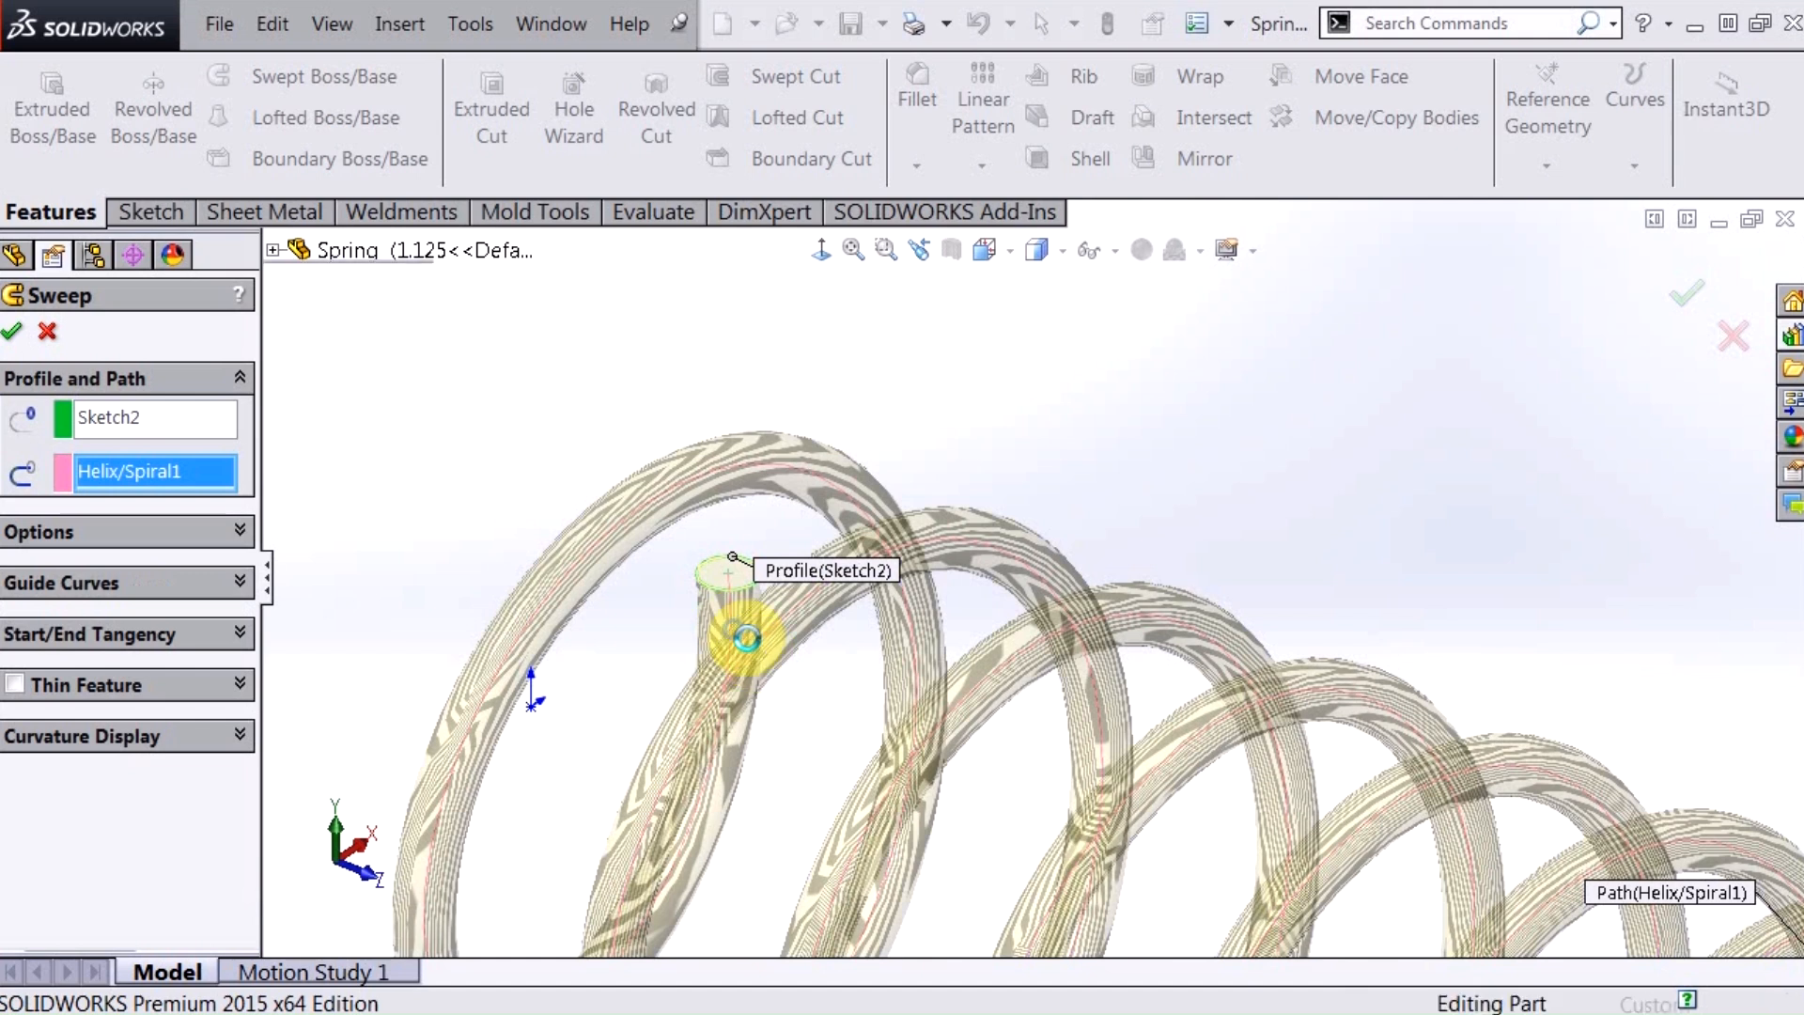
left_click(11, 333)
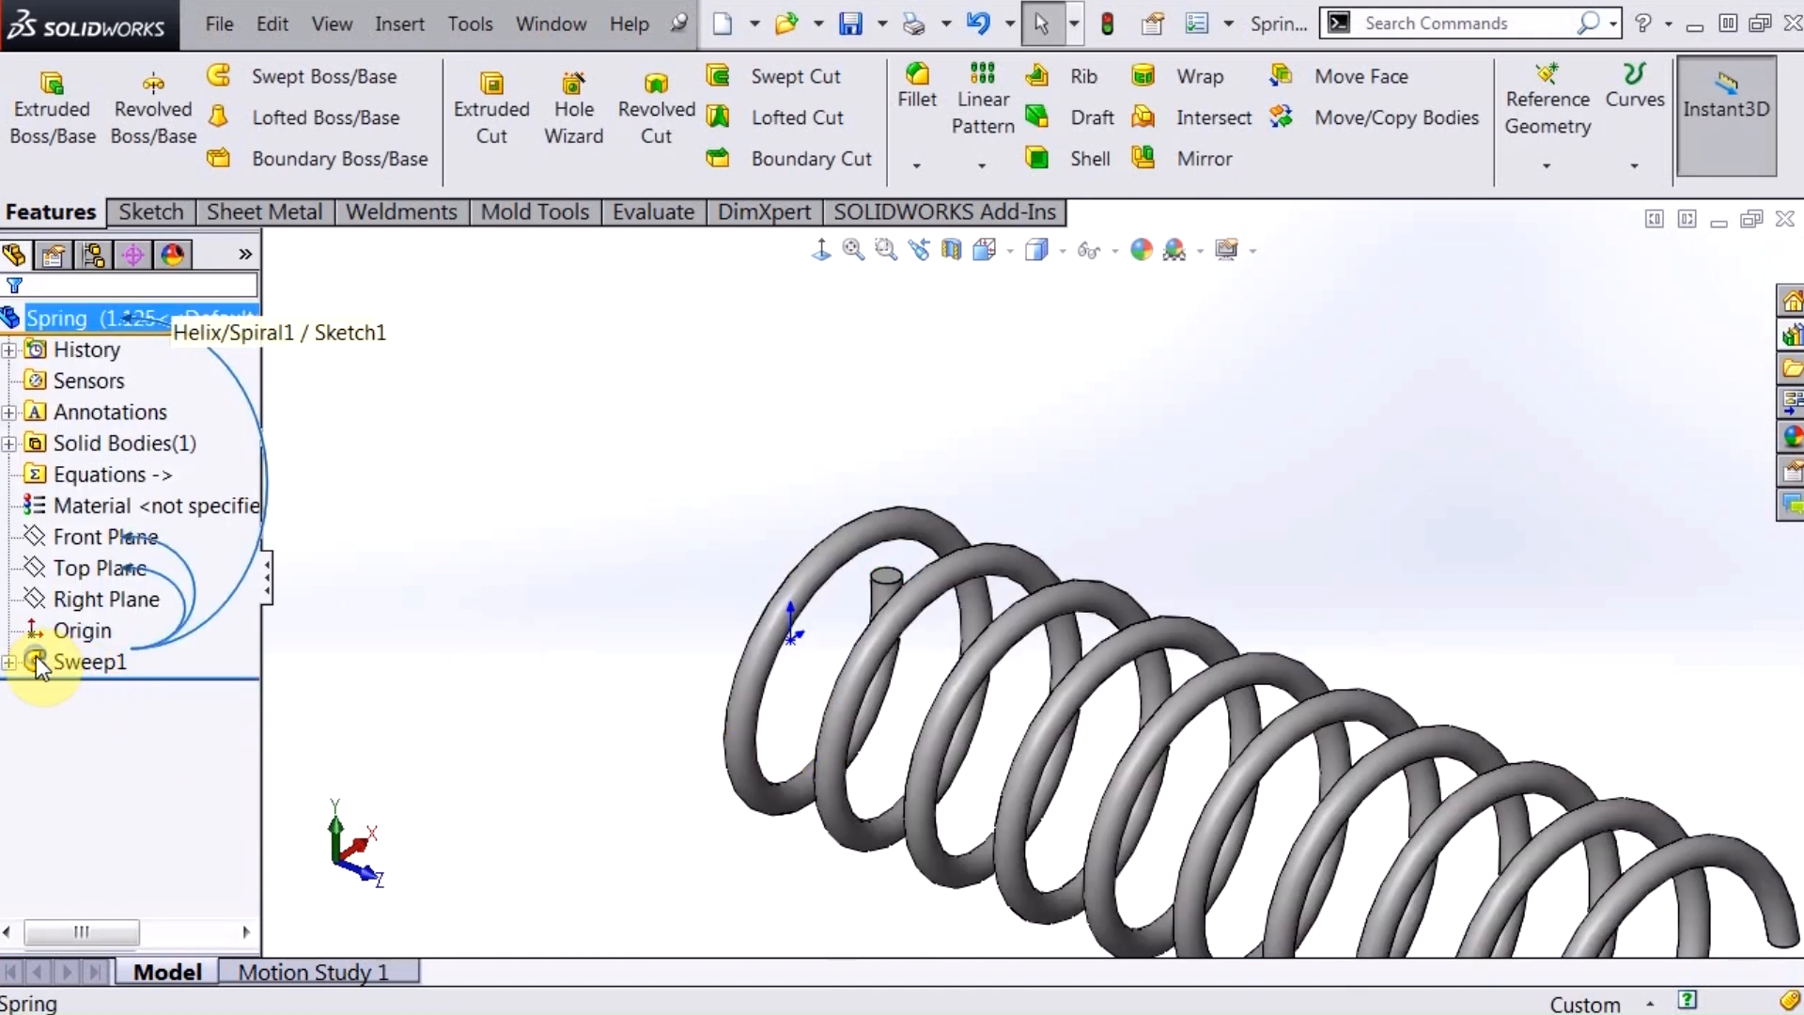
- Configure Sweep1 to stay unsuppressed in the .625, .875 and 1.125 configurations
right_click(90, 661)
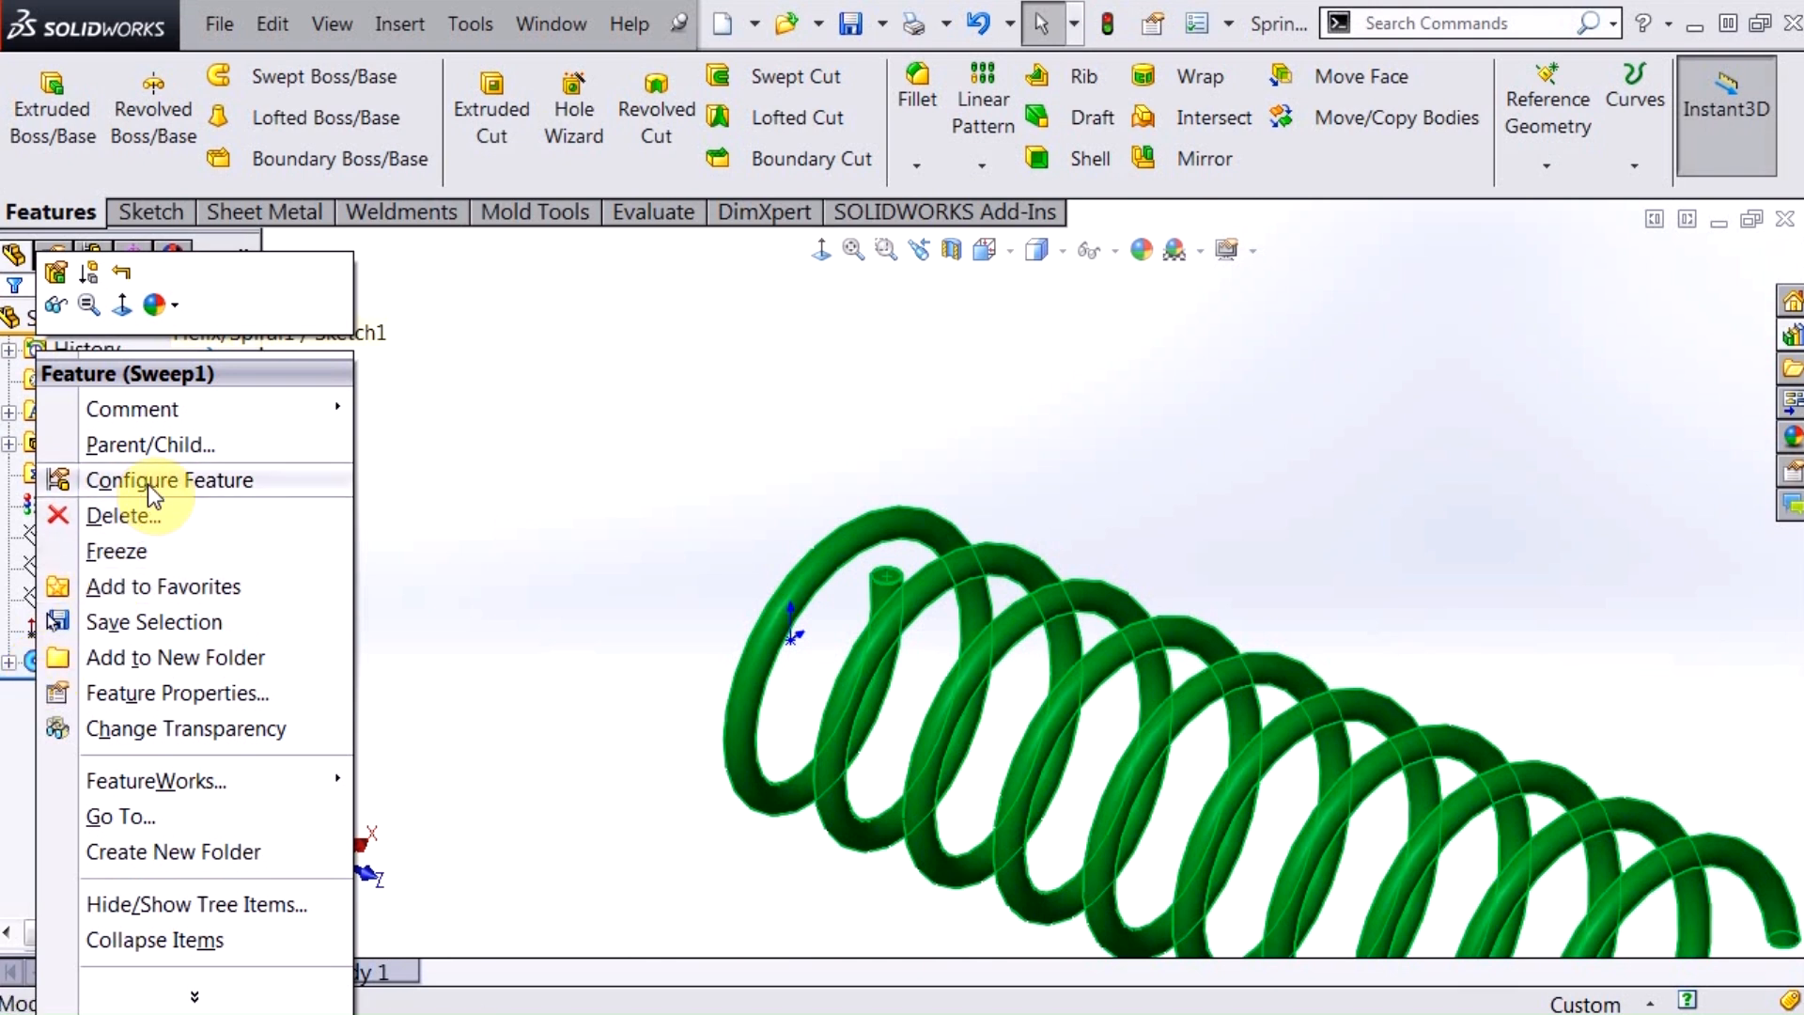
left_click(169, 479)
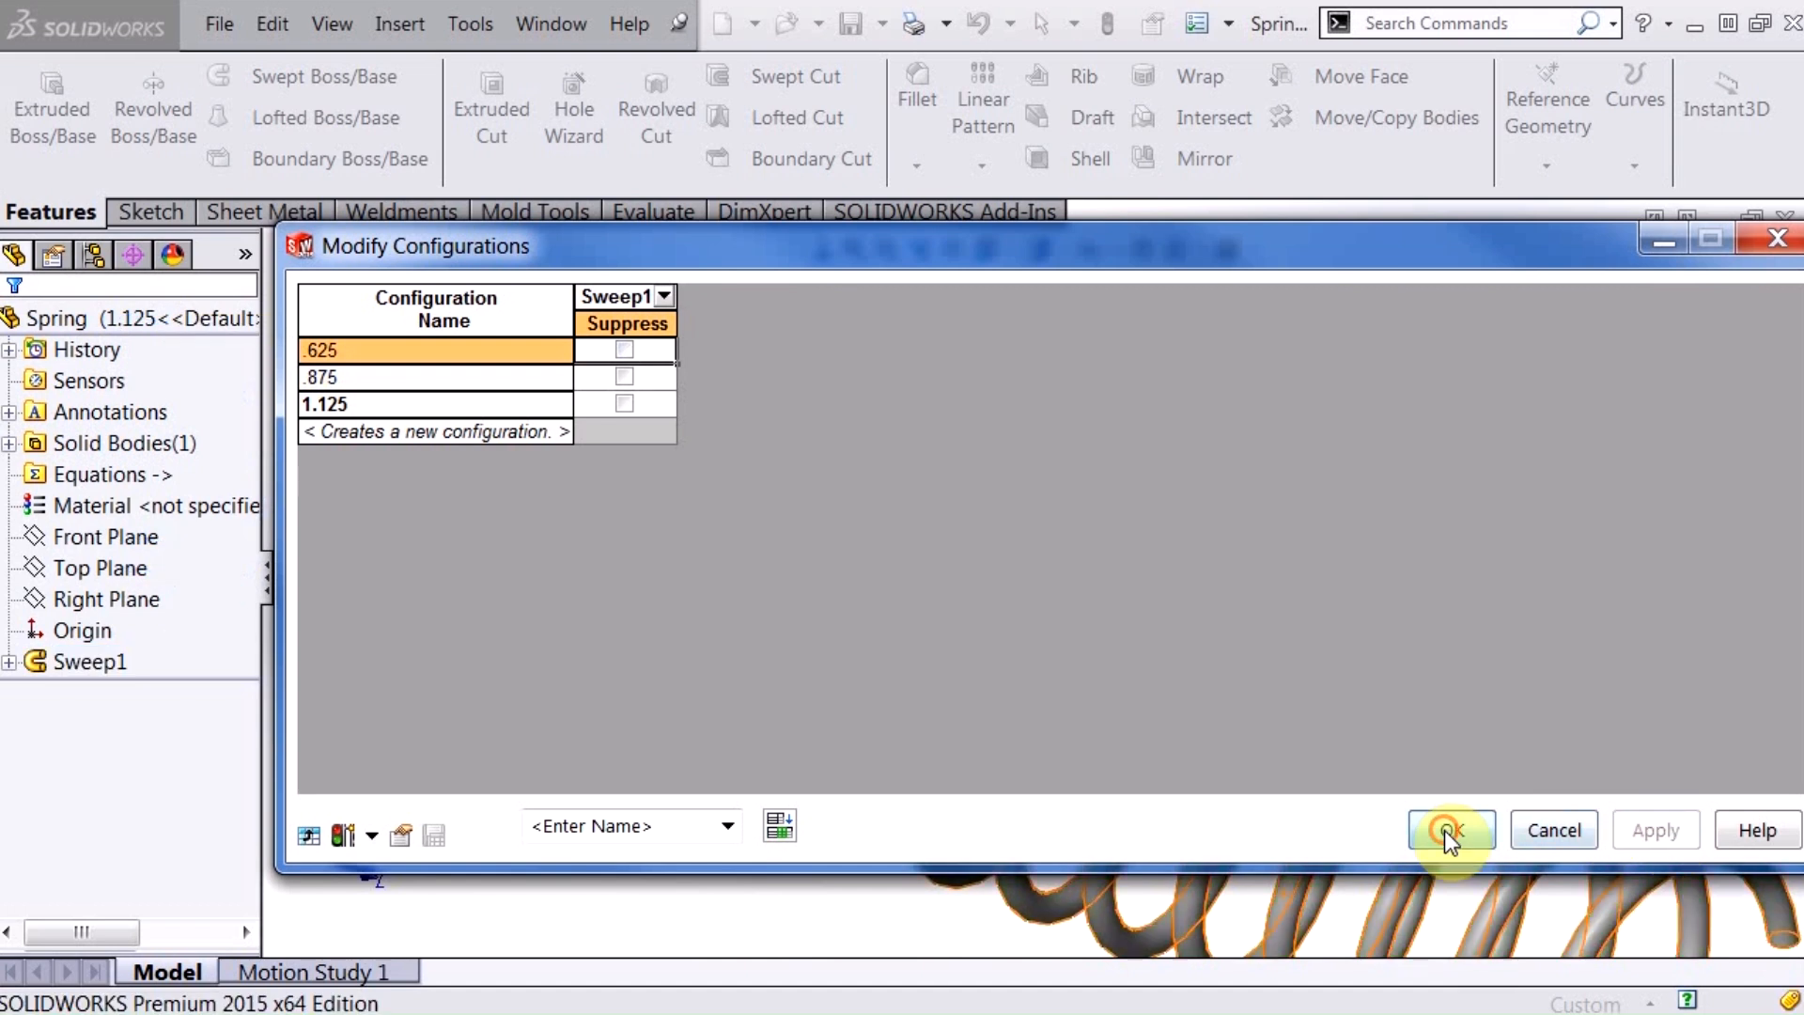
left_click(1451, 829)
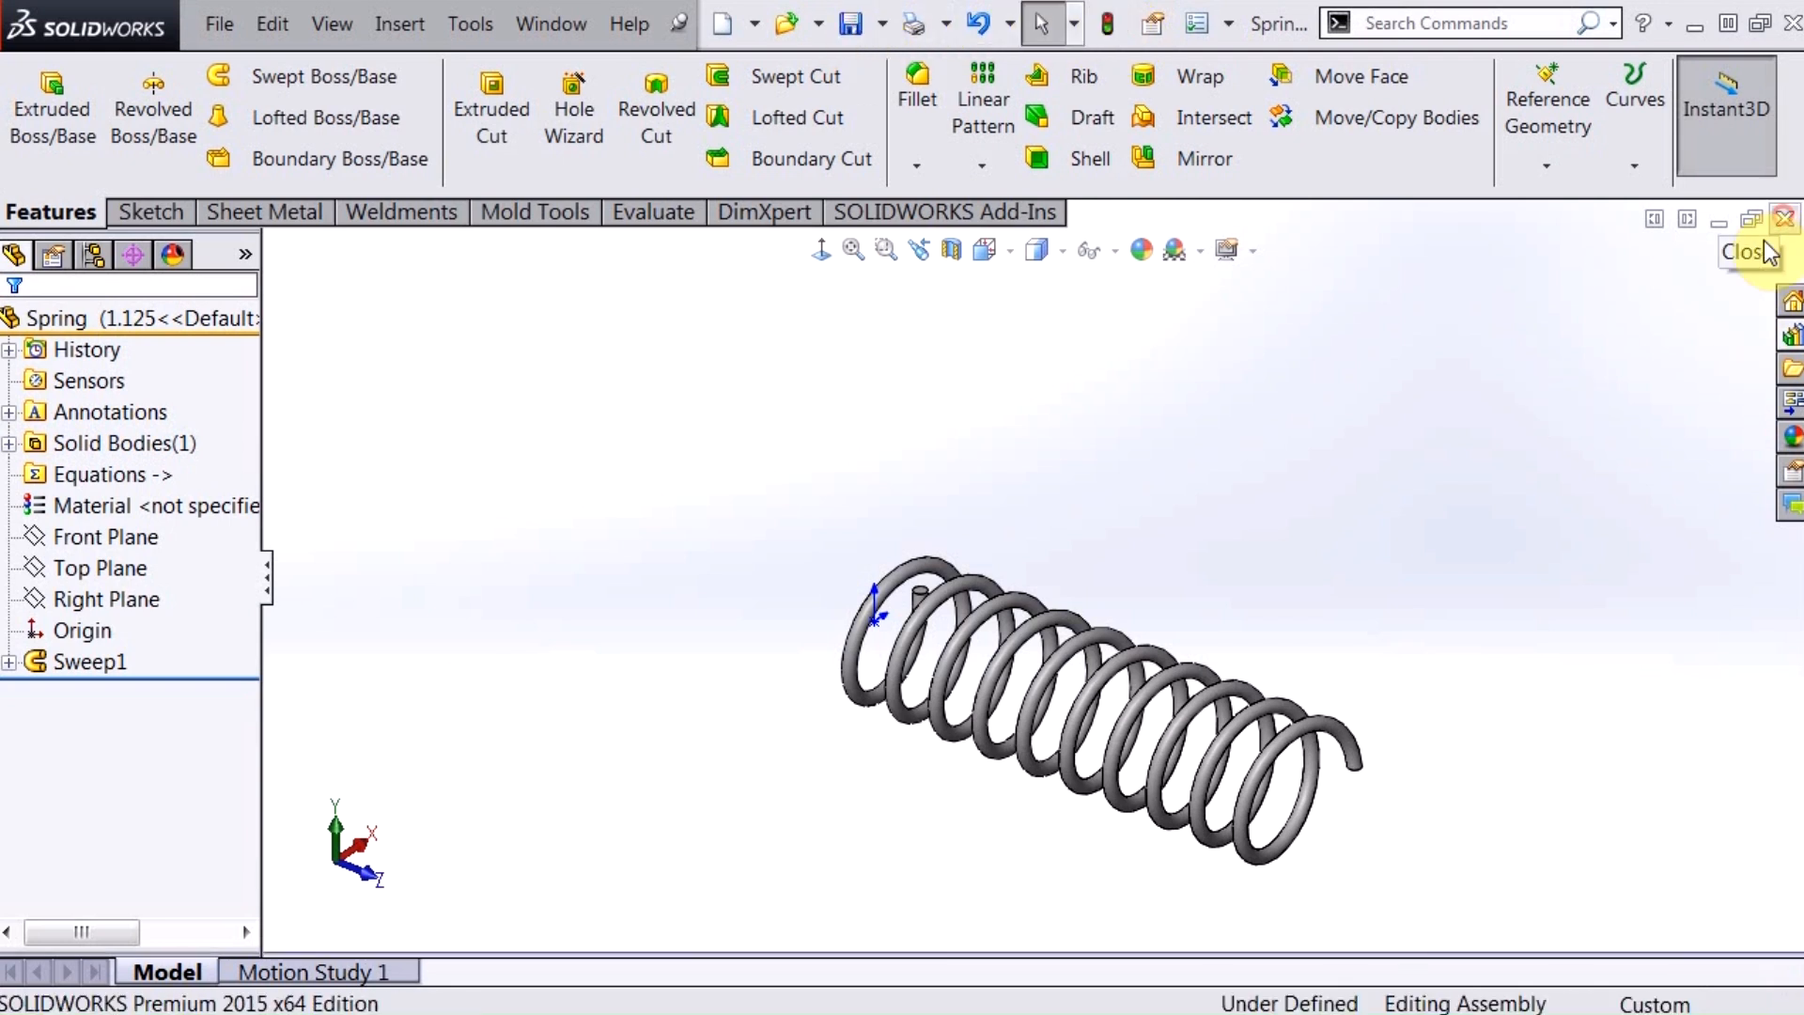
- Return to the assembly and set the spring component to its .875 configuration
left_click(1744, 250)
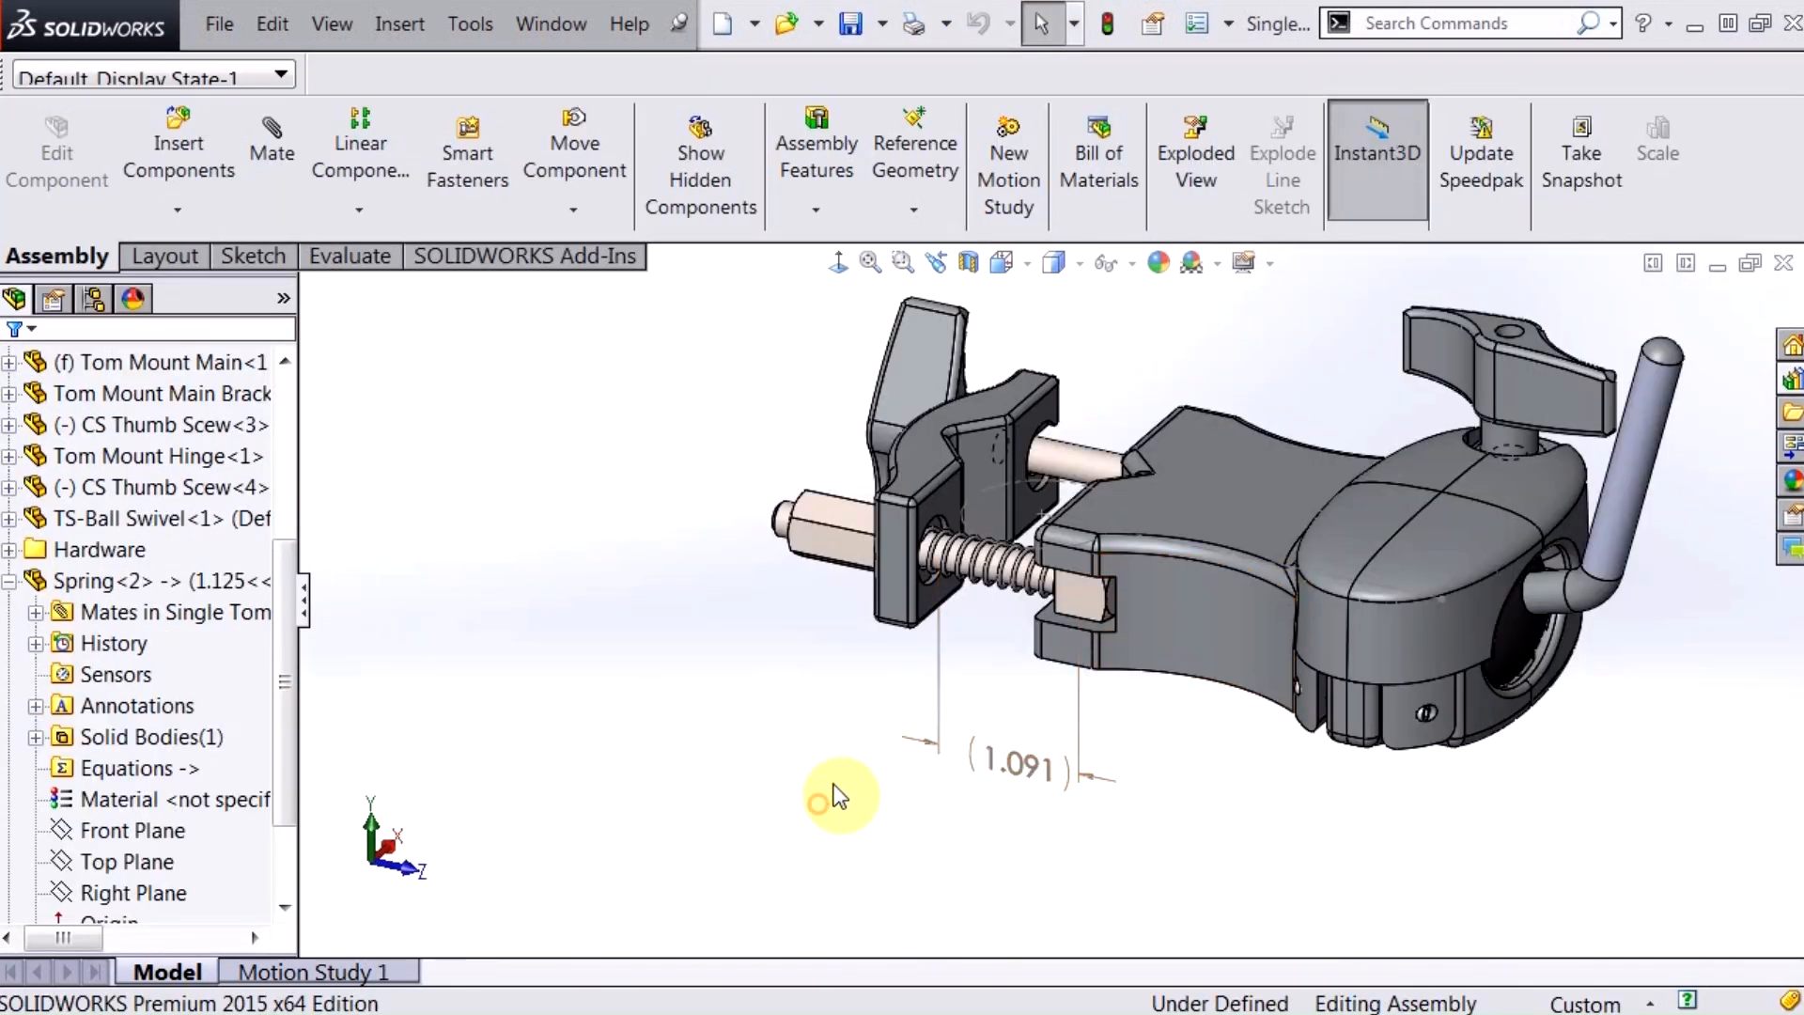
mouse_move(310, 609)
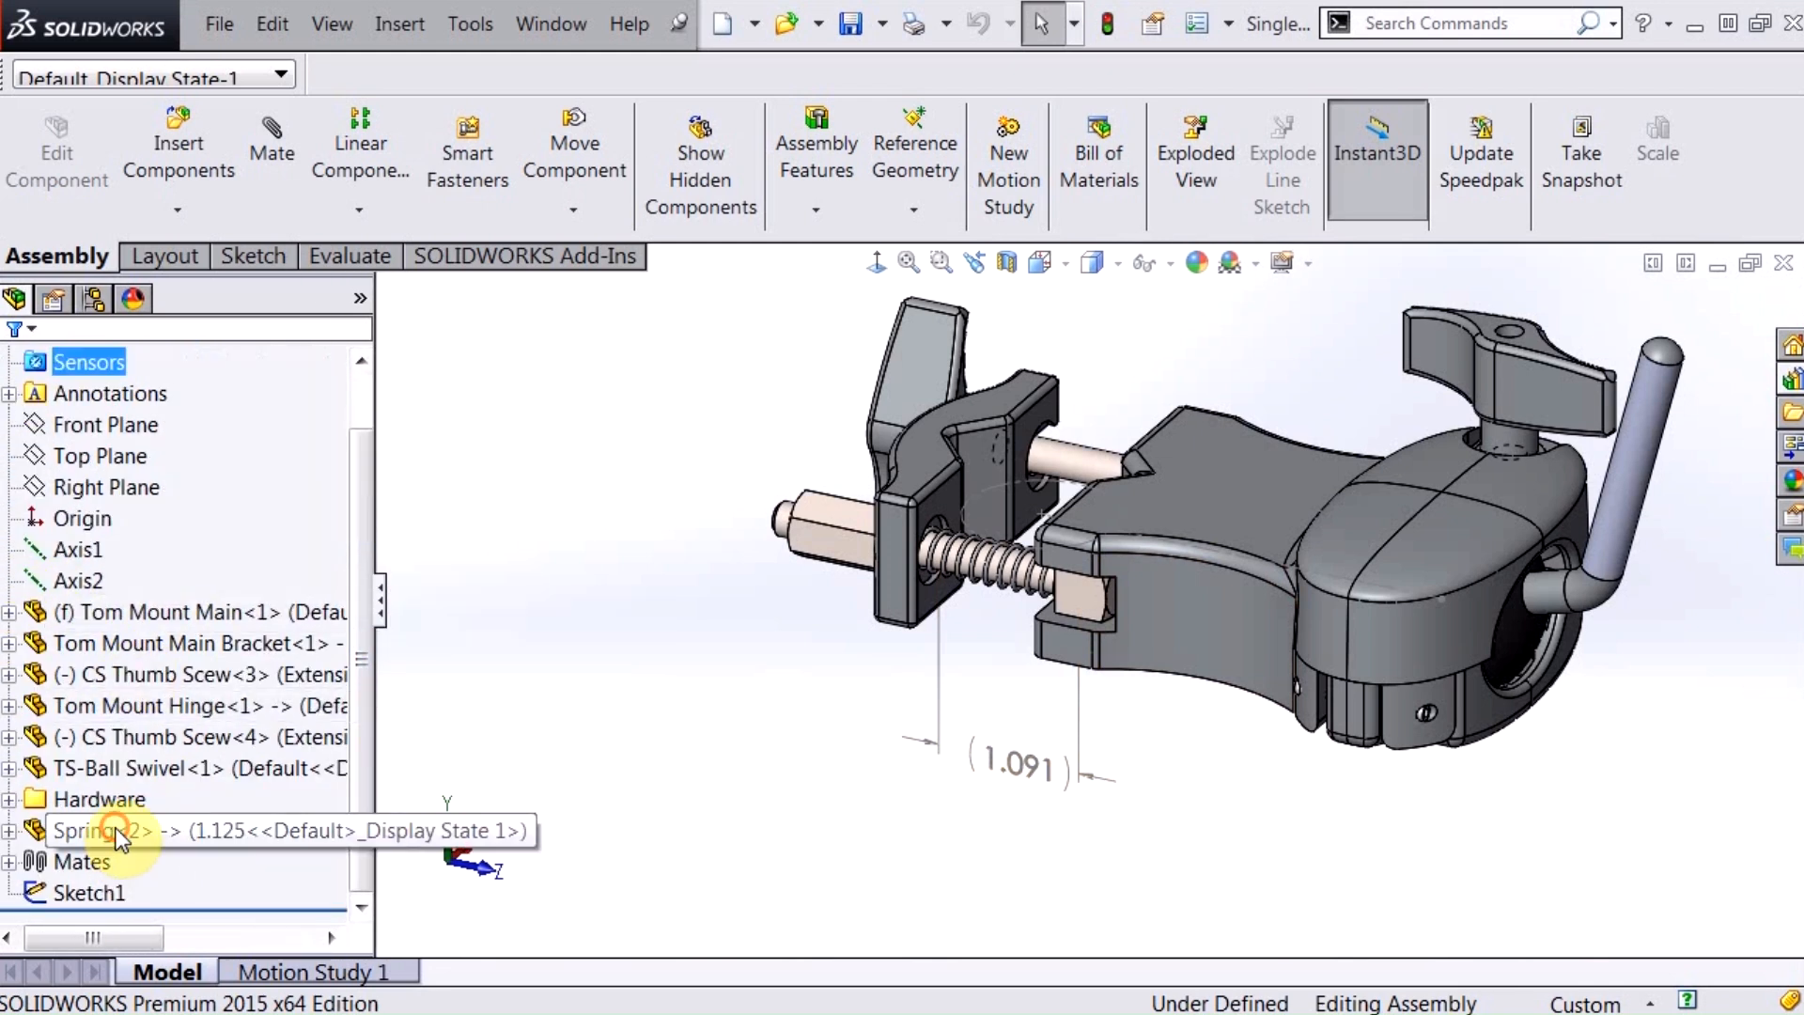
left_click(115, 830)
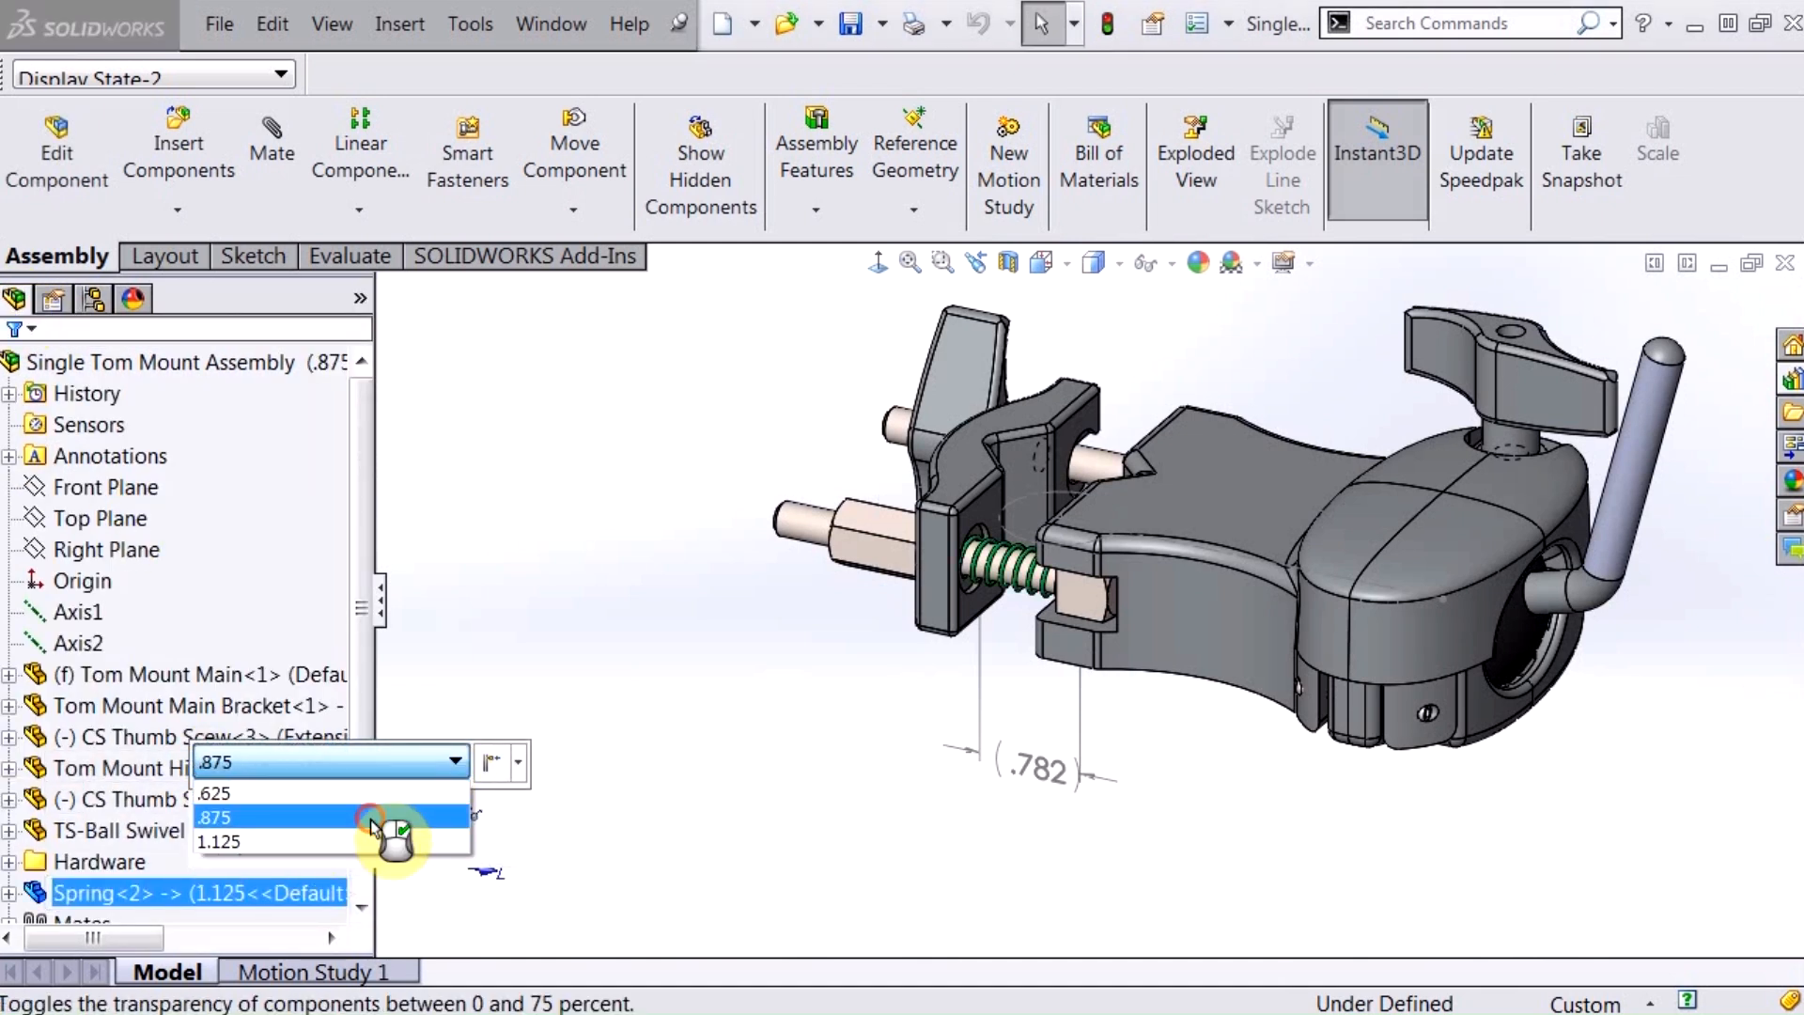
left_click(215, 817)
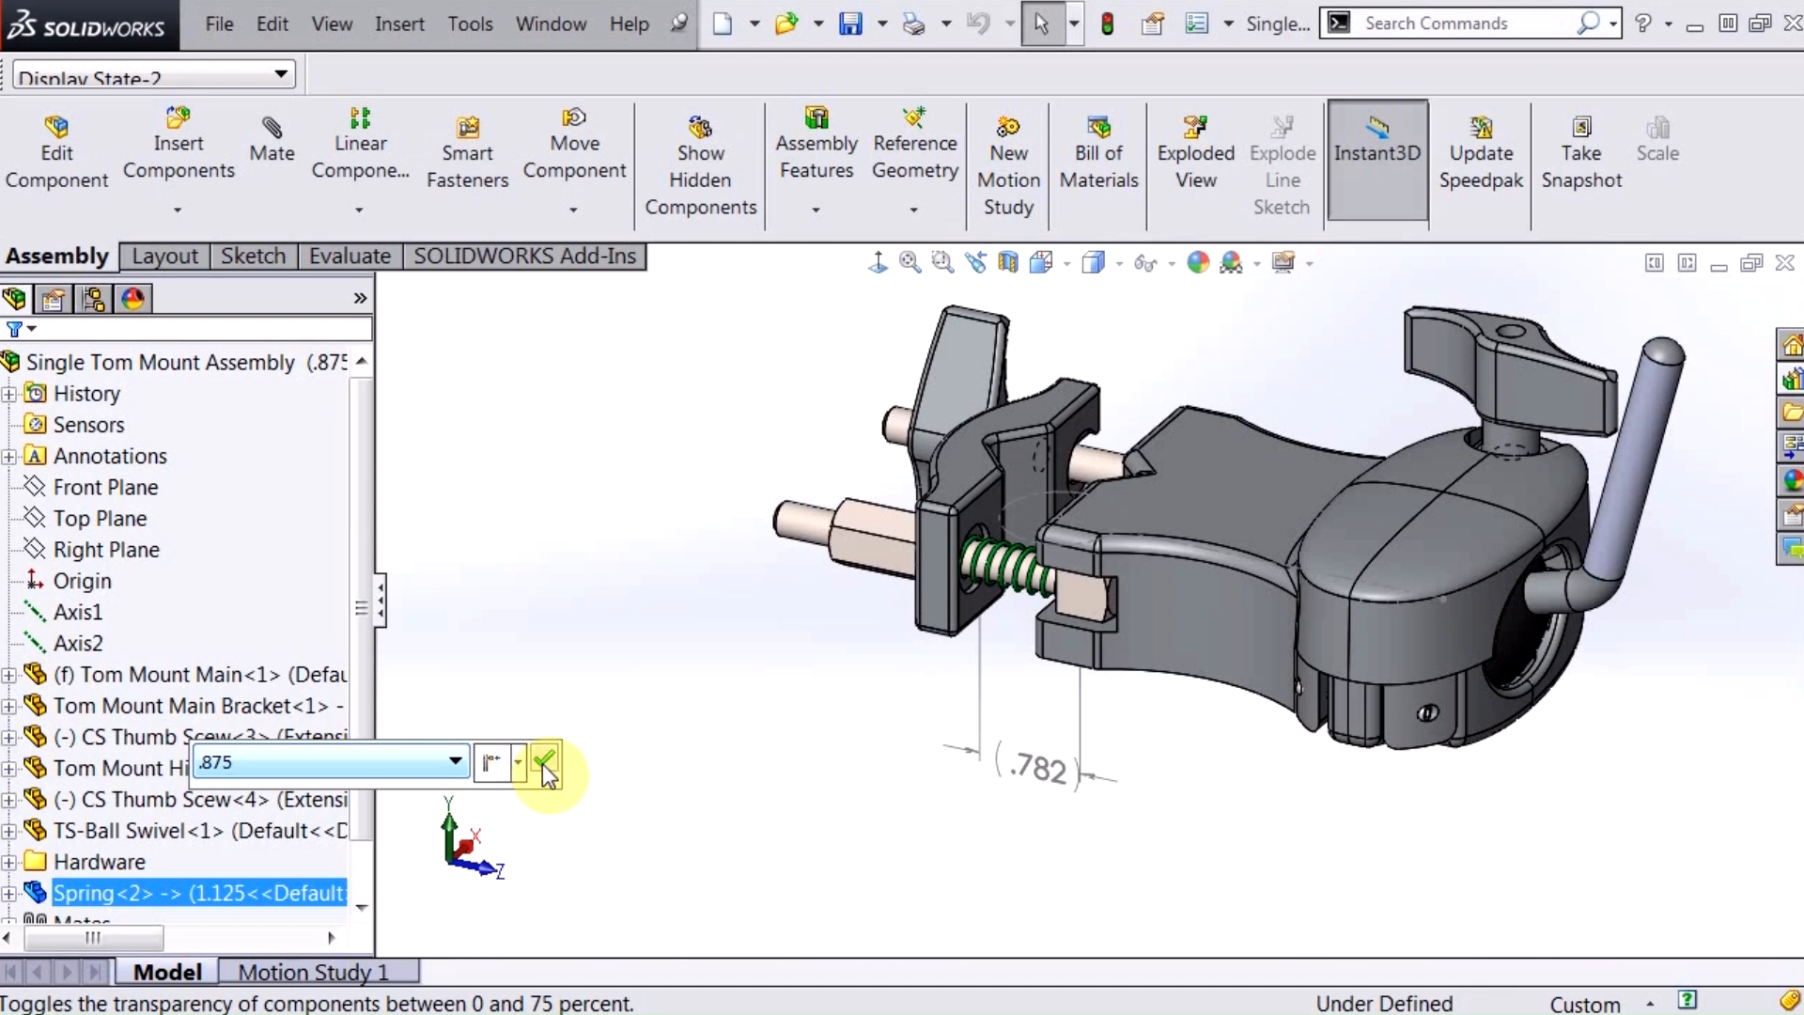
left_click(543, 764)
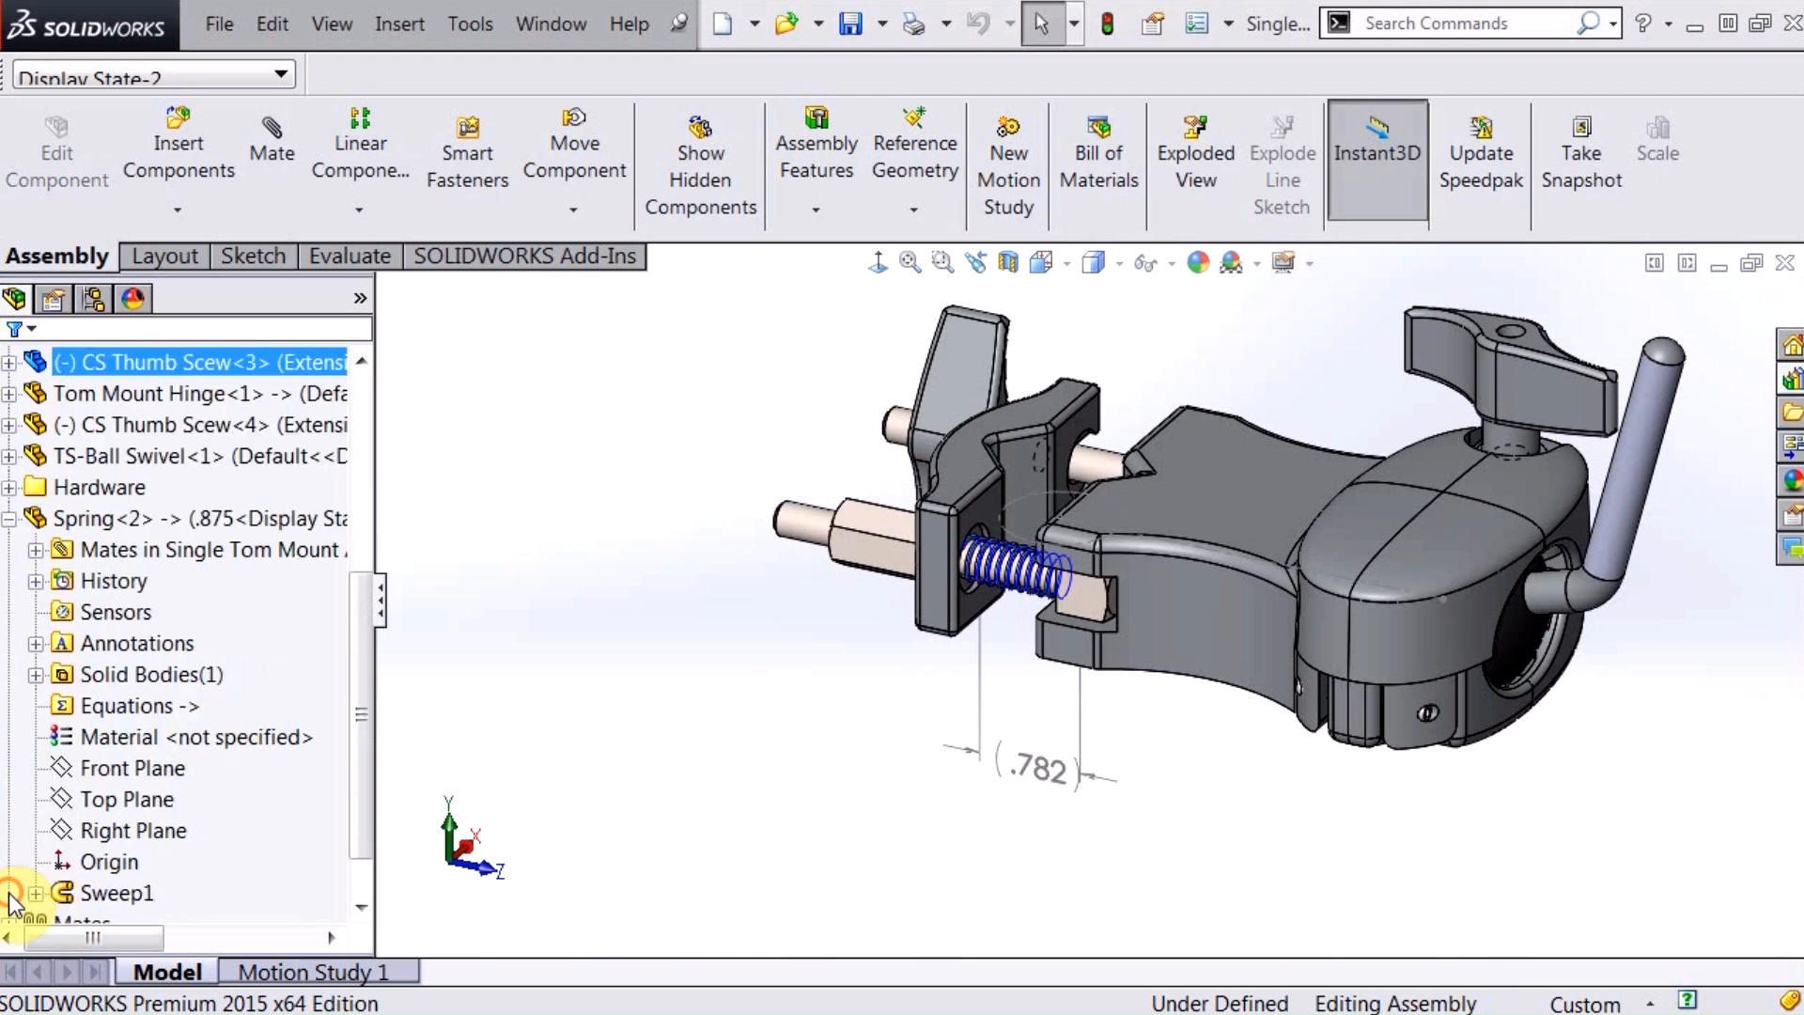
left_click(38, 893)
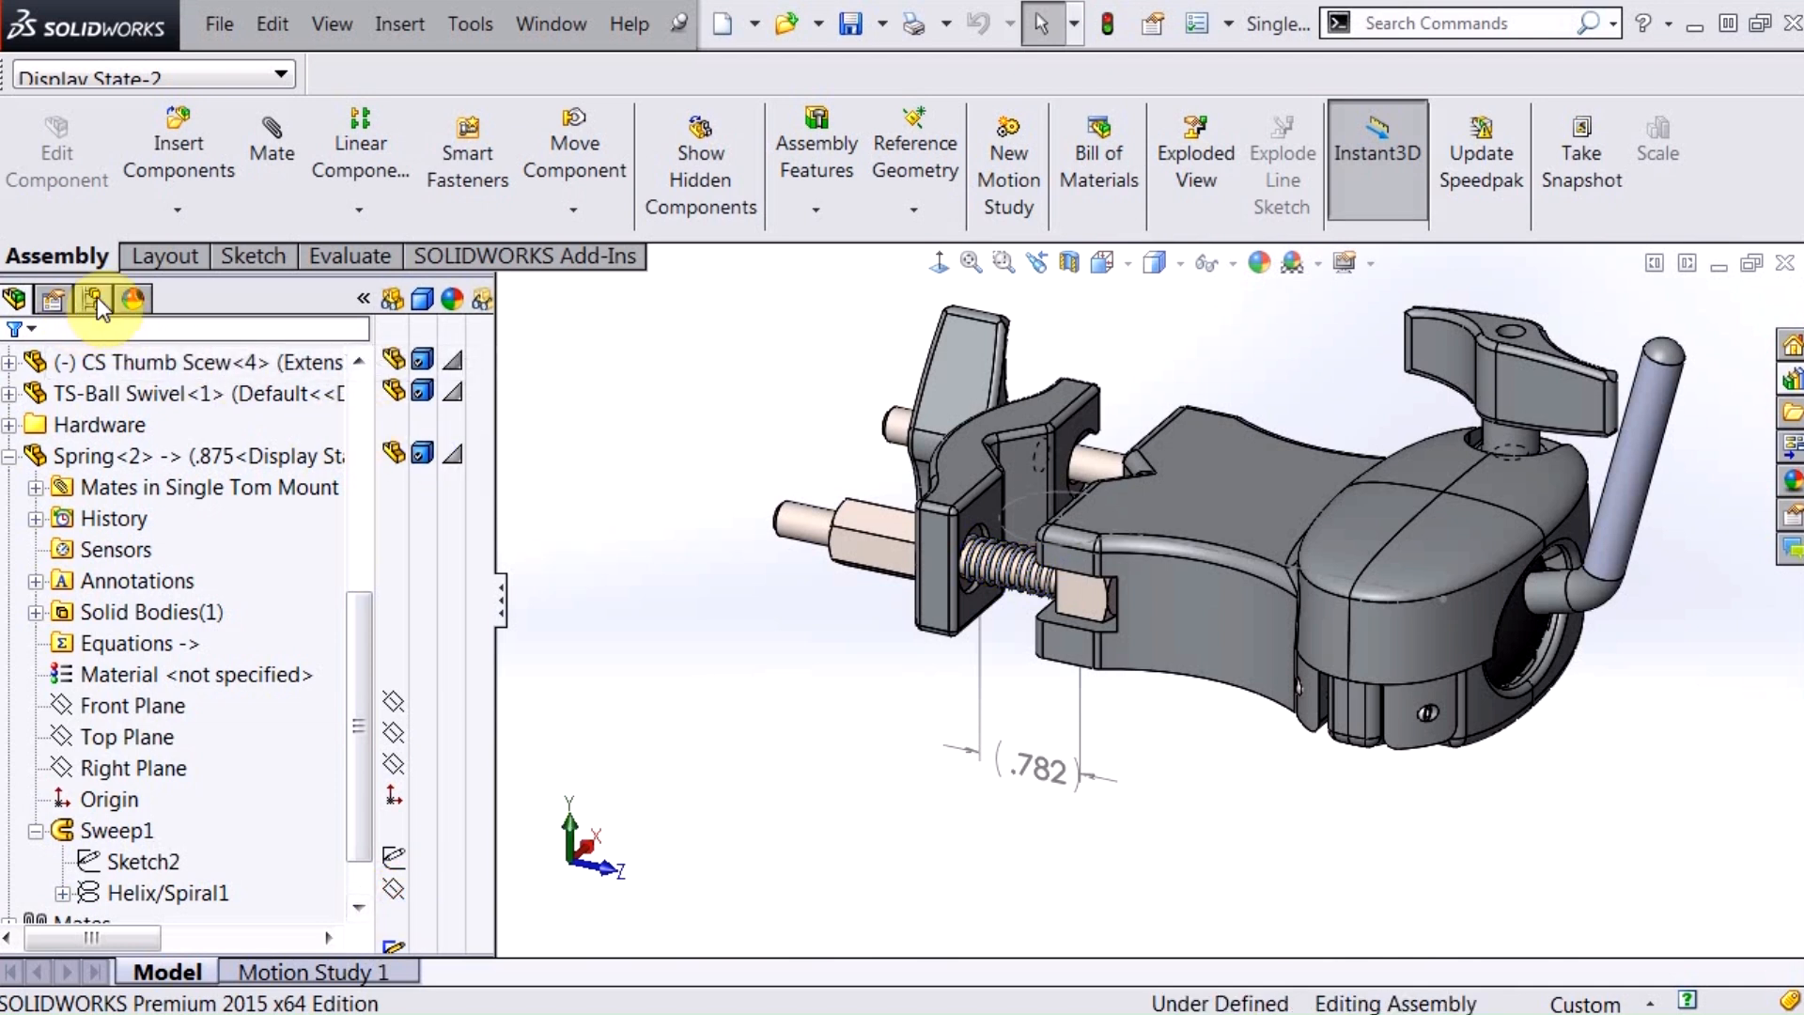
- Assign the spring its .625 configuration within the .625 assembly configuration
left_click(93, 301)
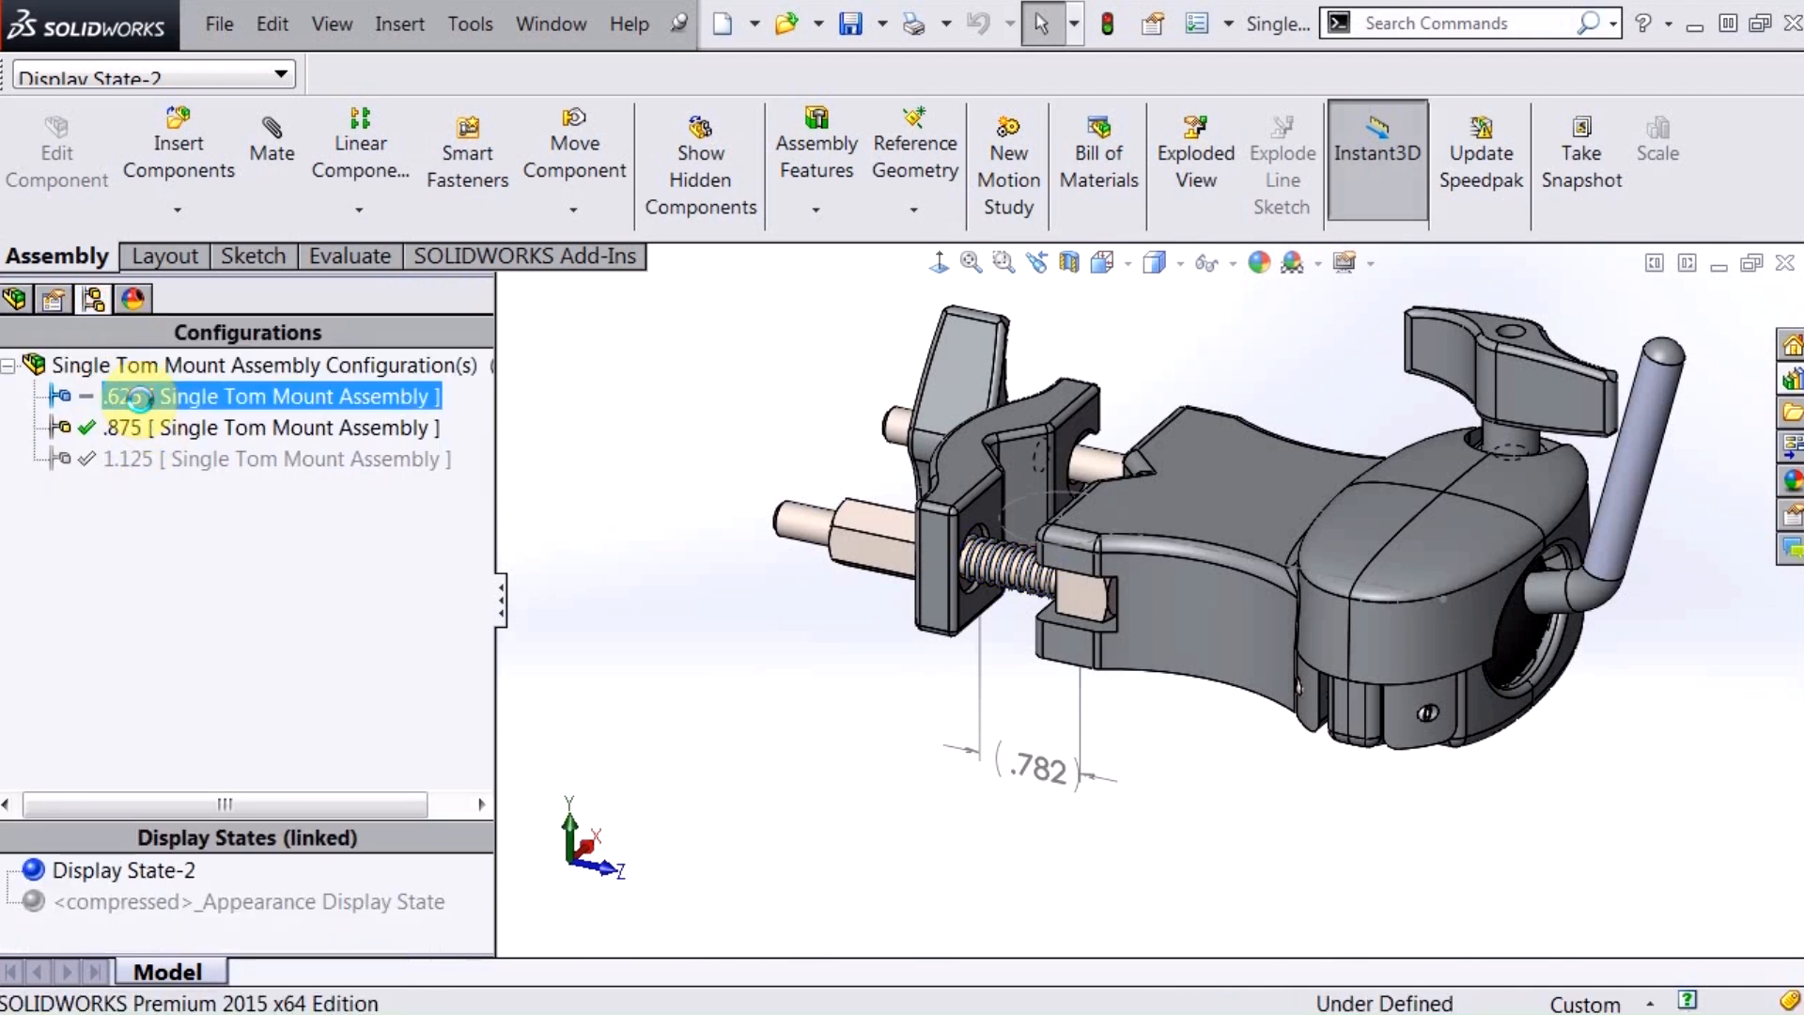
left_click(16, 299)
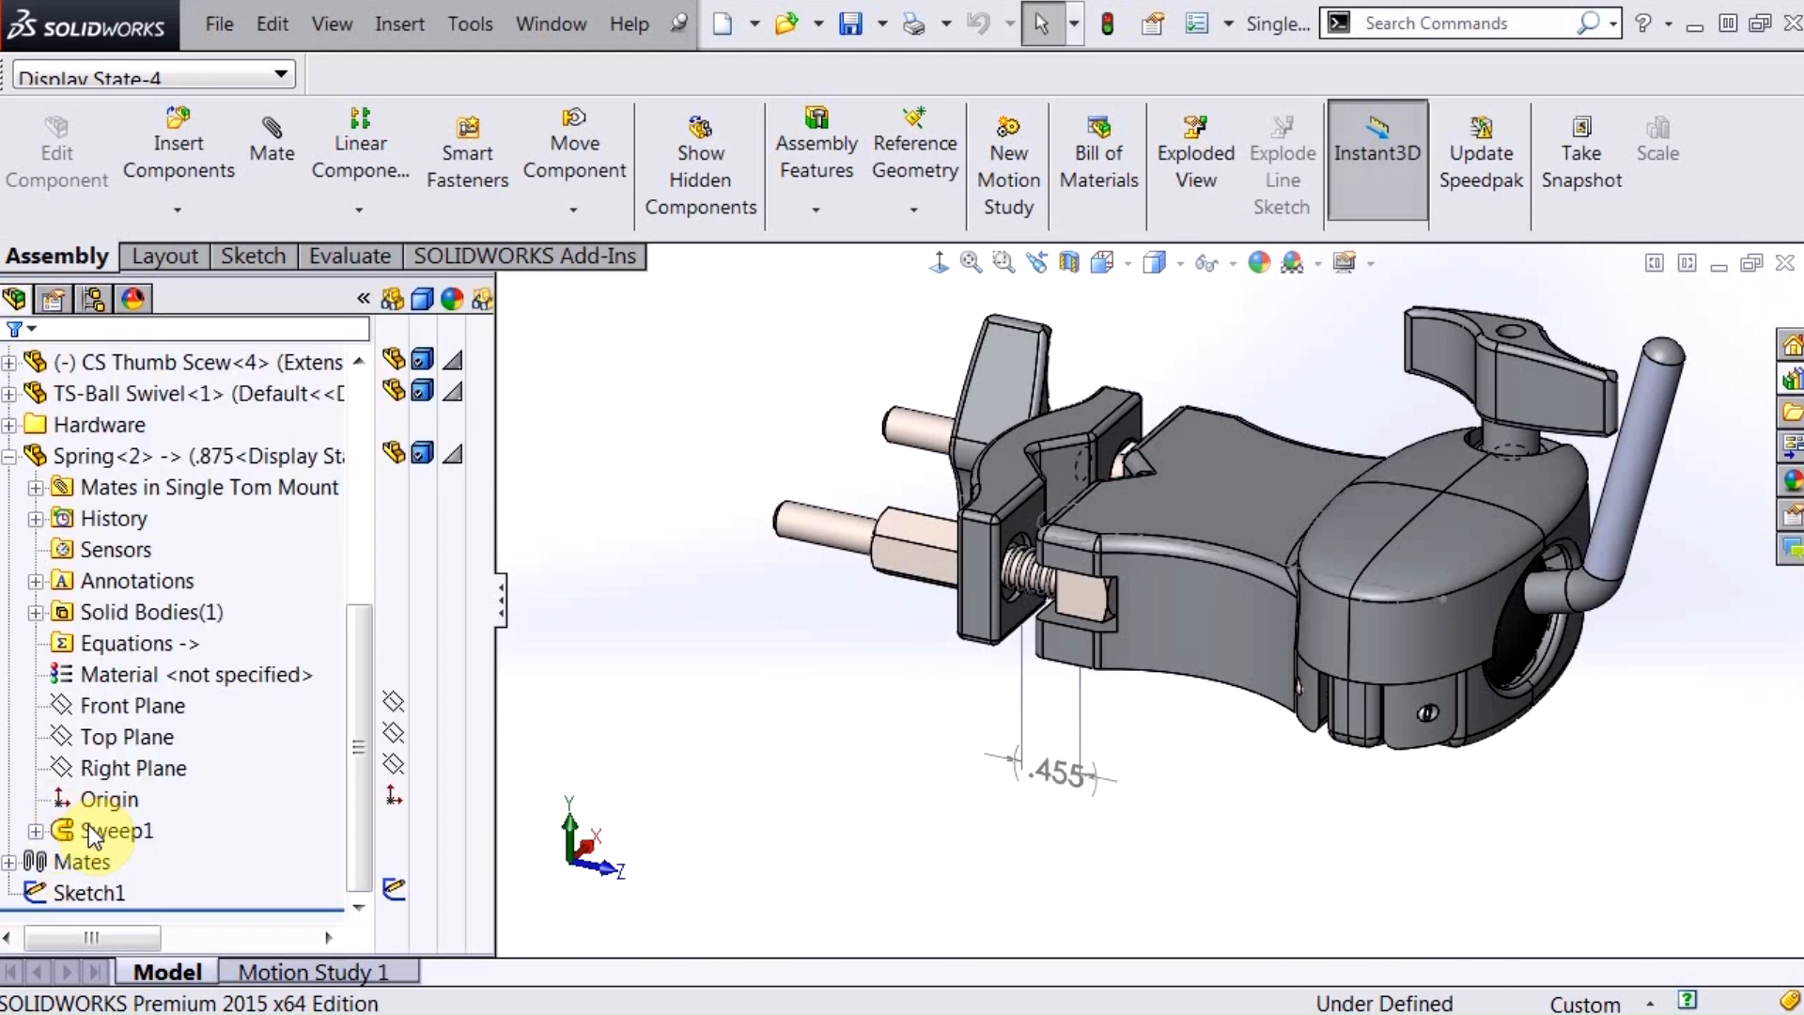
left_click(173, 455)
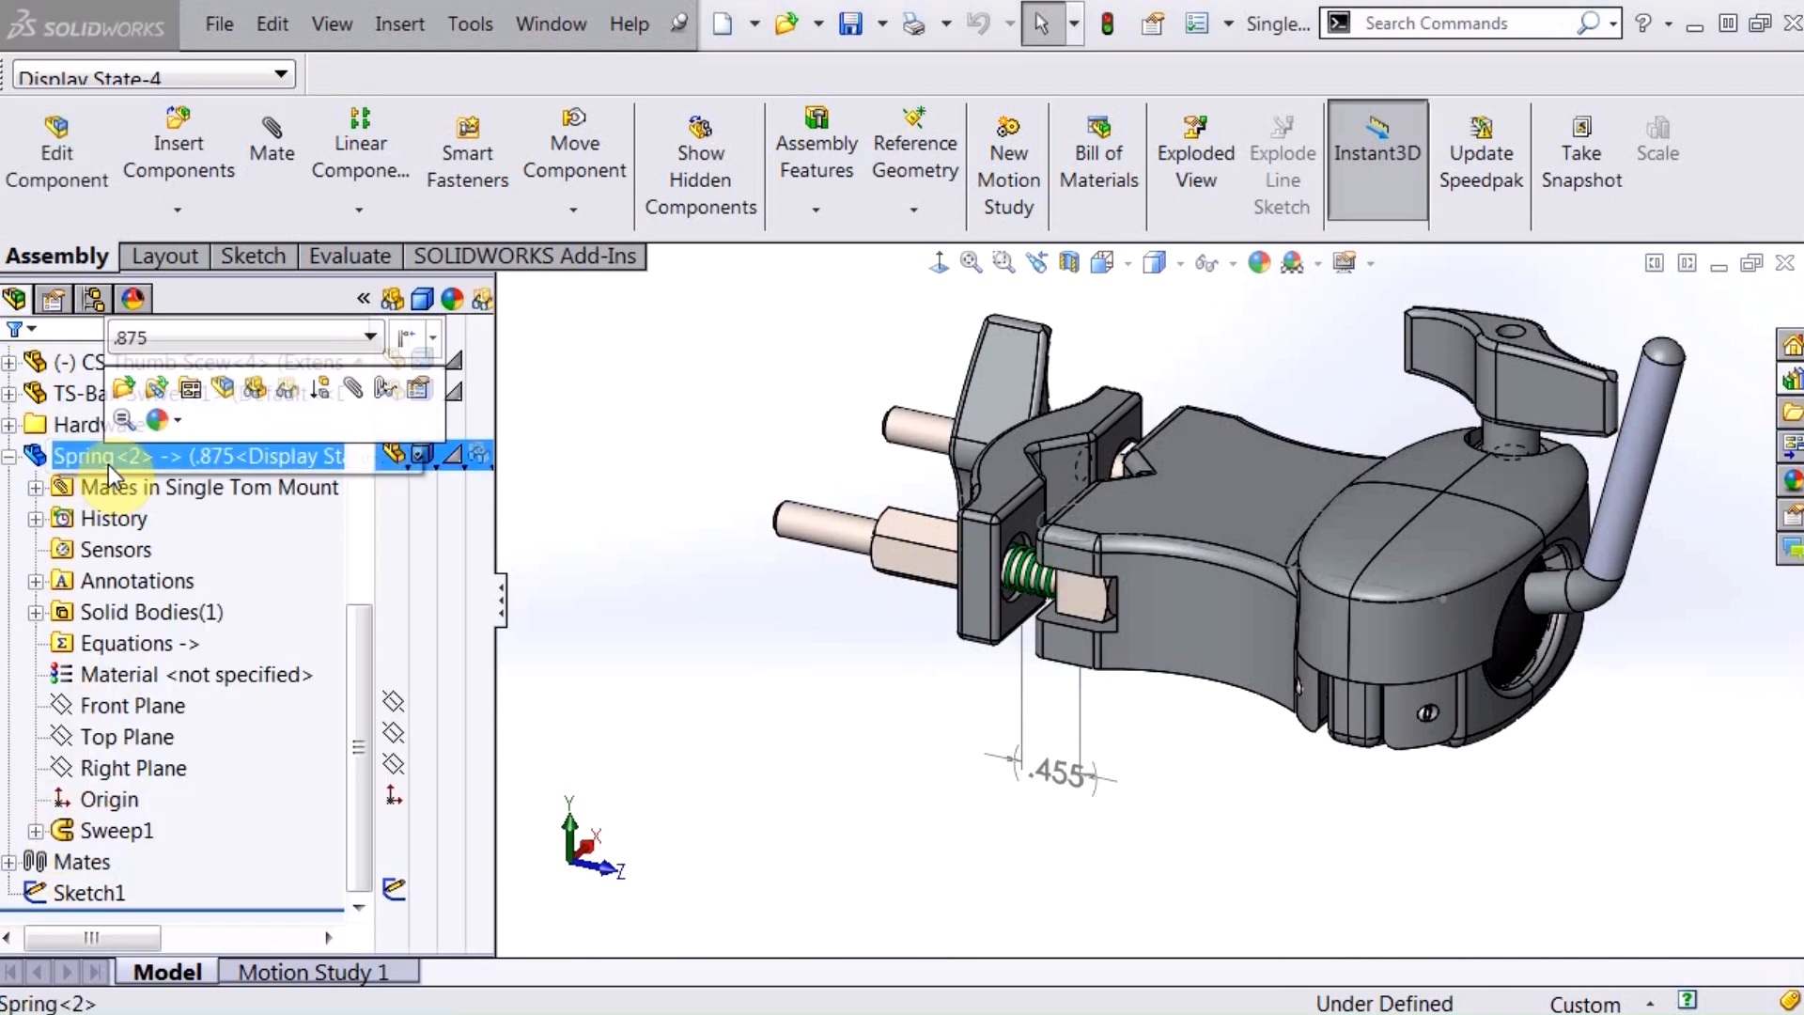
left_click(369, 337)
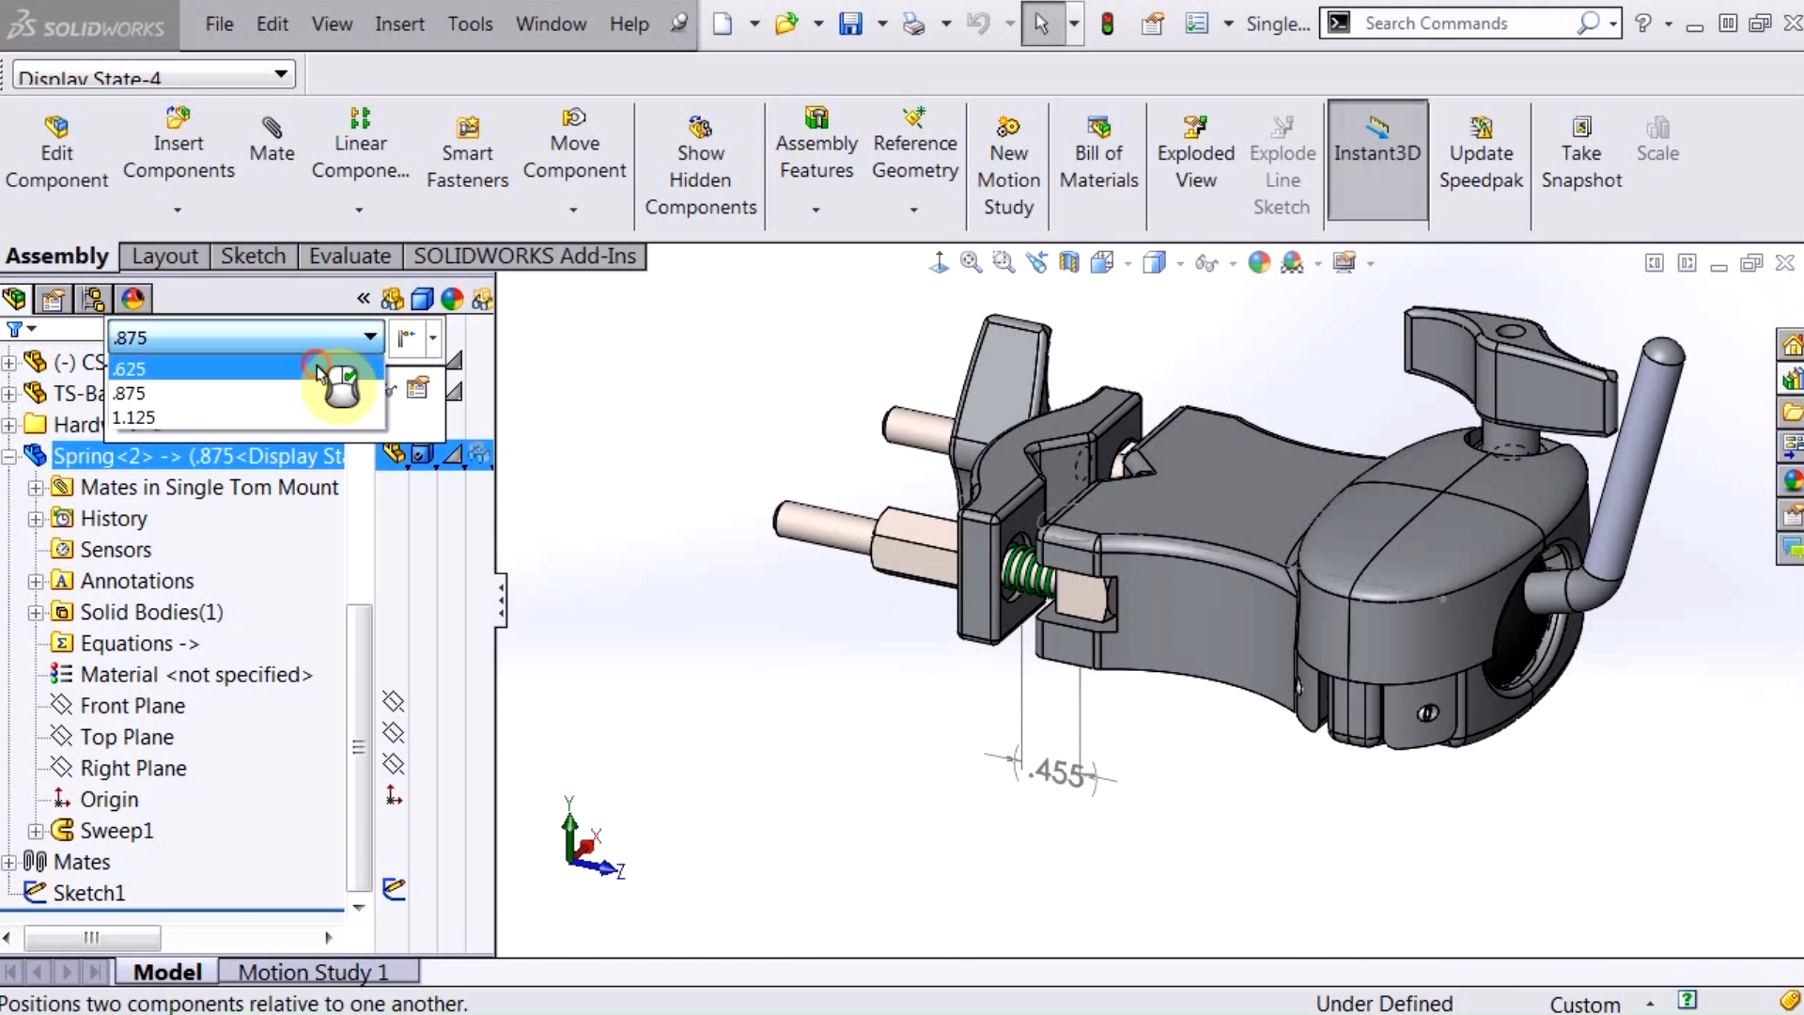
left_click(130, 369)
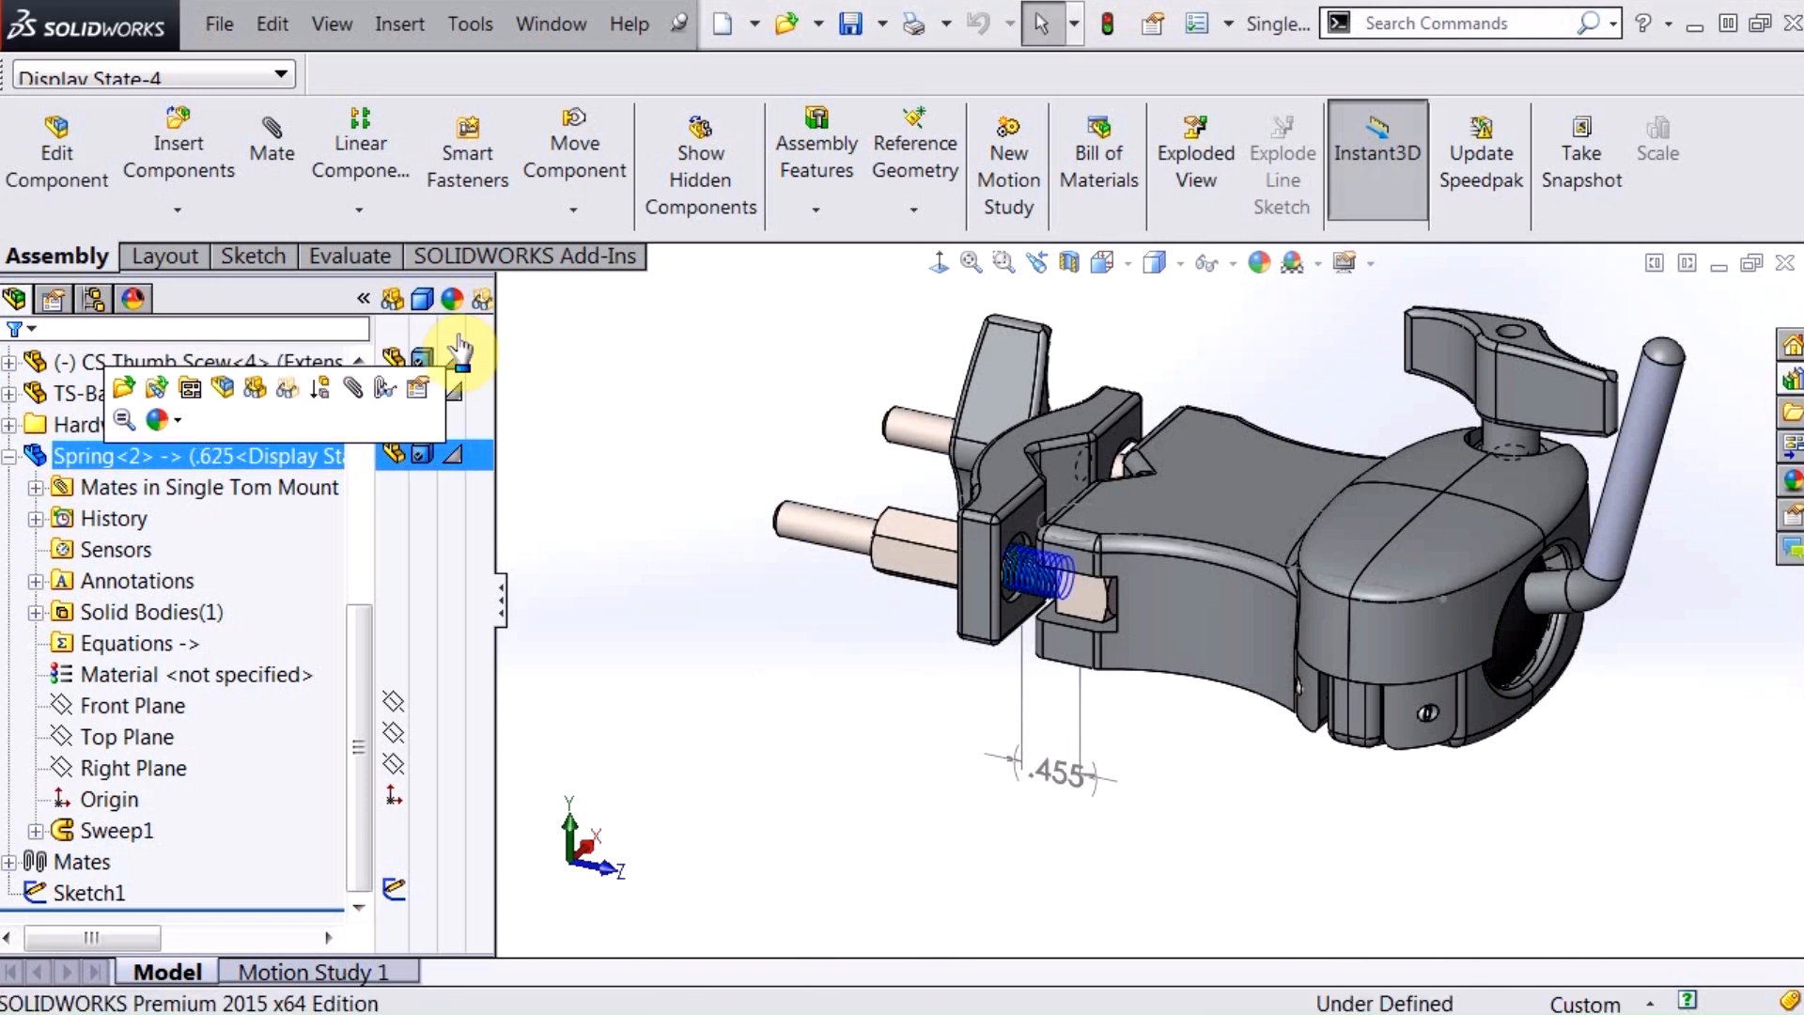
mouse_move(64, 831)
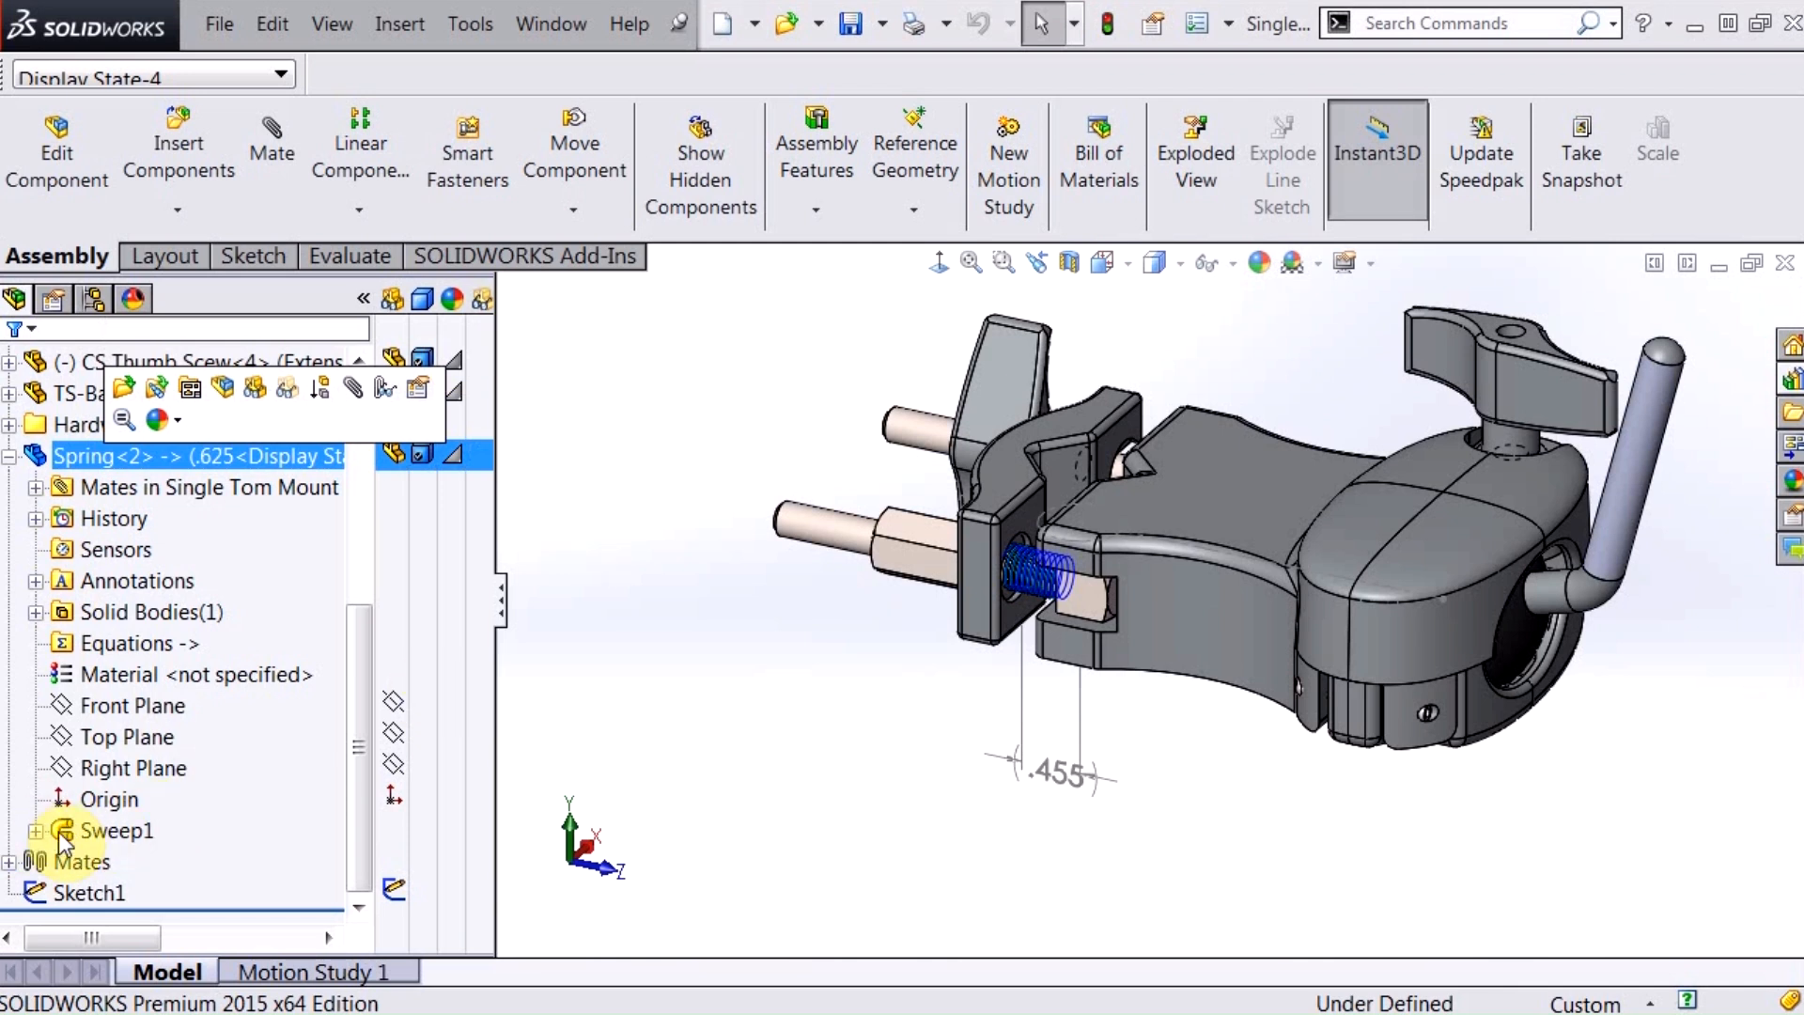
left_click(37, 831)
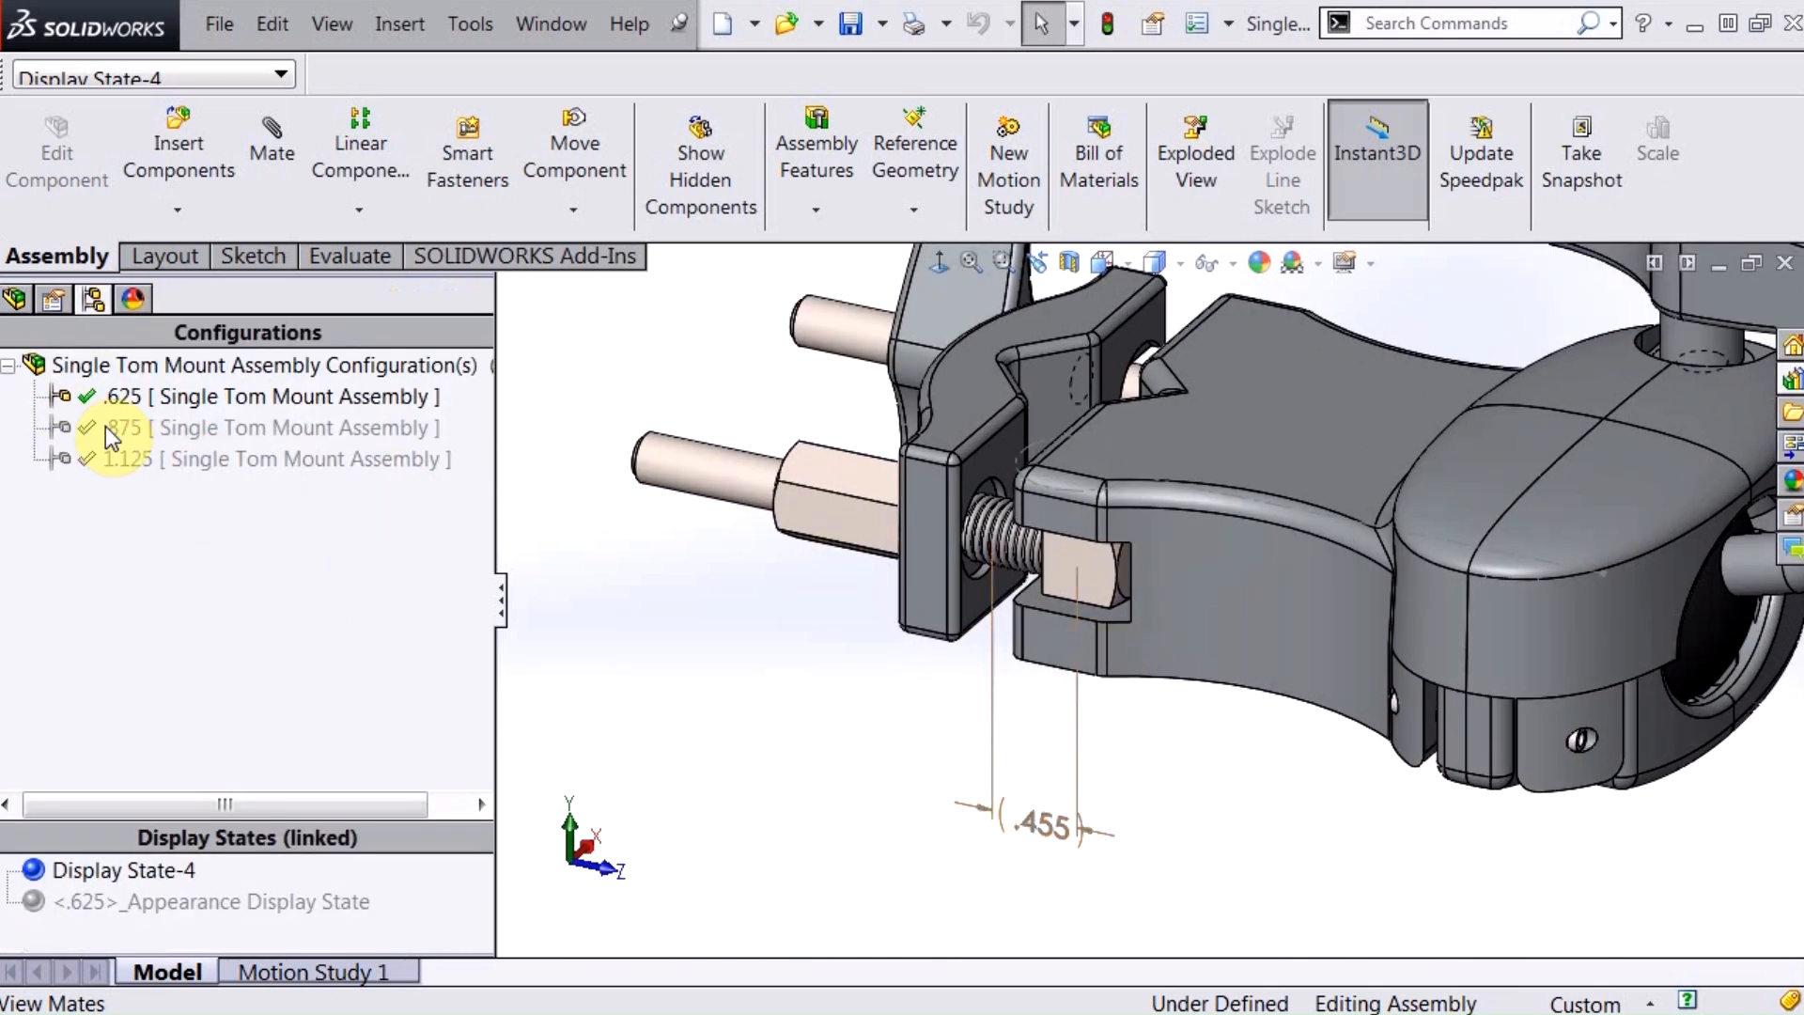
- Activate the .875 and 1.125 assembly configurations to check the spring lengthens
double_click(120, 426)
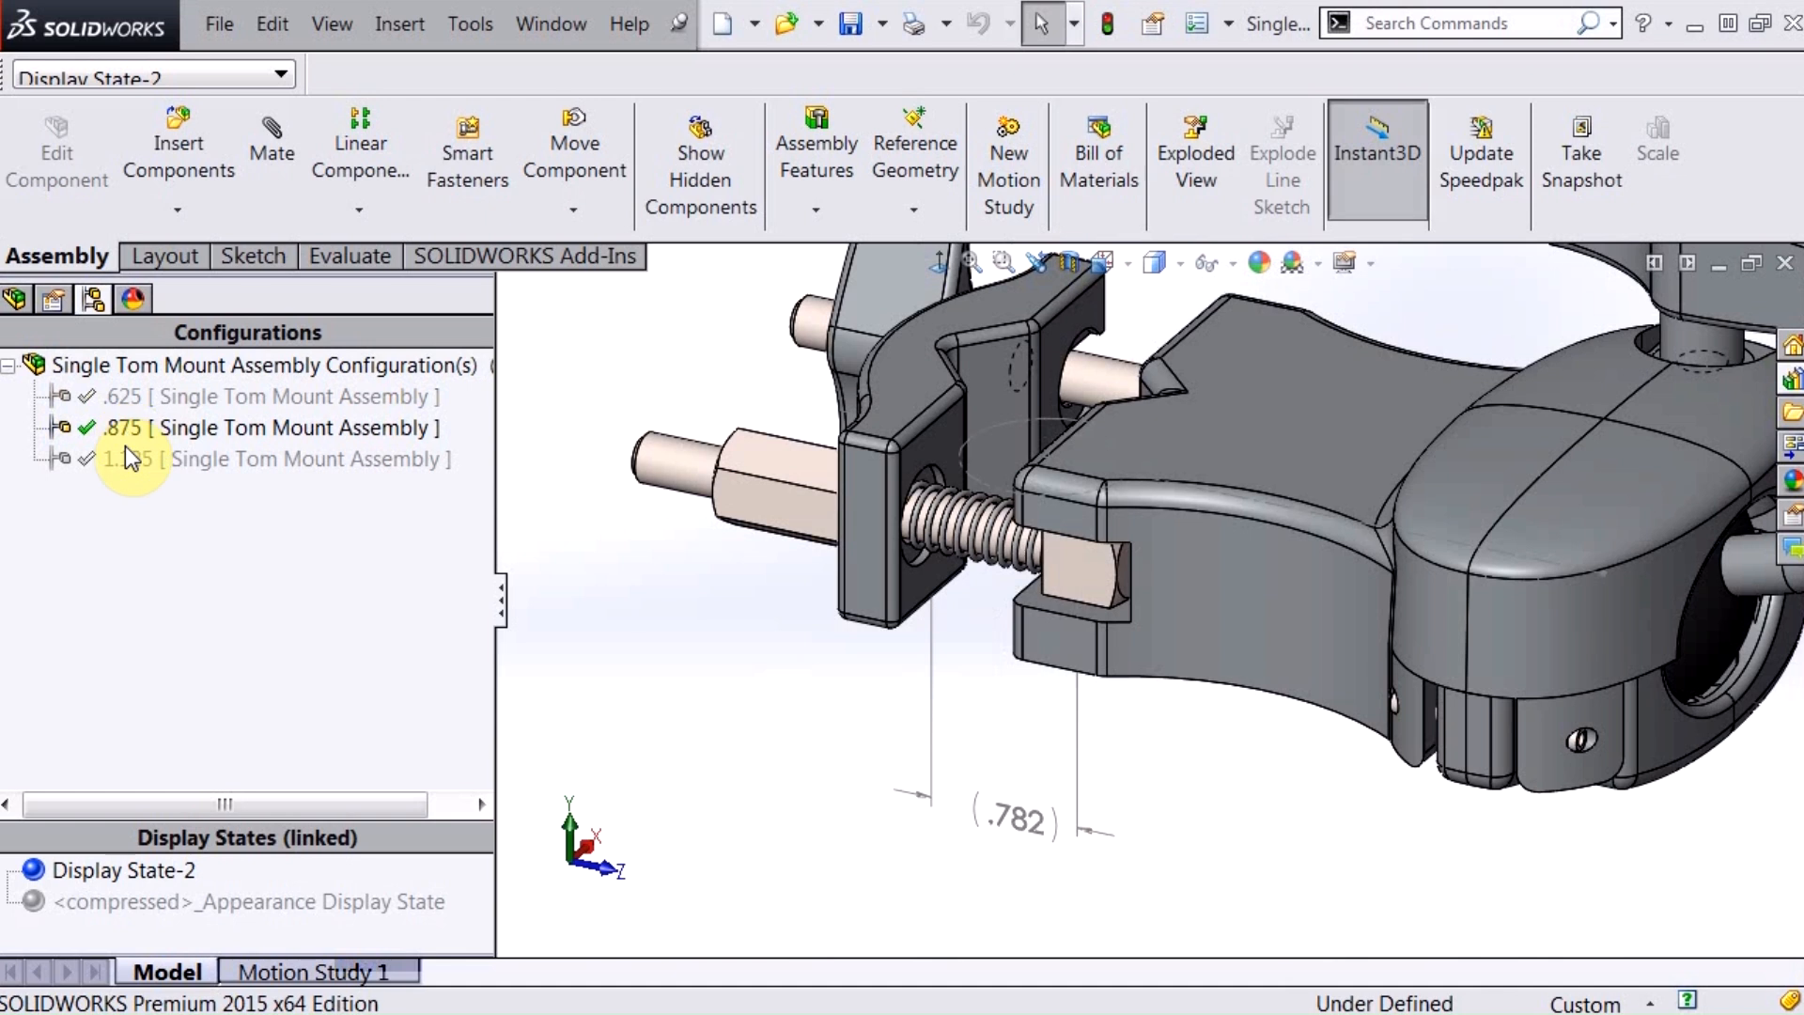
double_click(126, 459)
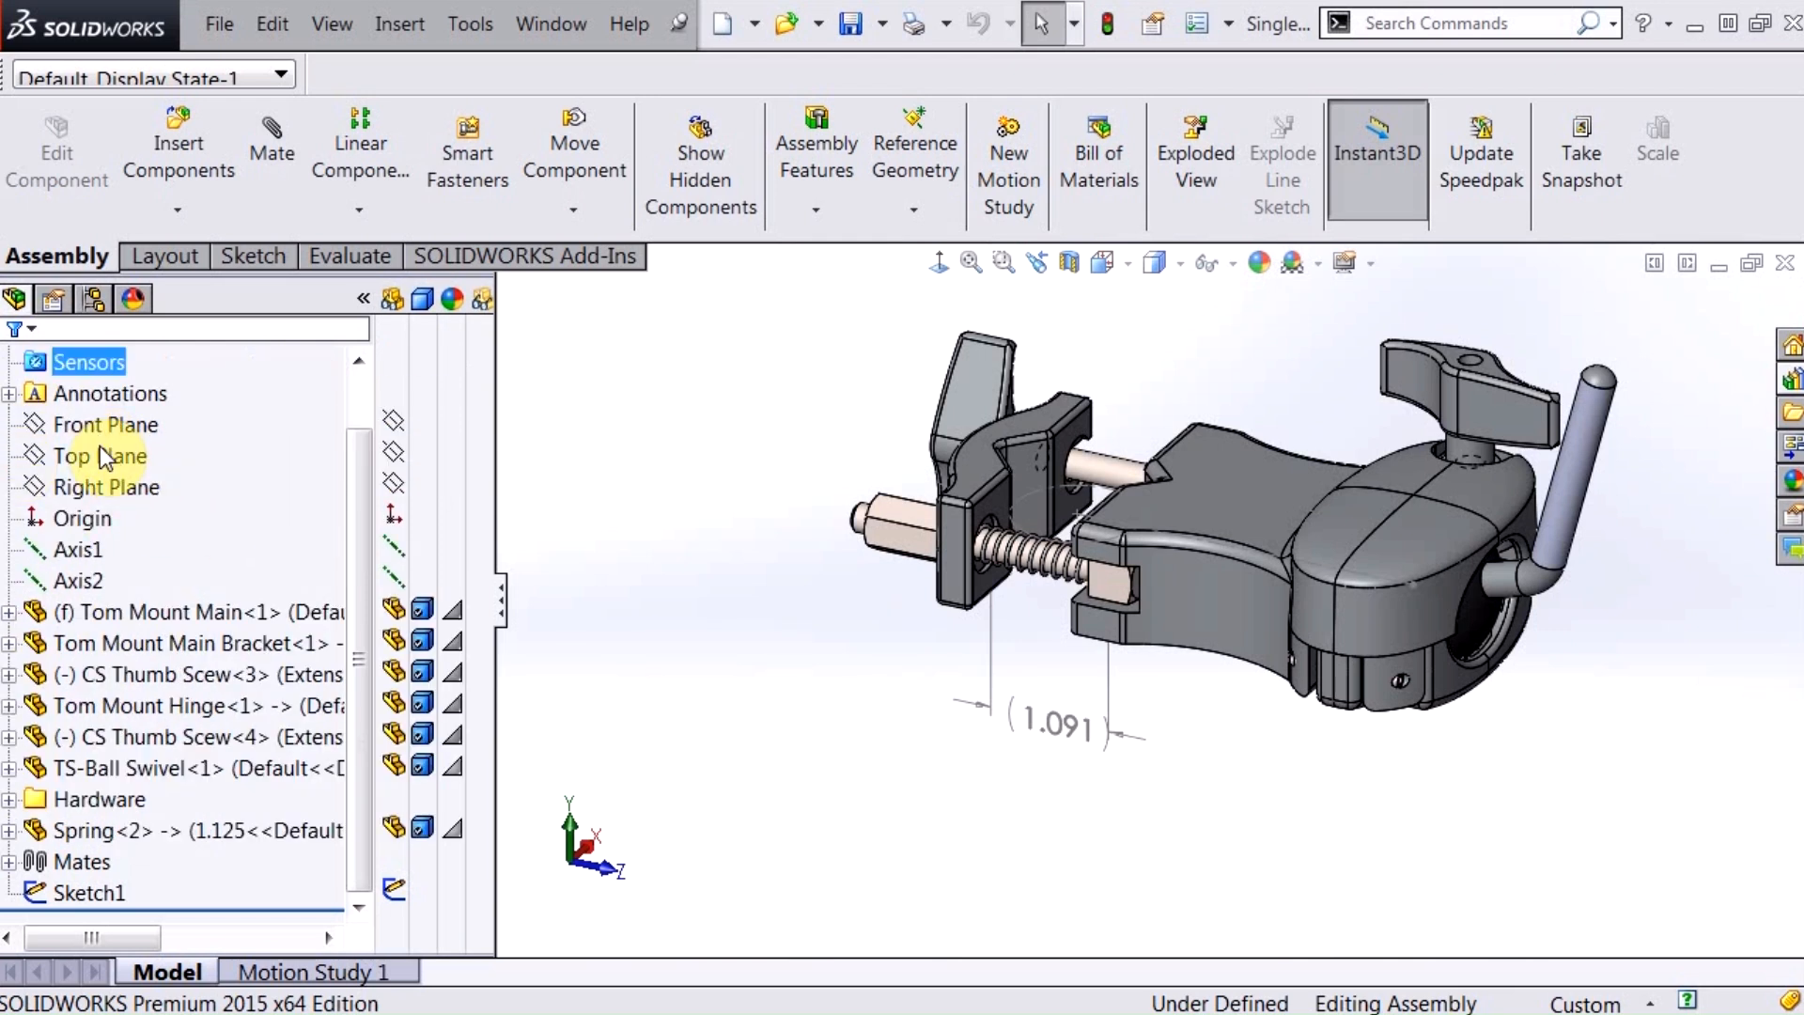
- Mirror the spring about the Right Plane onto the other thumb screw as MirrorComponent1
left_click(107, 485)
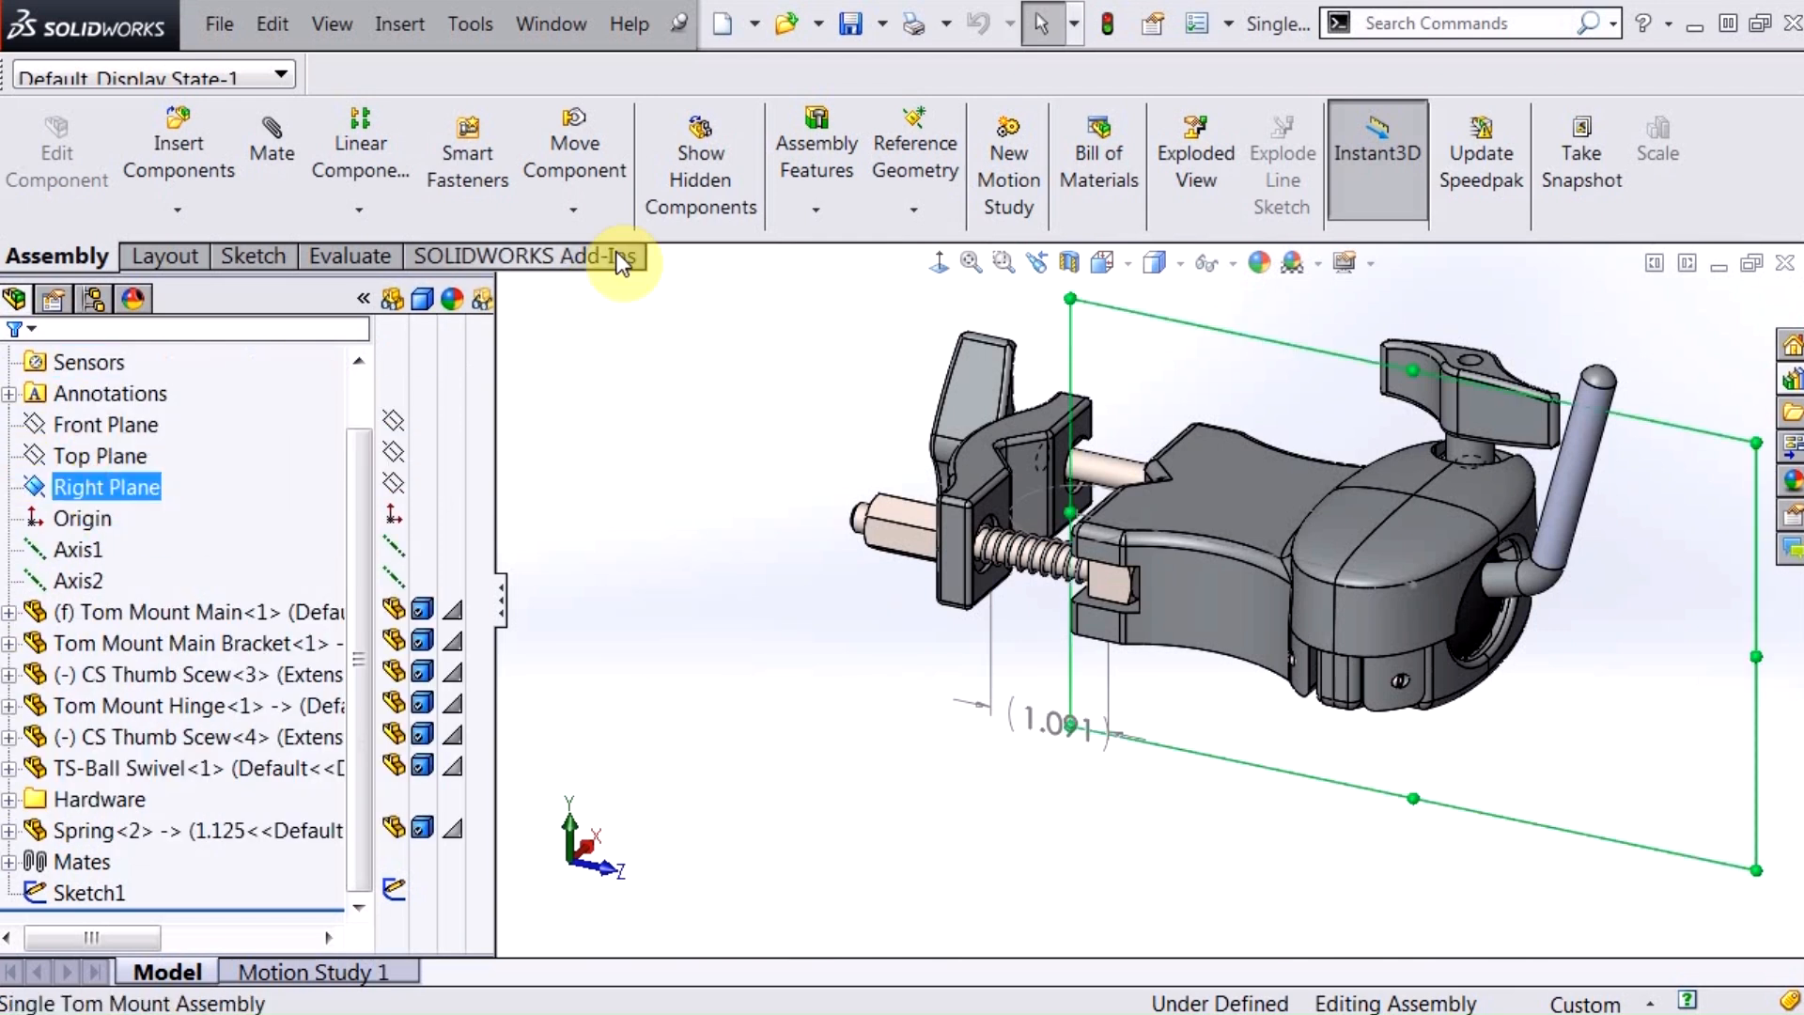
left_click(359, 209)
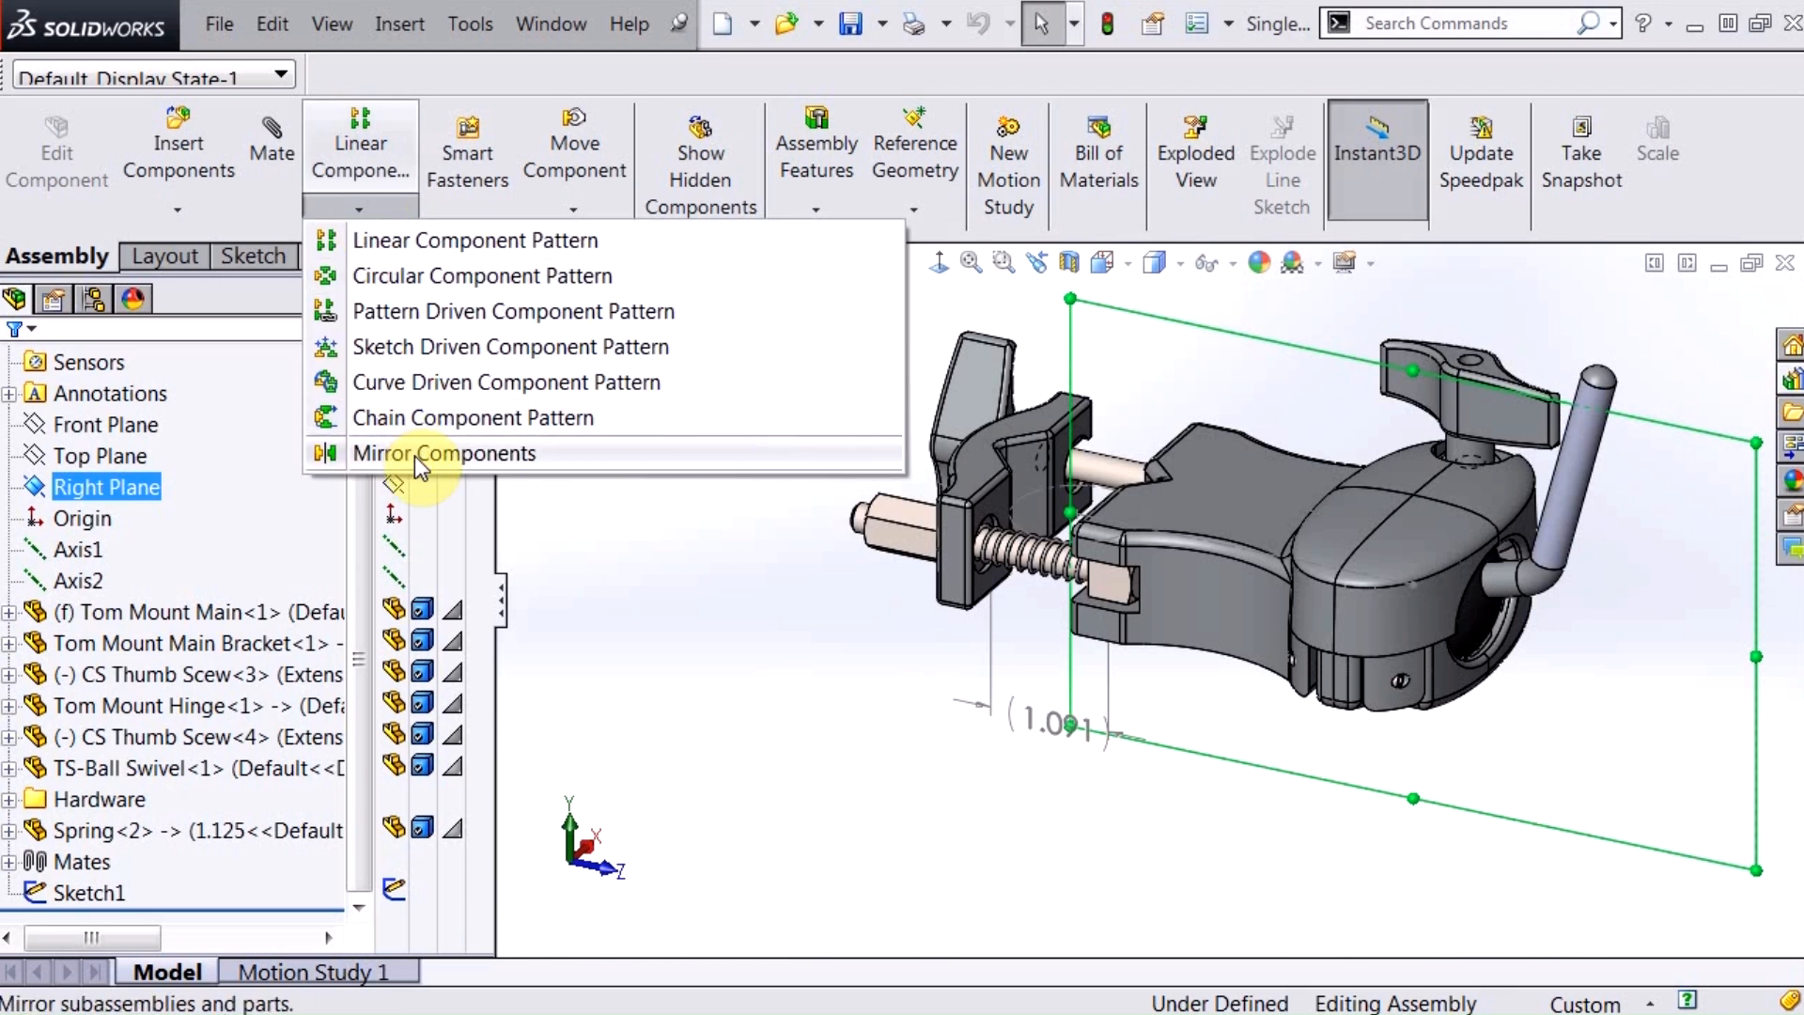
left_click(443, 453)
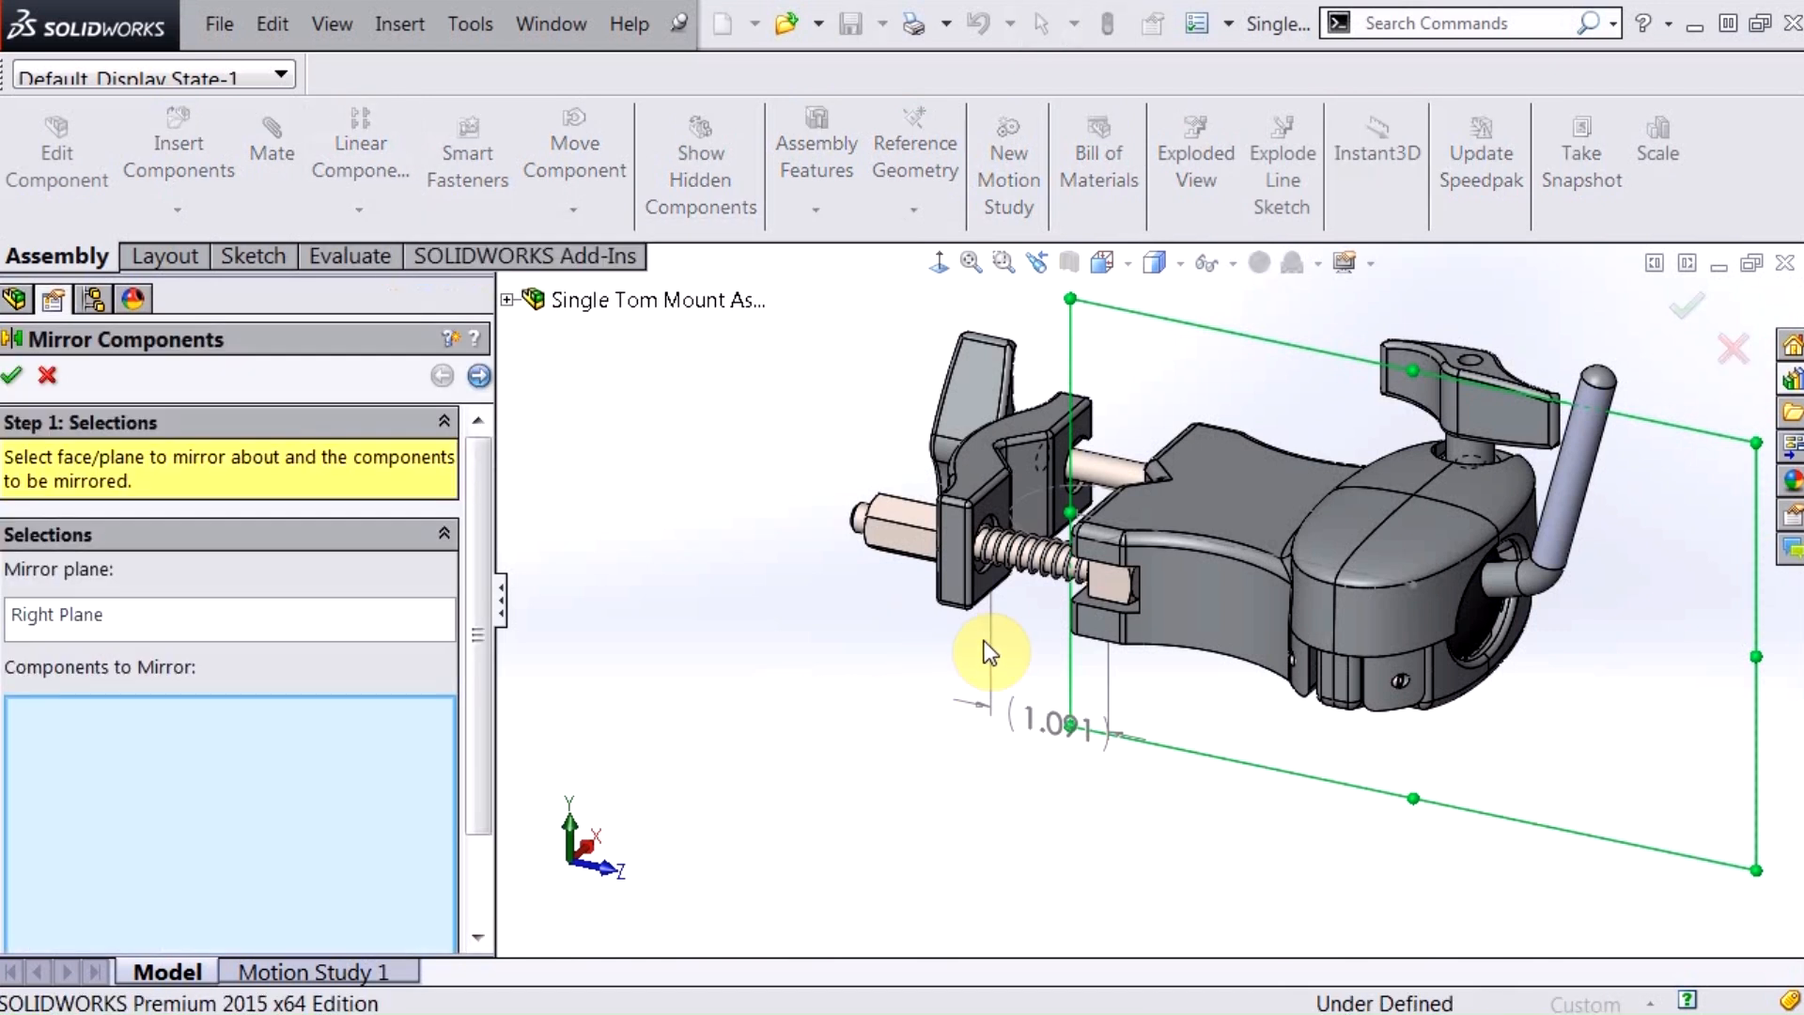
mouse_move(1029, 580)
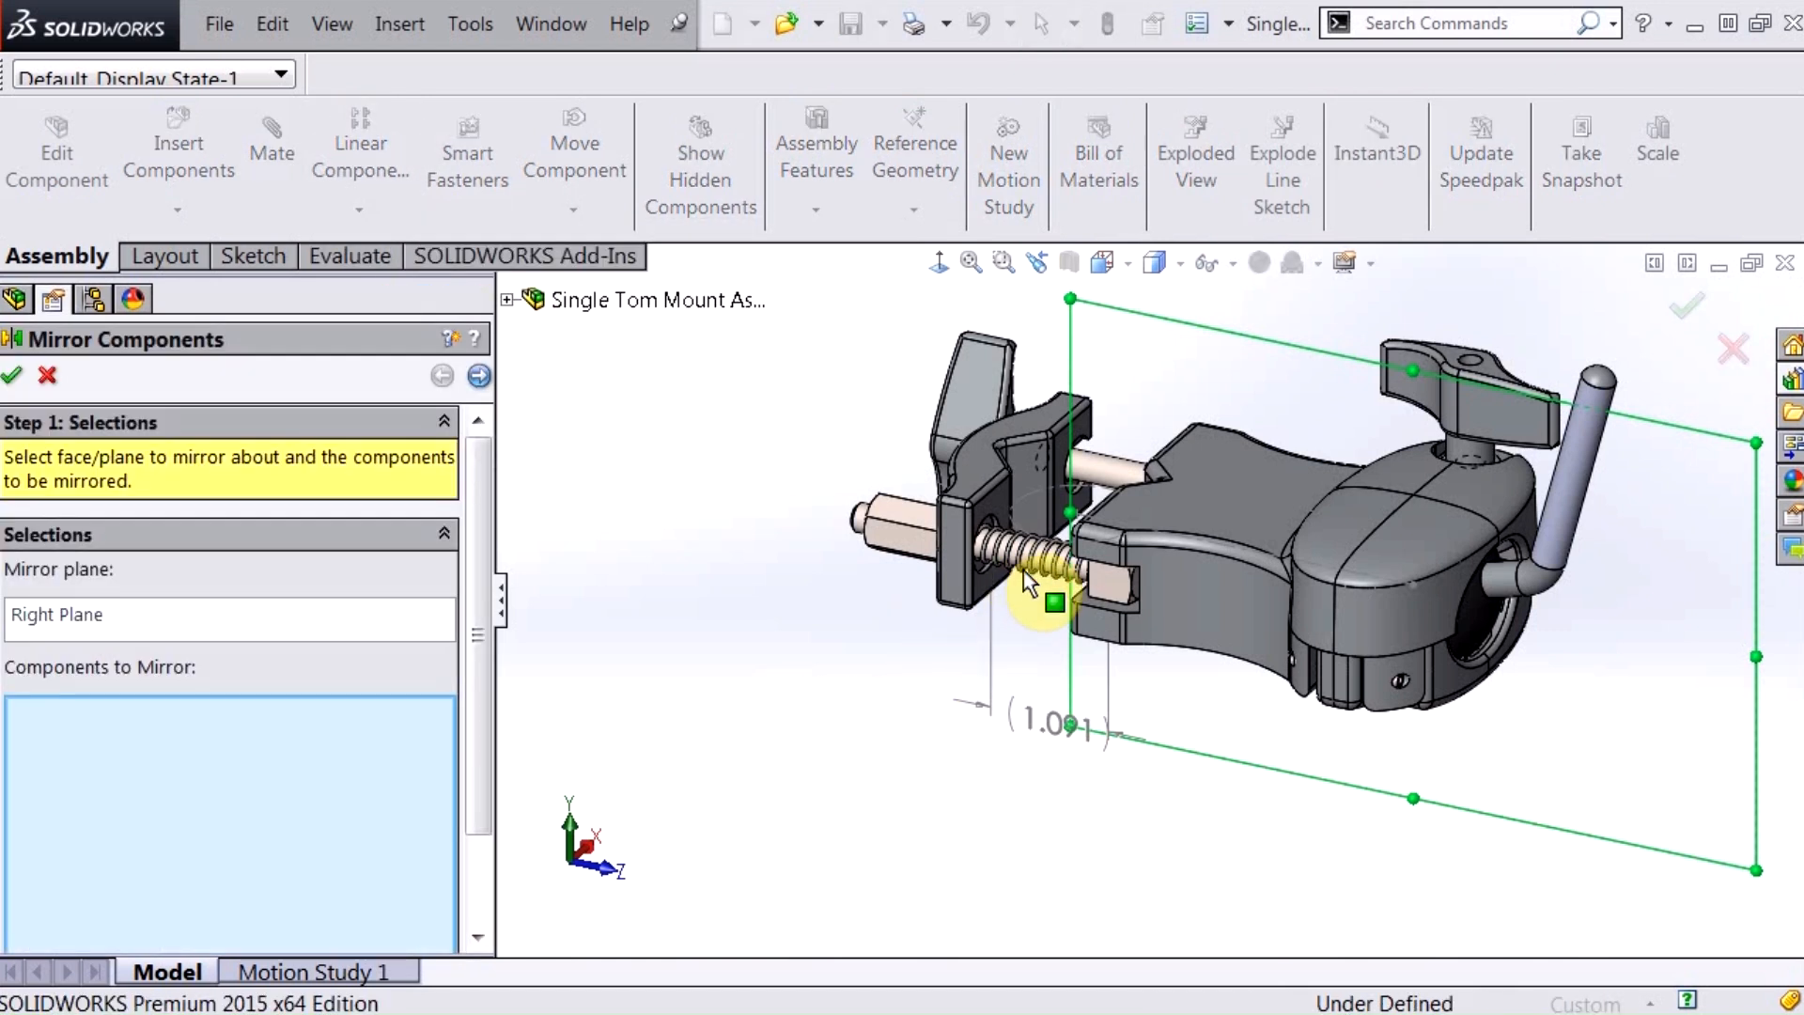
left_click(1030, 564)
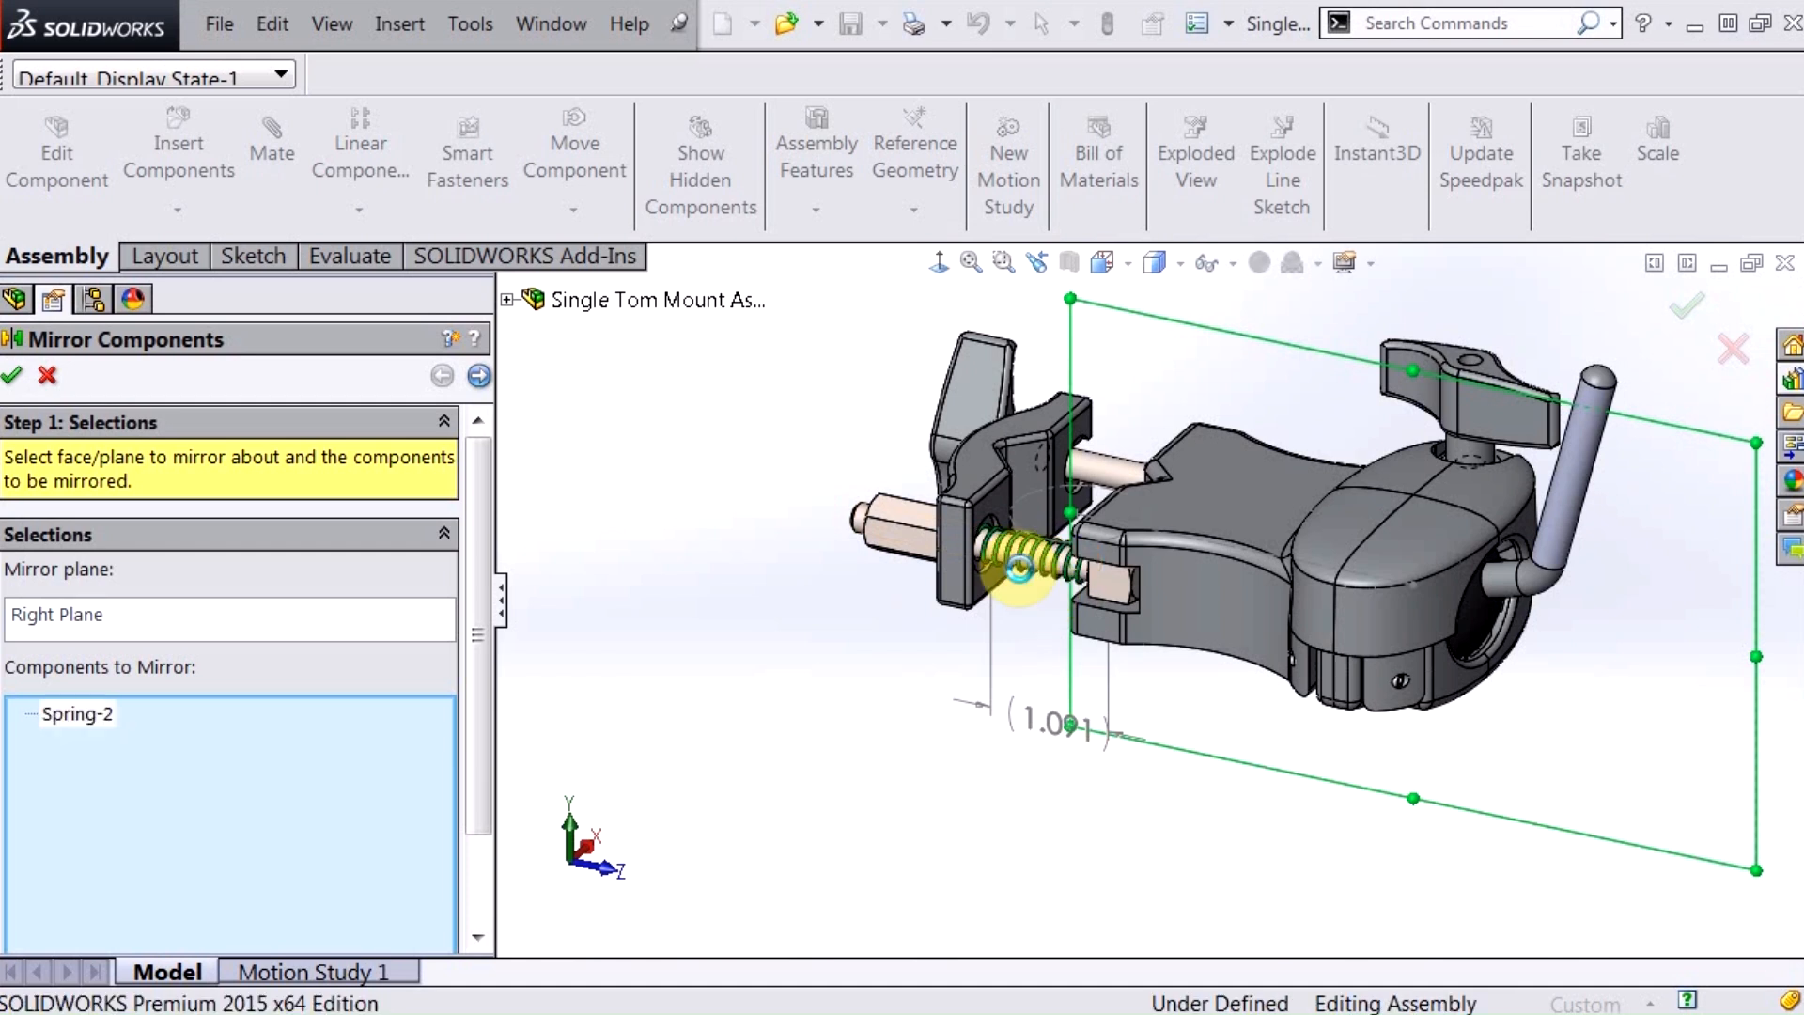
left_click(11, 376)
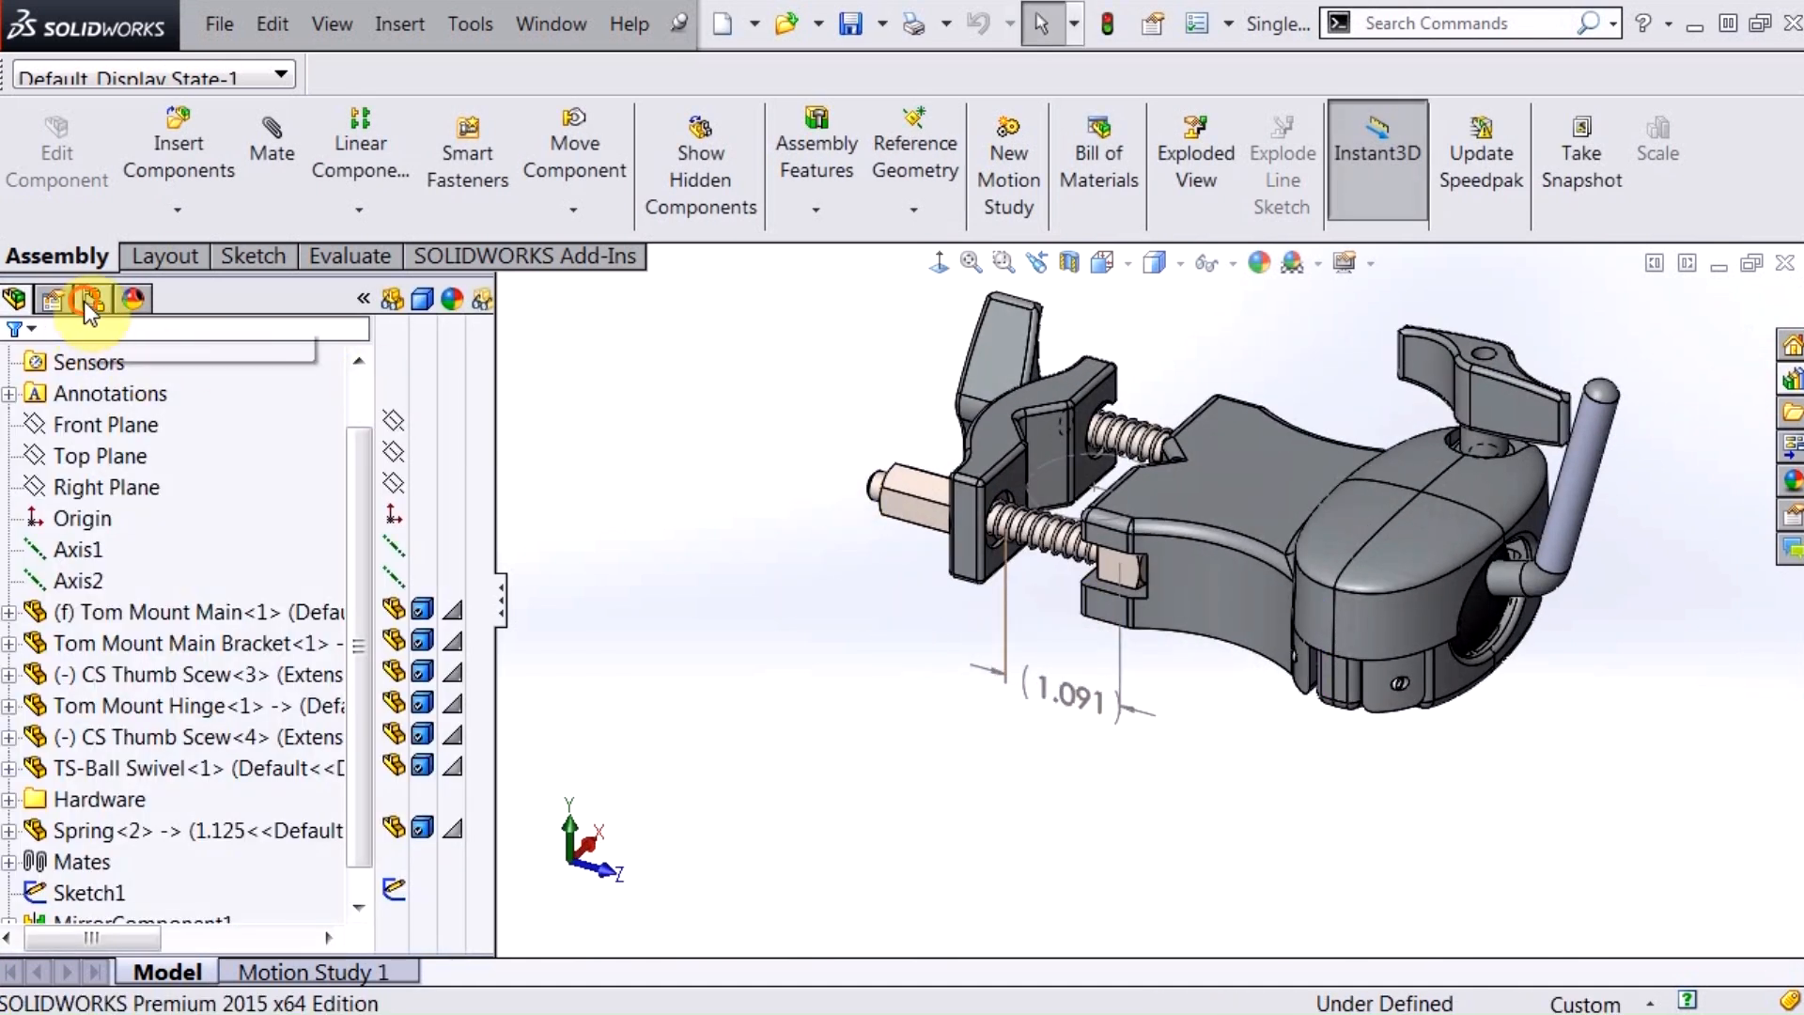
- Activate the .625 assembly configuration and zoom in on the compressed springs across the .455 gap
left_click(90, 299)
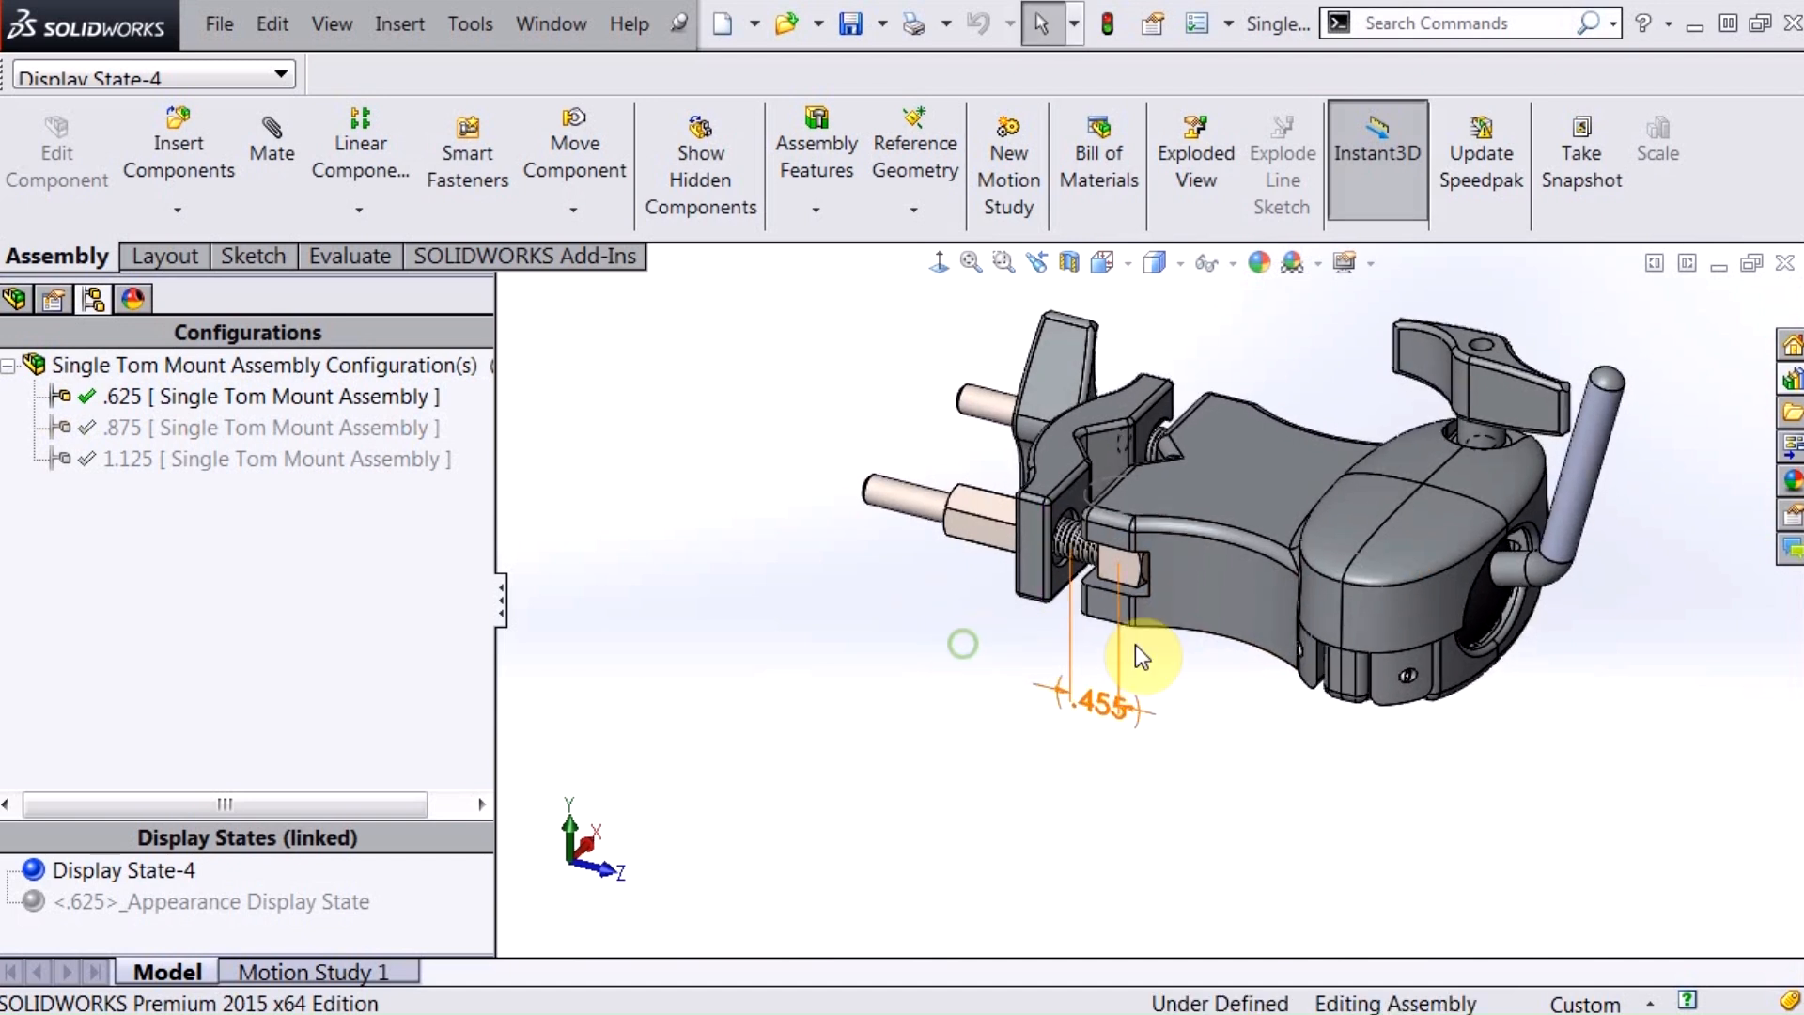
scroll("up", 3)
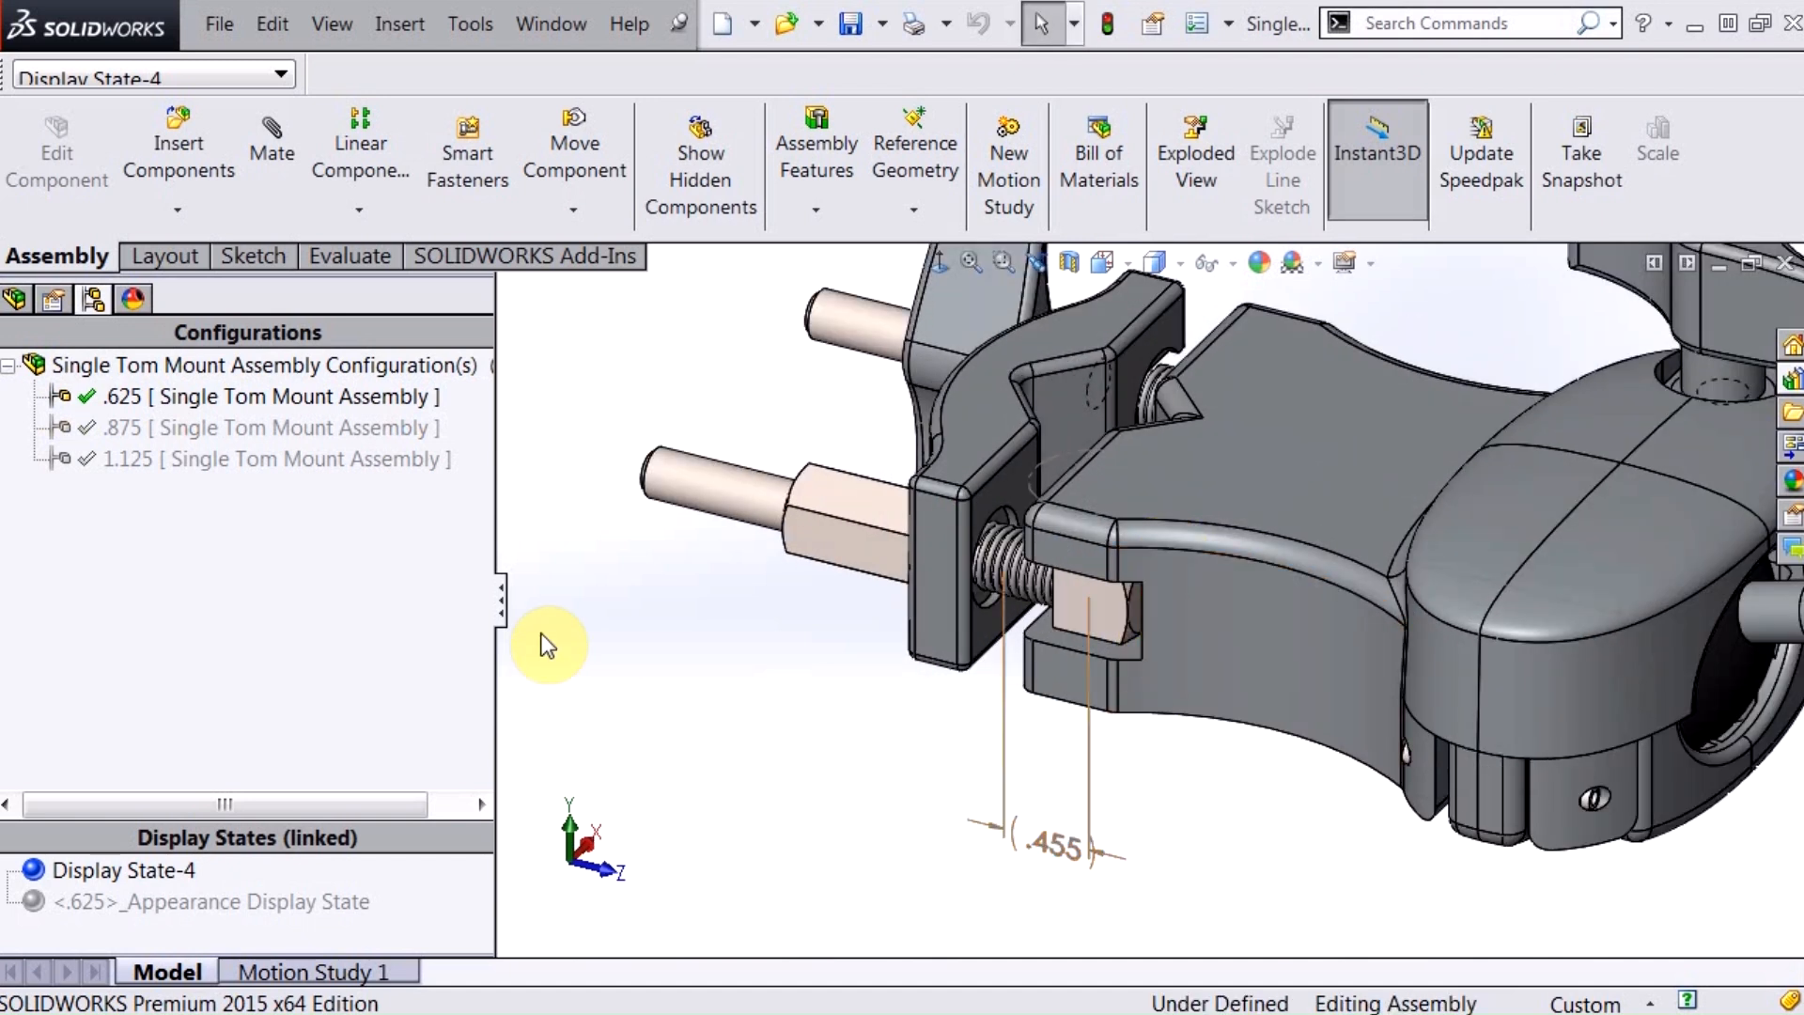
mouse_move(678, 737)
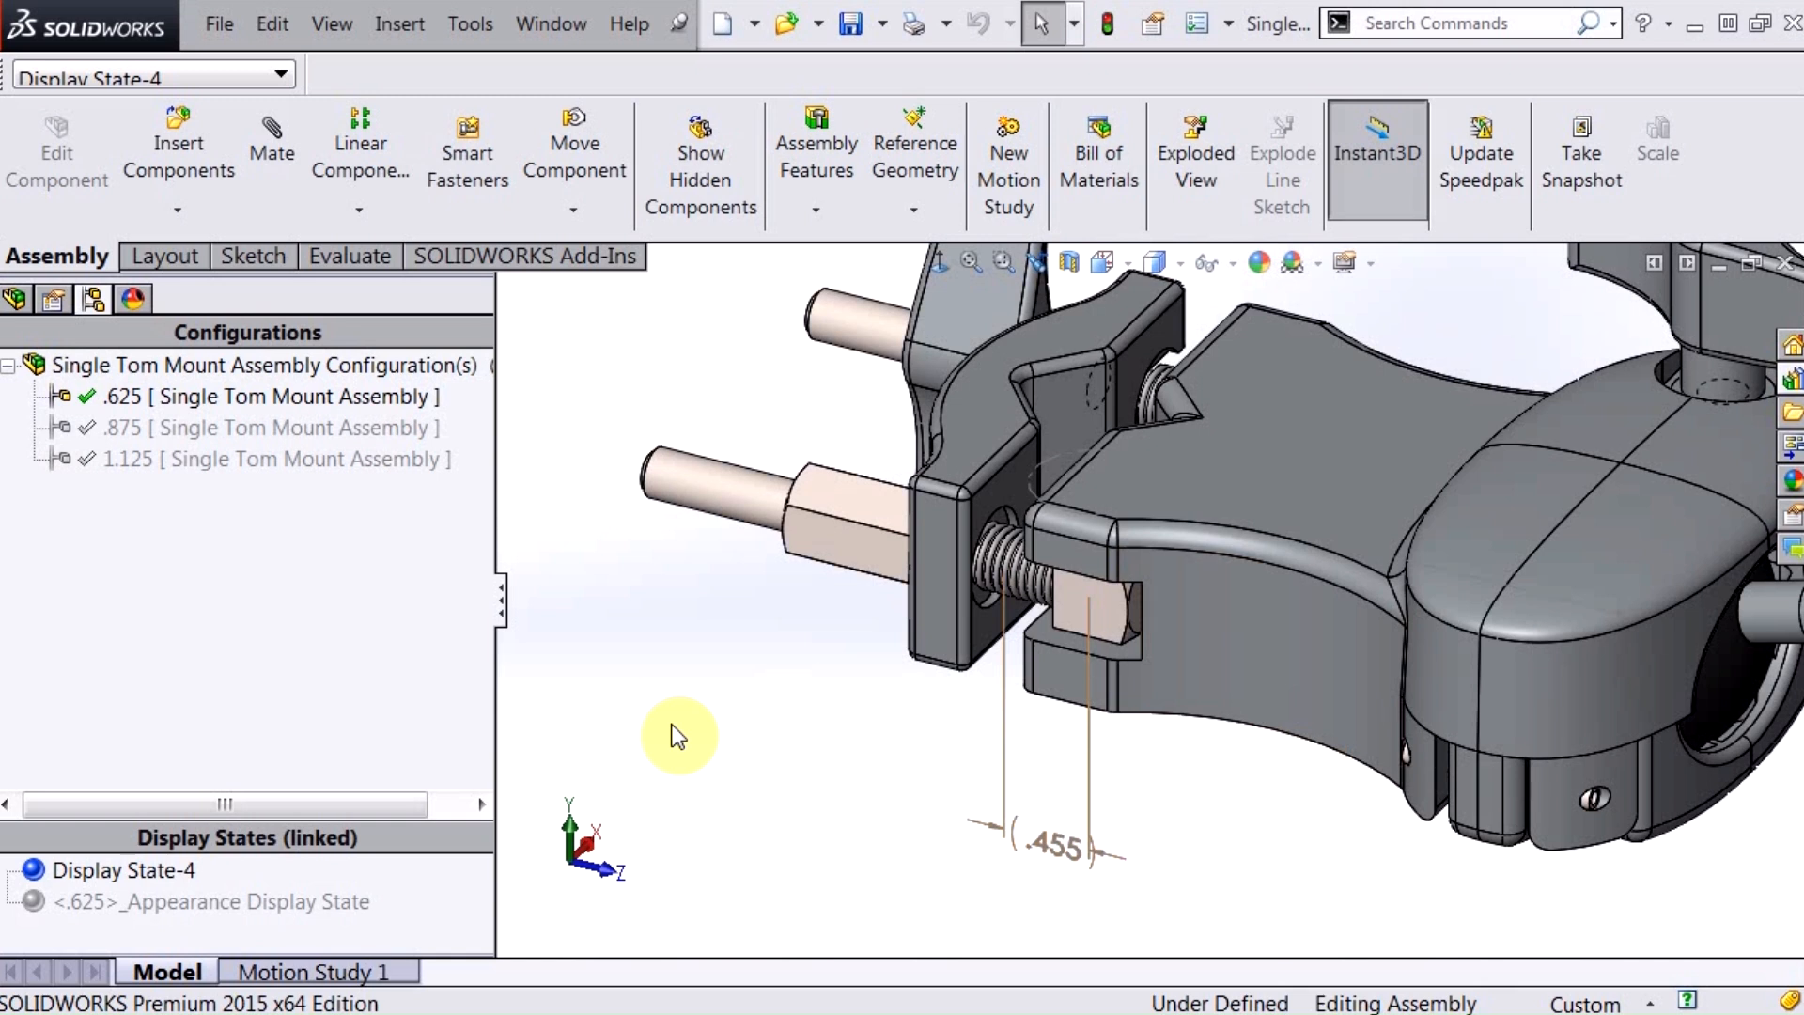
mouse_move(676, 720)
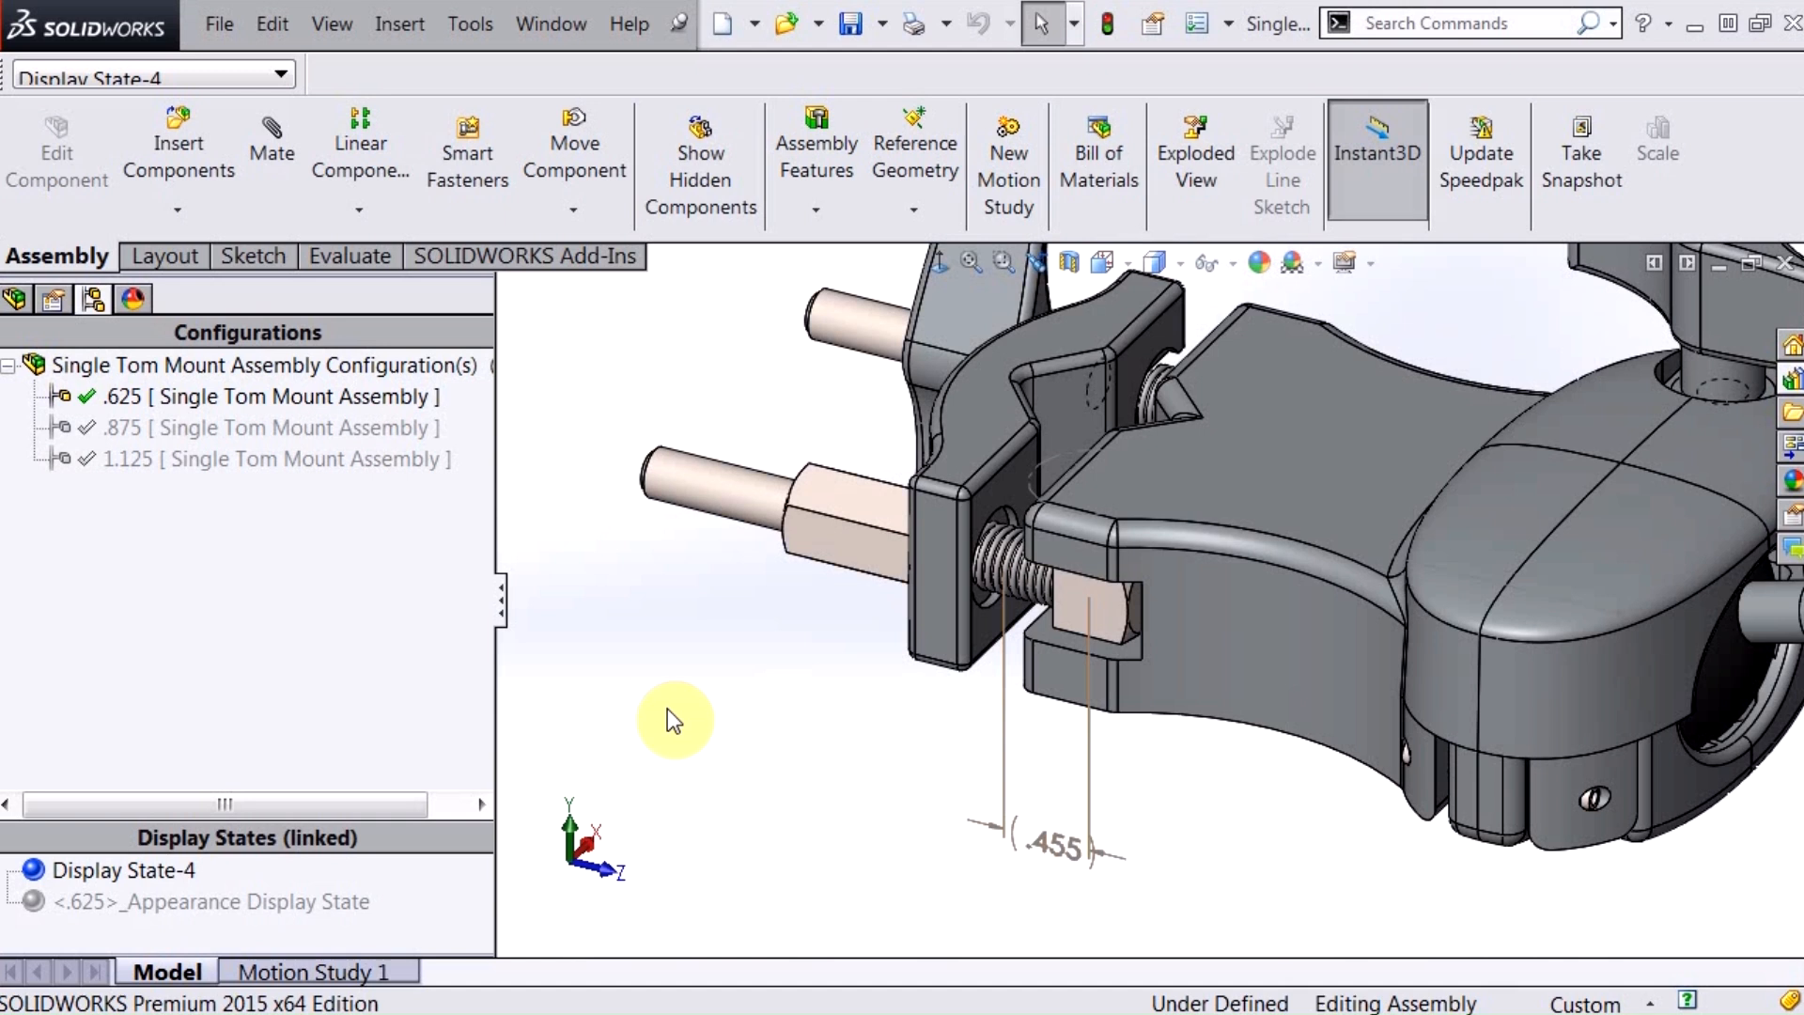
- Switch to the Drum Set Layout1.SLDASM window and open the display view settings
left_click(551, 22)
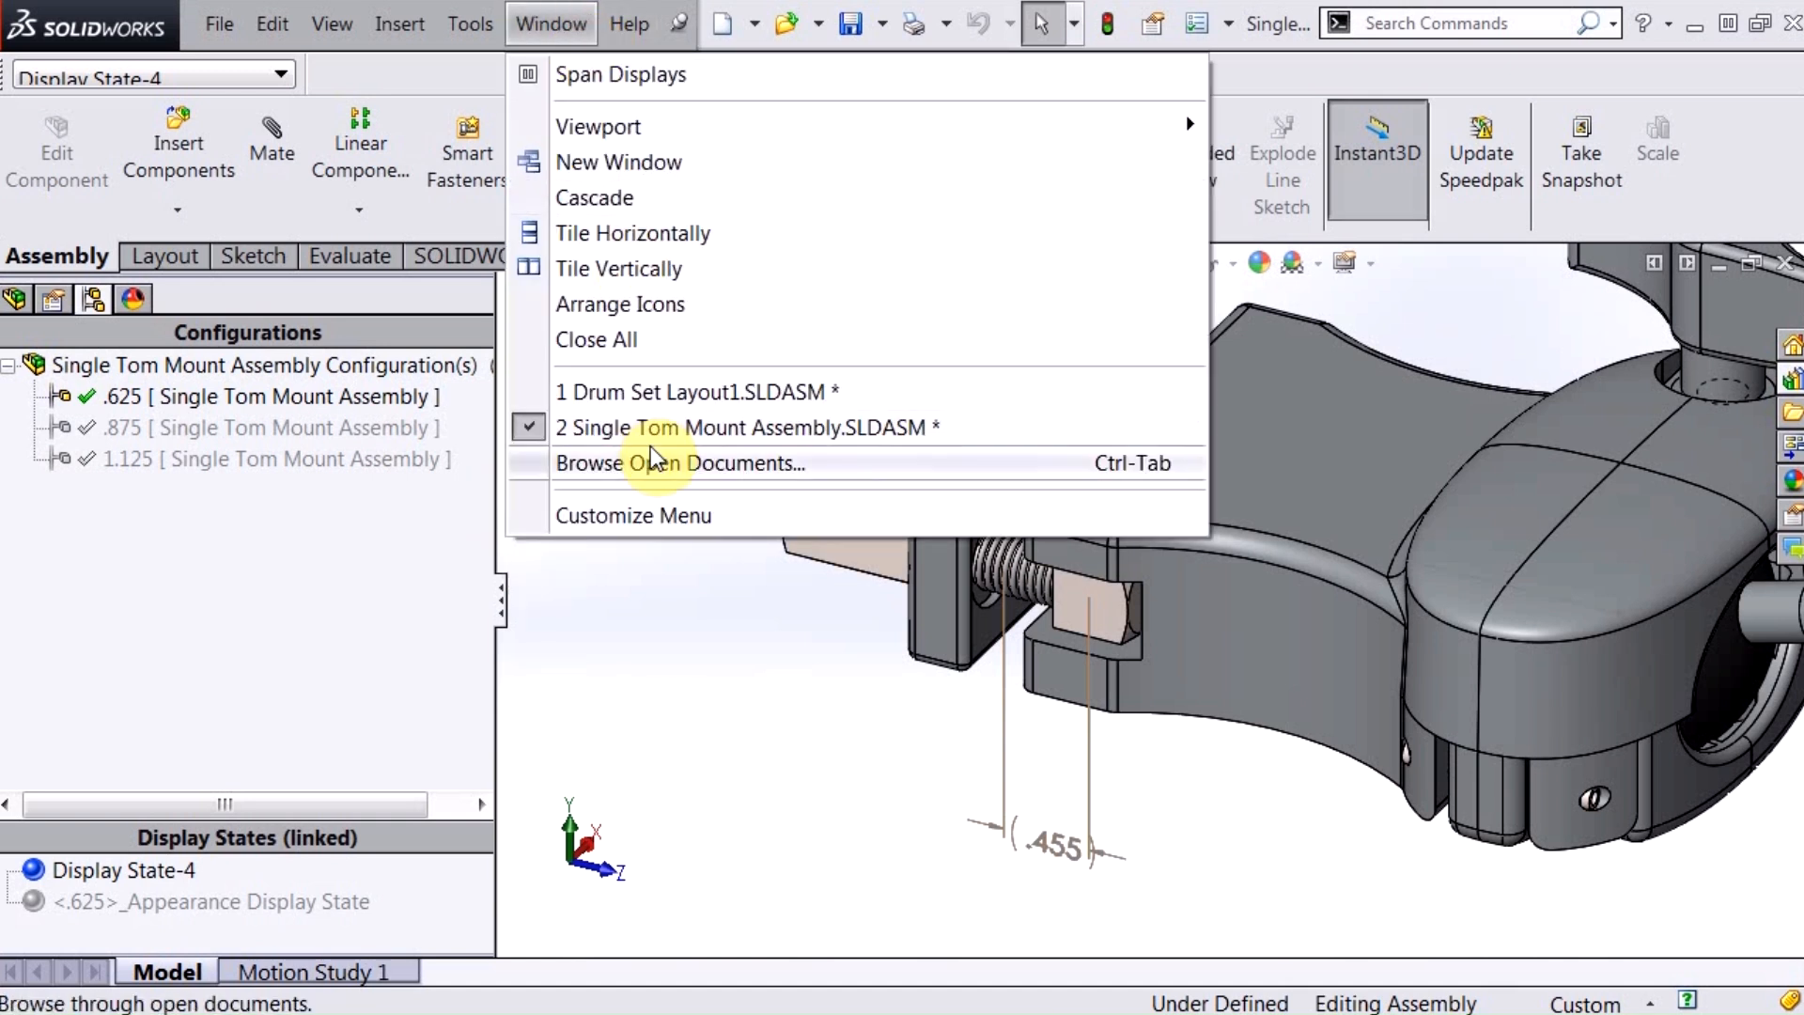
left_click(692, 391)
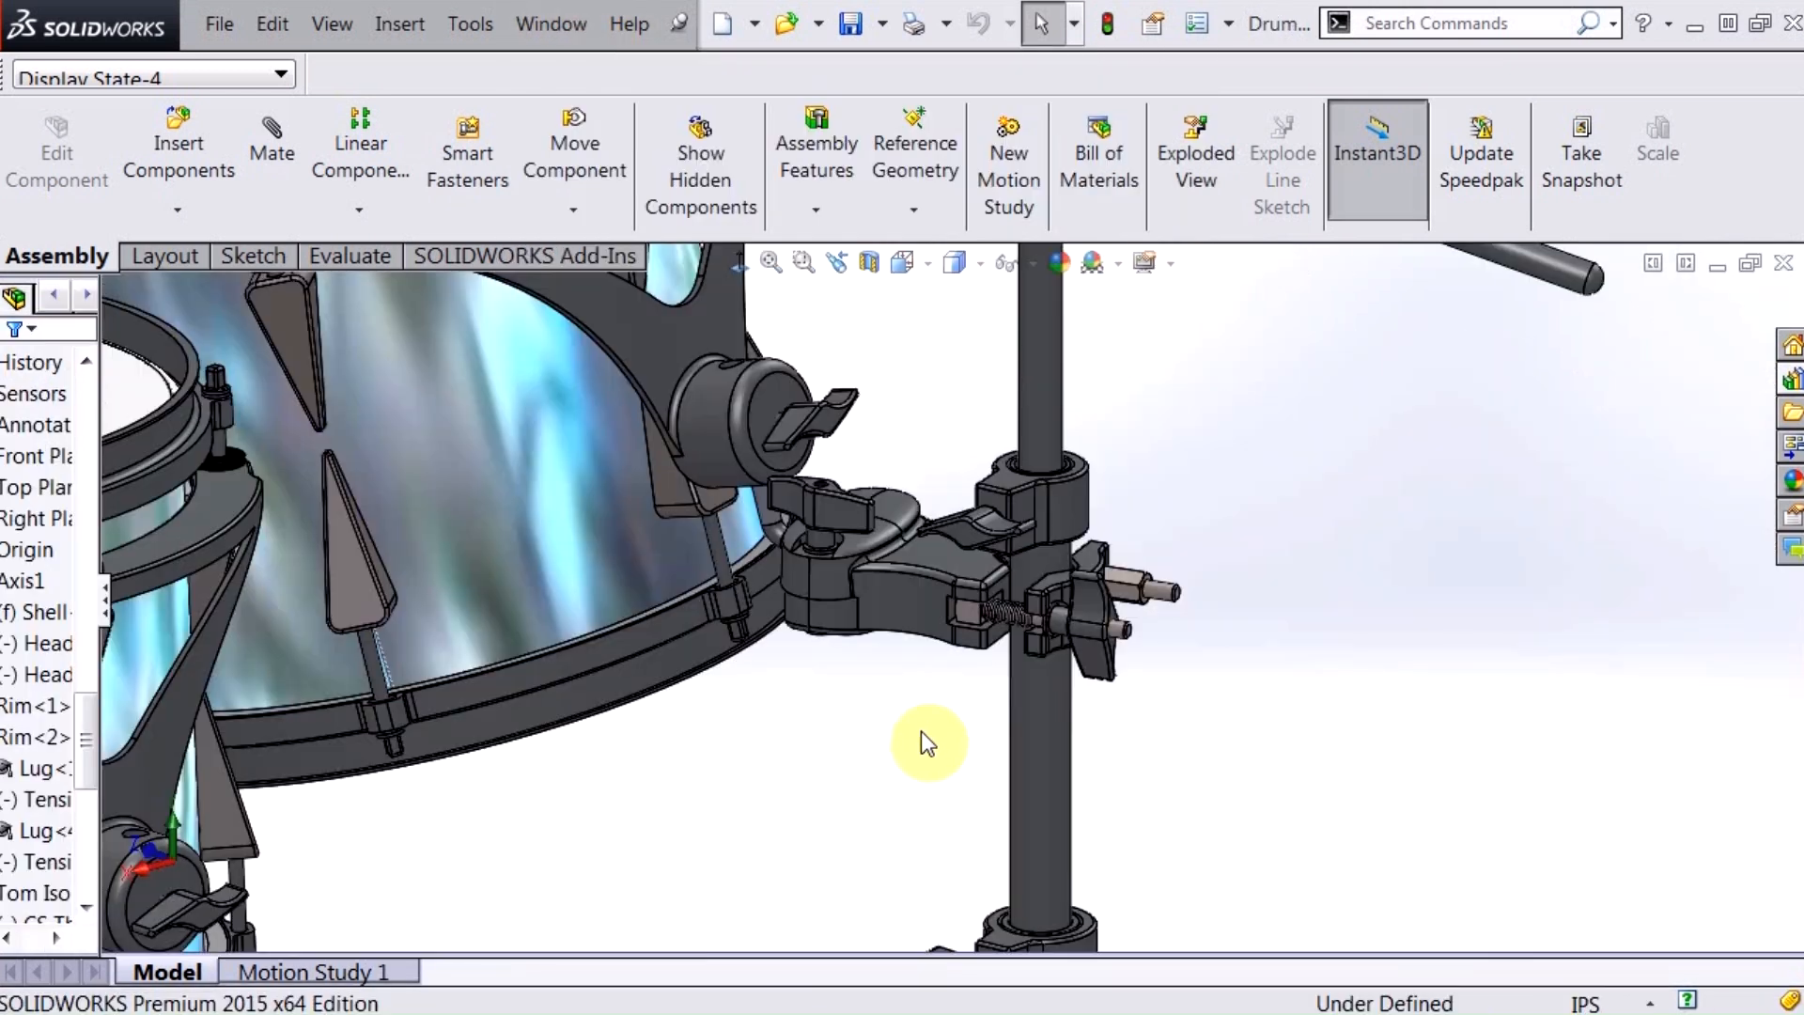
left_click(1162, 263)
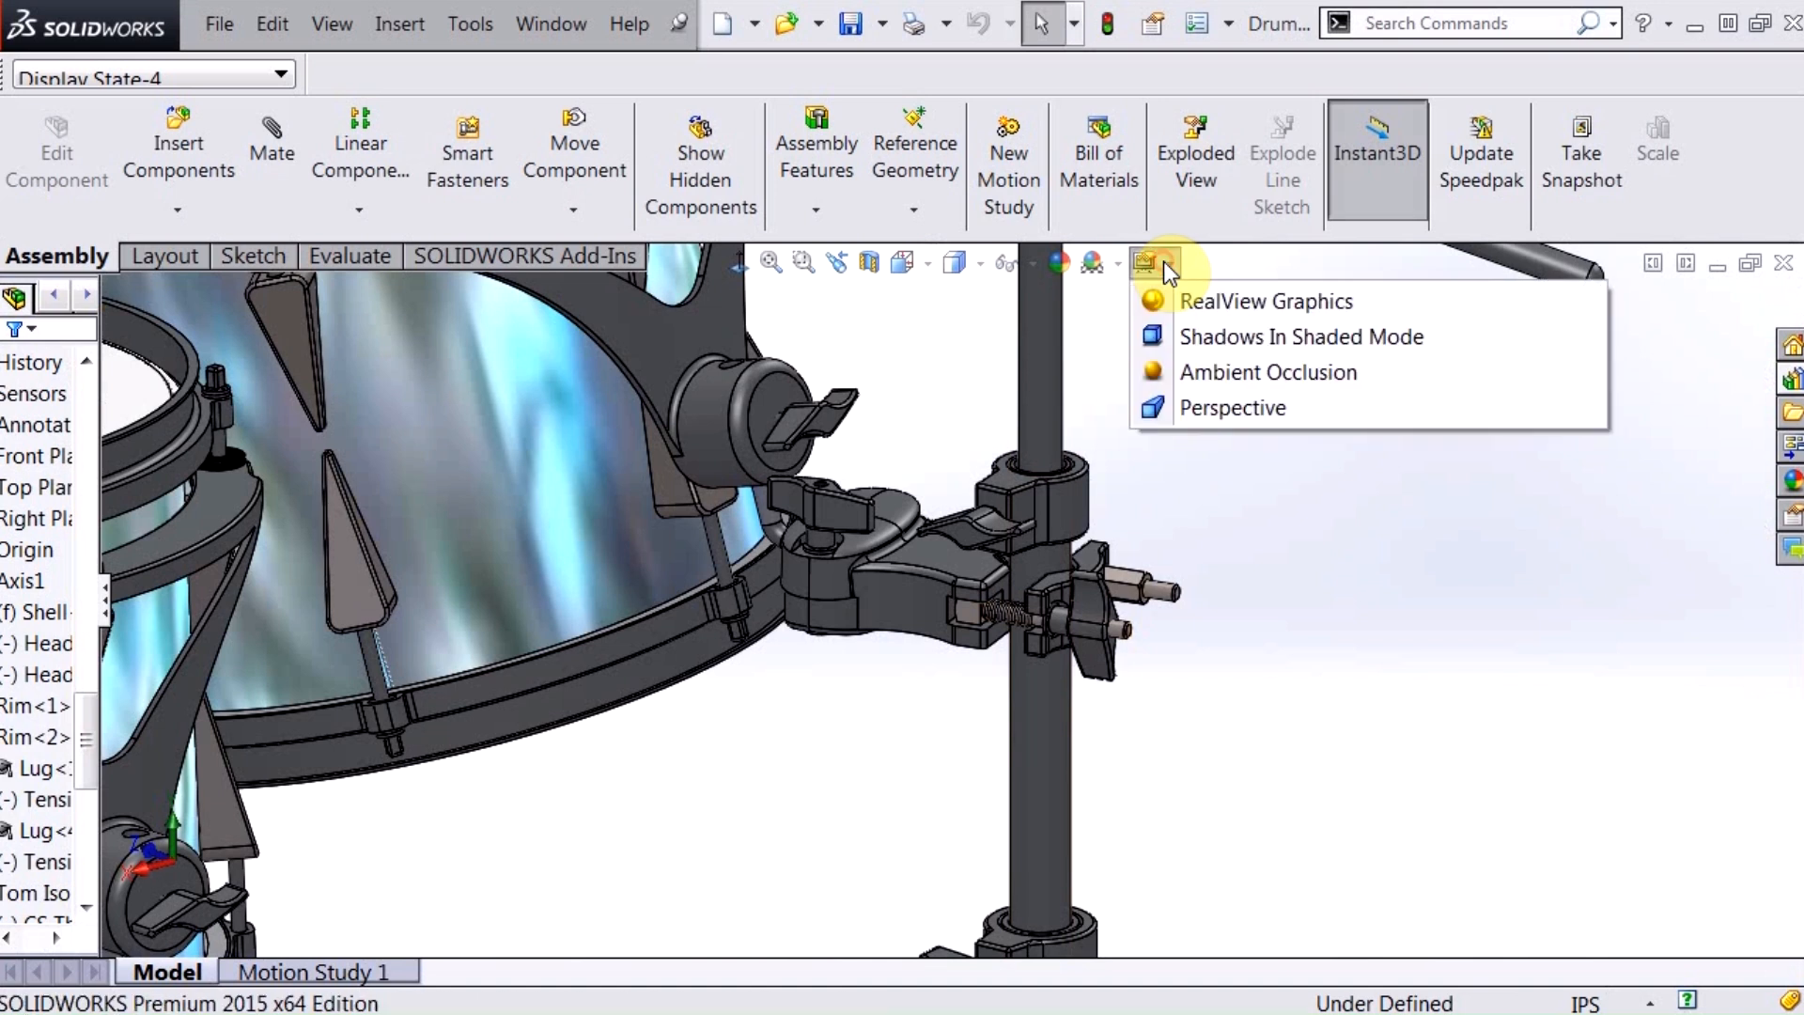